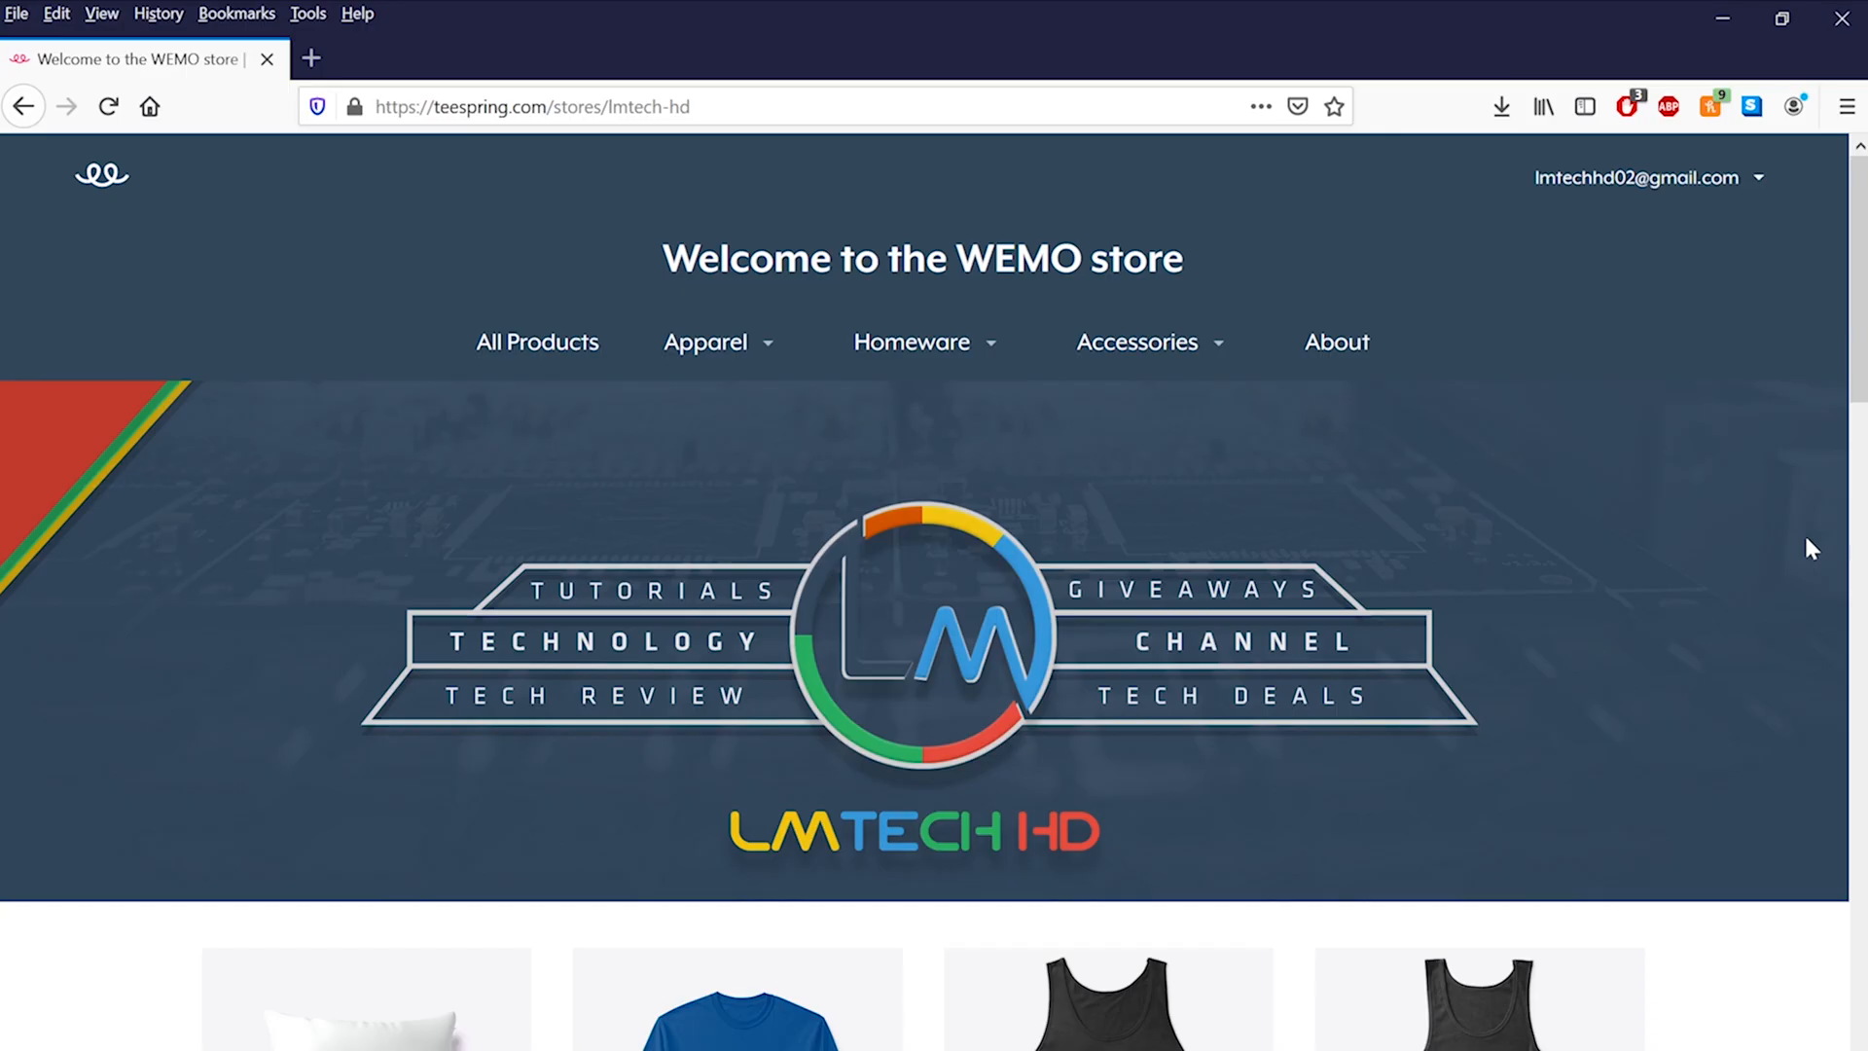
- Search Google for the Windows 11 media creation tool and reach Microsoft's Download Windows 11 page
{"action": "scroll", "scroll_direction": "down", "scroll_amount": 3}
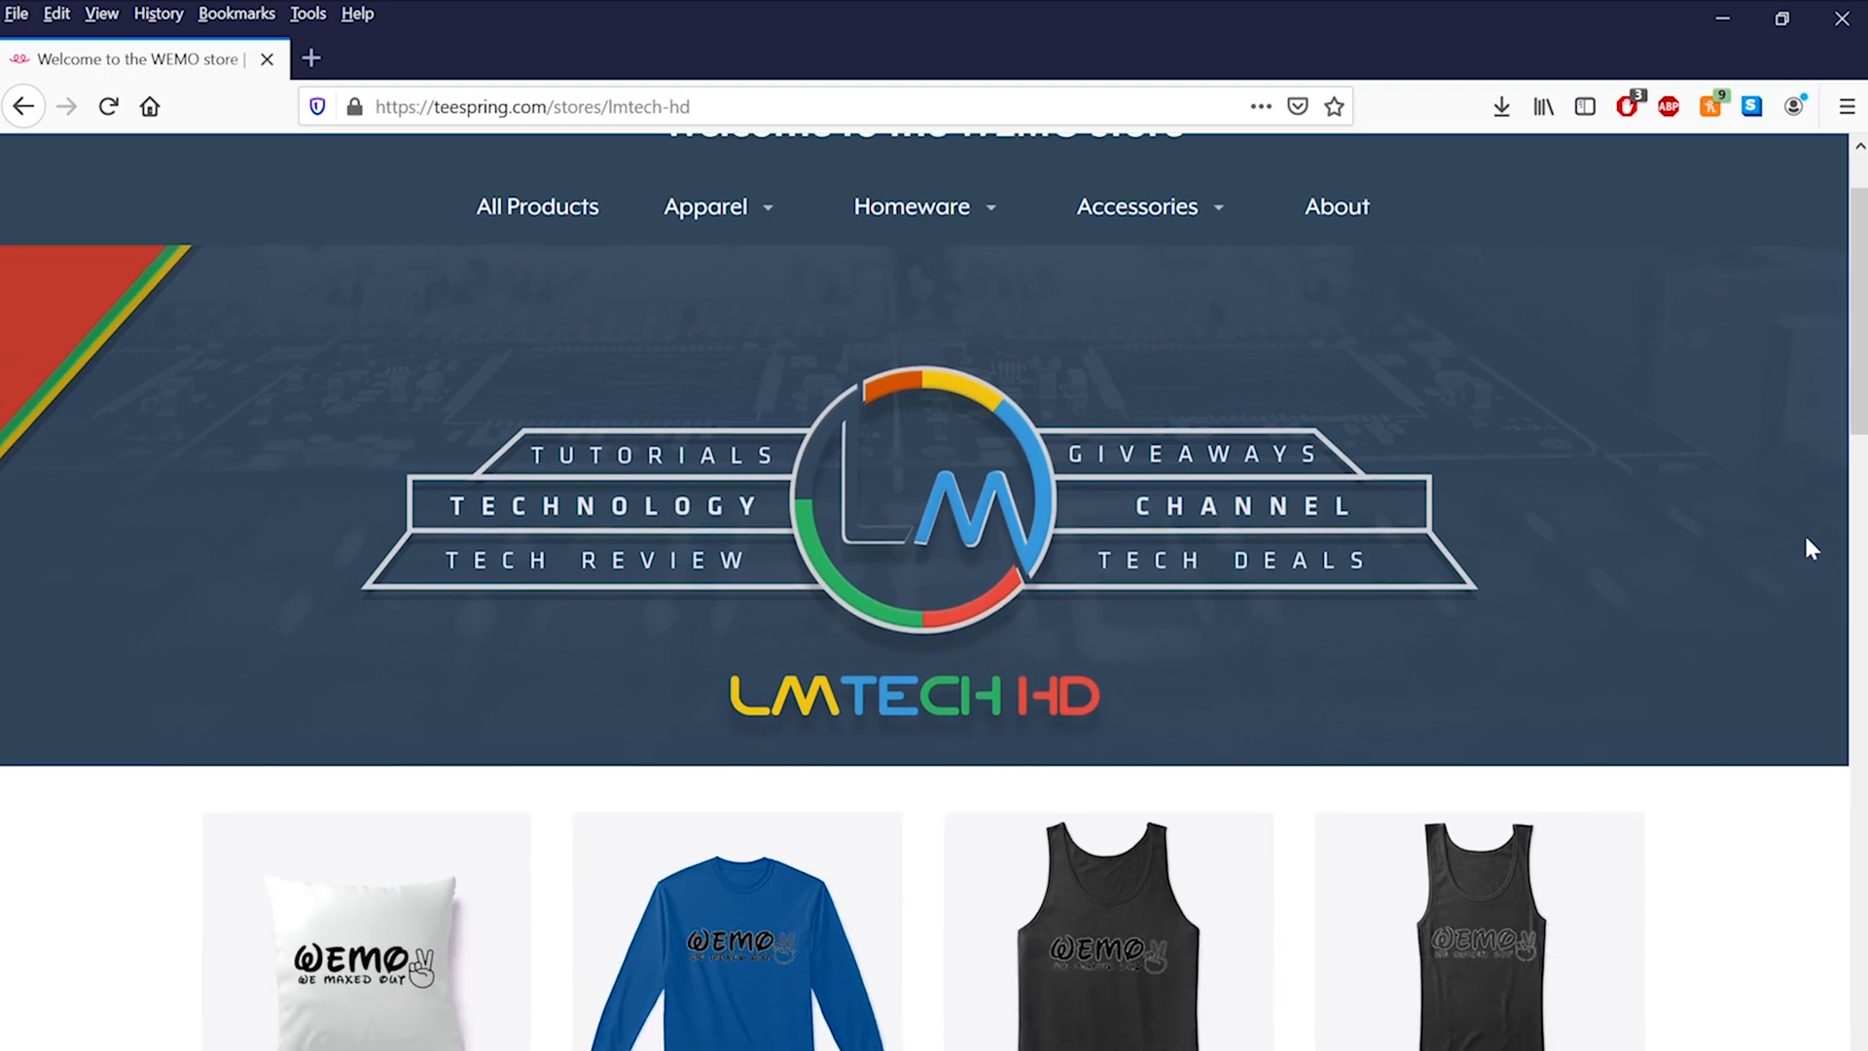
{"action": "scroll", "scroll_direction": "down", "scroll_amount": 3}
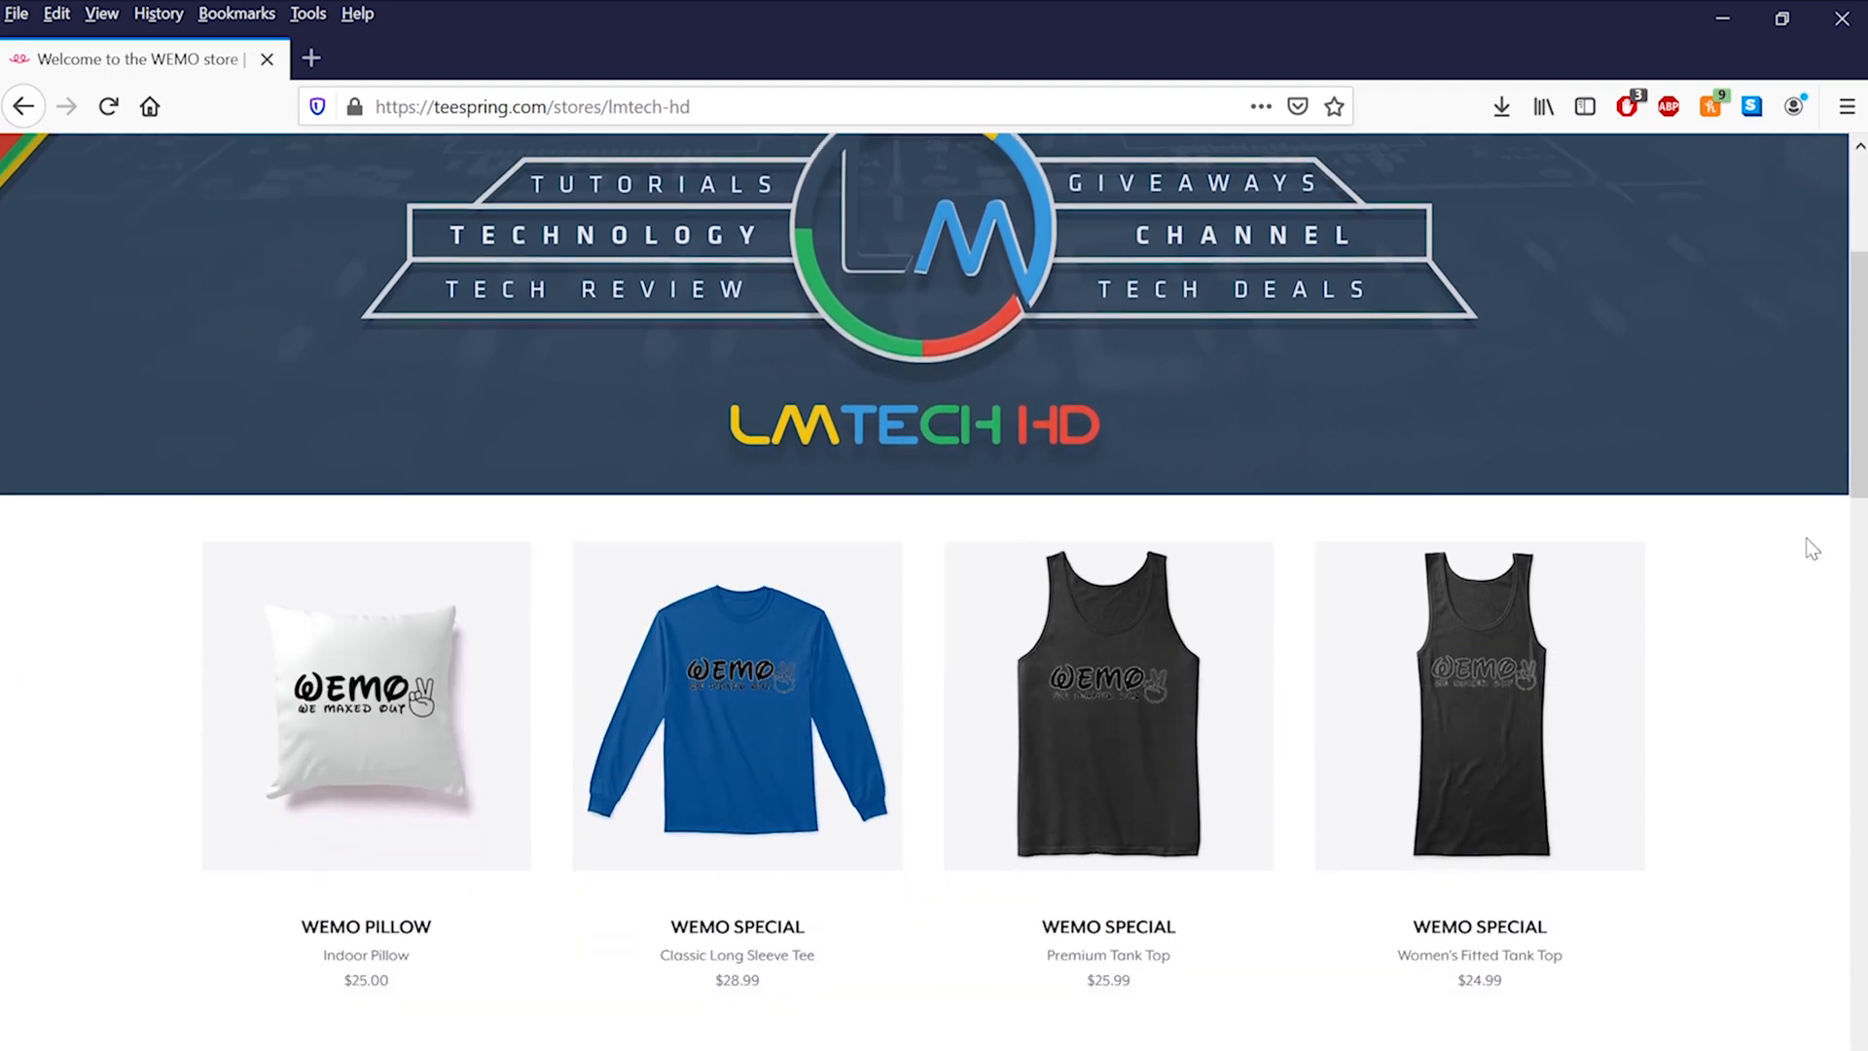
{"action": "scroll", "scroll_direction": "down", "scroll_amount": 3}
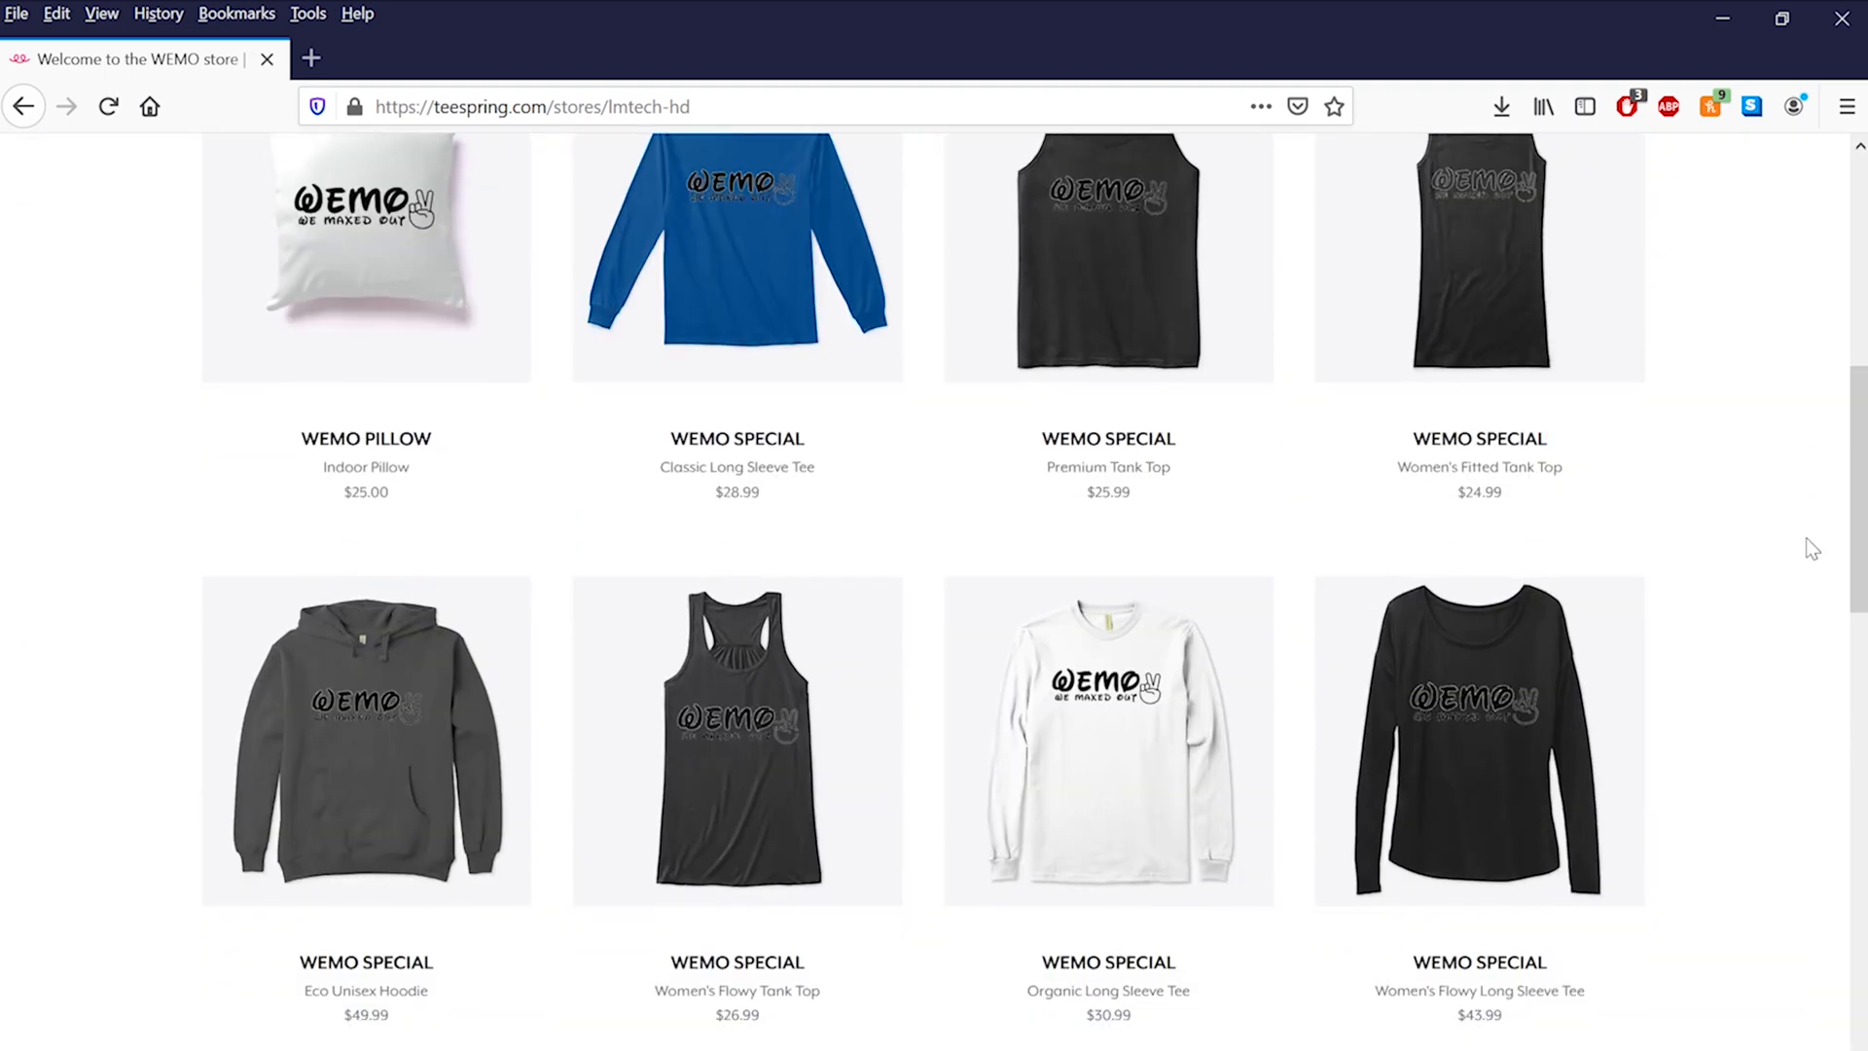
{"action": "scroll", "scroll_direction": "down", "scroll_amount": 3}
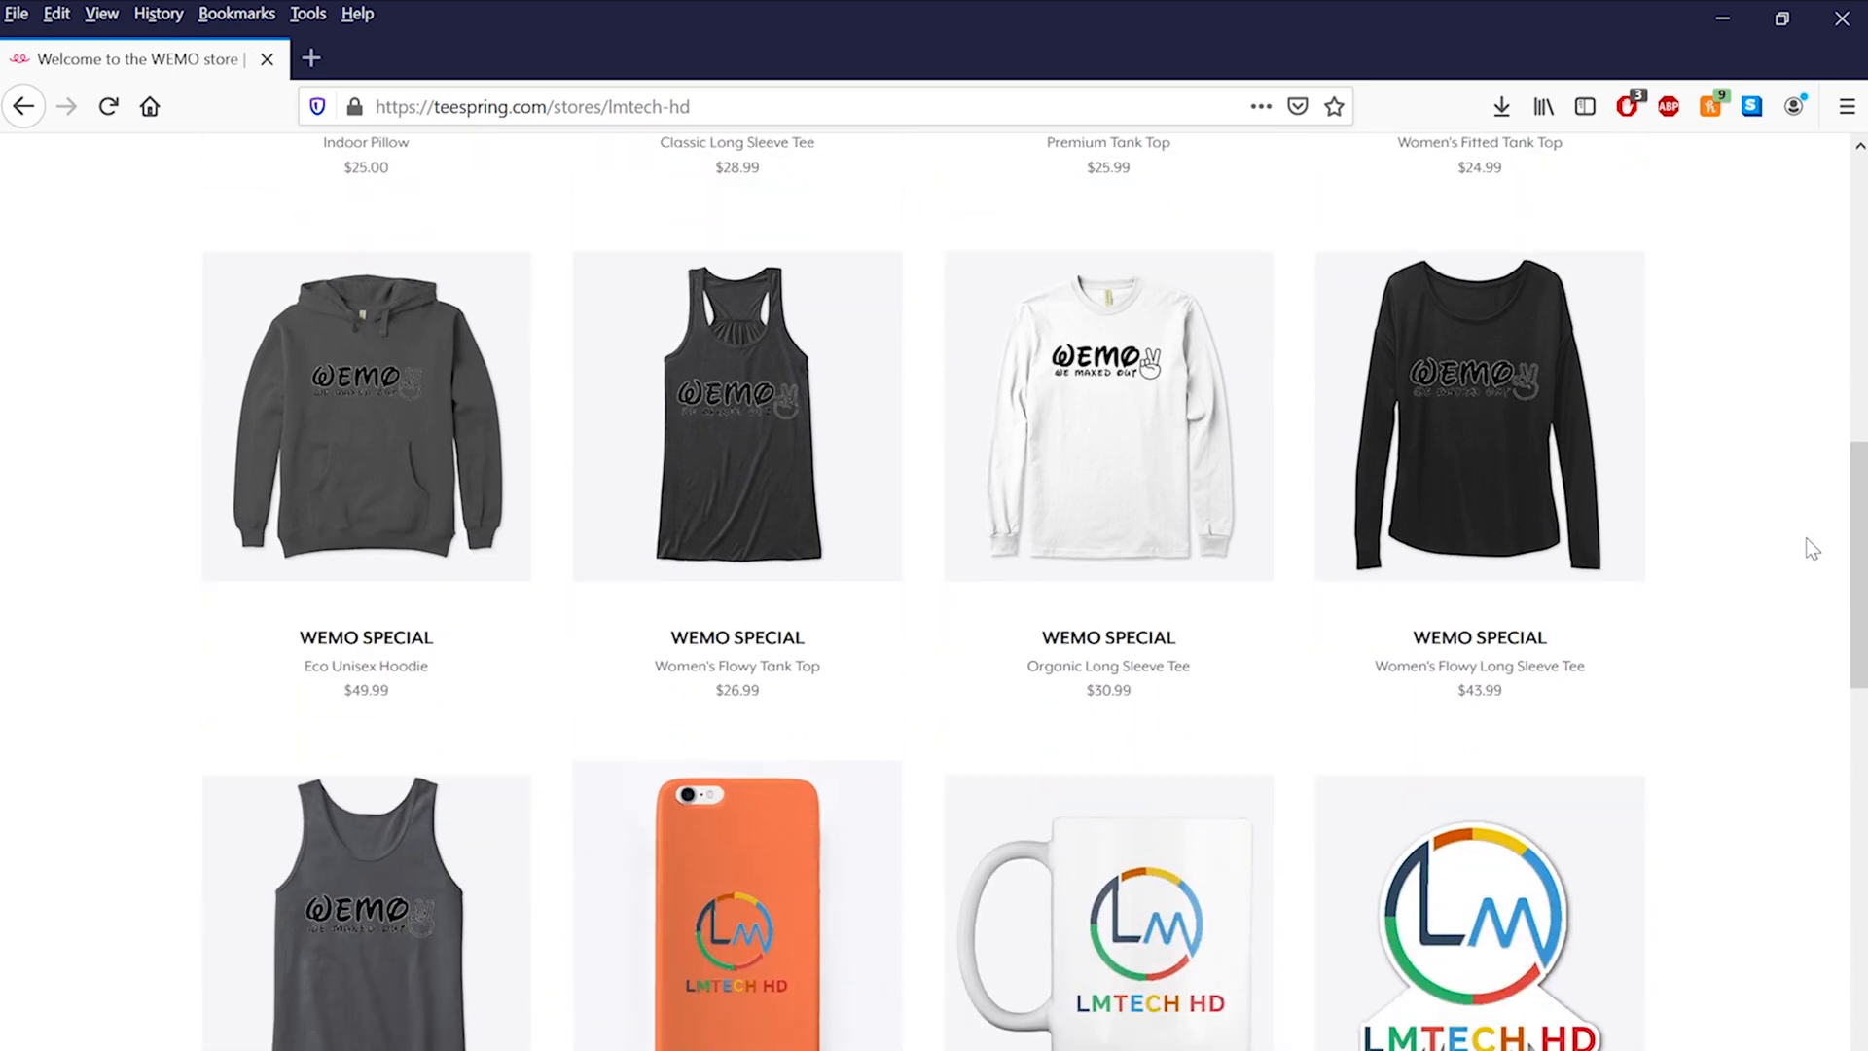
{"action": "scroll", "scroll_direction": "down", "scroll_amount": 3}
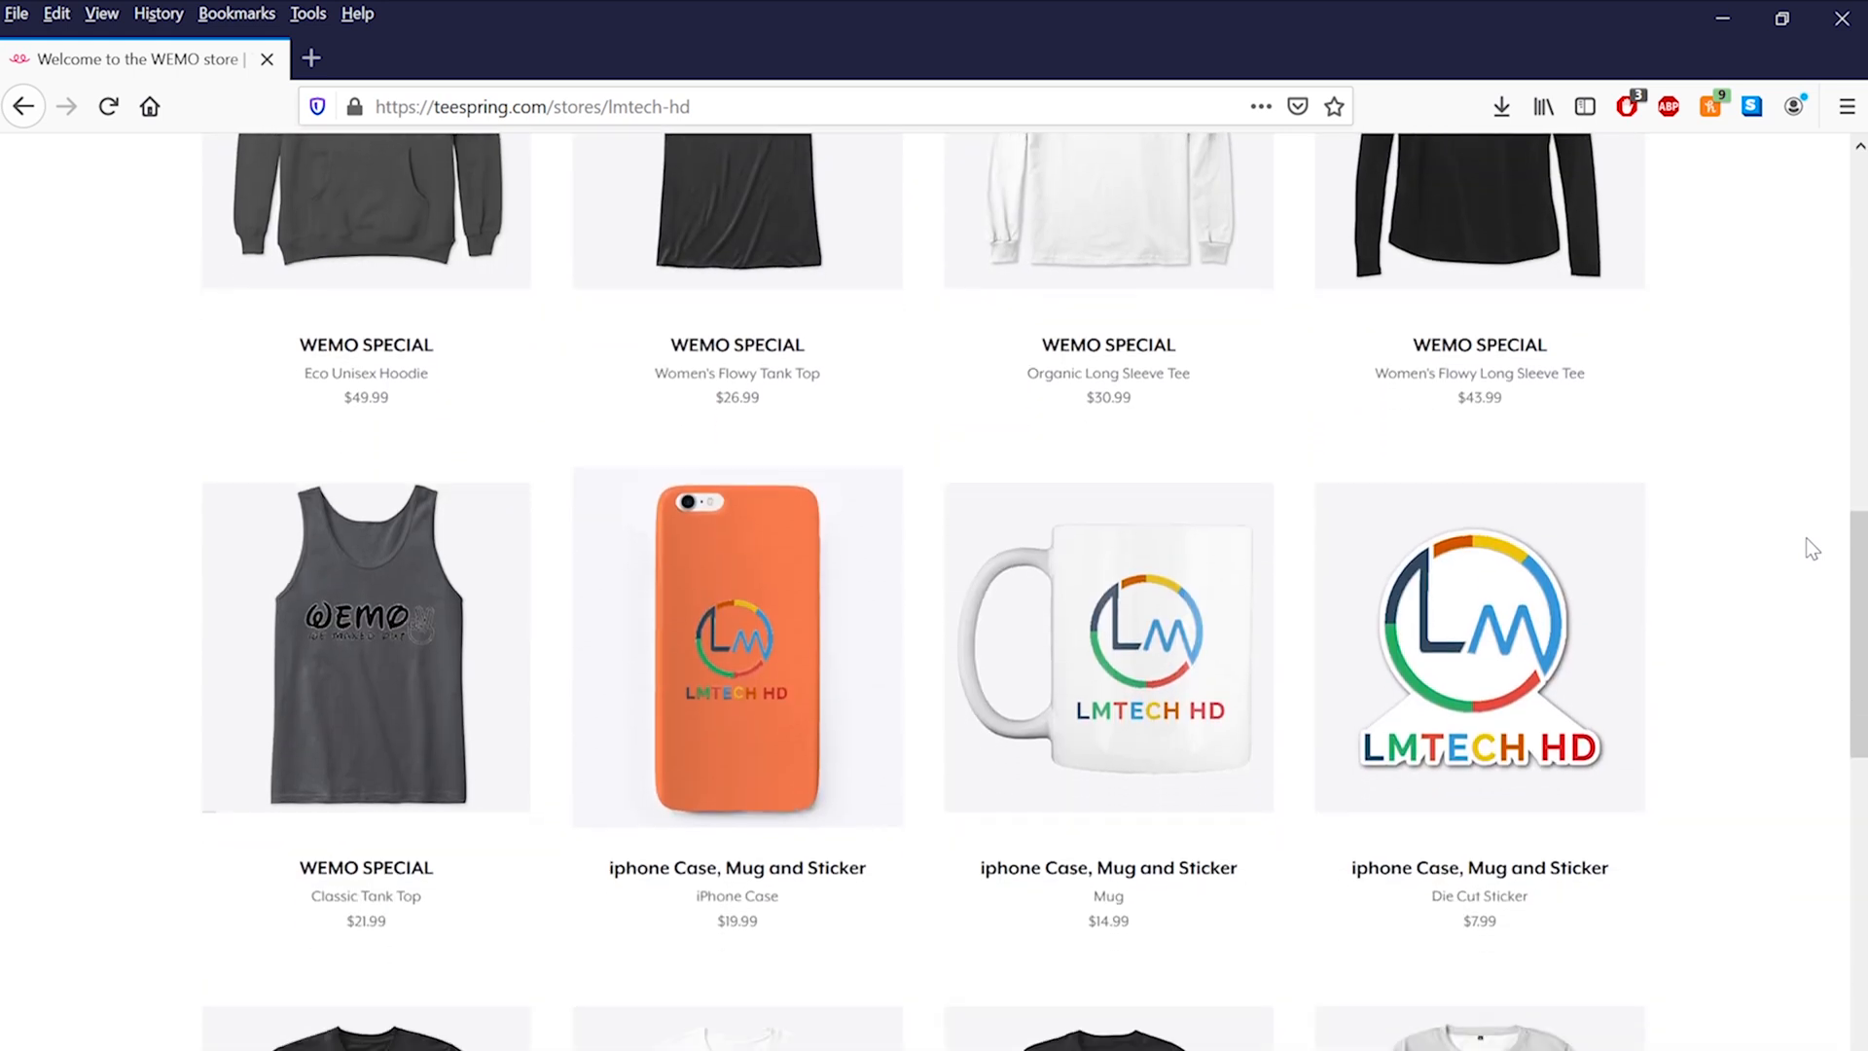
{"action": "scroll", "scroll_direction": "down", "scroll_amount": 3}
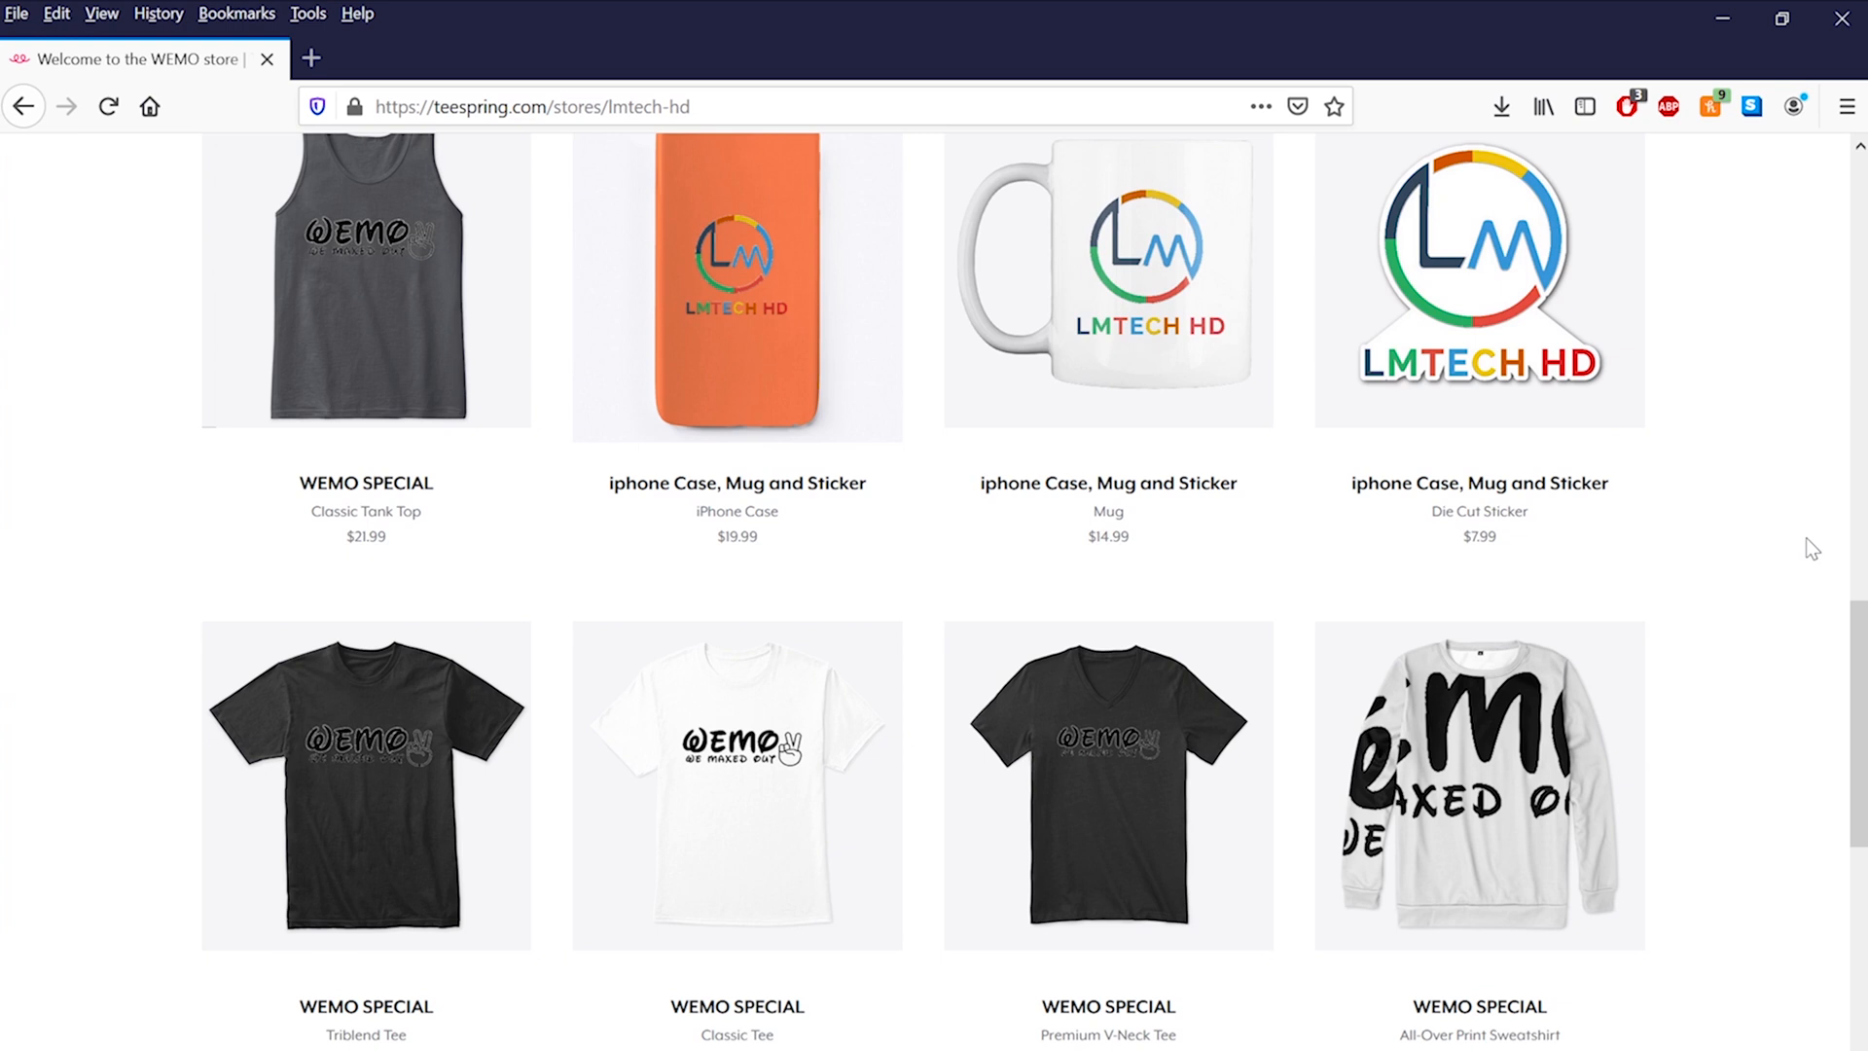
{"action": "scroll", "scroll_direction": "down", "scroll_amount": 3}
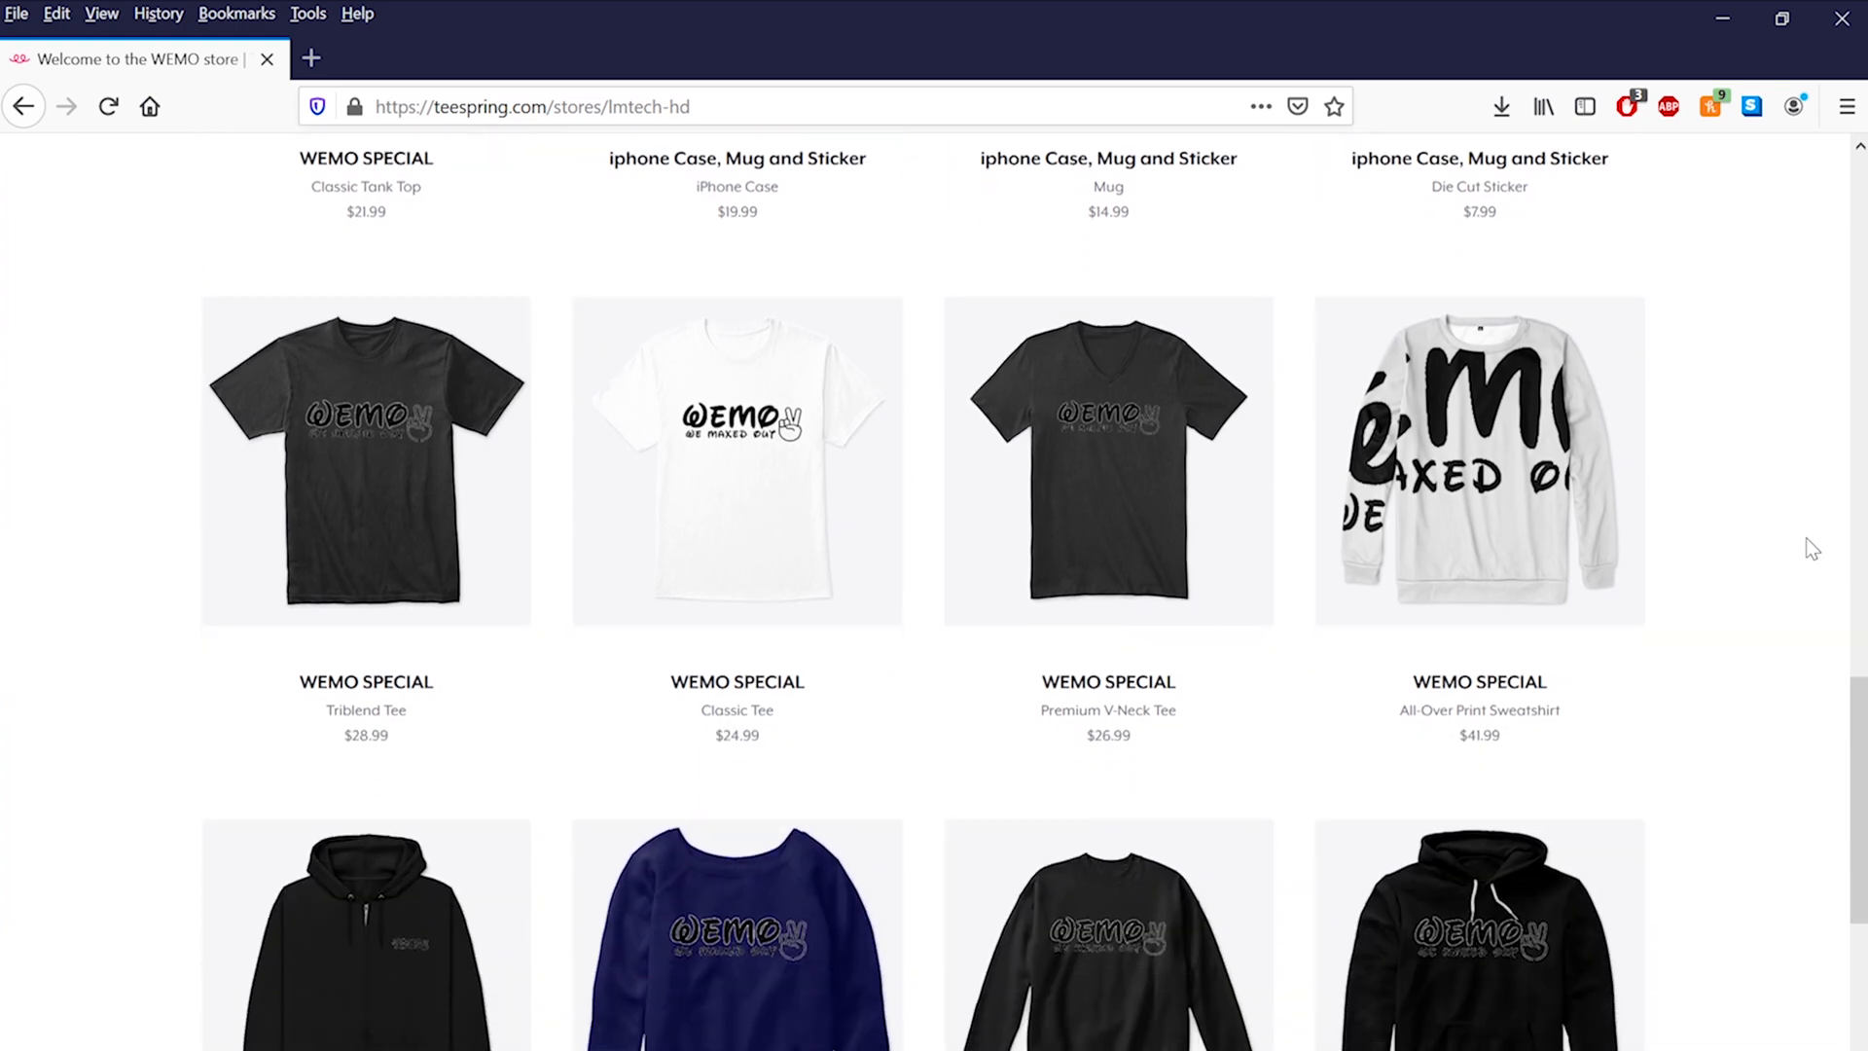
{"action": "scroll", "scroll_direction": "down", "scroll_amount": 3}
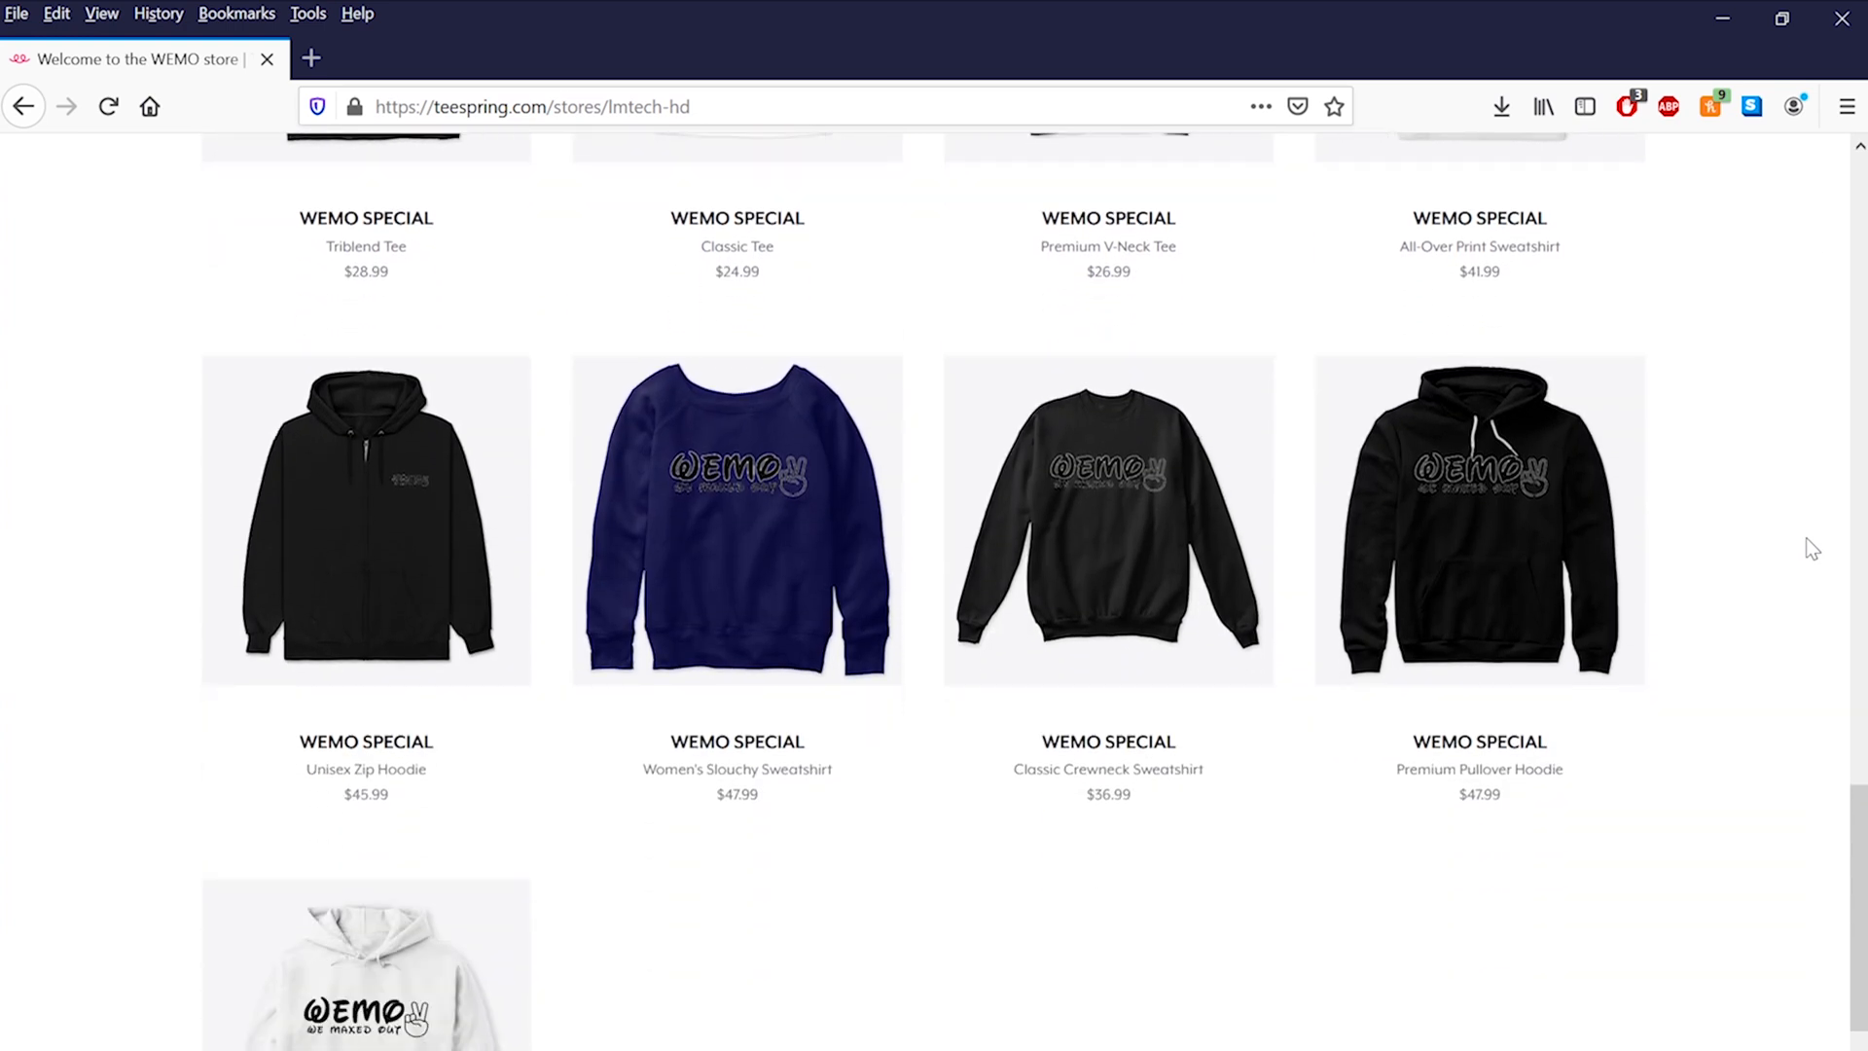
{"action": "scroll", "scroll_direction": "down", "scroll_amount": 3}
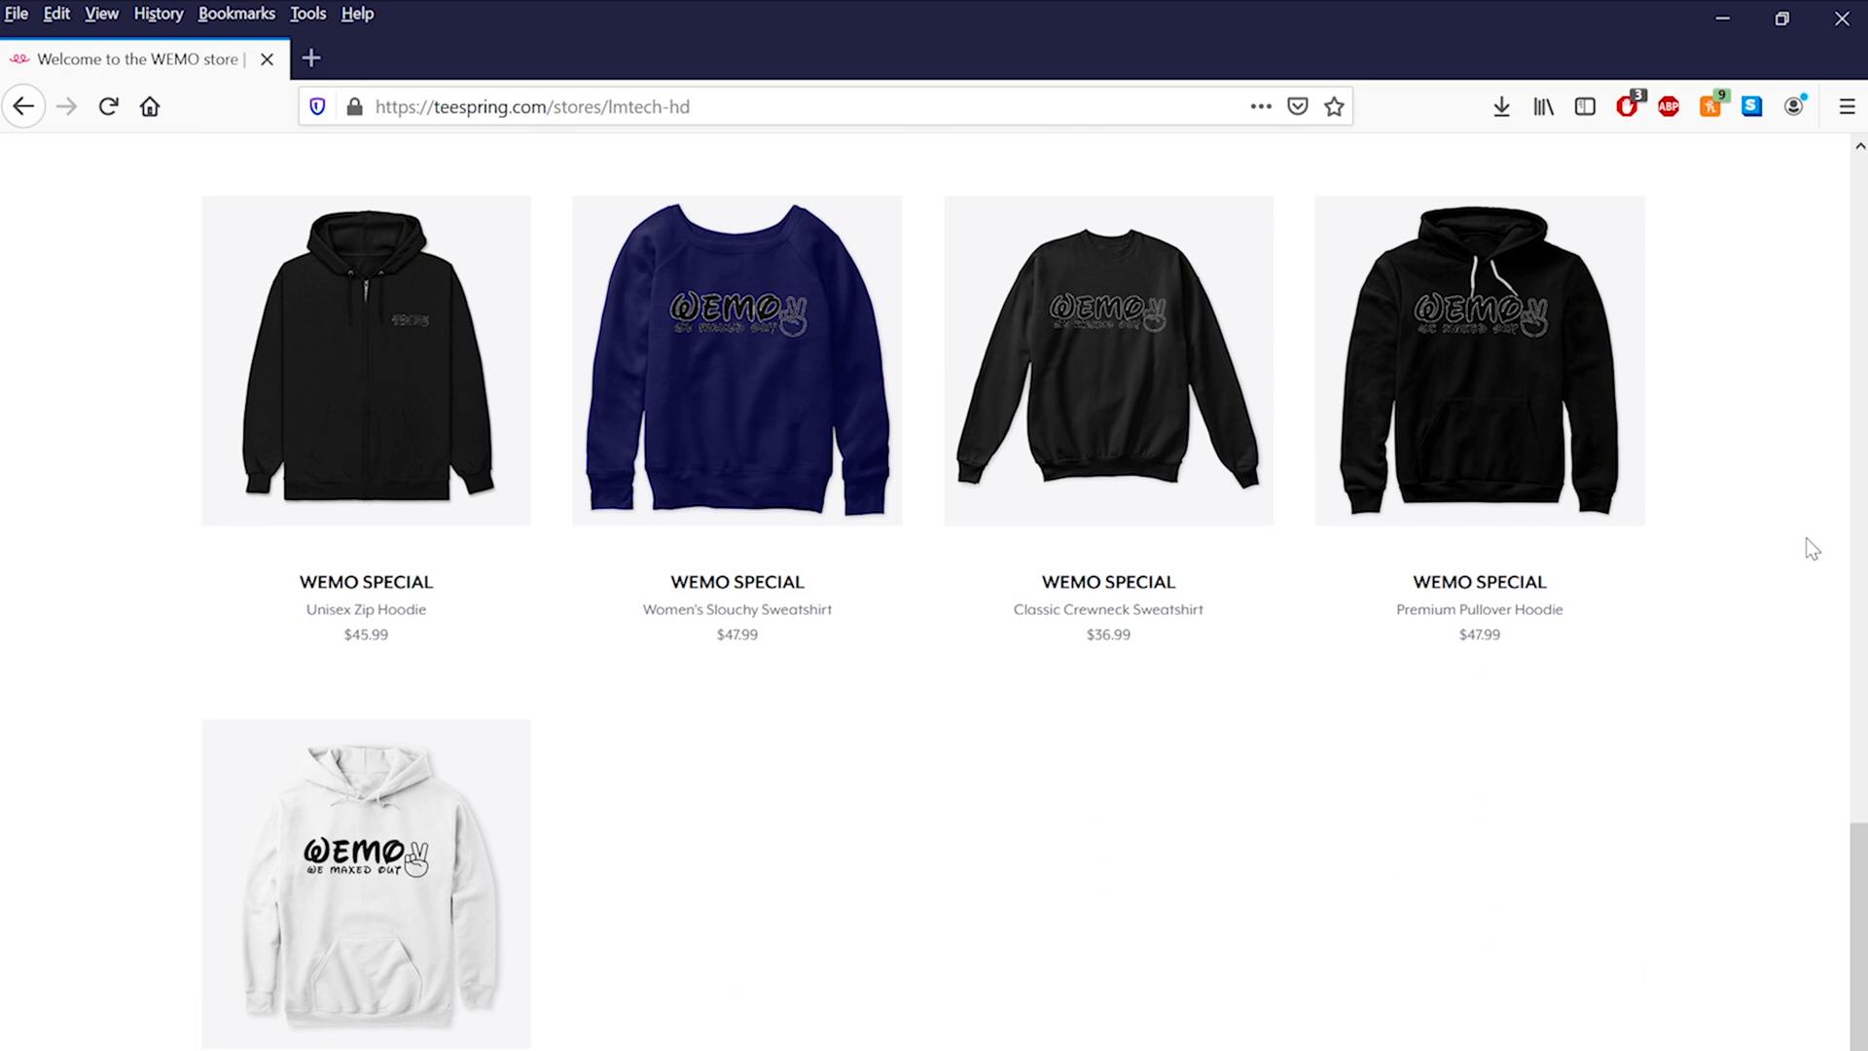
{"action": "scroll", "scroll_direction": "down", "scroll_amount": 3}
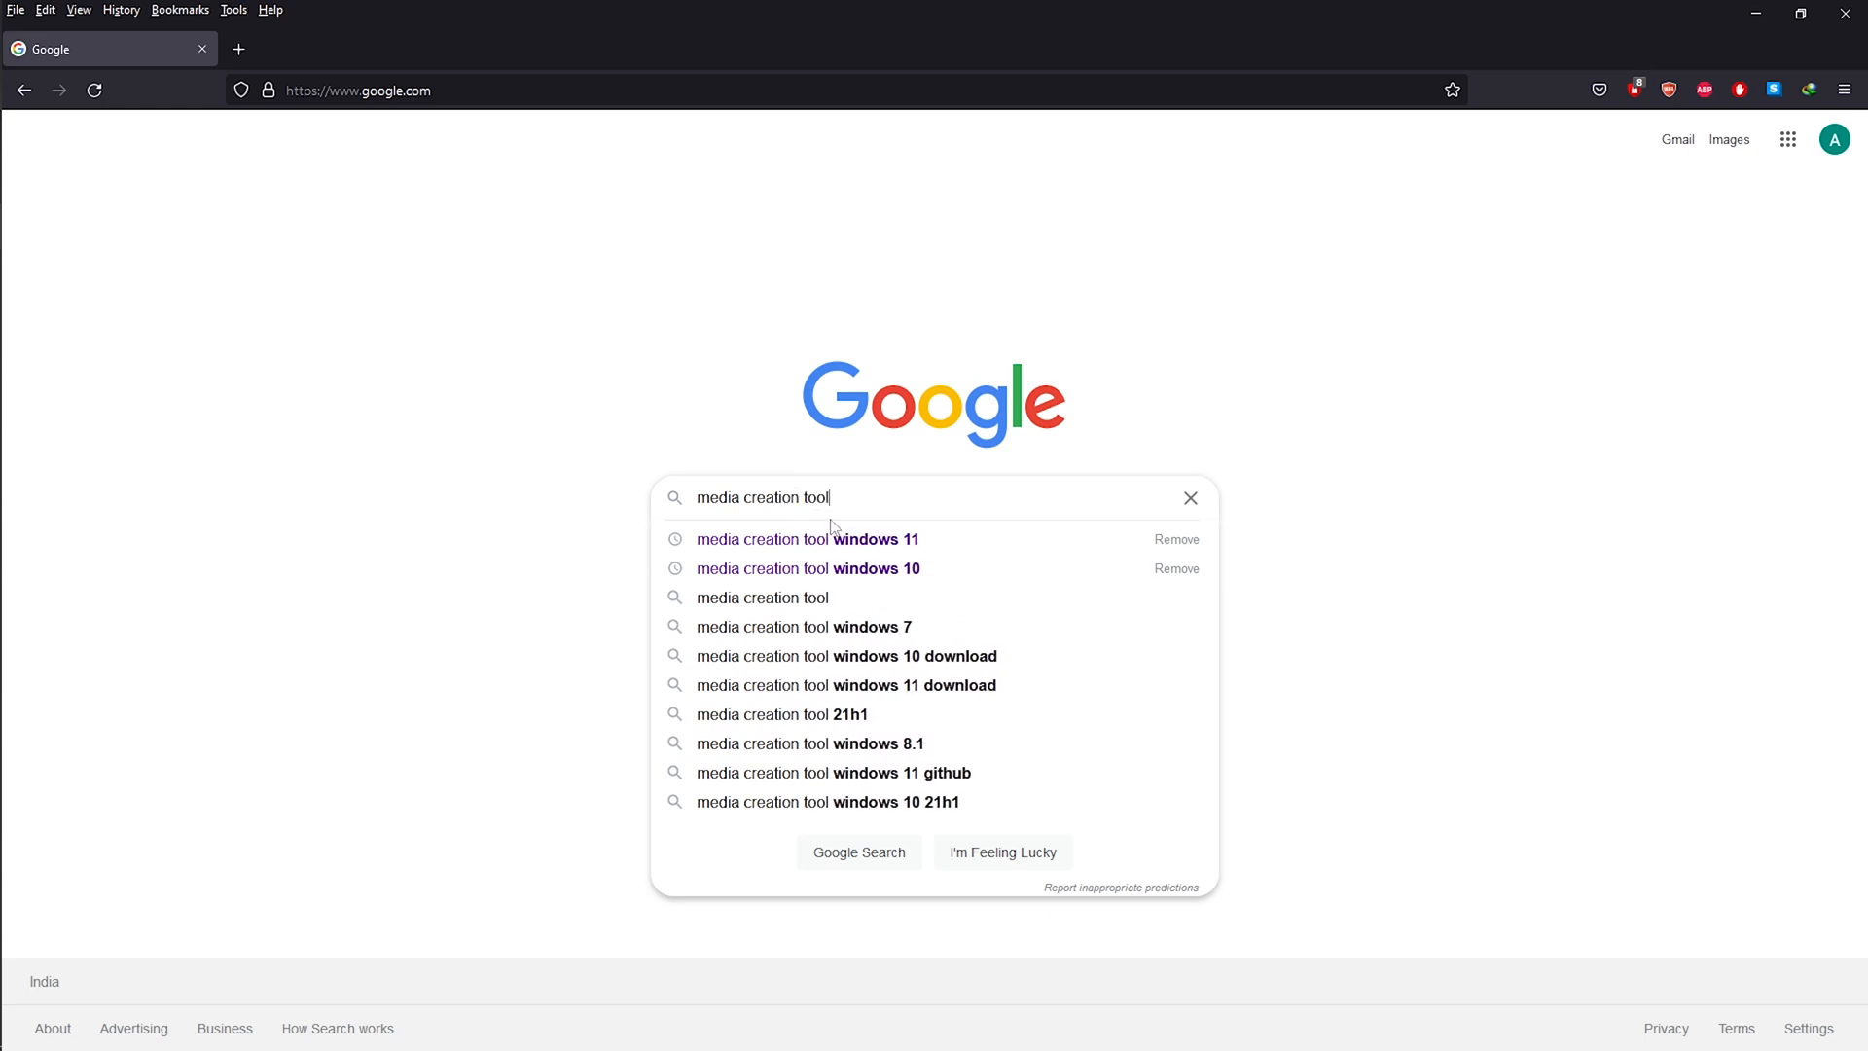
{"action": "left_click", "coordinate": [808, 539]}
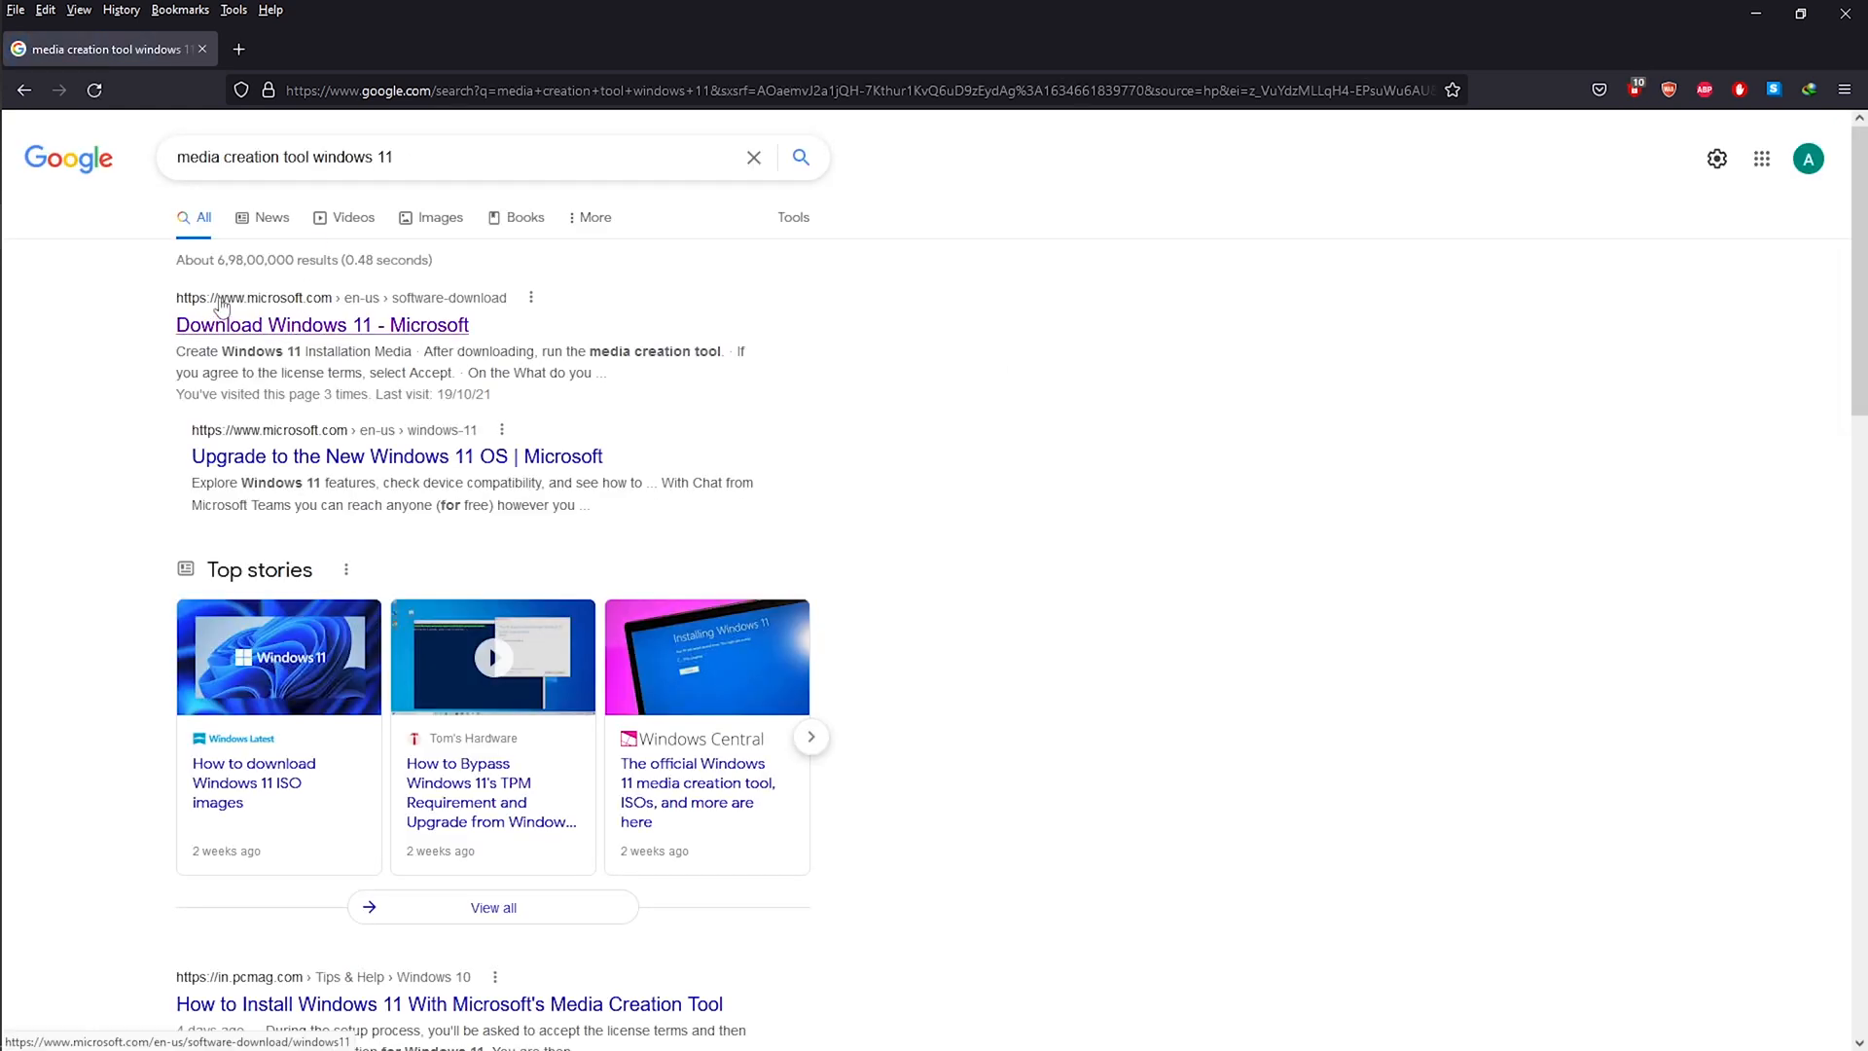
{"action": "left_click", "coordinate": [321, 325]}
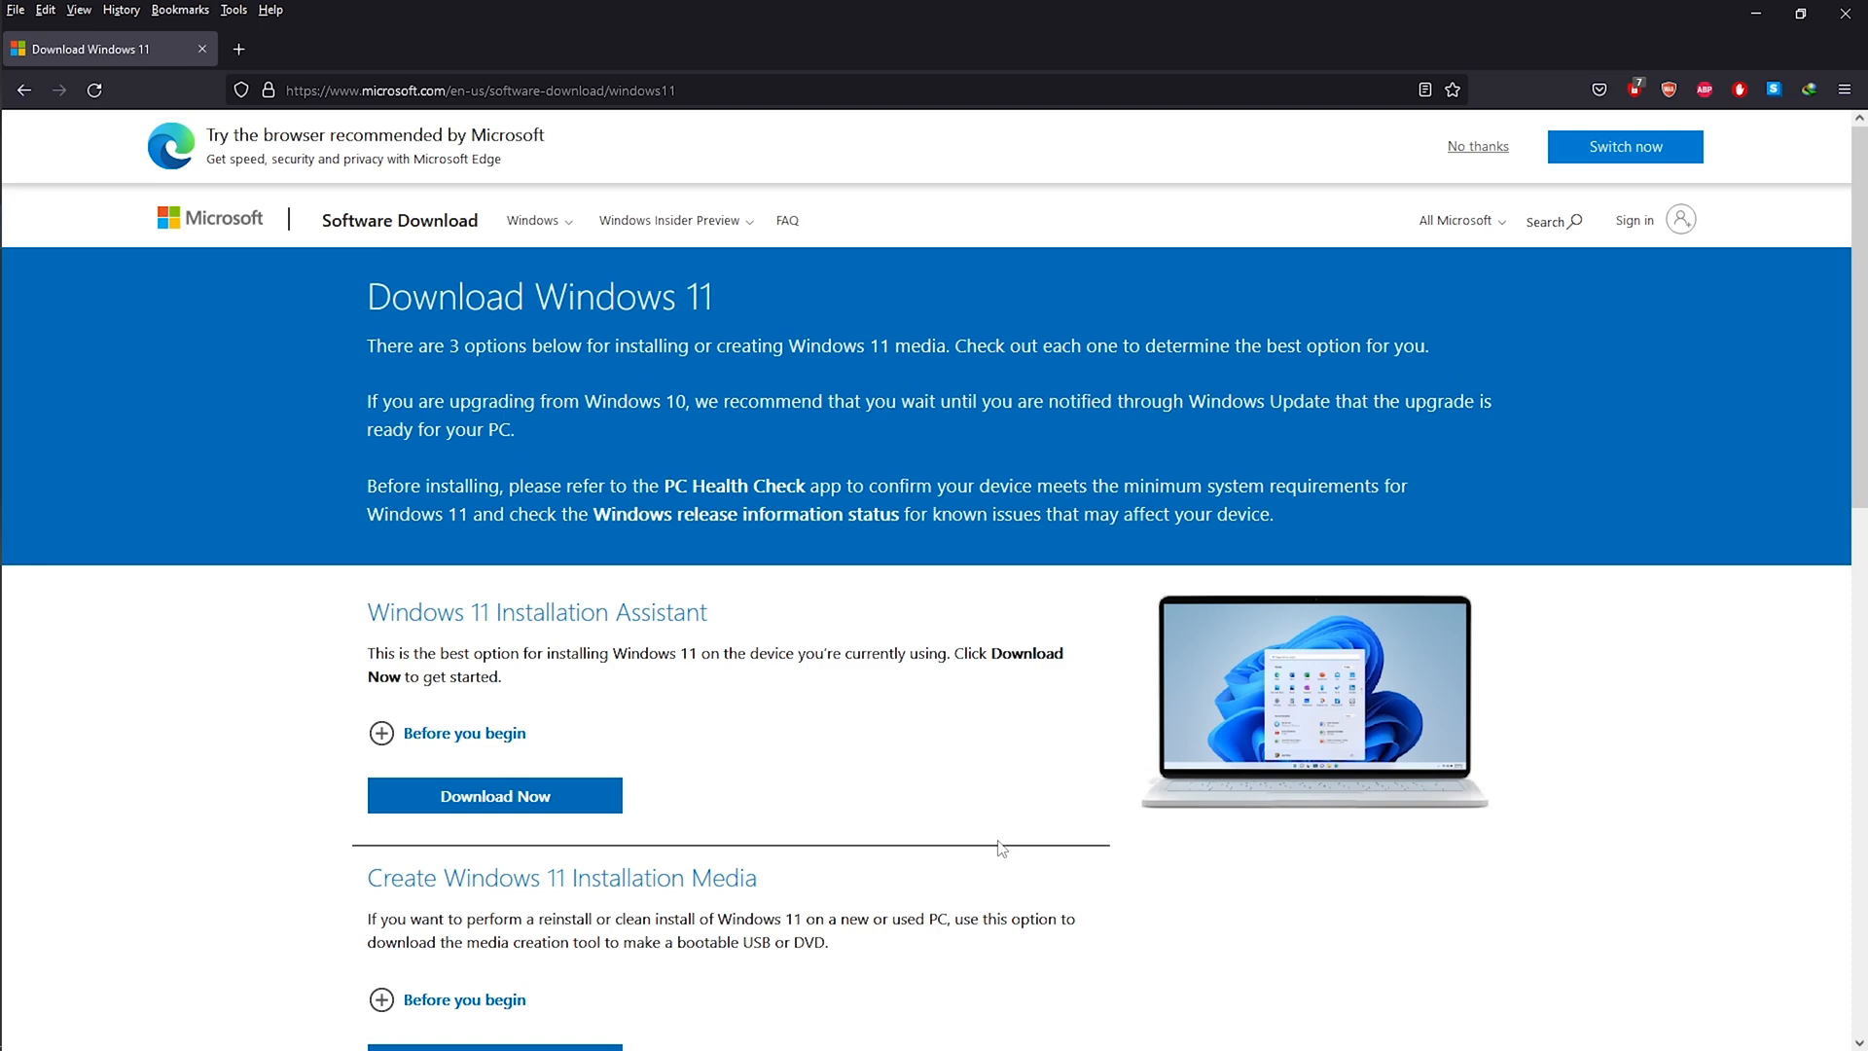
- Review the Create Windows 11 Installation Media section, minimize Firefox and launch MediaCreationToolW11 from Explorer
{"action": "scroll", "scroll_direction": "down", "scroll_amount": 3}
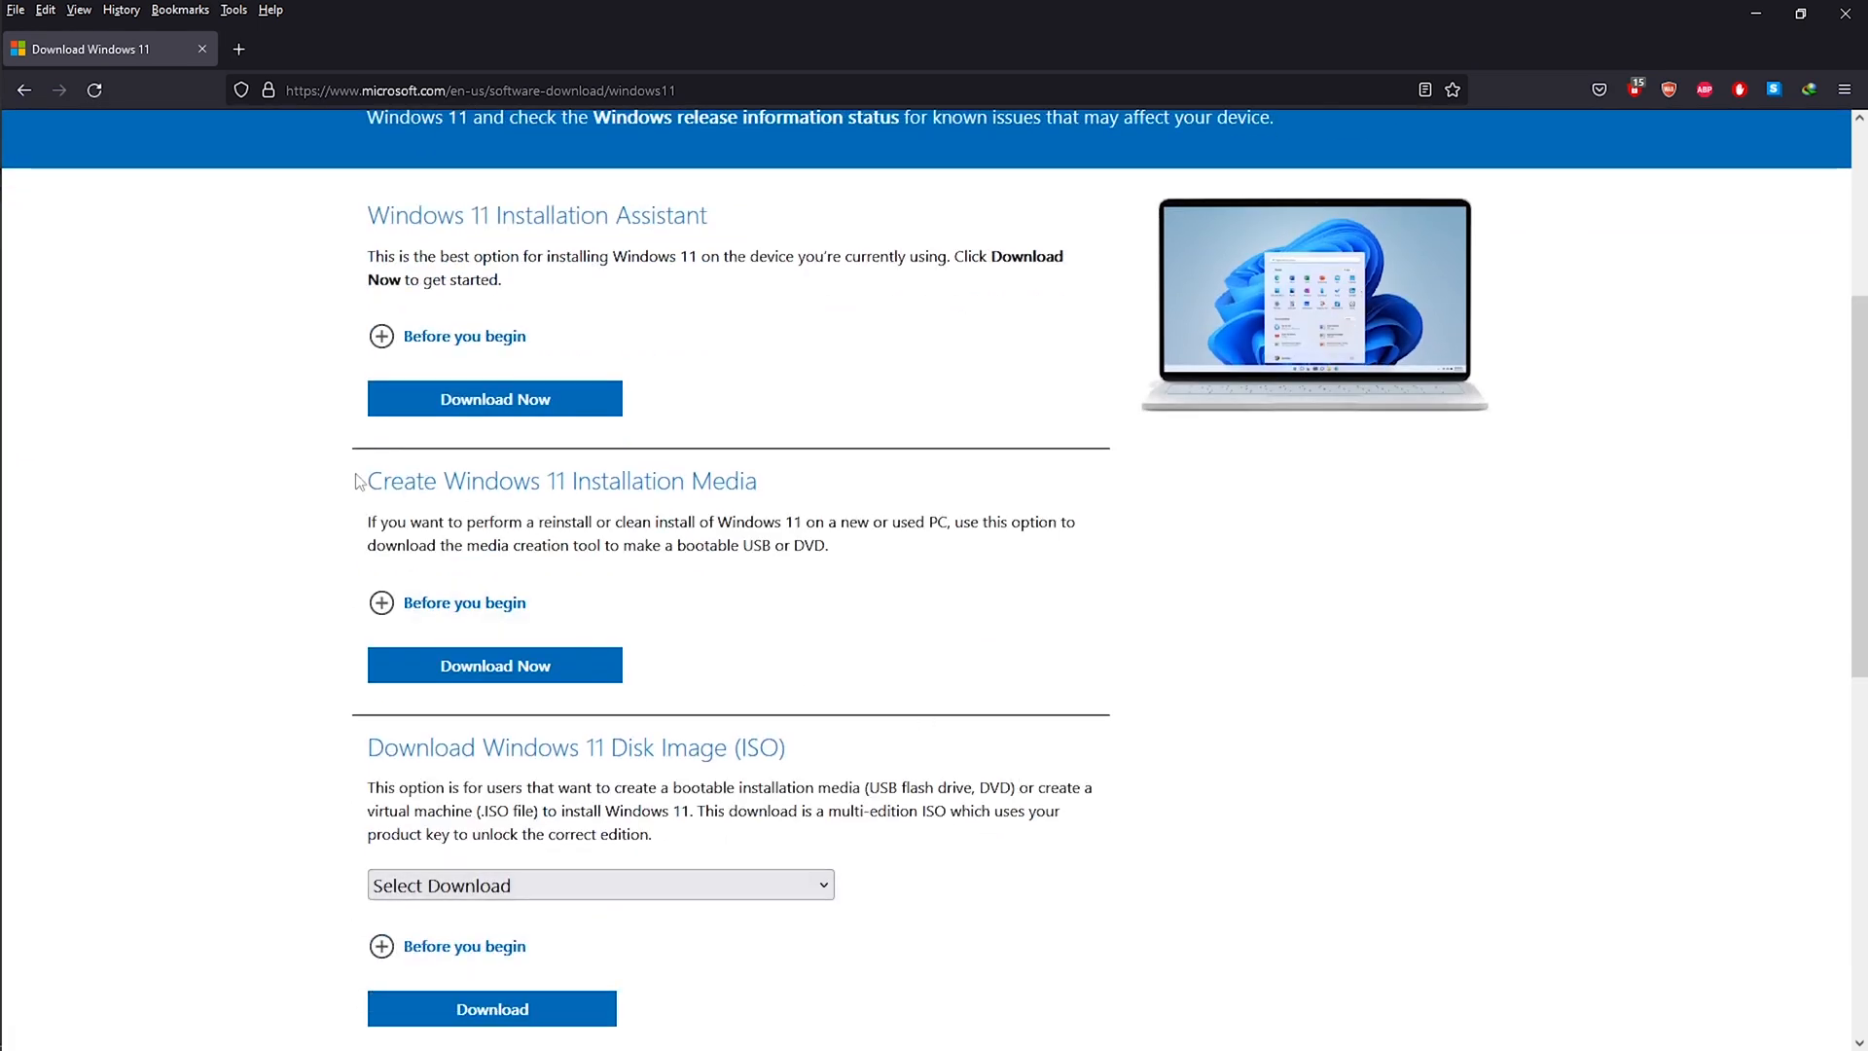
{"action": "double_click", "coordinate": [560, 480]}
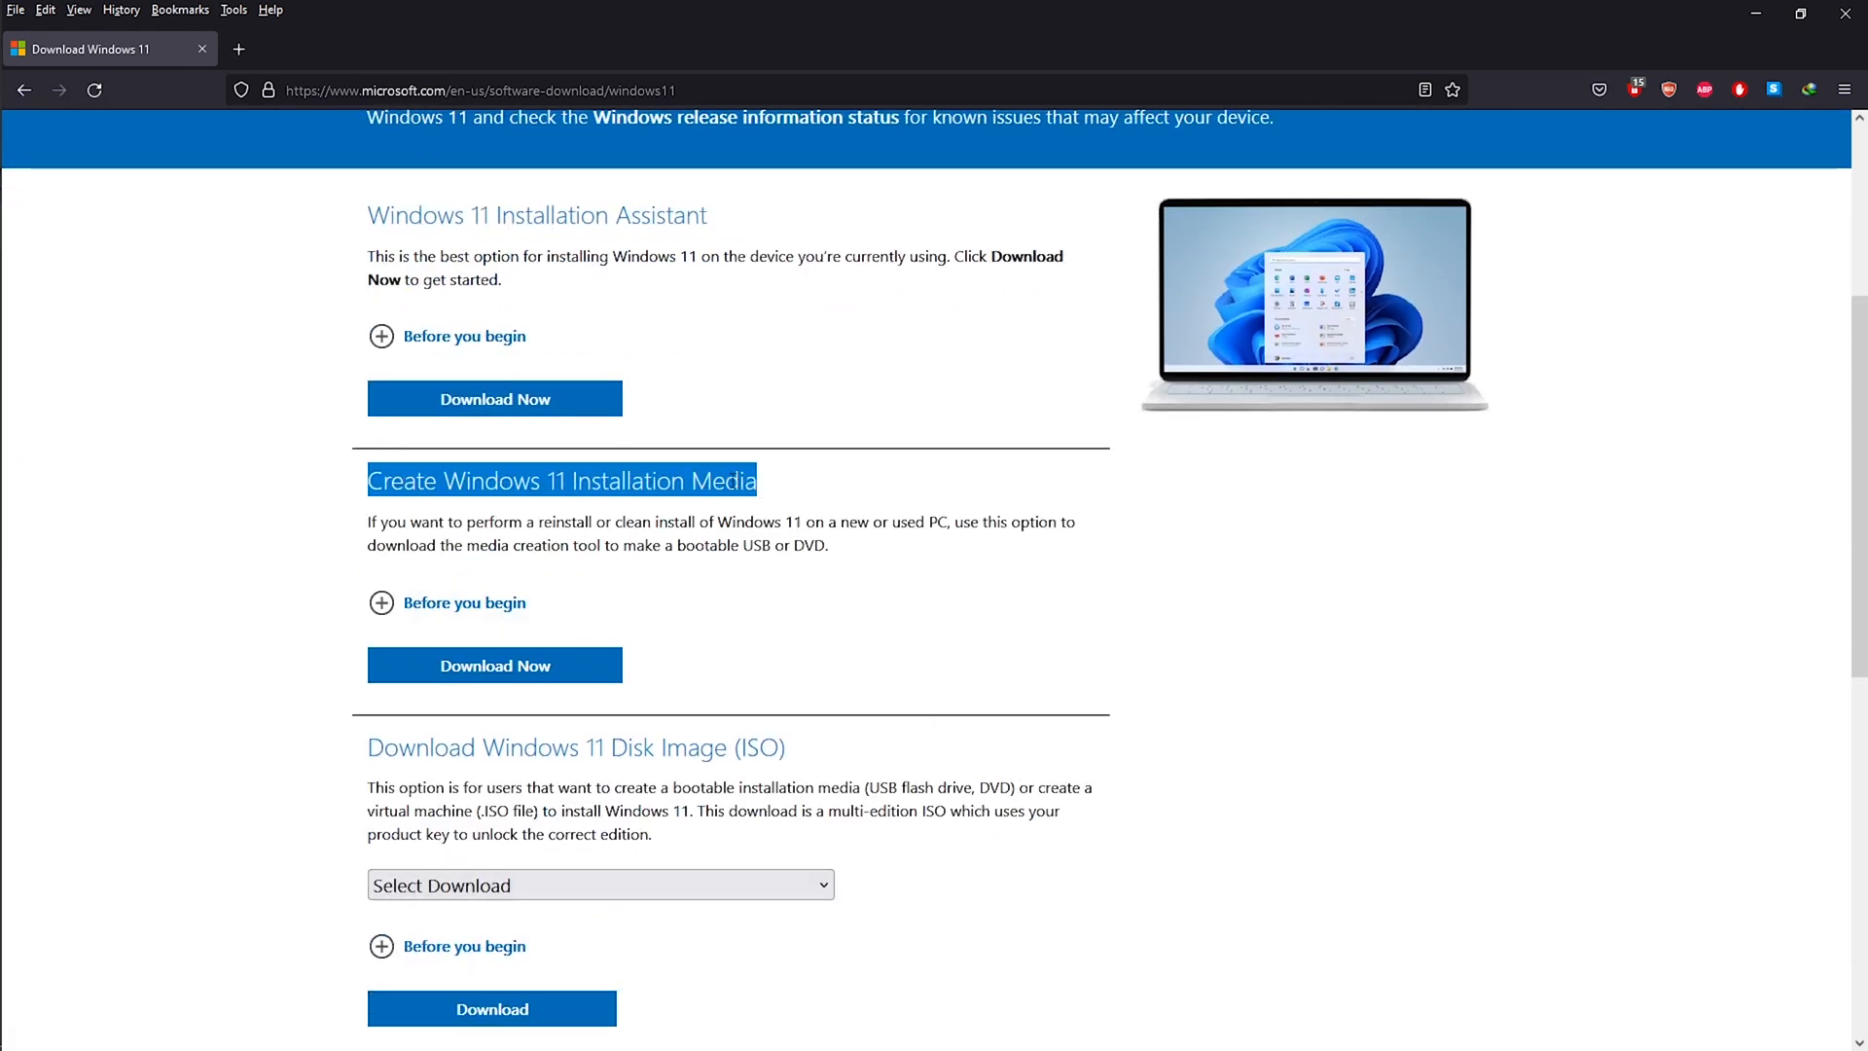
{"action": "scroll", "scroll_direction": "down", "scroll_amount": 3}
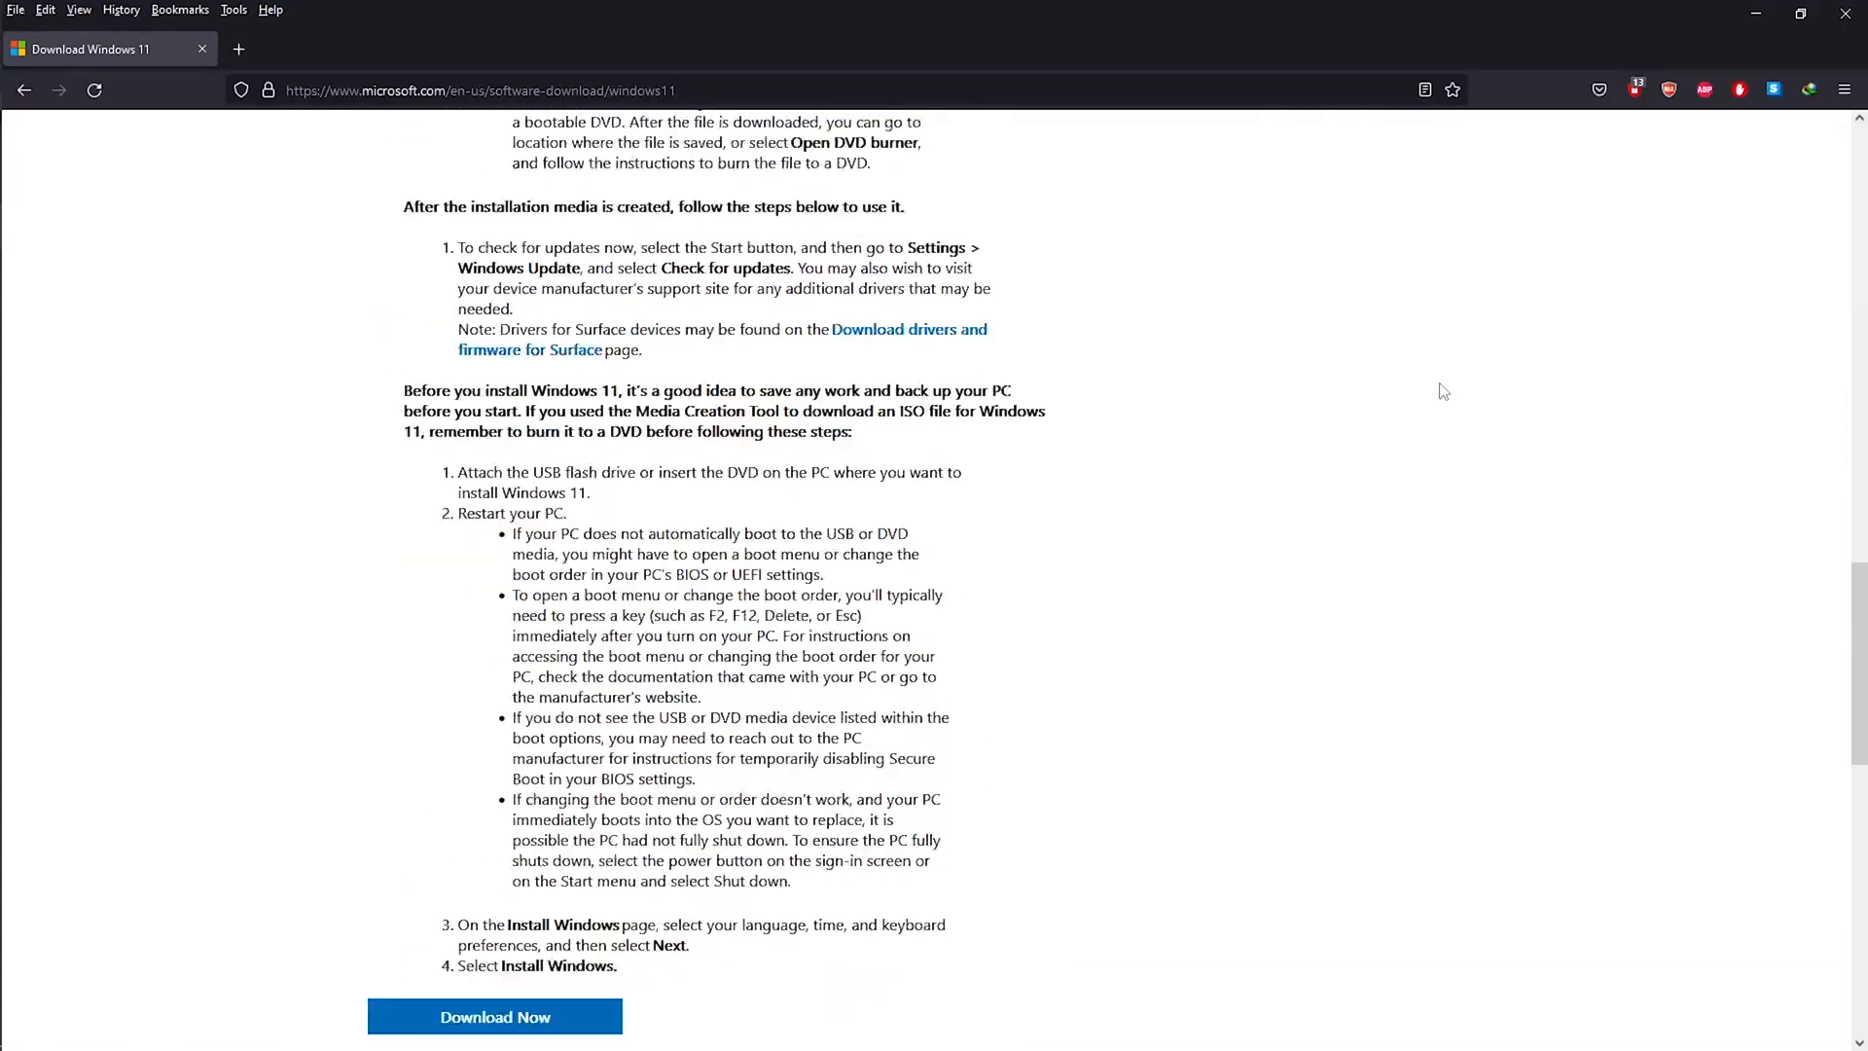
{"action": "scroll", "scroll_direction": "down", "scroll_amount": 3}
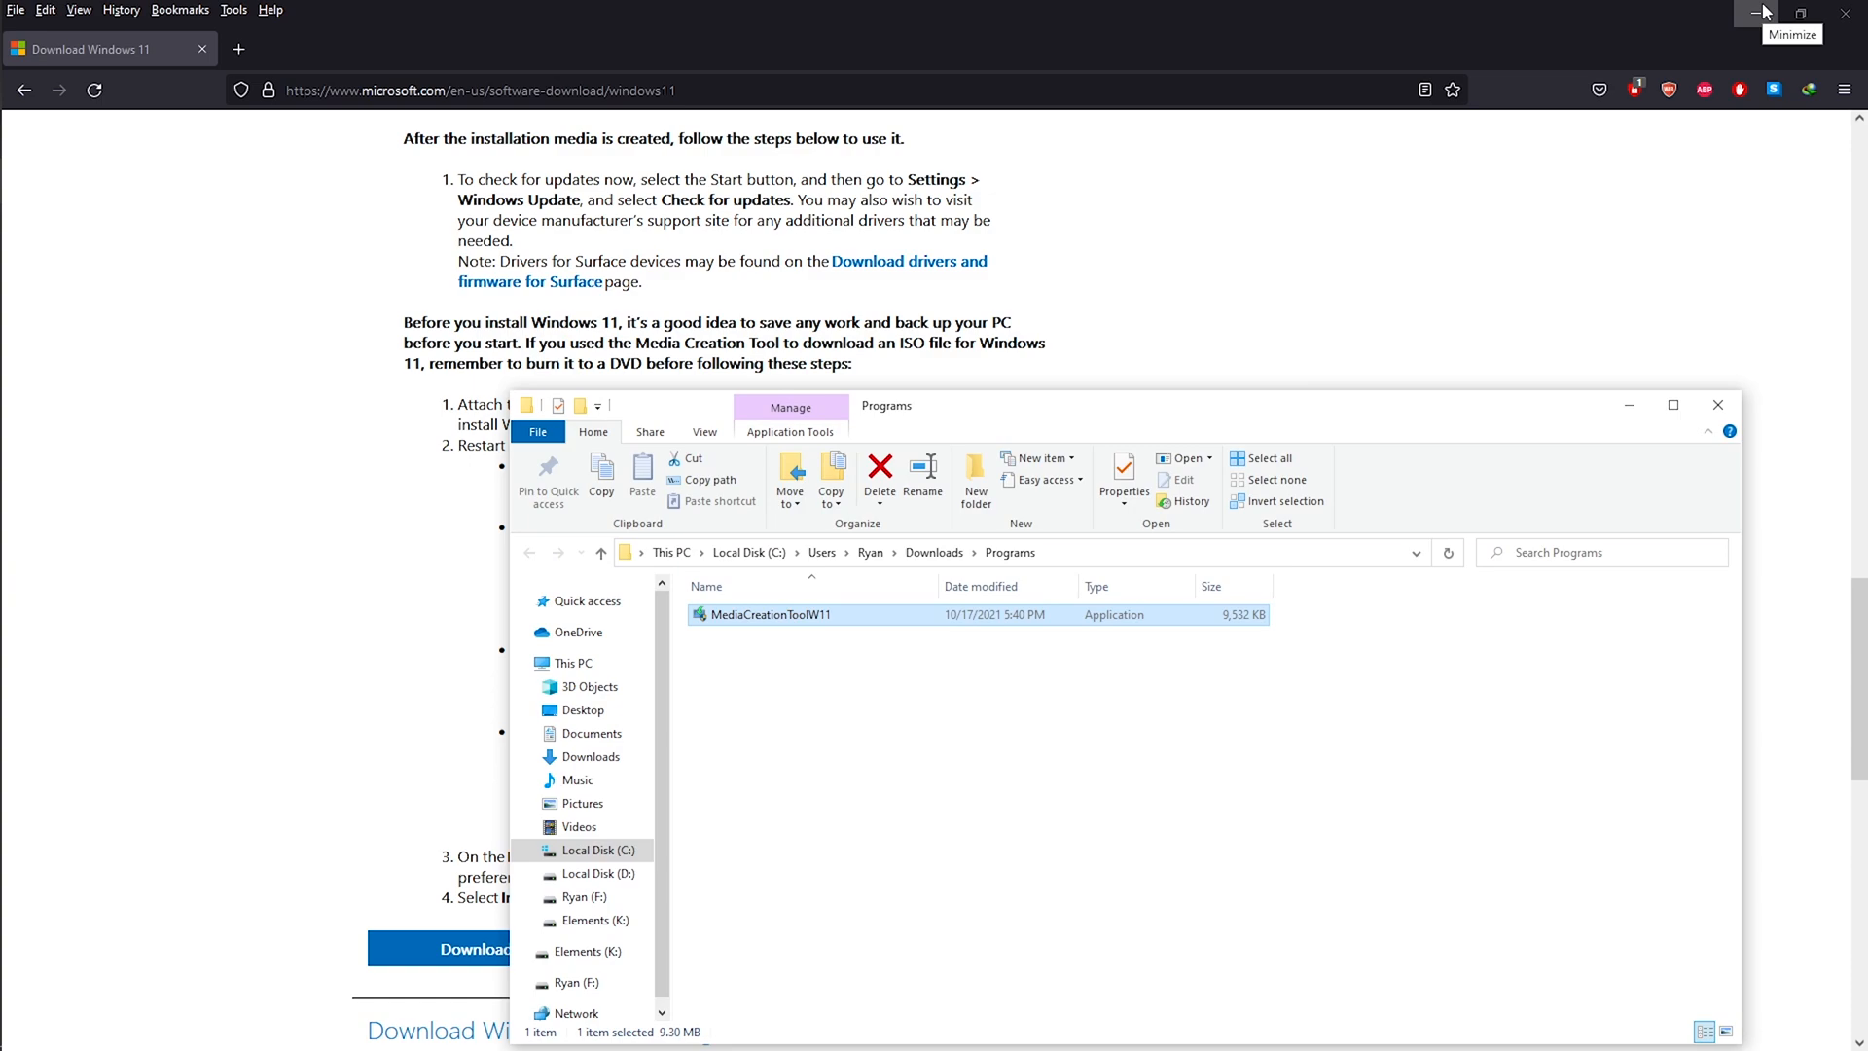
{"action": "left_click", "coordinate": [1762, 11]}
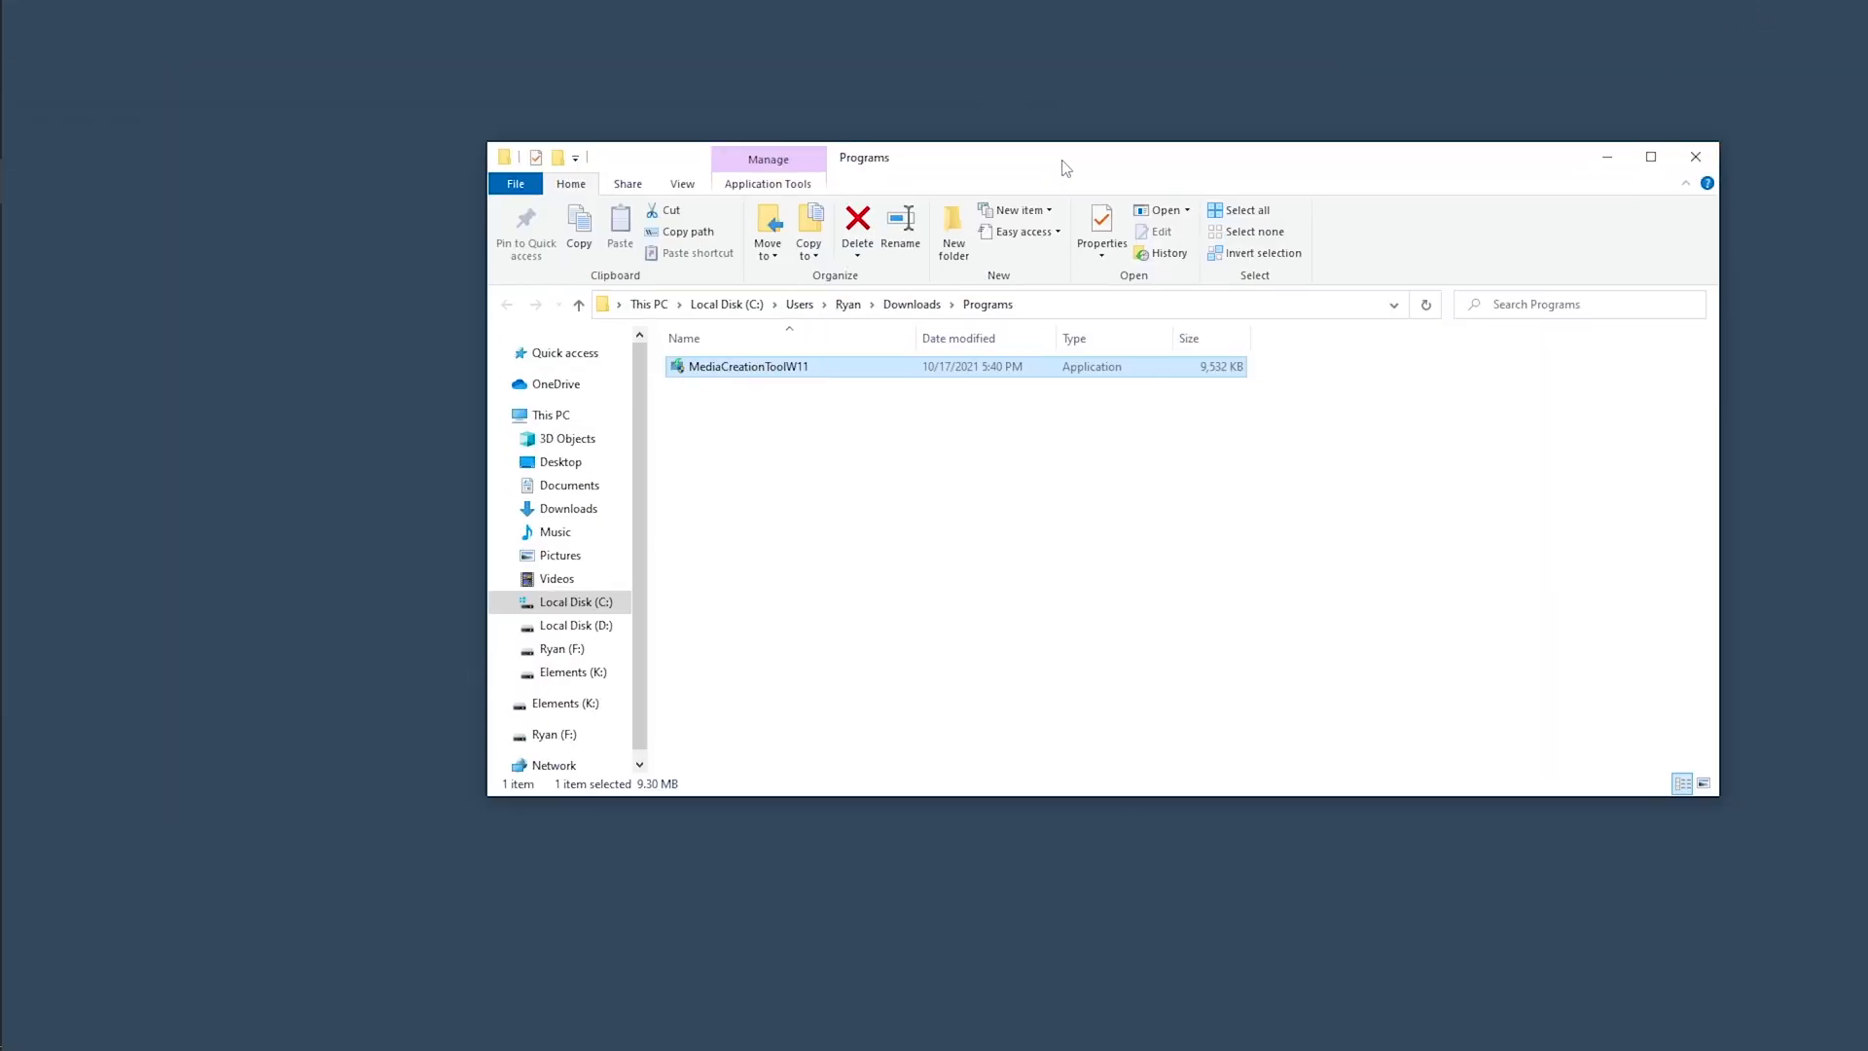
{"action": "double_click", "coordinate": [747, 366]}
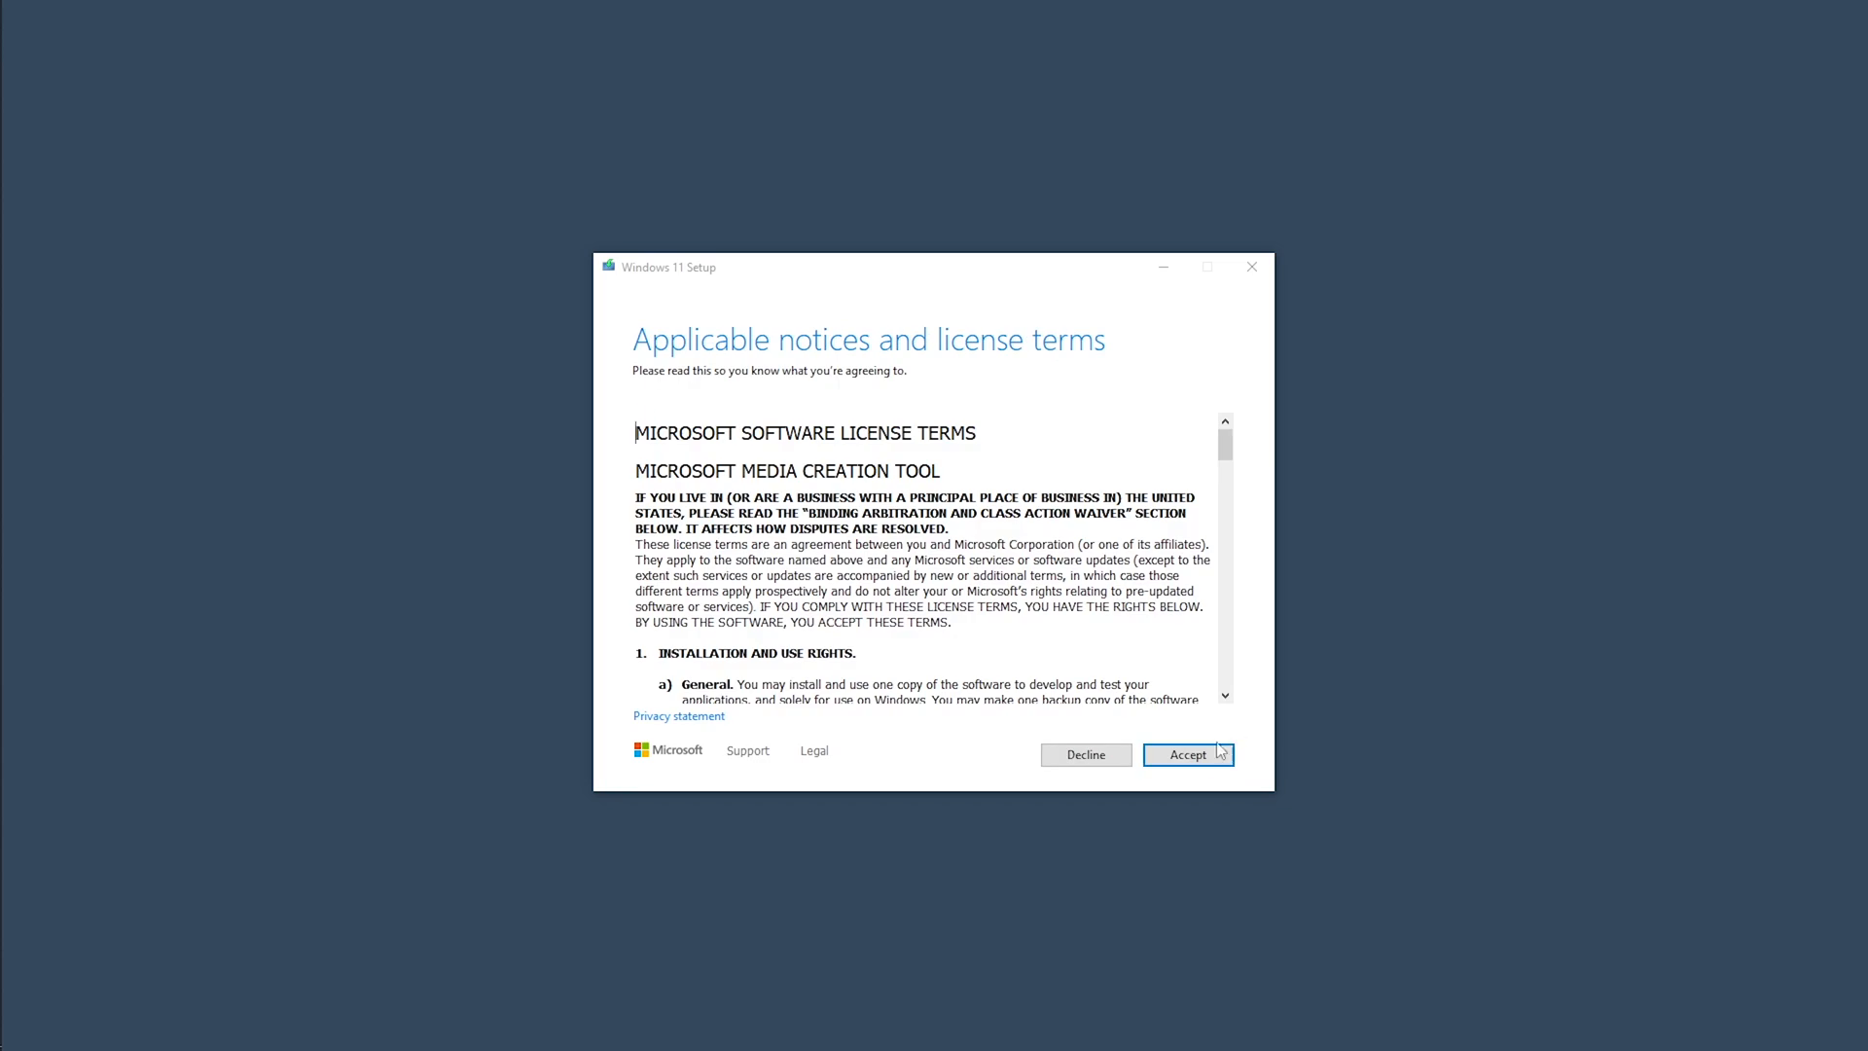
- Accept the license terms and keep the recommended language and edition
{"action": "scroll", "scroll_direction": "down", "scroll_amount": 3}
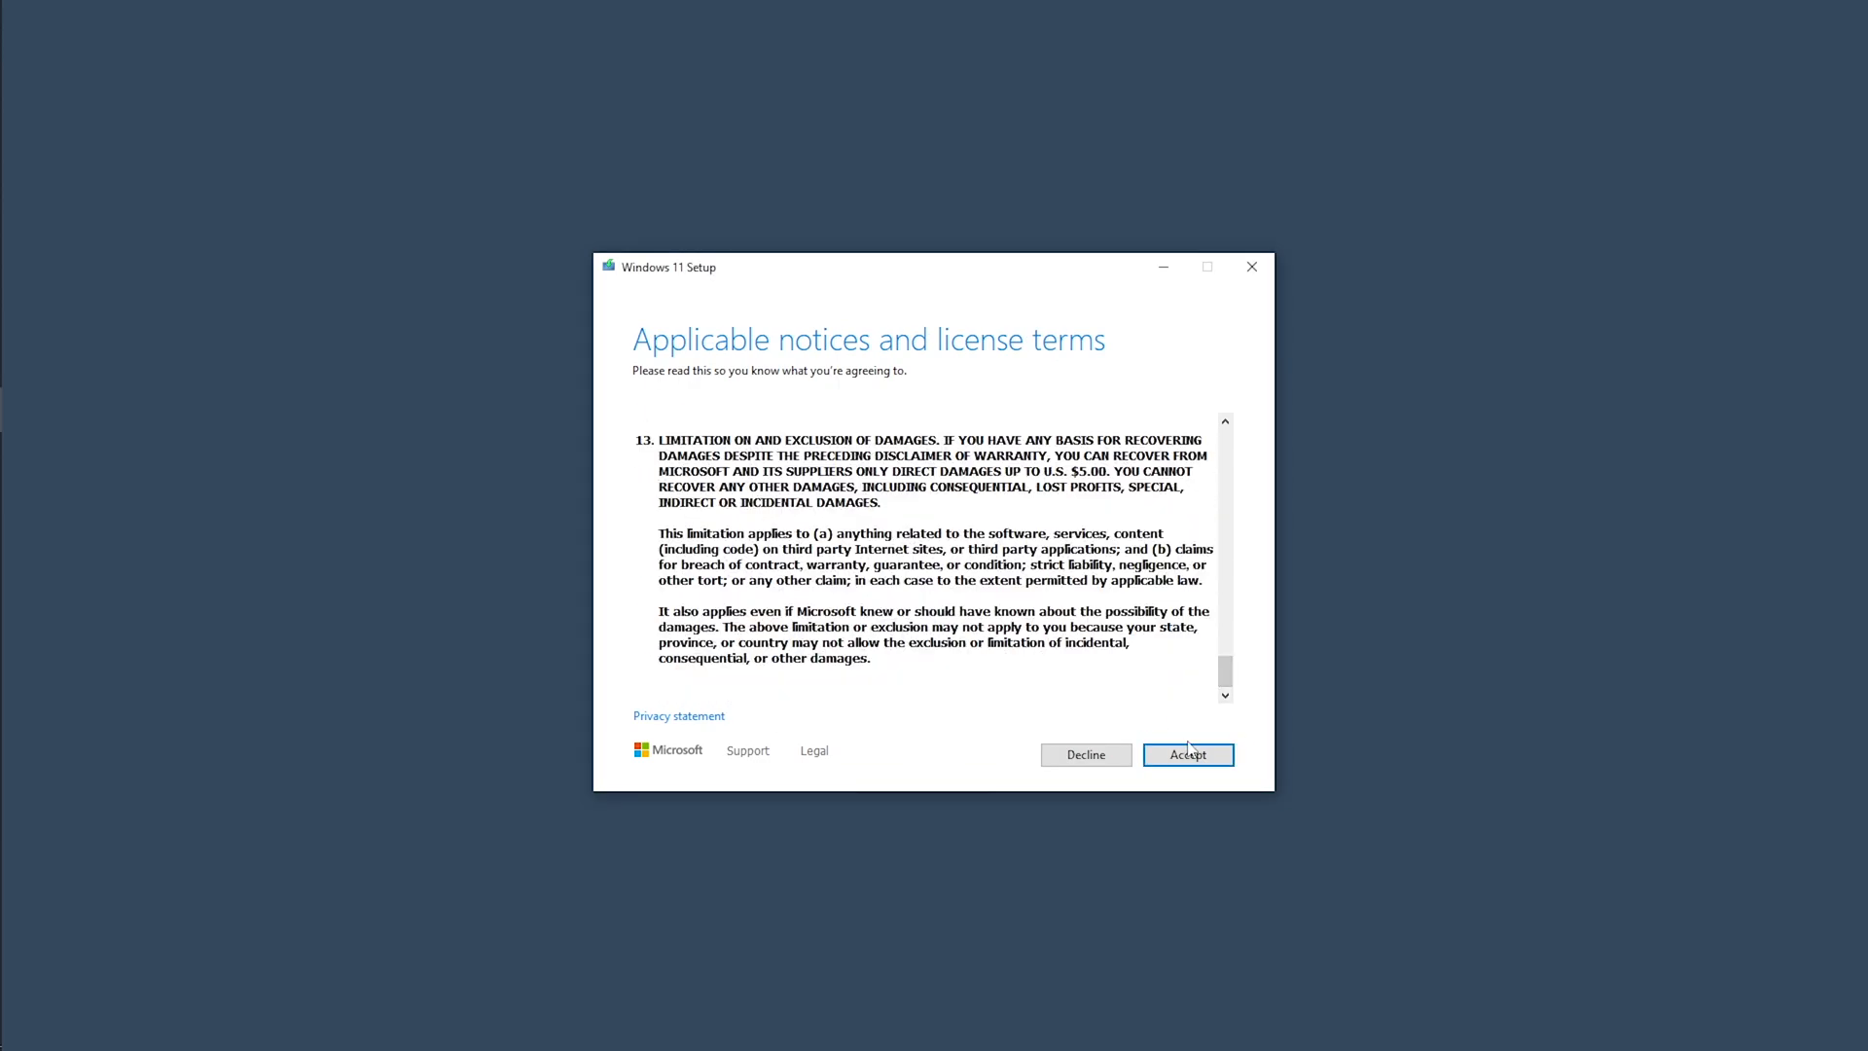
{"action": "left_click", "coordinate": [1187, 754]}
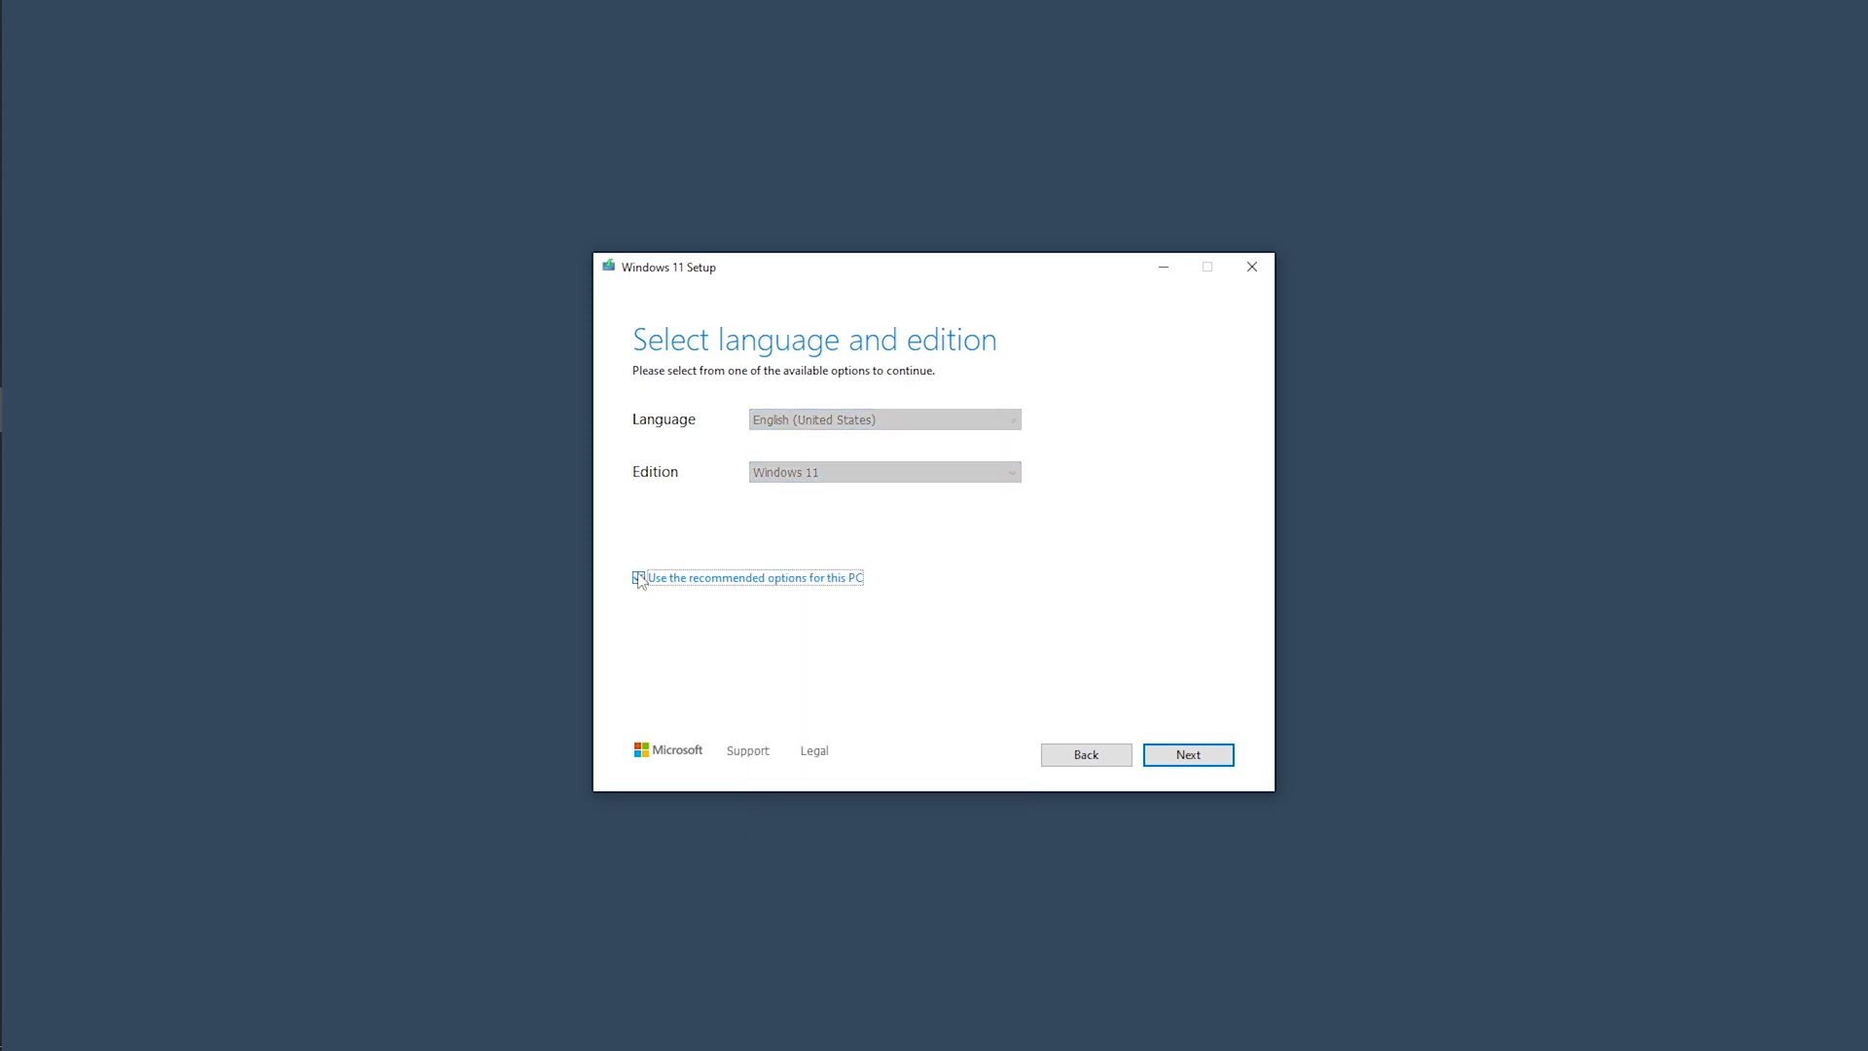
{"action": "left_click", "coordinate": [1186, 754]}
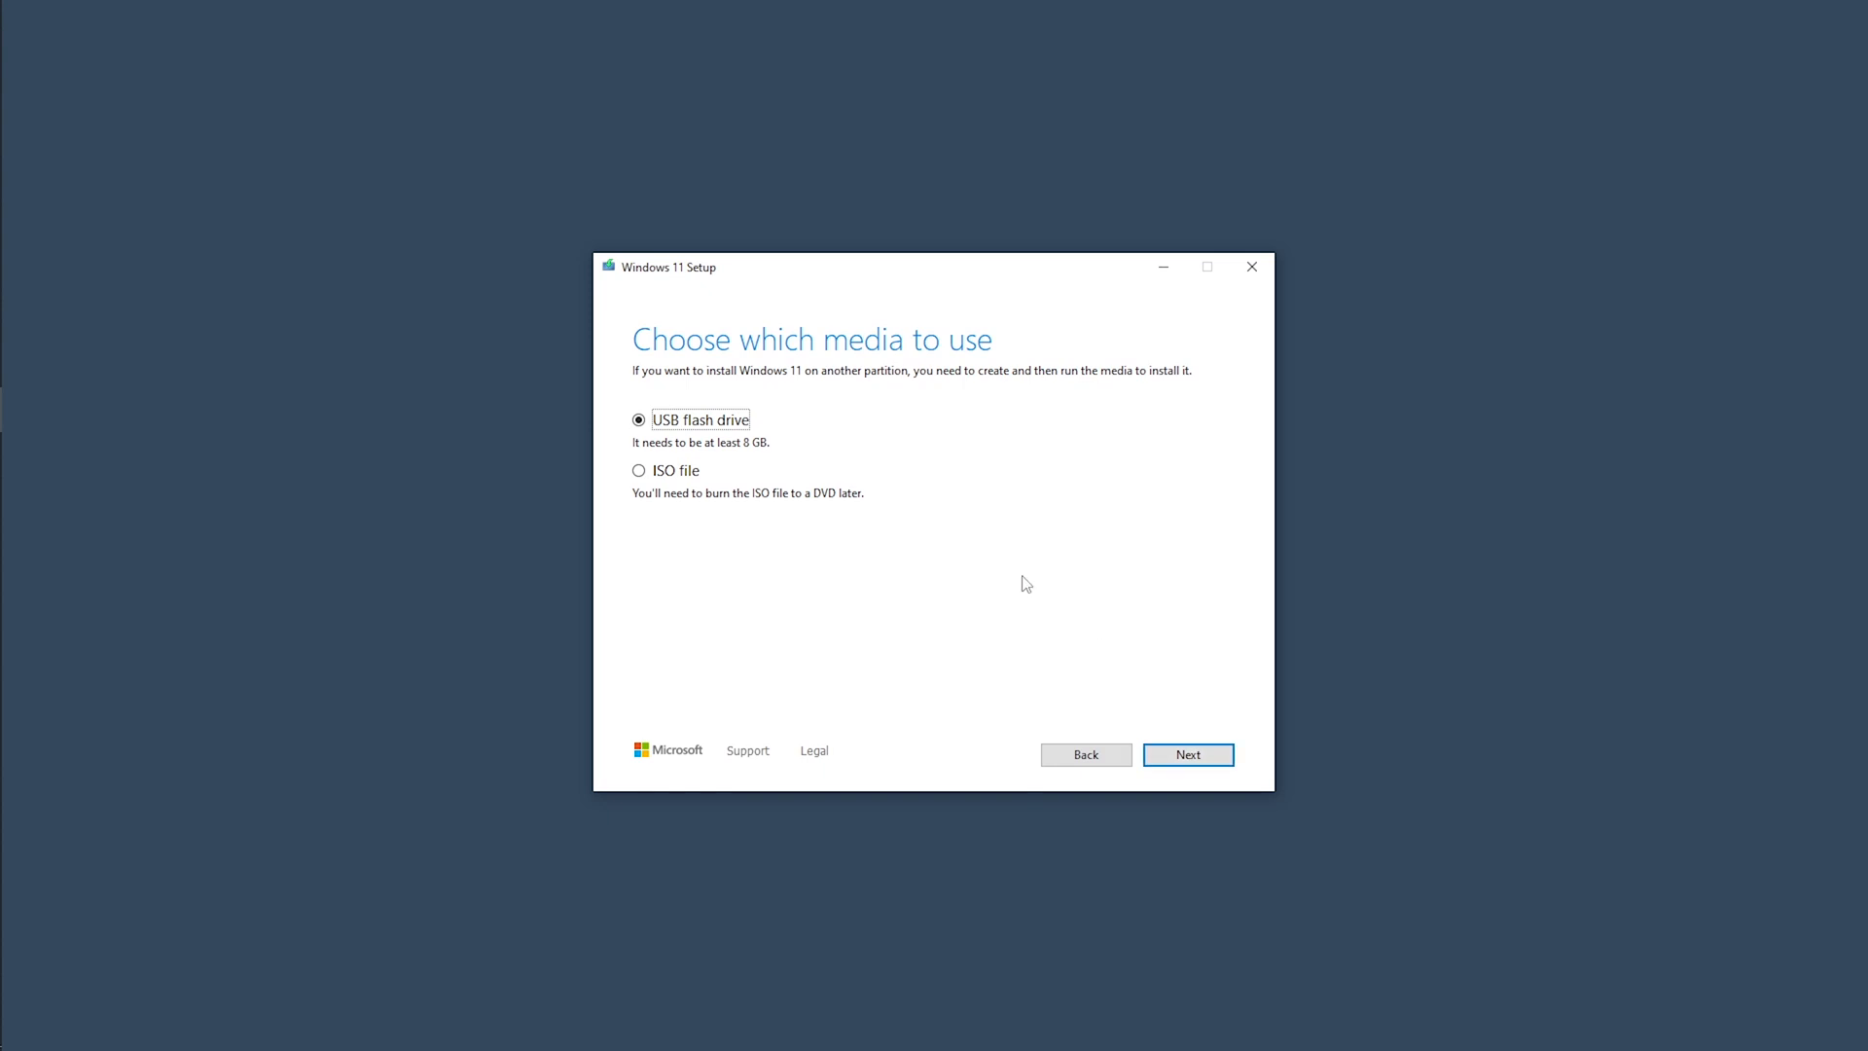
{"action": "mouse_move", "coordinate": [687, 399]}
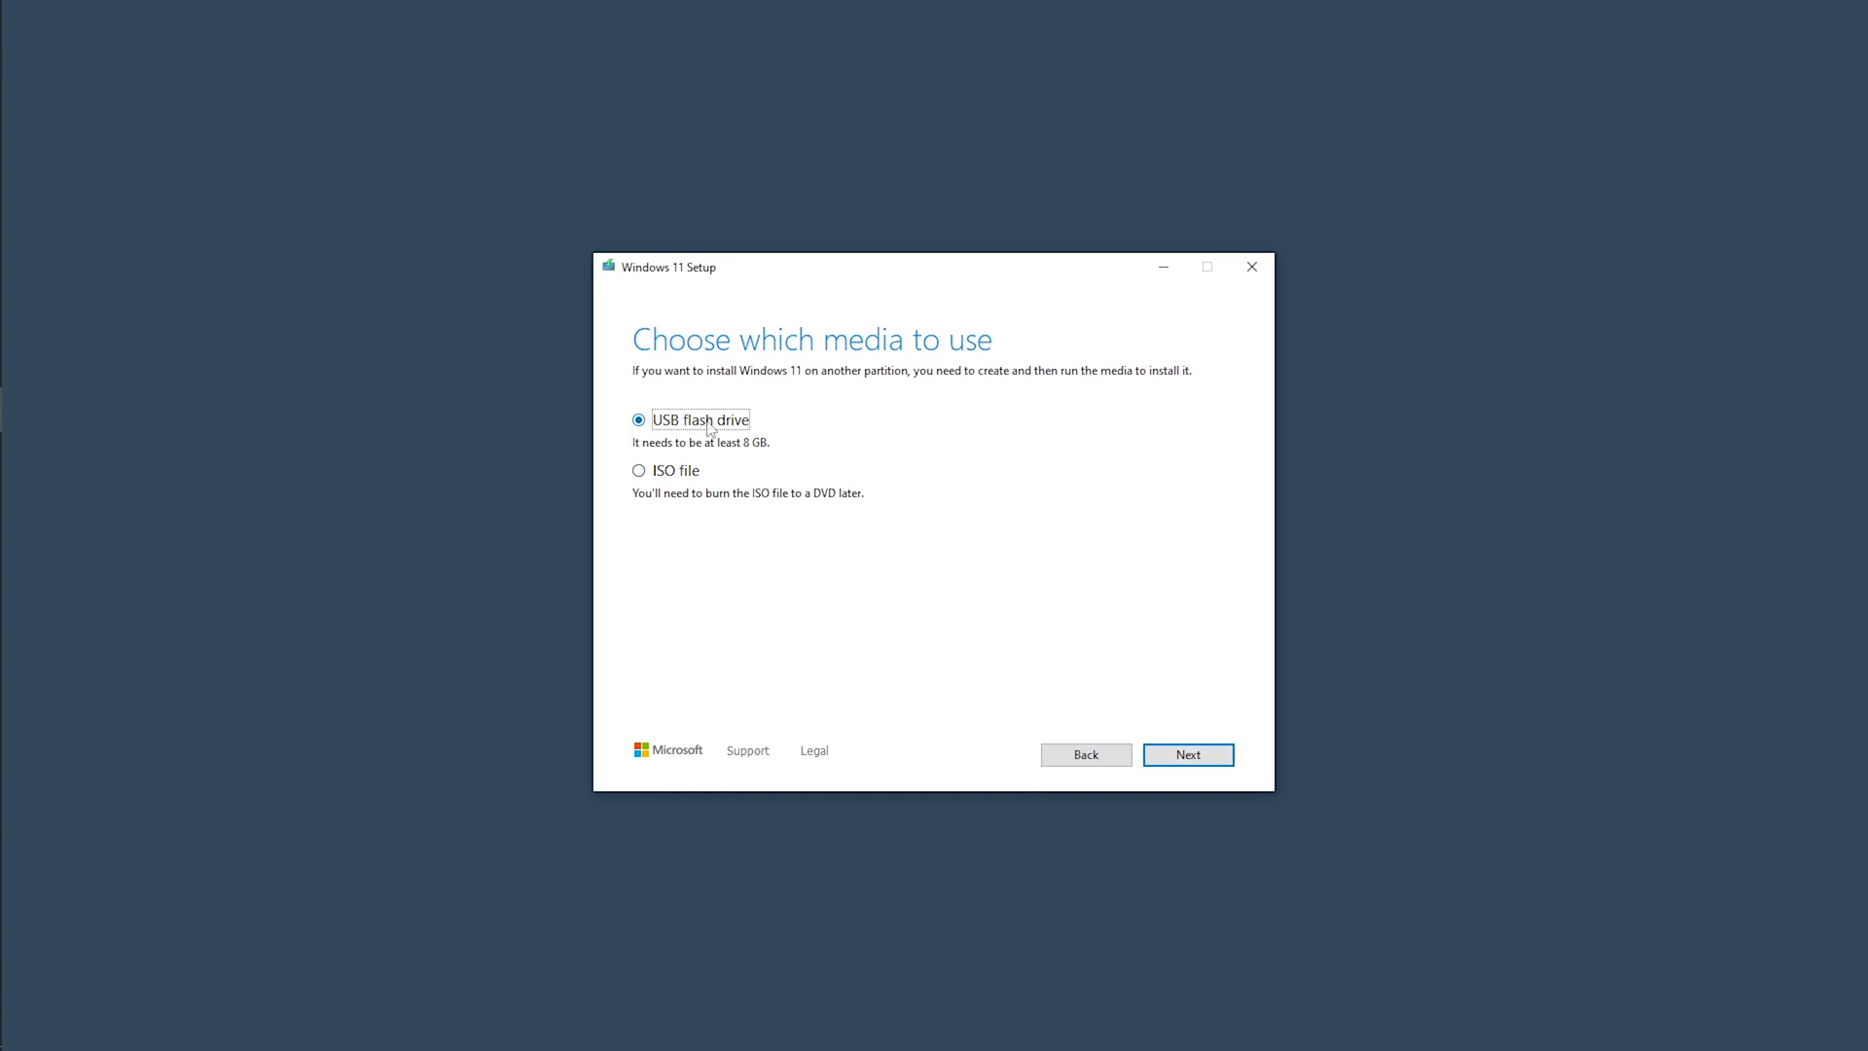
{"action": "mouse_move", "coordinate": [770, 461]}
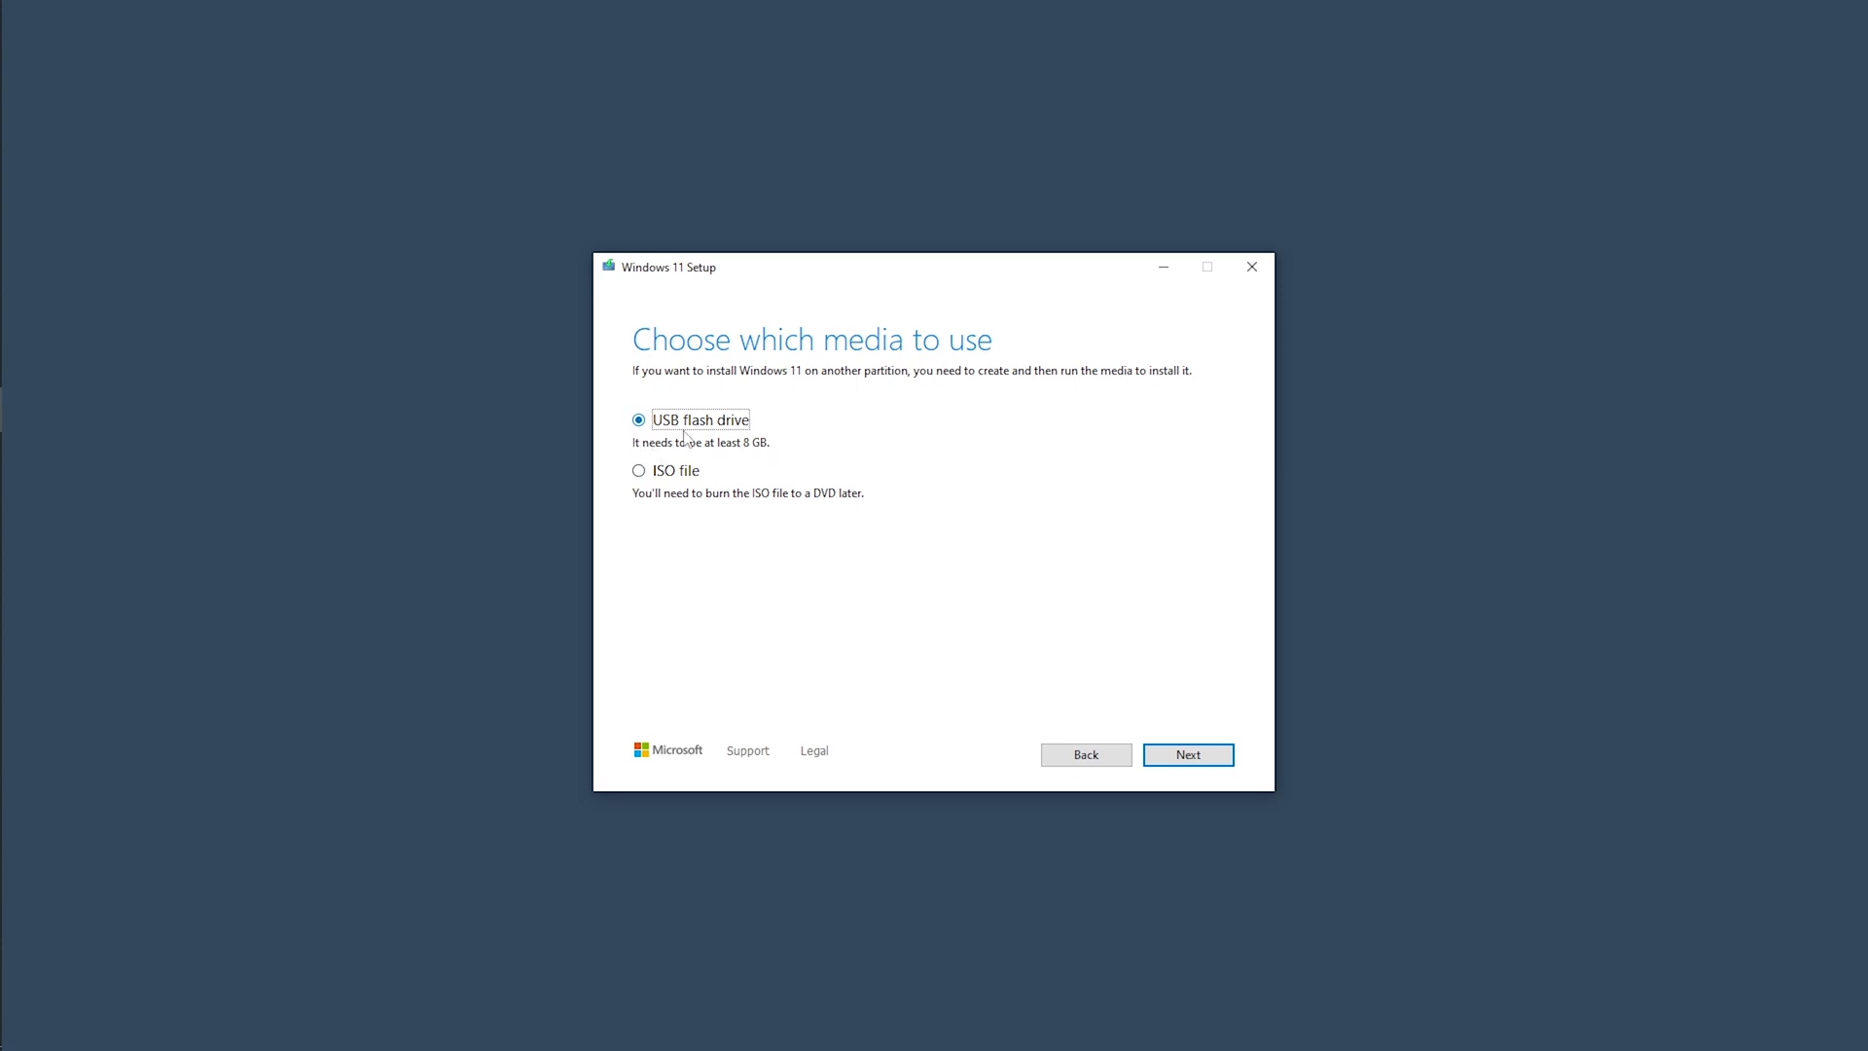
- Choose USB flash drive (not ISO) as the media and target removable drive F:
{"action": "left_click", "coordinate": [639, 468]}
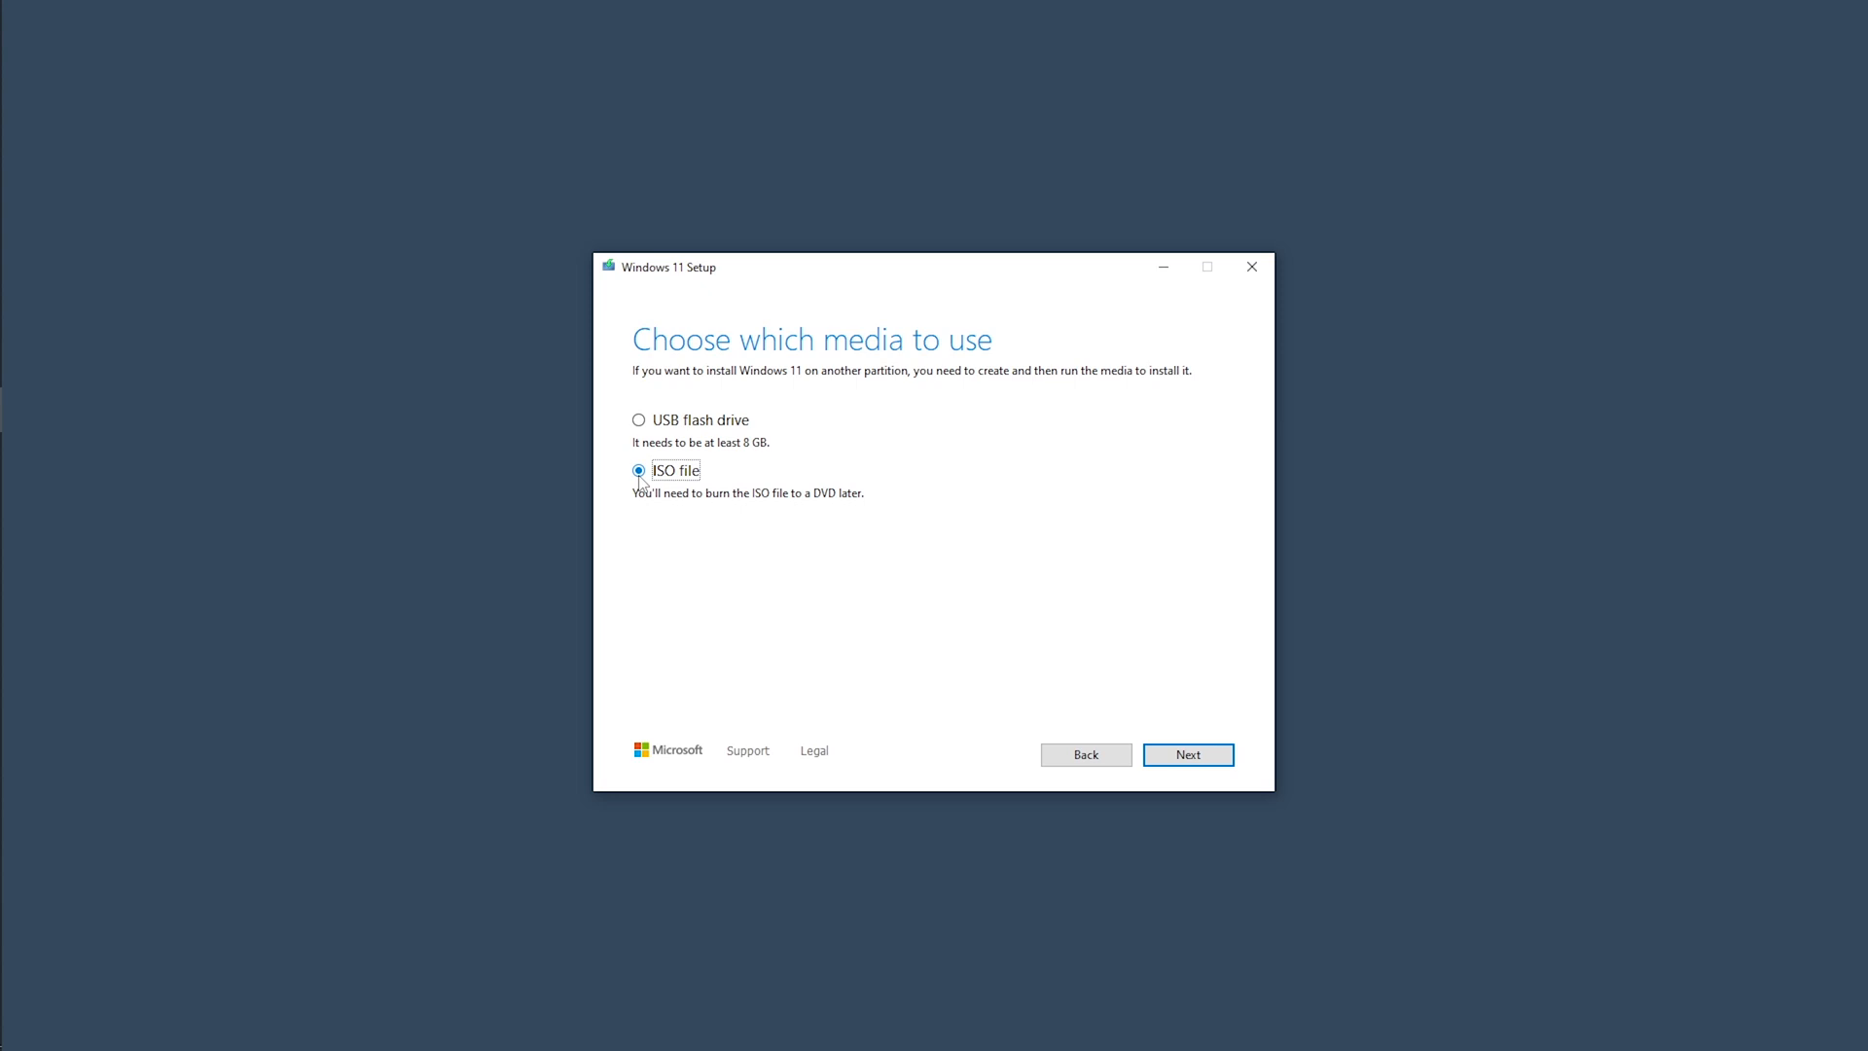
{"action": "left_click", "coordinate": [638, 420]}
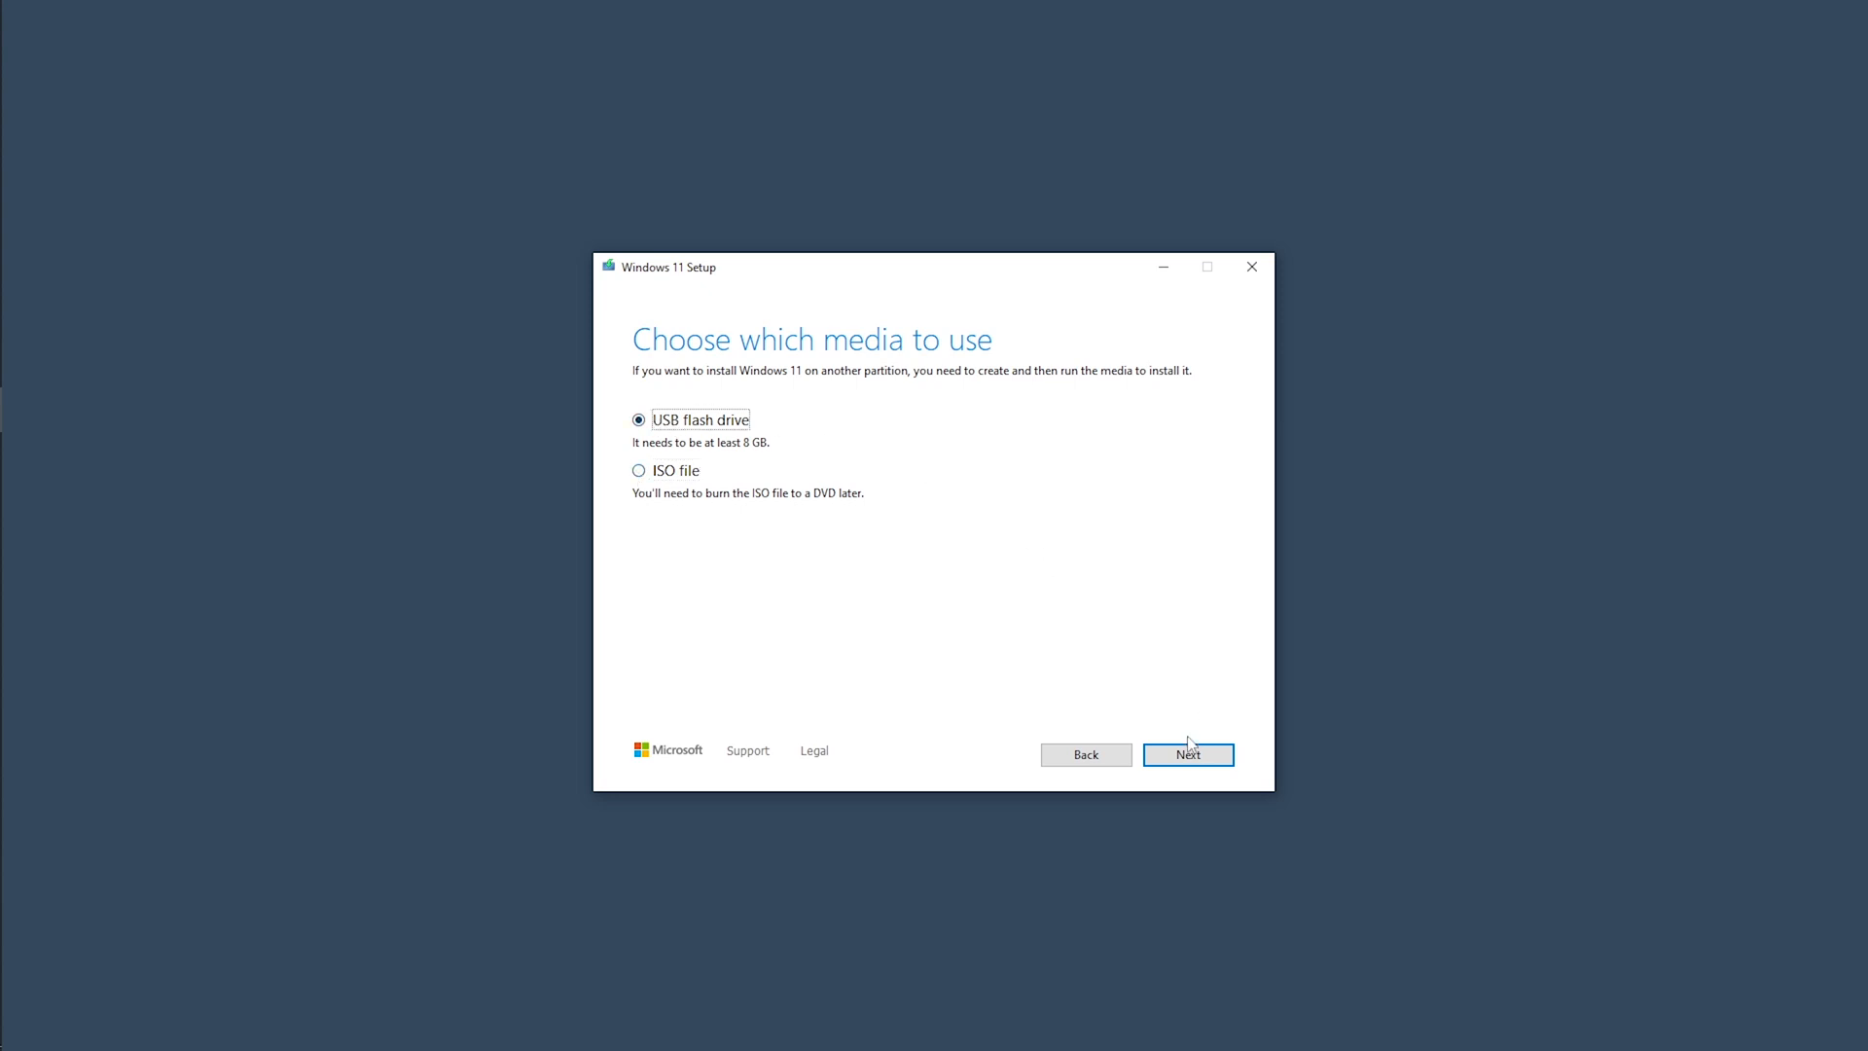
{"action": "left_click", "coordinate": [1186, 754]}
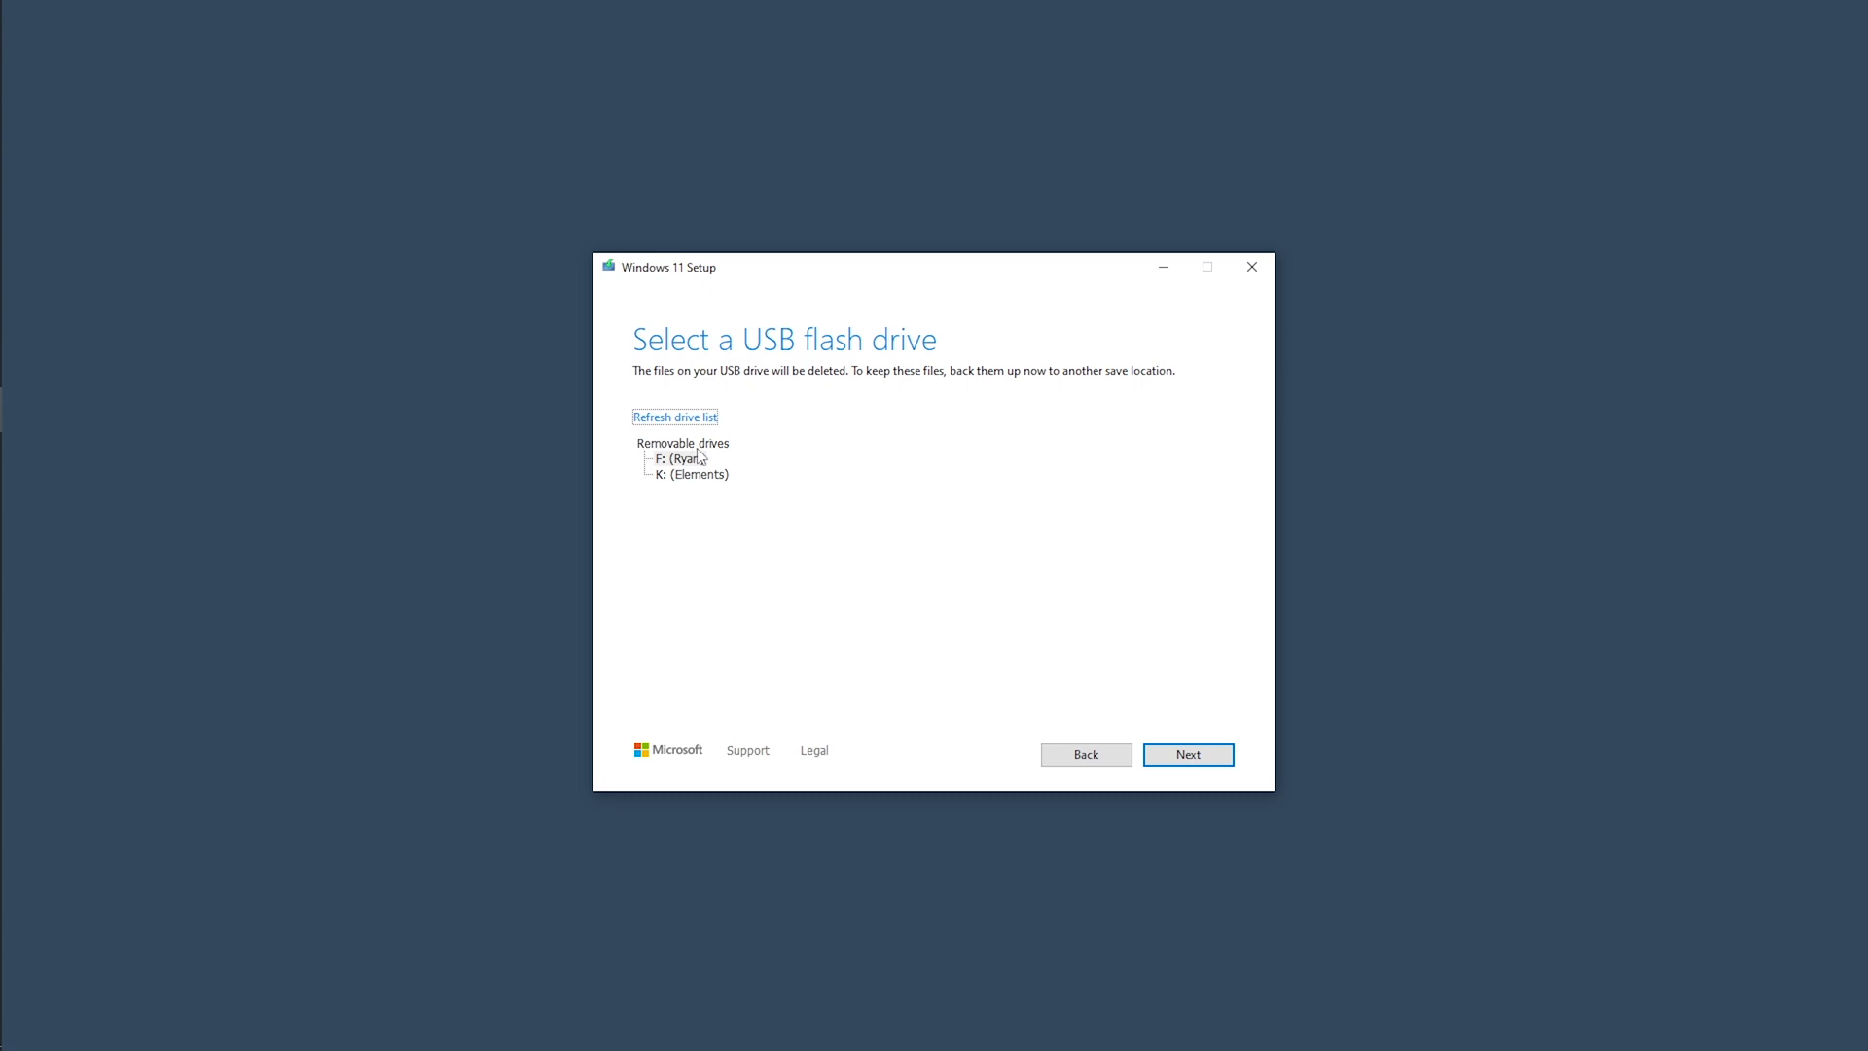
{"action": "left_click", "coordinate": [679, 459]}
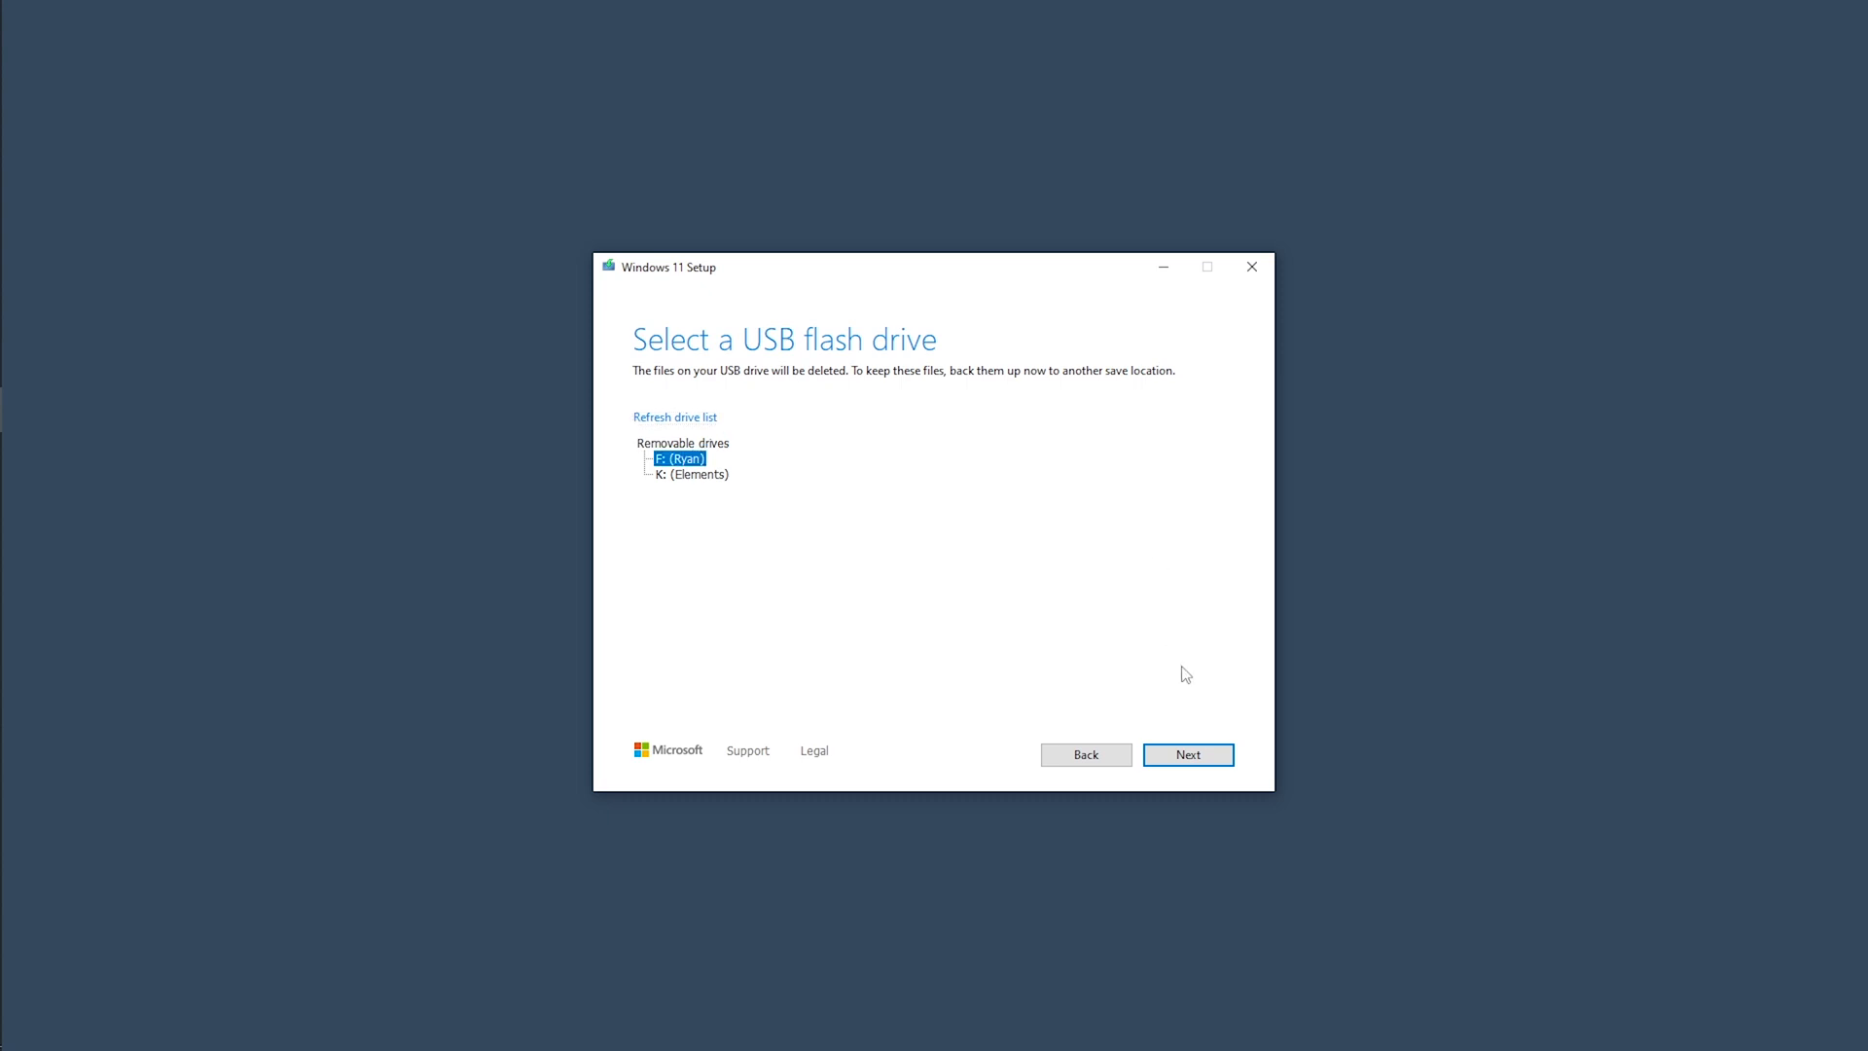
- Build the Windows 11 installation media on drive F: and finish once the drive is ready
{"action": "left_click", "coordinate": [1187, 755]}
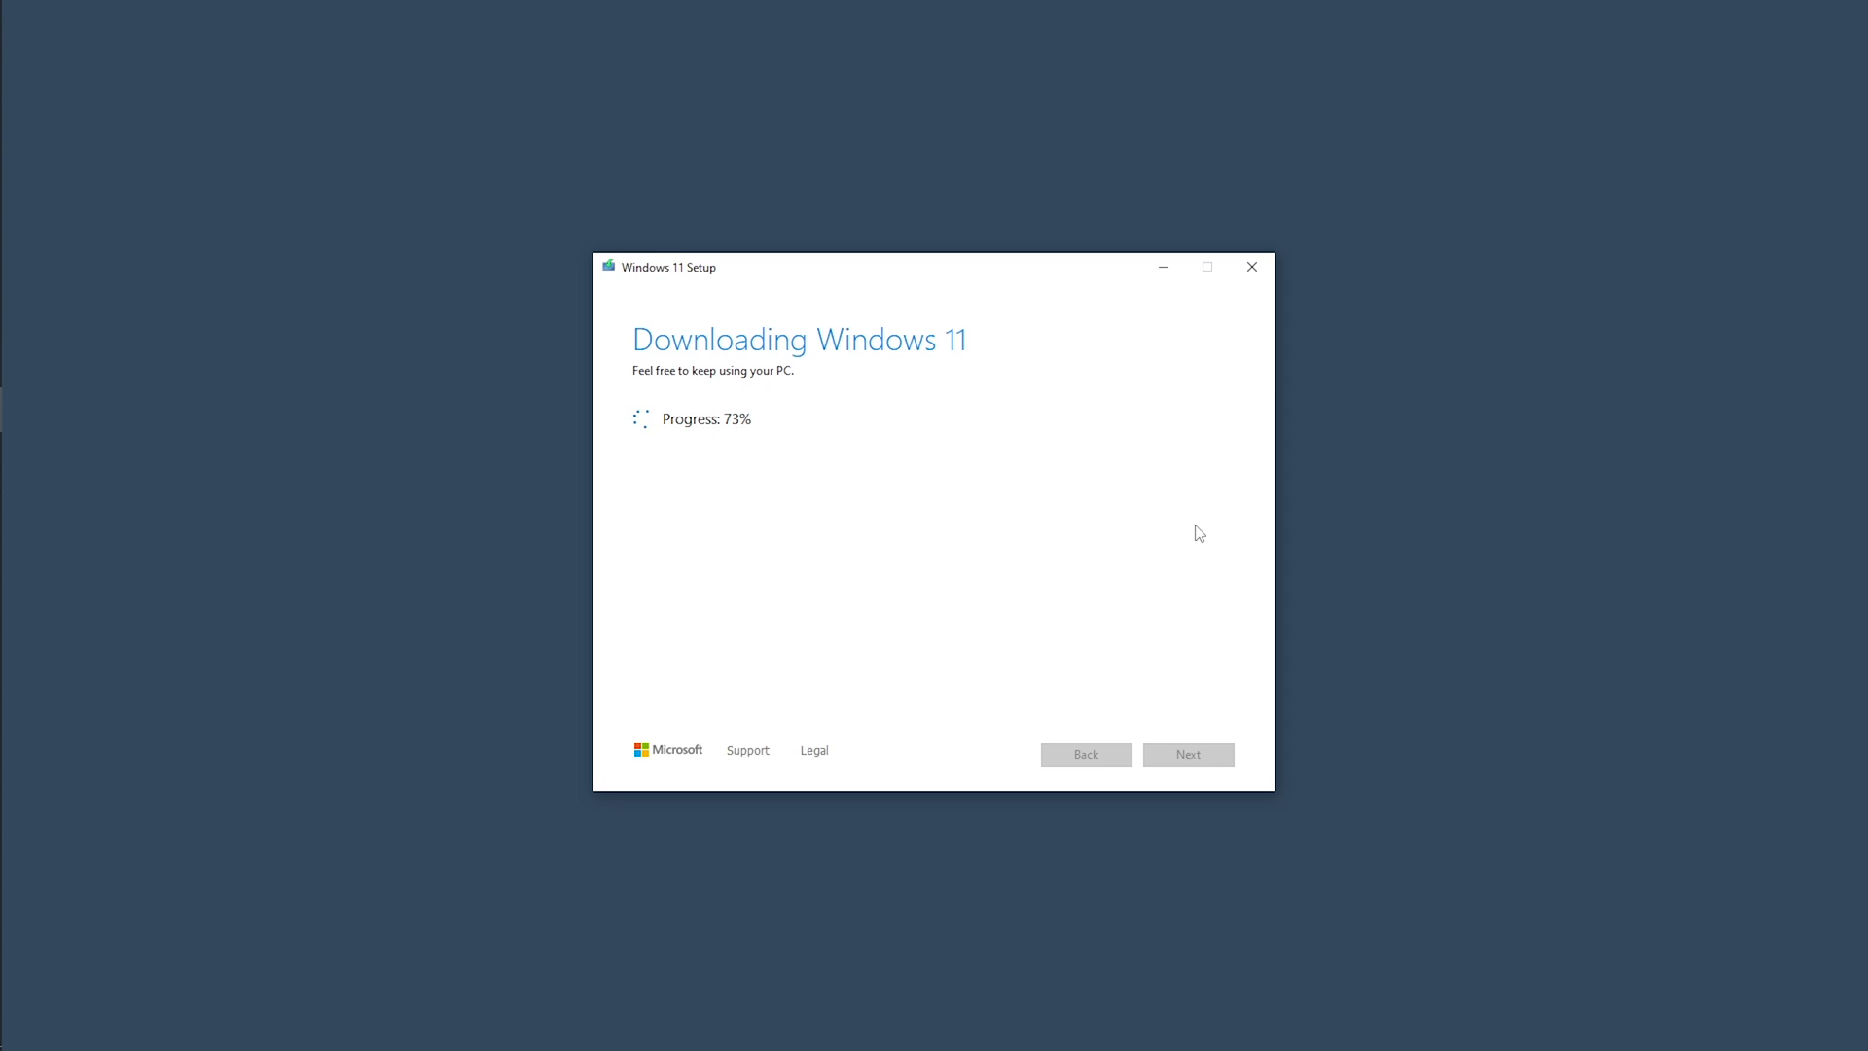
{"action": "mouse_move", "coordinate": [1193, 490]}
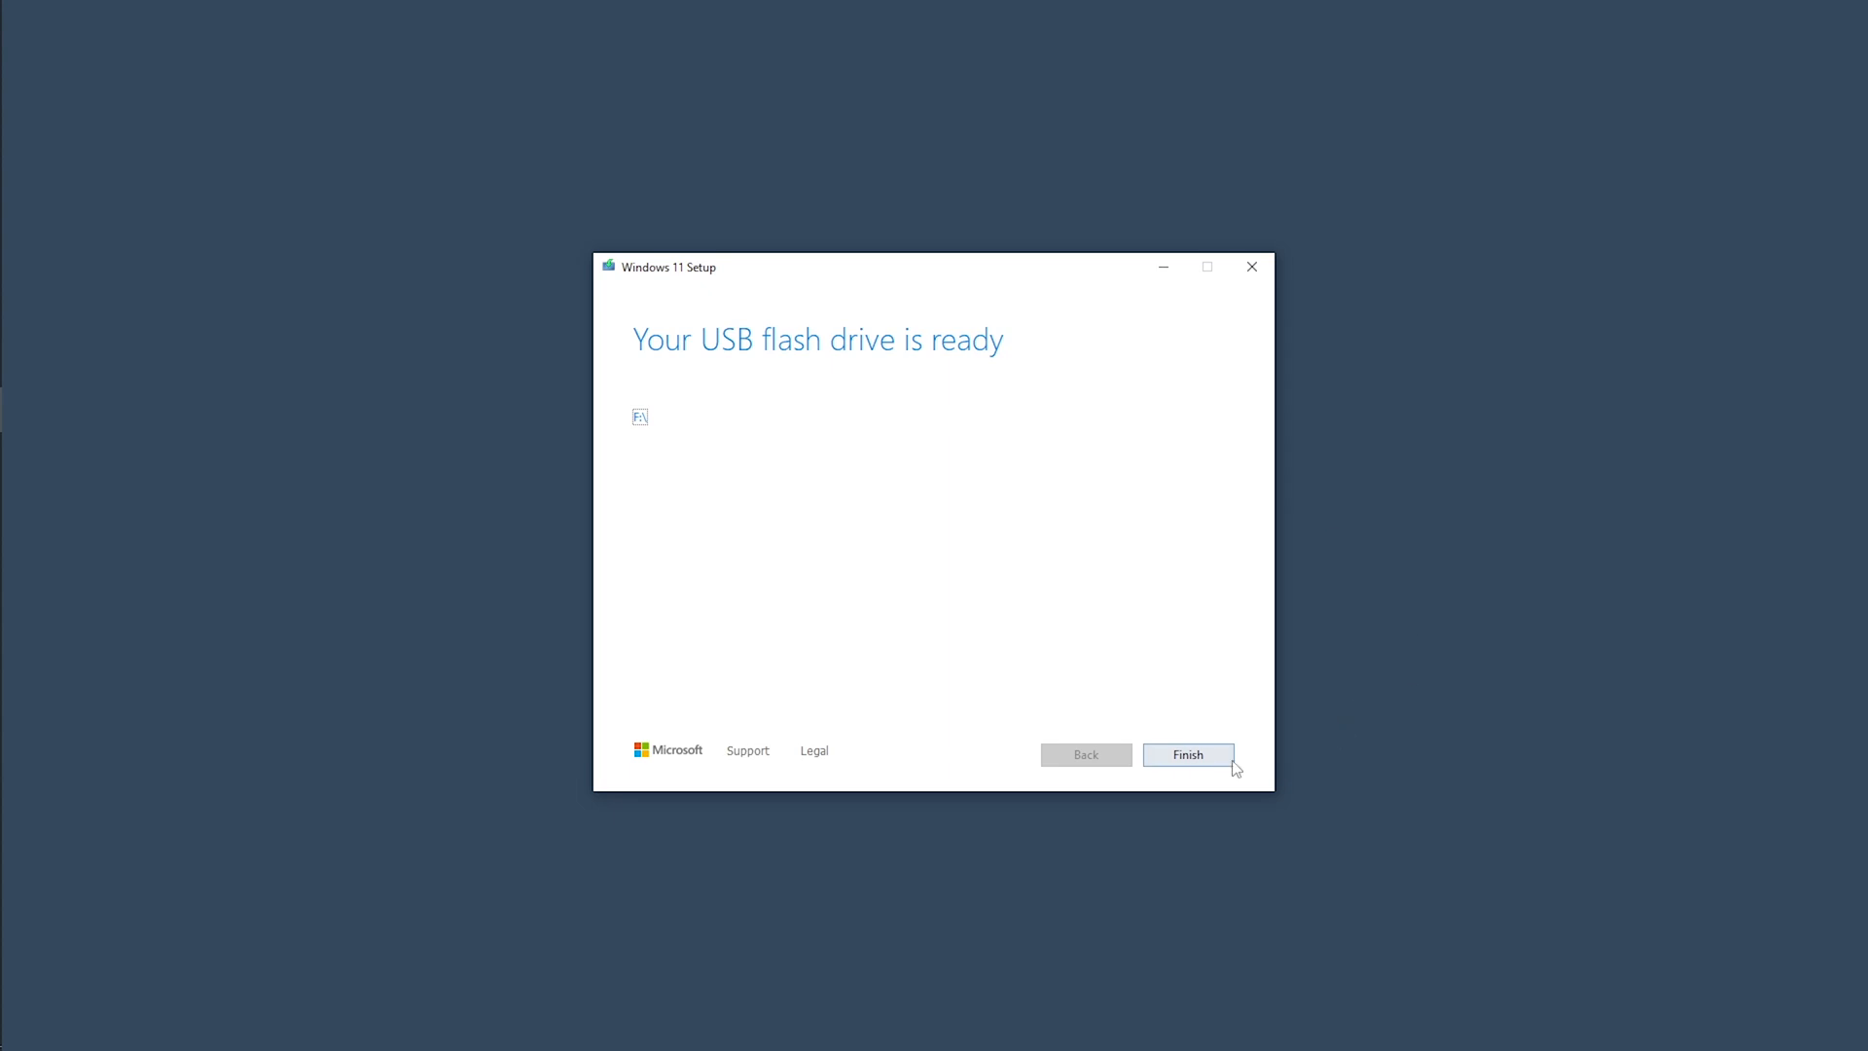
{"action": "left_click", "coordinate": [1187, 755]}
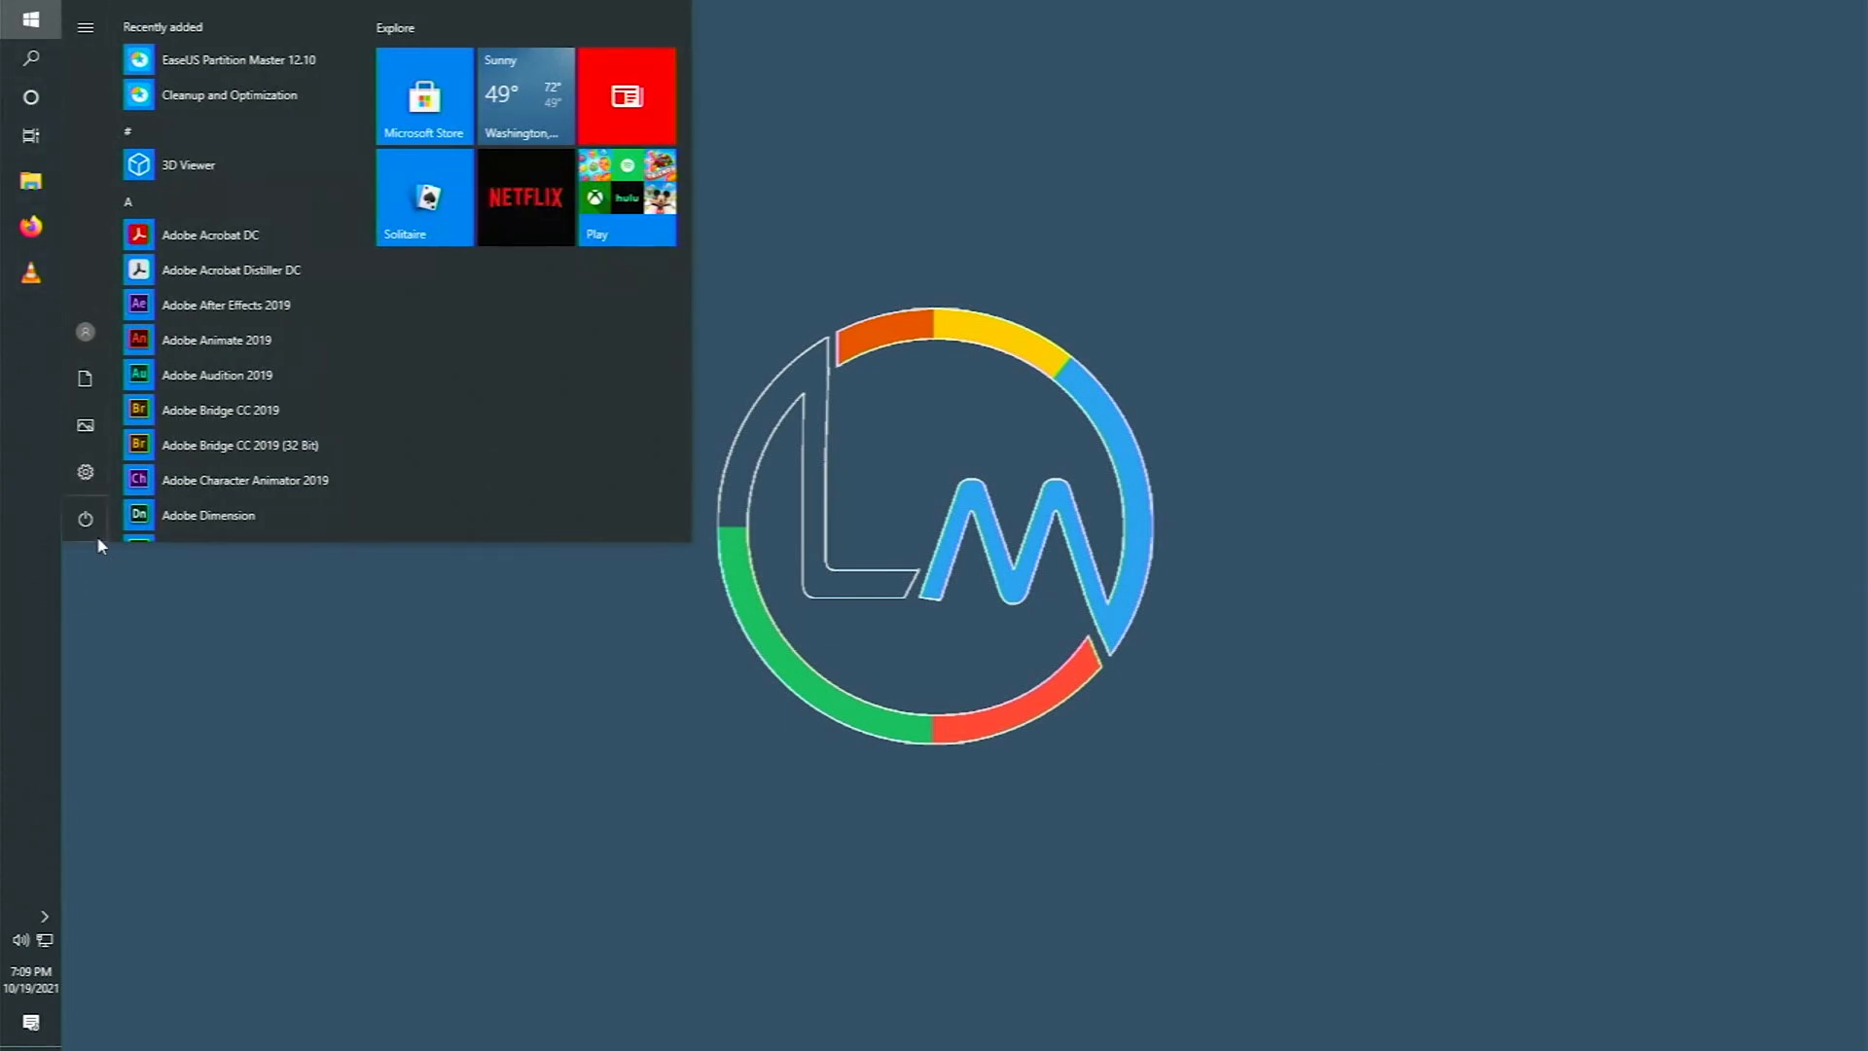
- Restart the PC, bring up the Click BIOS boot menu and boot from the UEFI SanDisk USB drive
{"action": "left_click", "coordinate": [84, 518]}
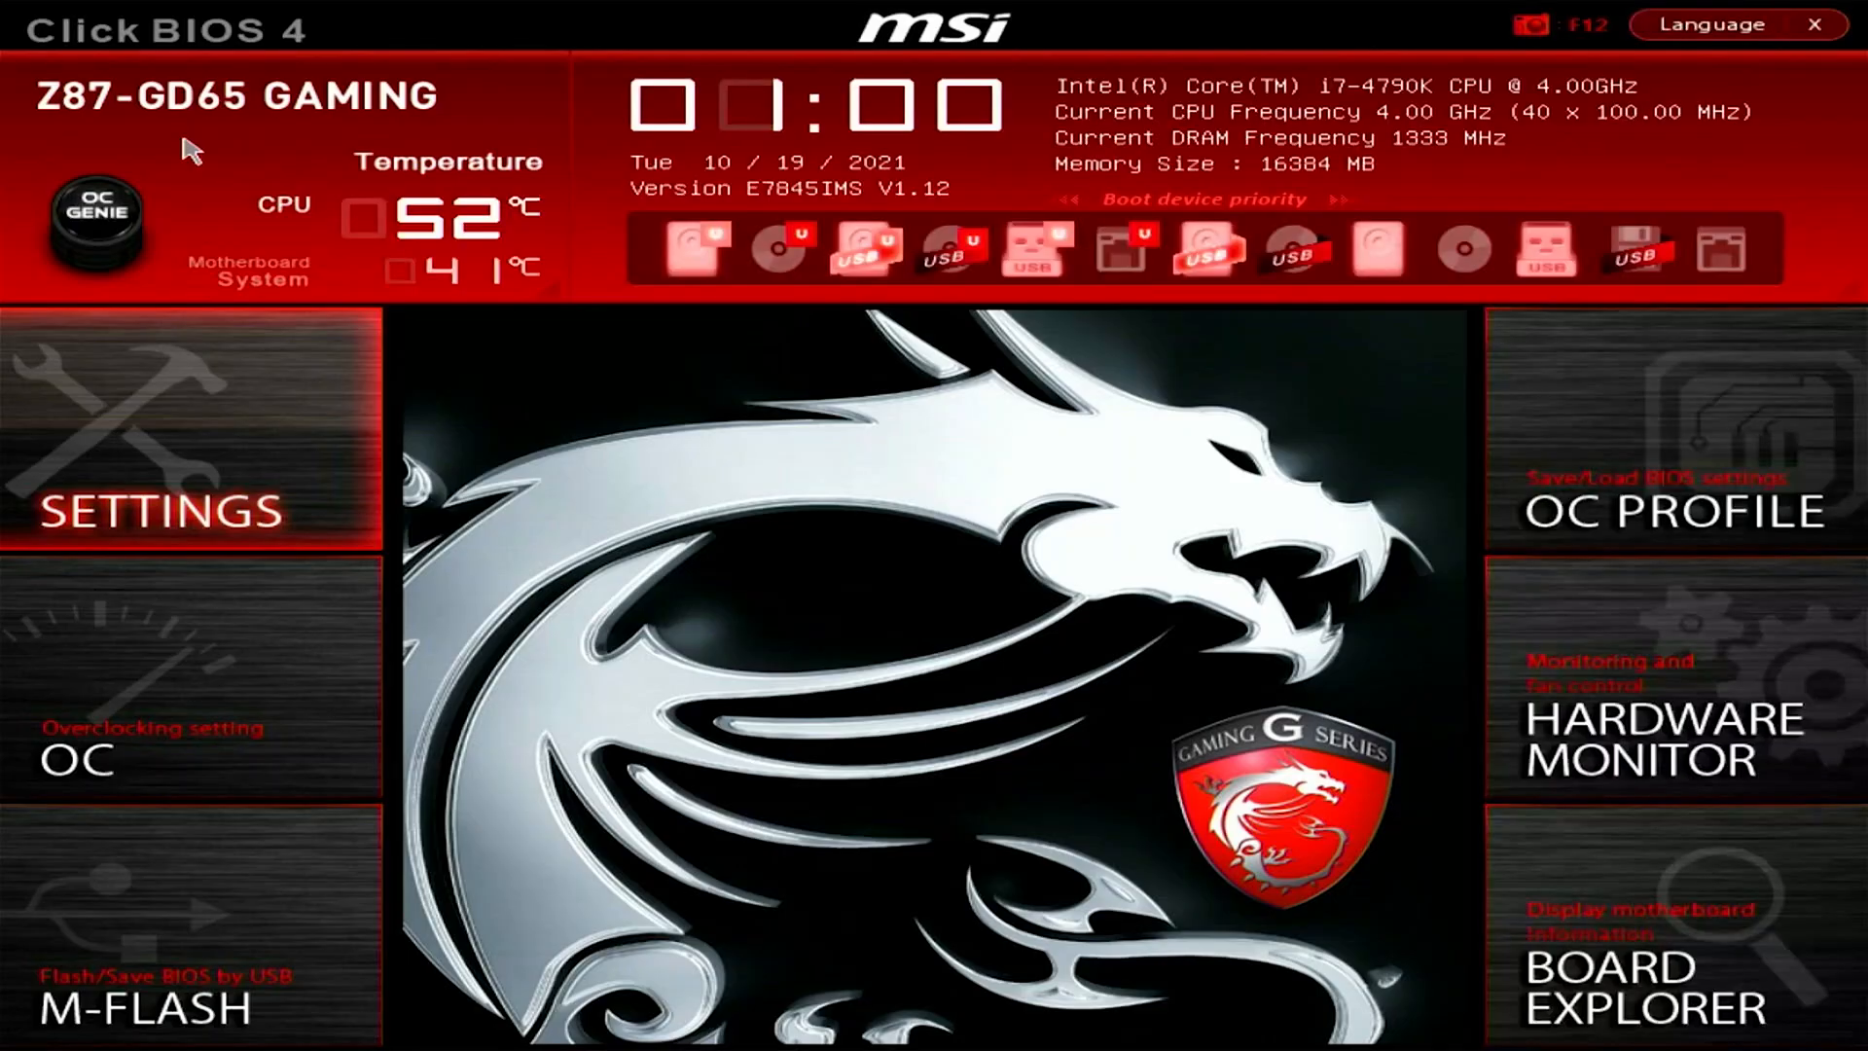
{"action": "left_click", "coordinate": [158, 510]}
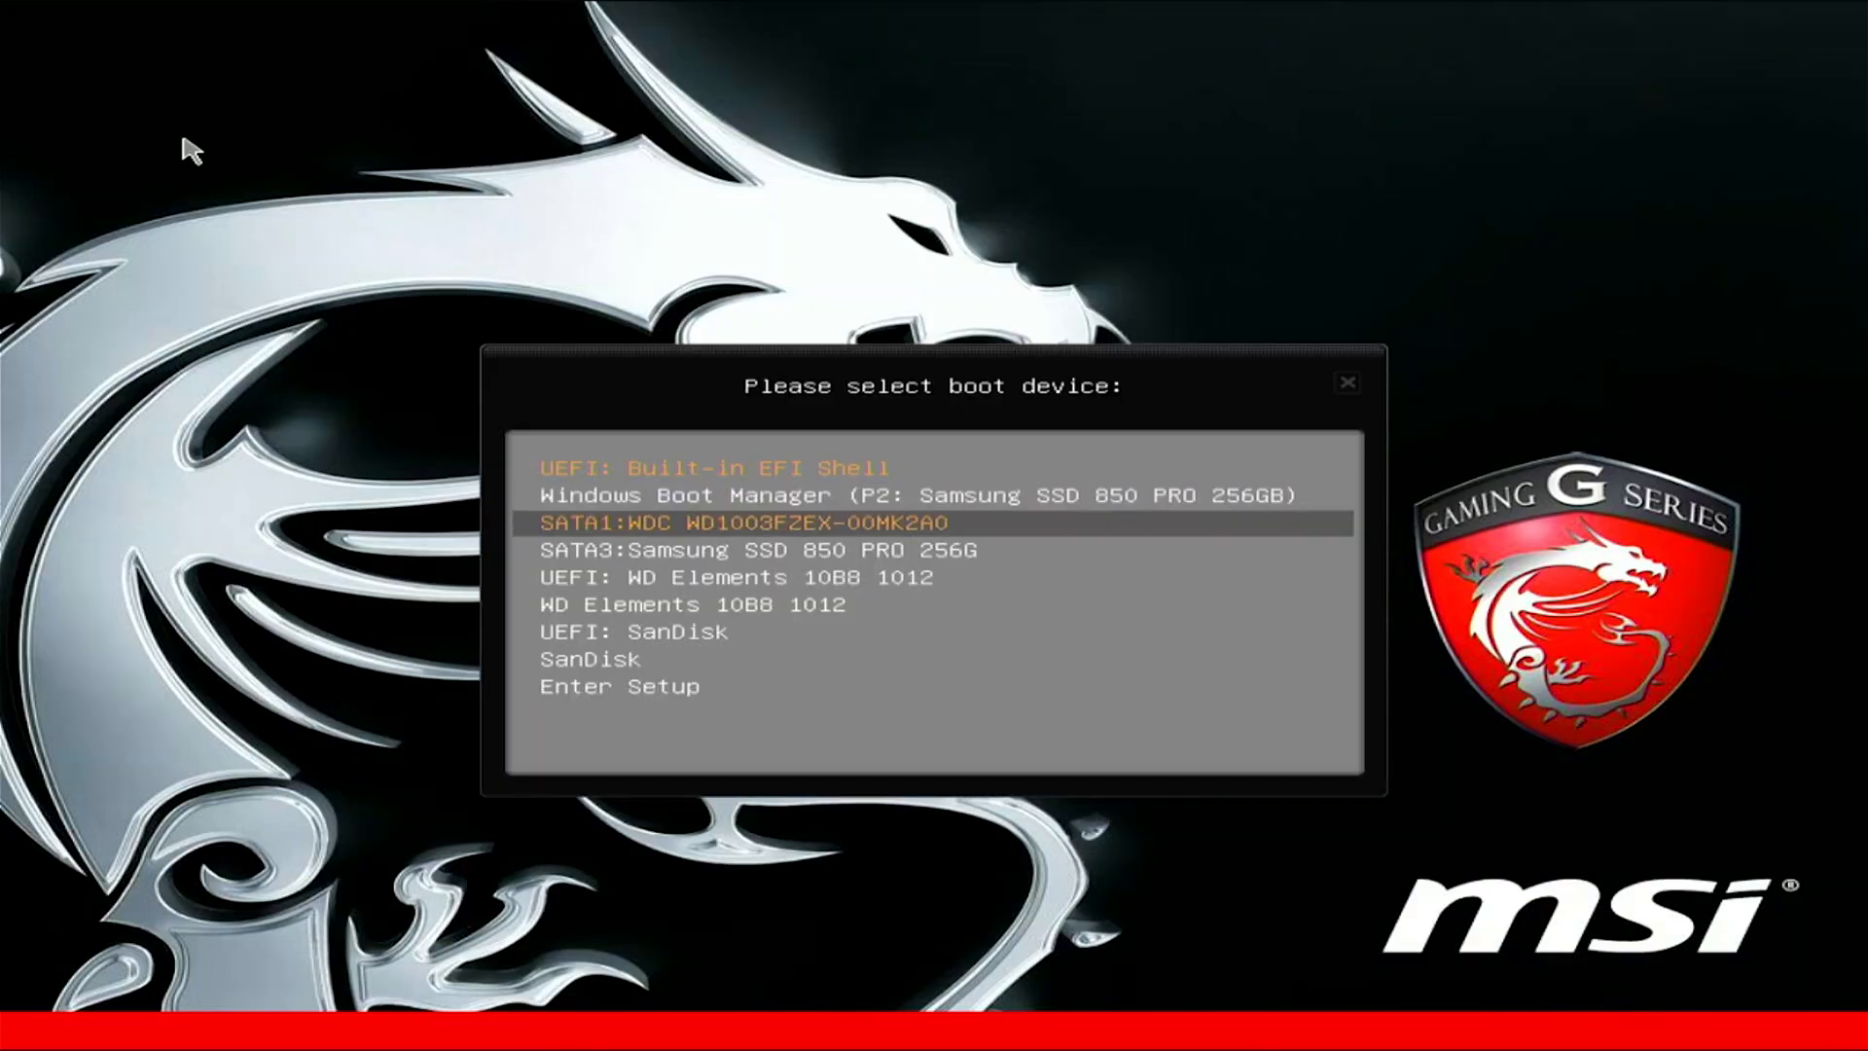
{"action": "key", "text": "down"}
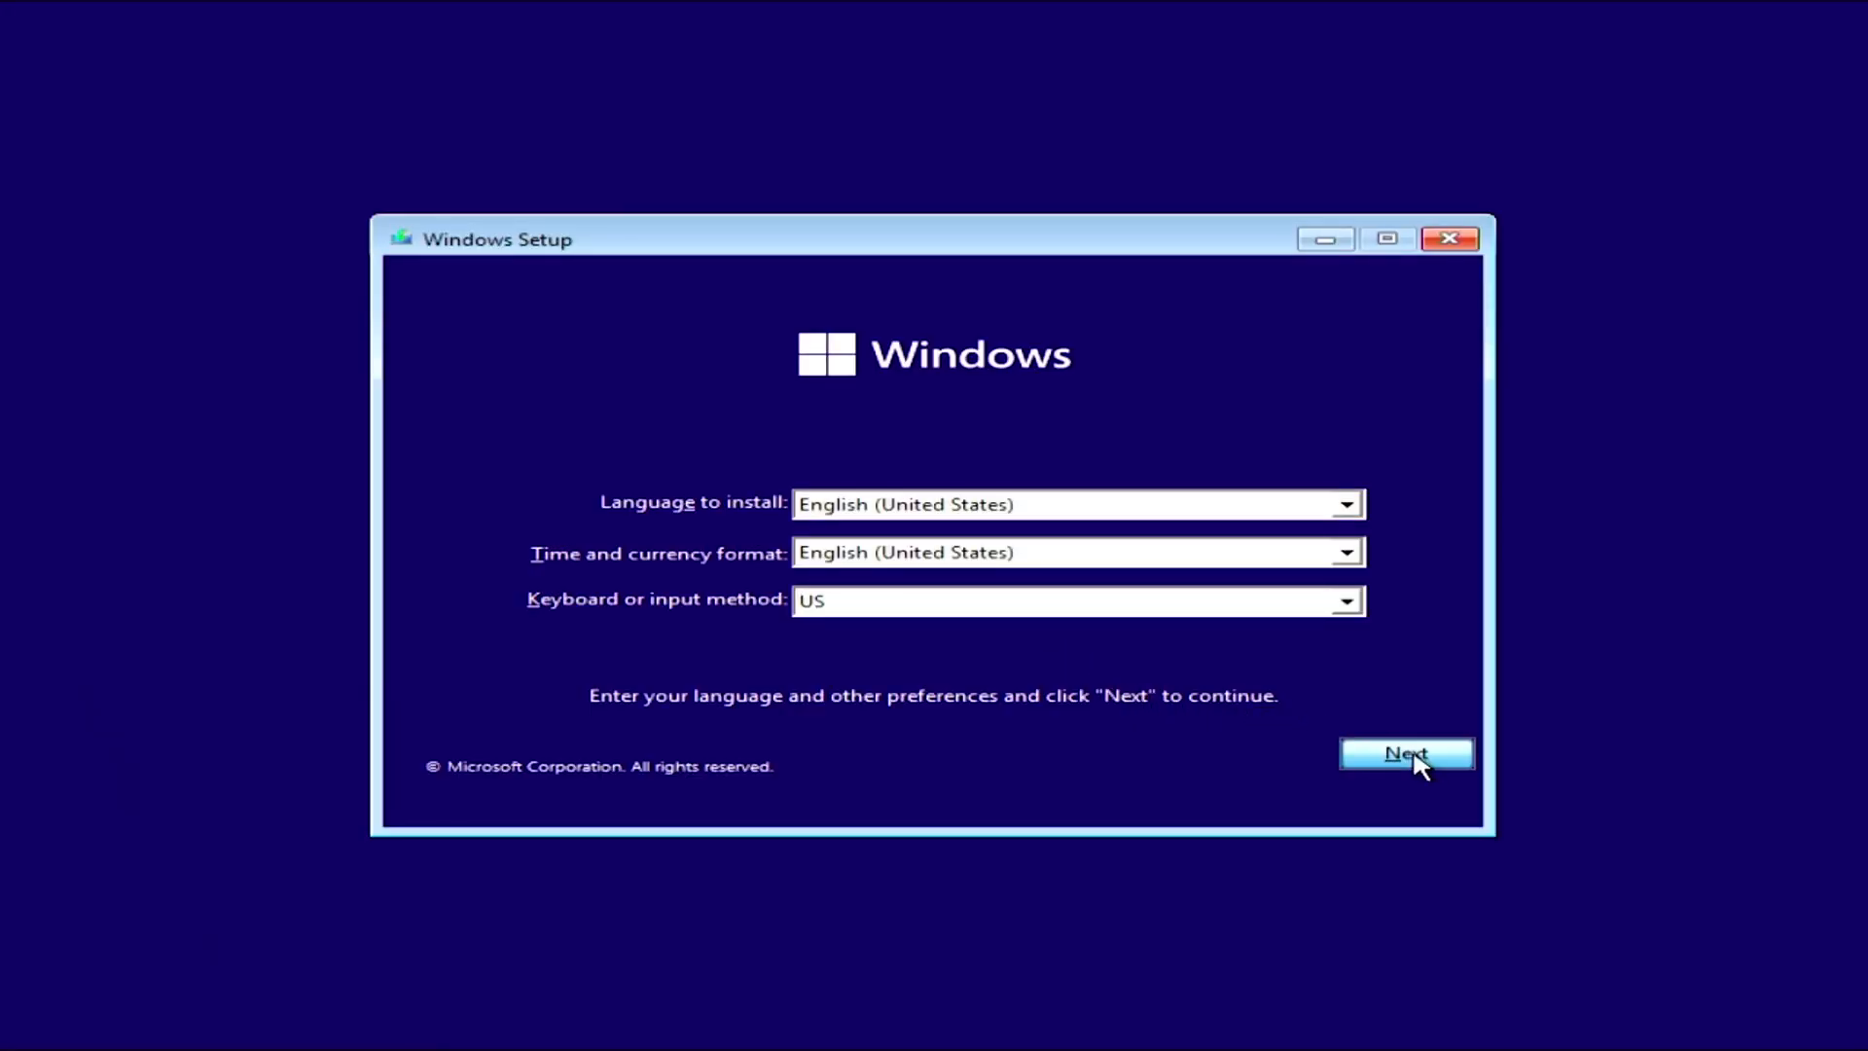
- Keep the language settings, continue without a product key and choose the Windows 11 Pro edition
{"action": "left_click", "coordinate": [1404, 753]}
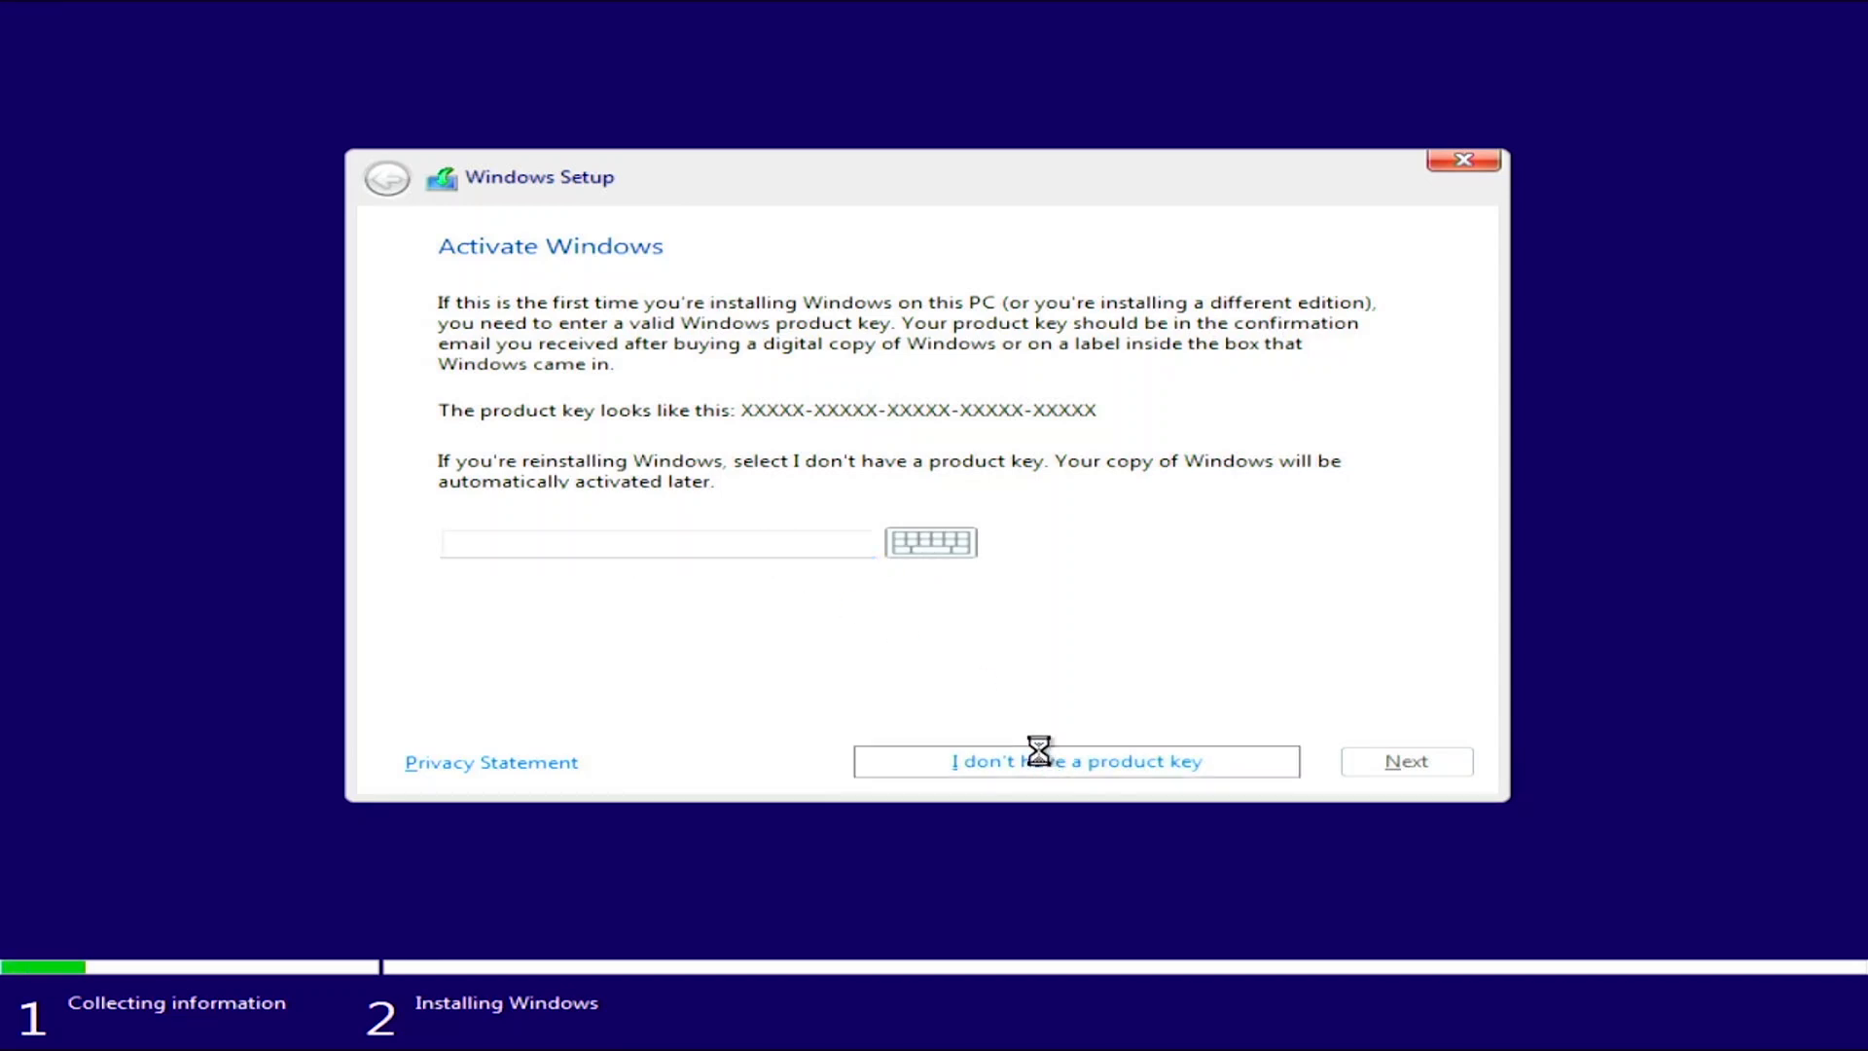
{"action": "left_click", "coordinate": [1074, 761]}
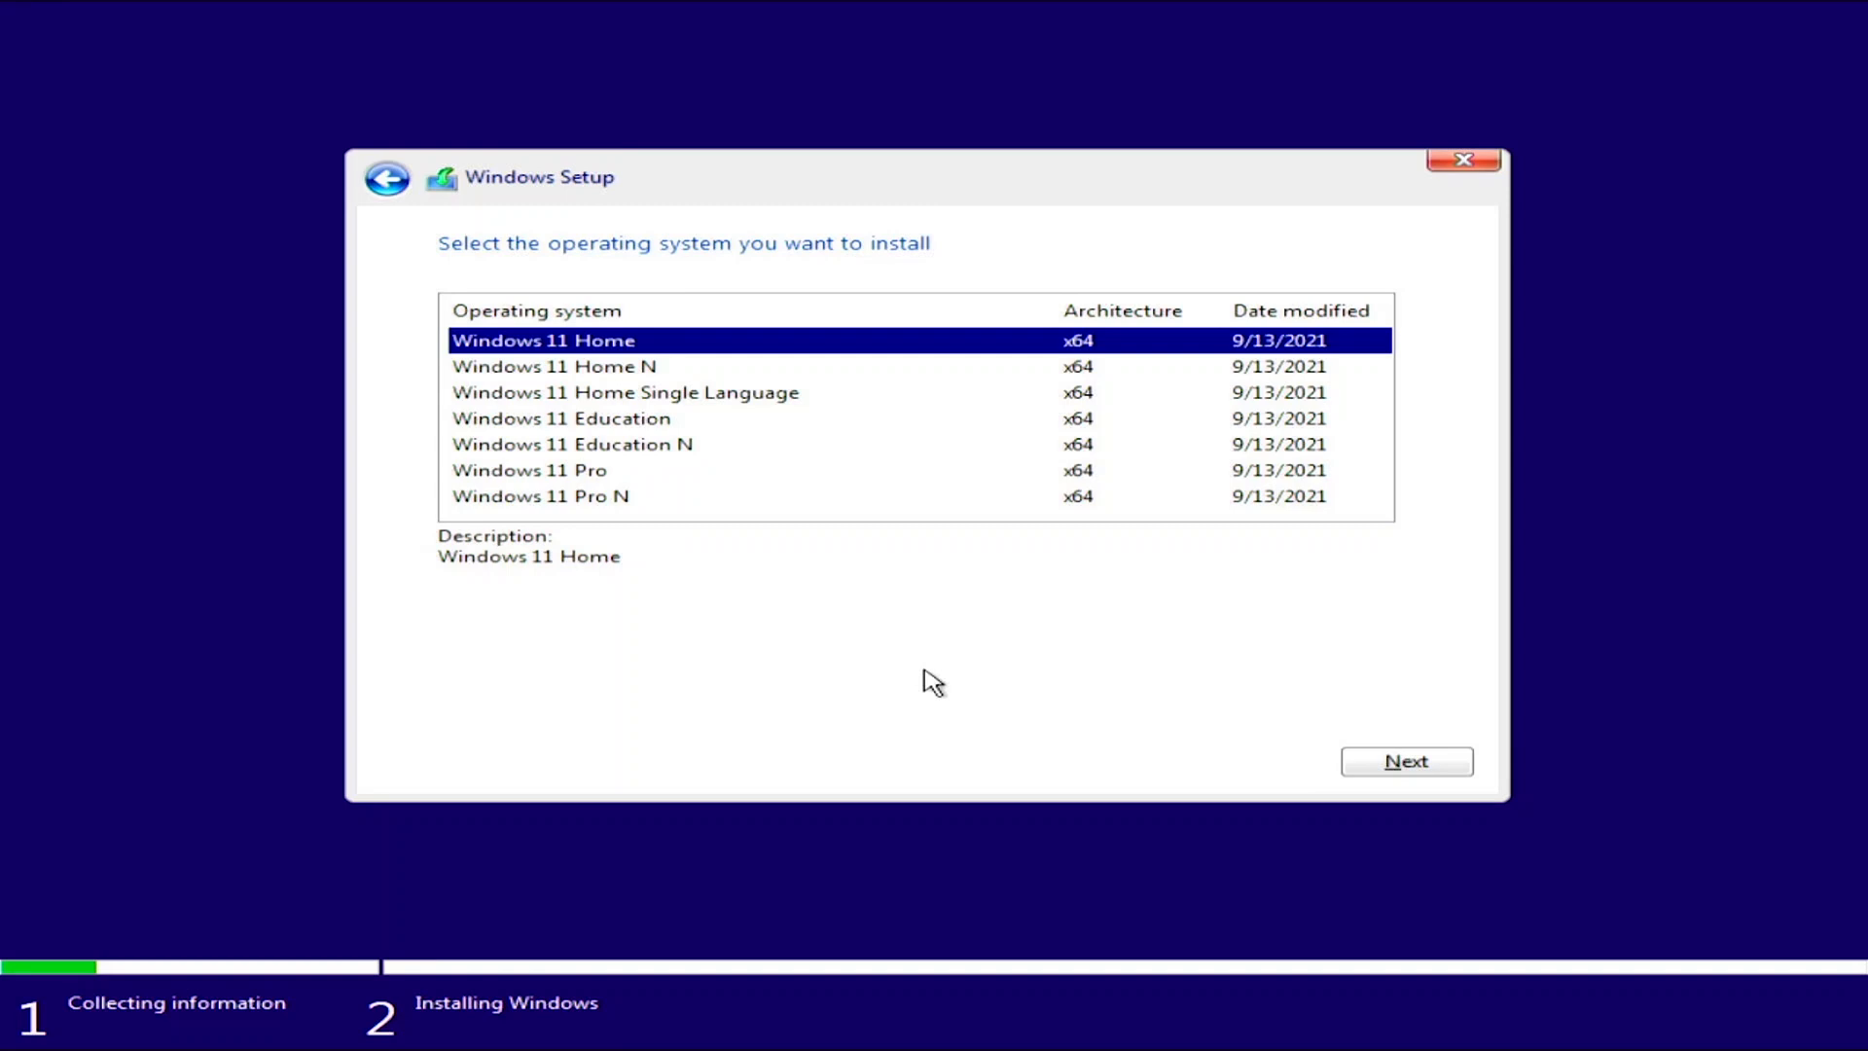
{"action": "mouse_move", "coordinate": [600, 444]}
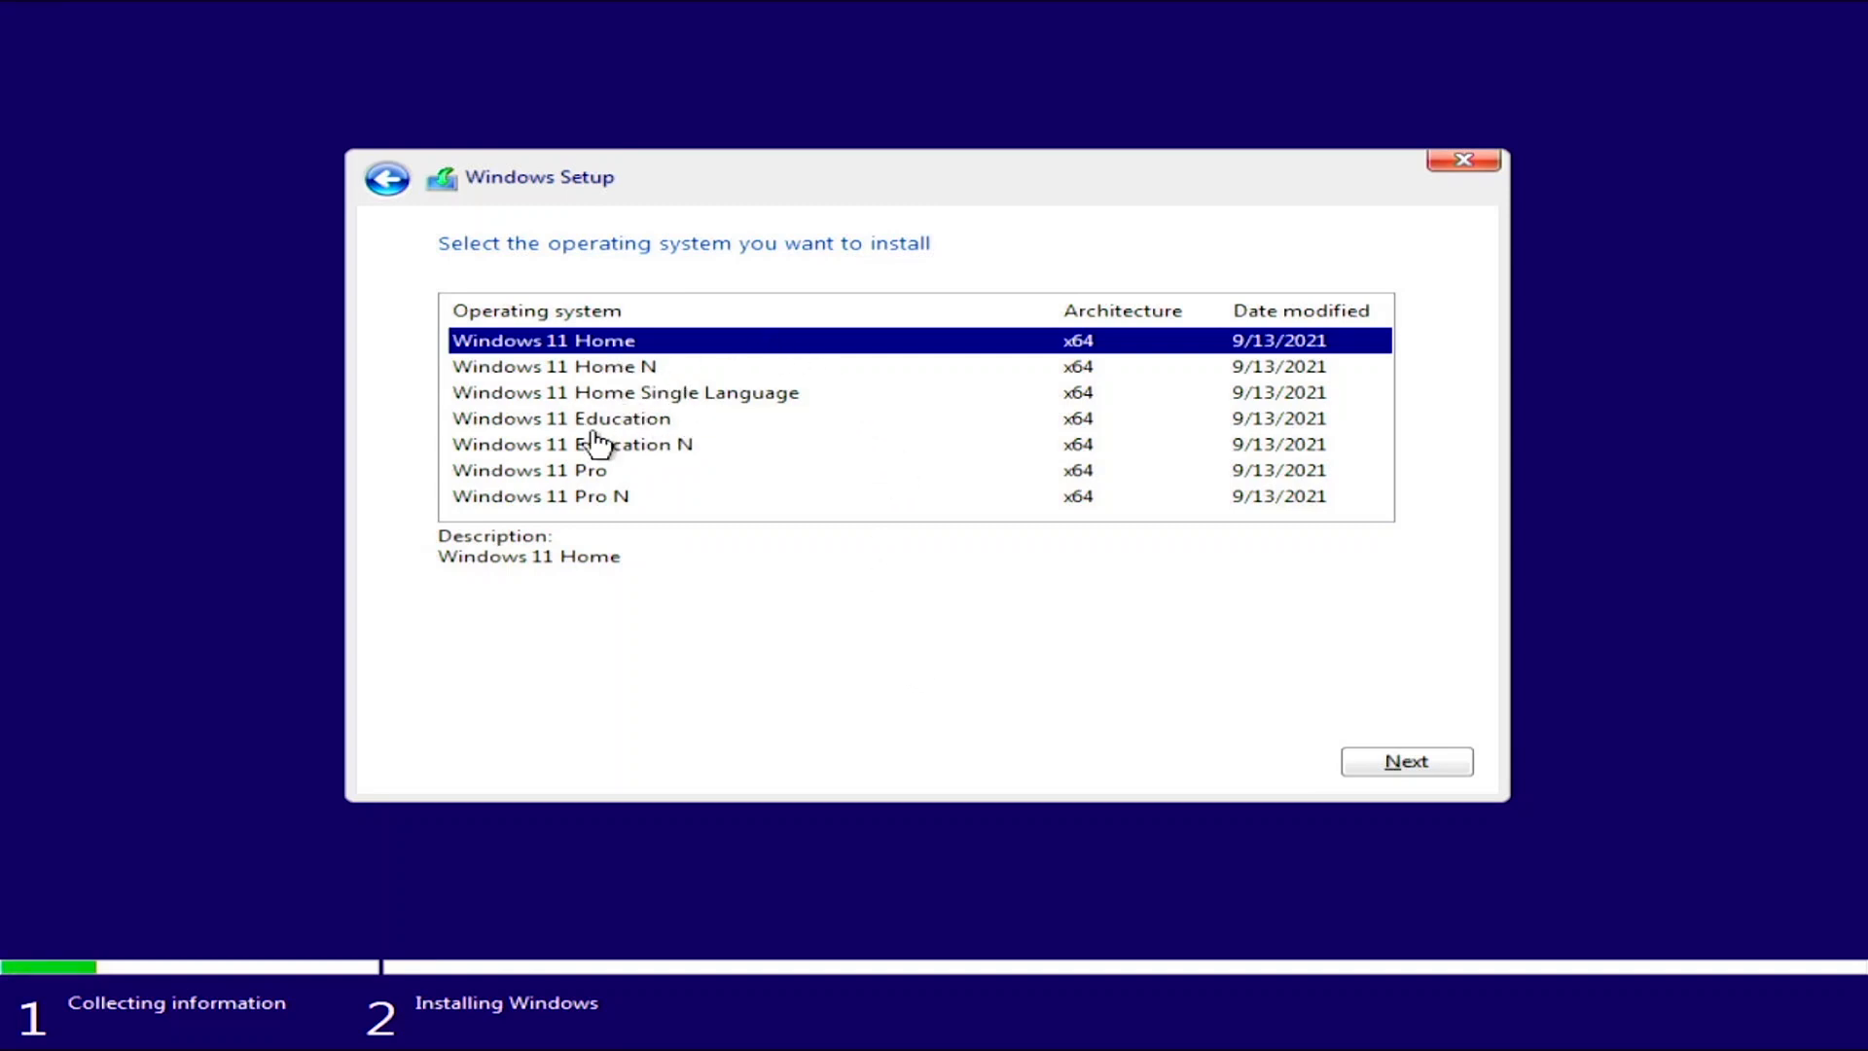
{"action": "mouse_move", "coordinate": [595, 459]}
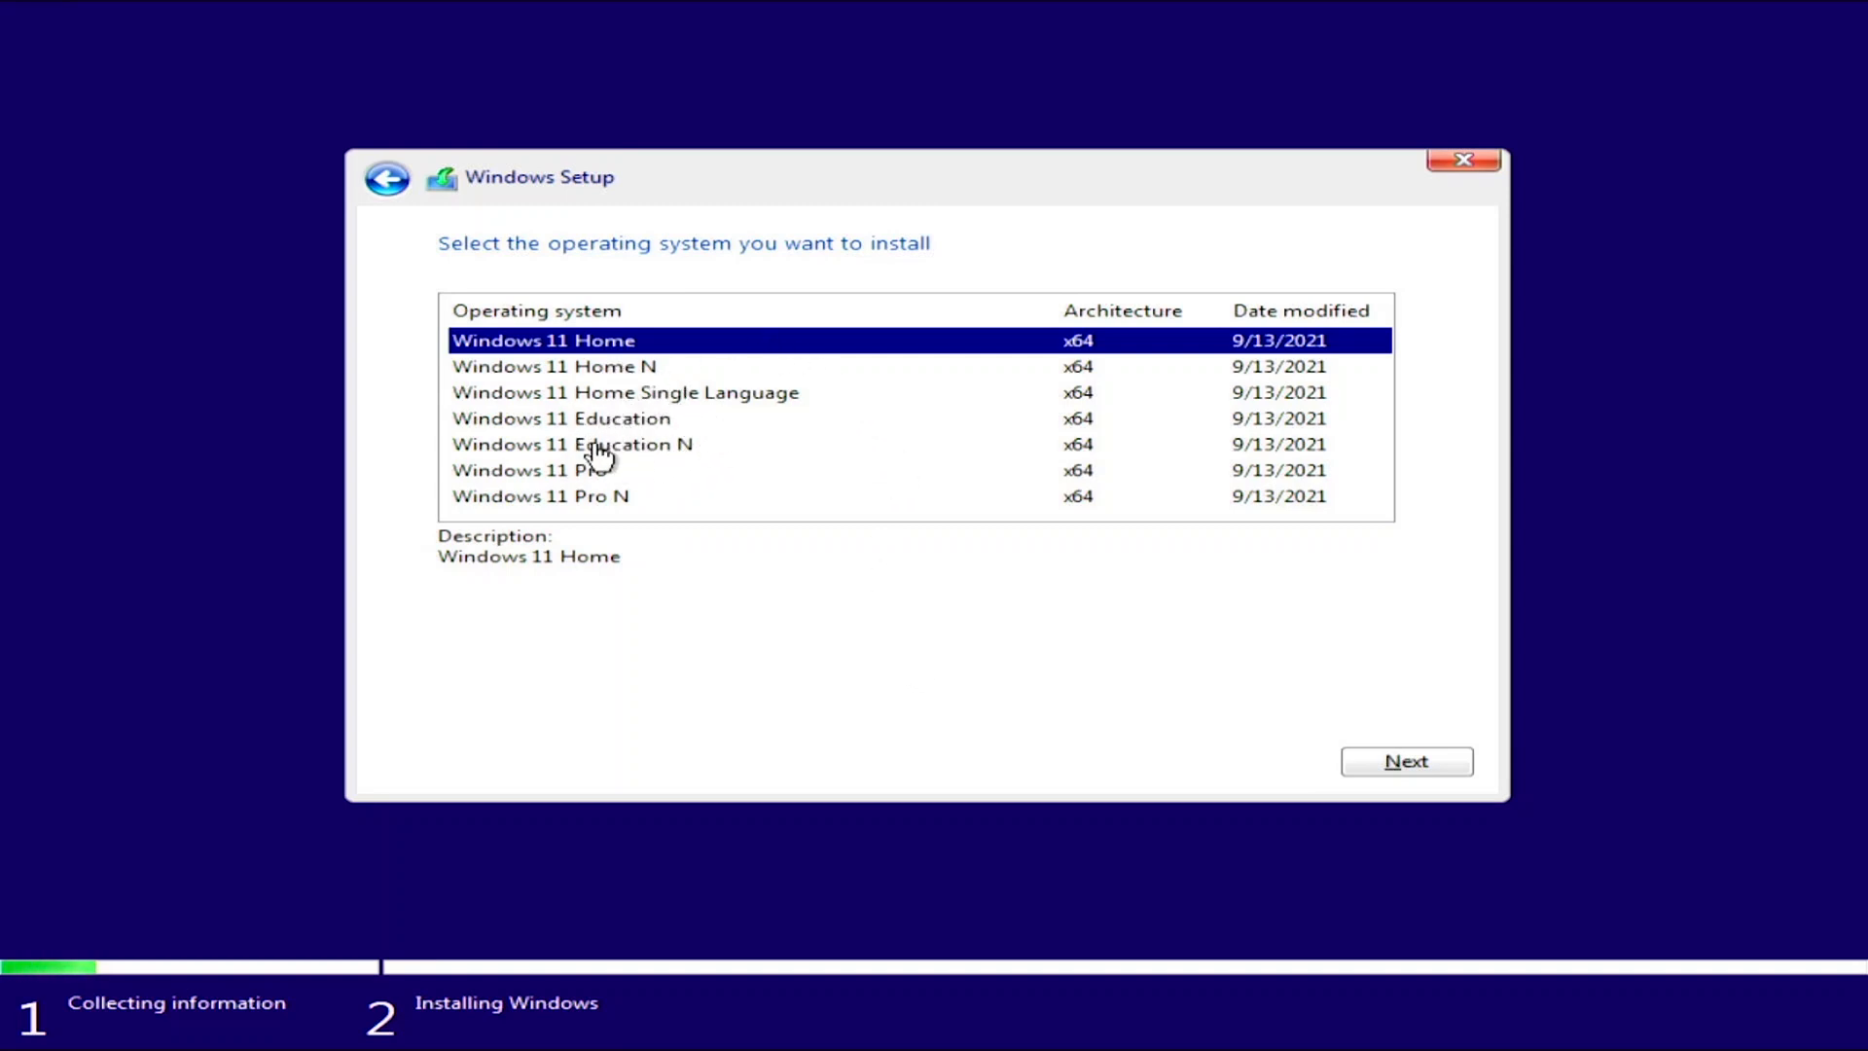
{"action": "left_click", "coordinate": [529, 469]}
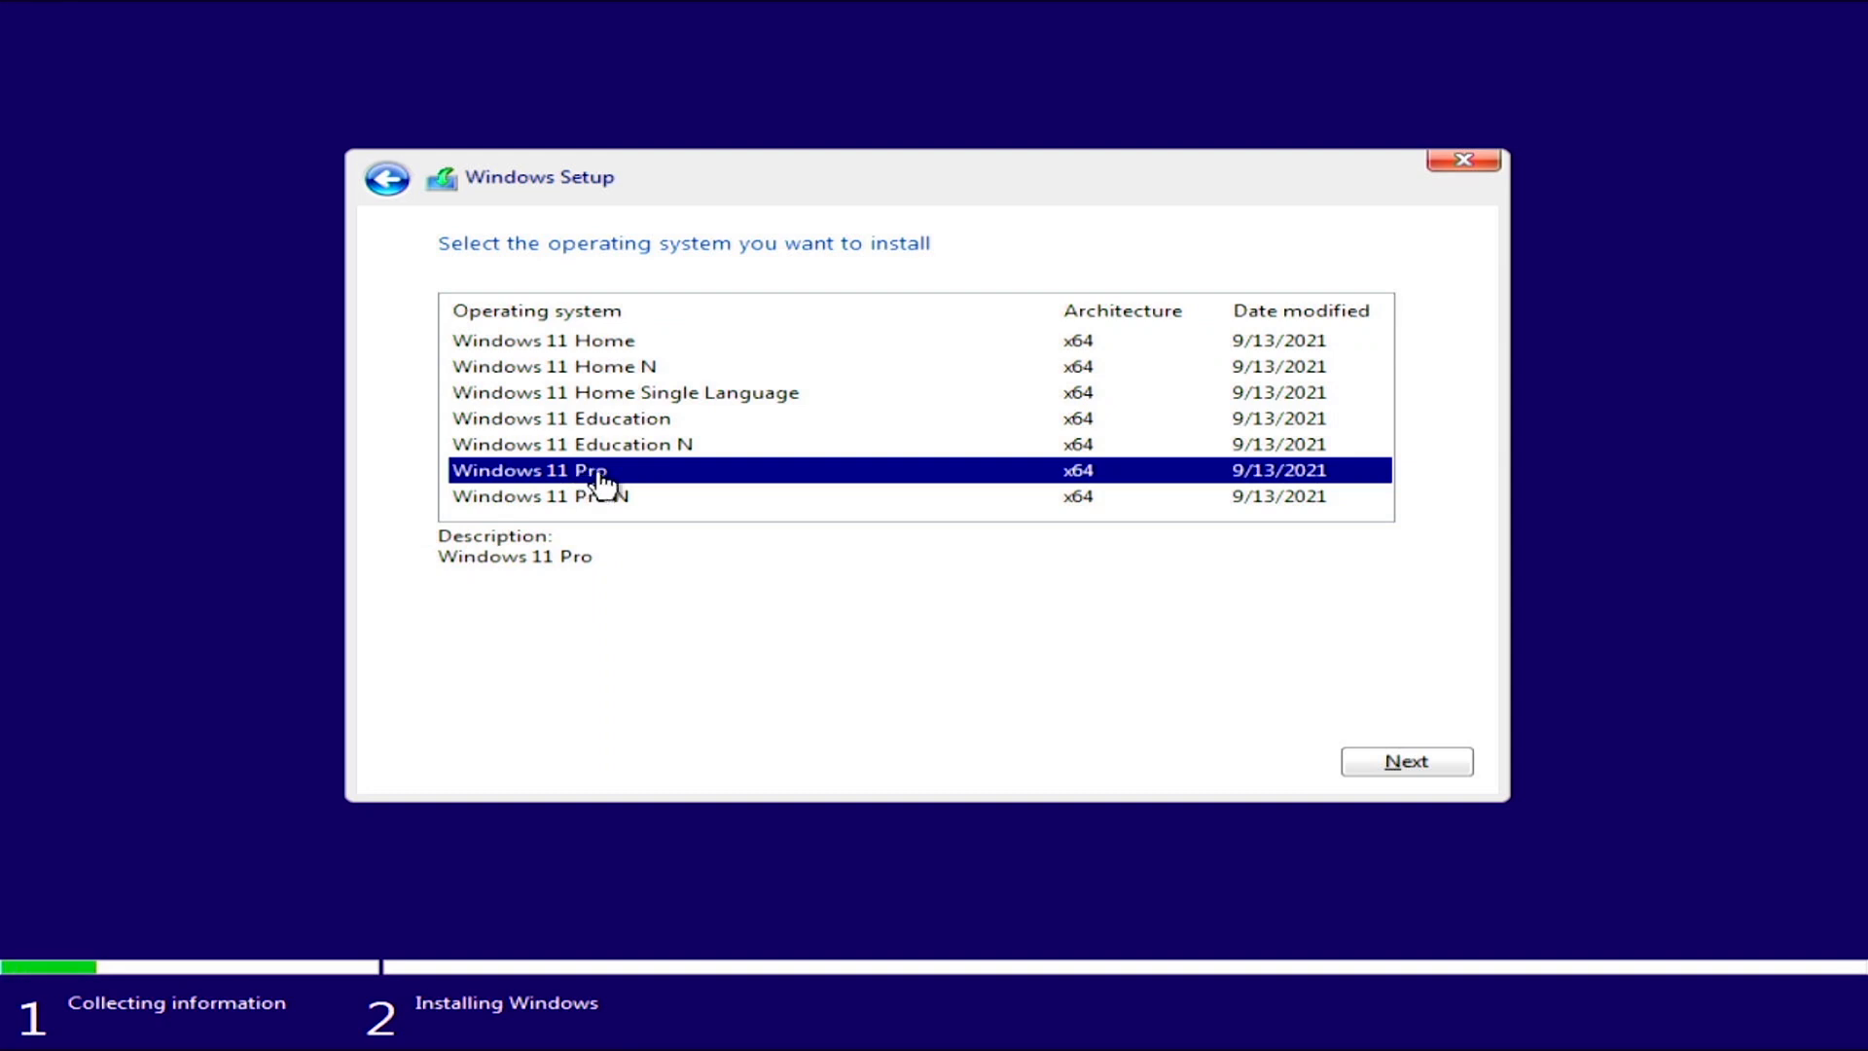
{"action": "left_click", "coordinate": [1405, 761]}
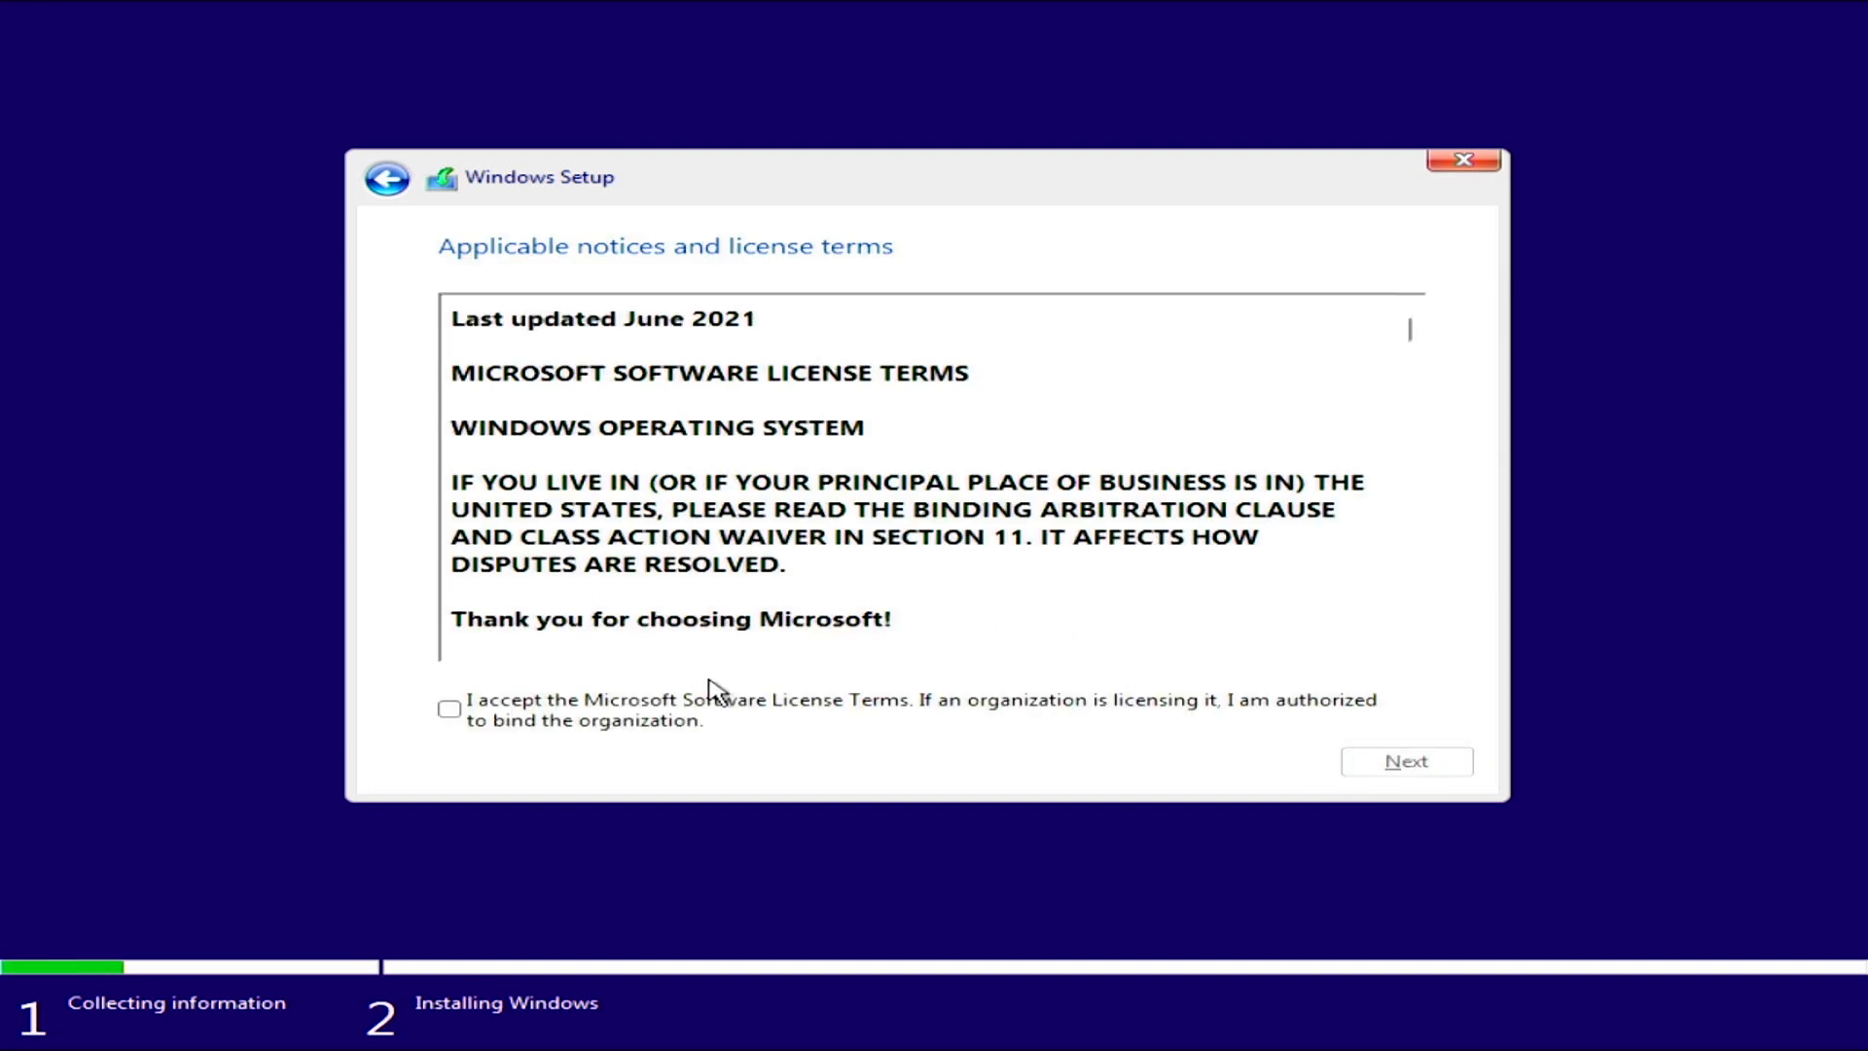
- Accept the Microsoft license terms and choose Custom: Install Windows only
{"action": "left_click", "coordinate": [450, 708]}
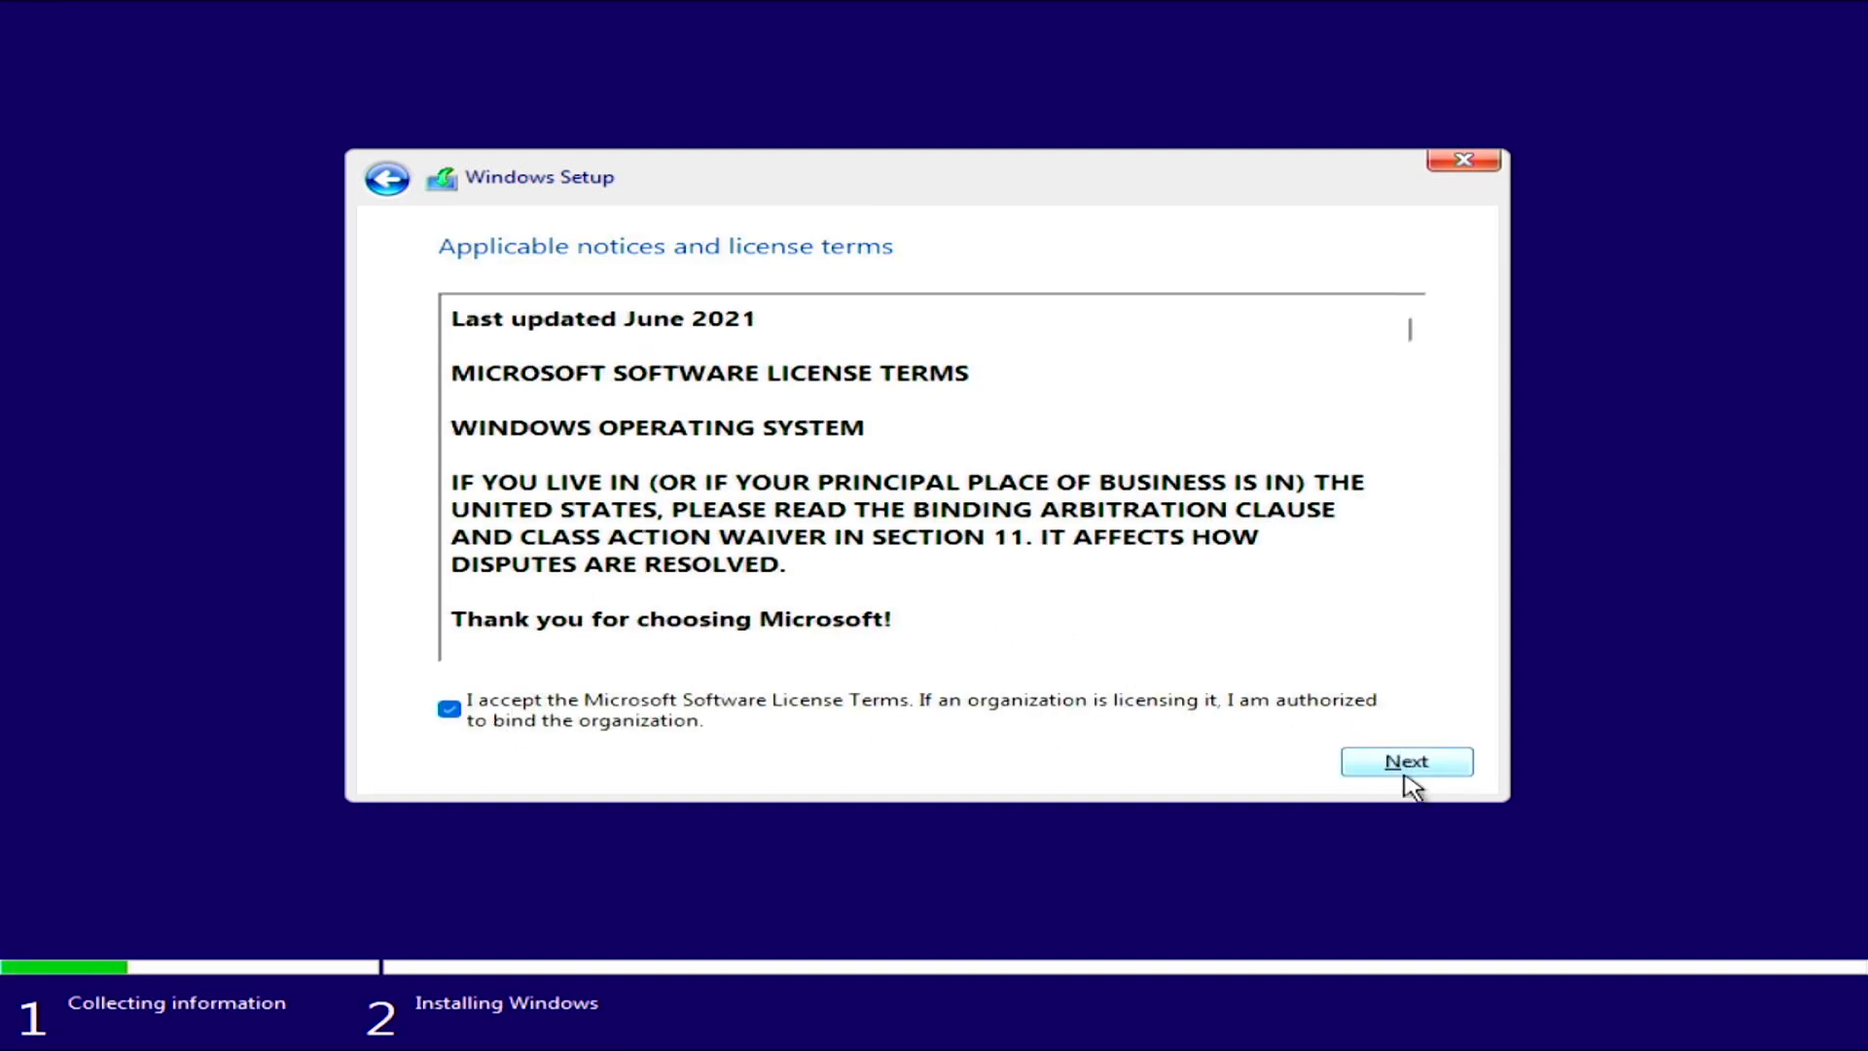
{"action": "left_click", "coordinate": [1405, 760]}
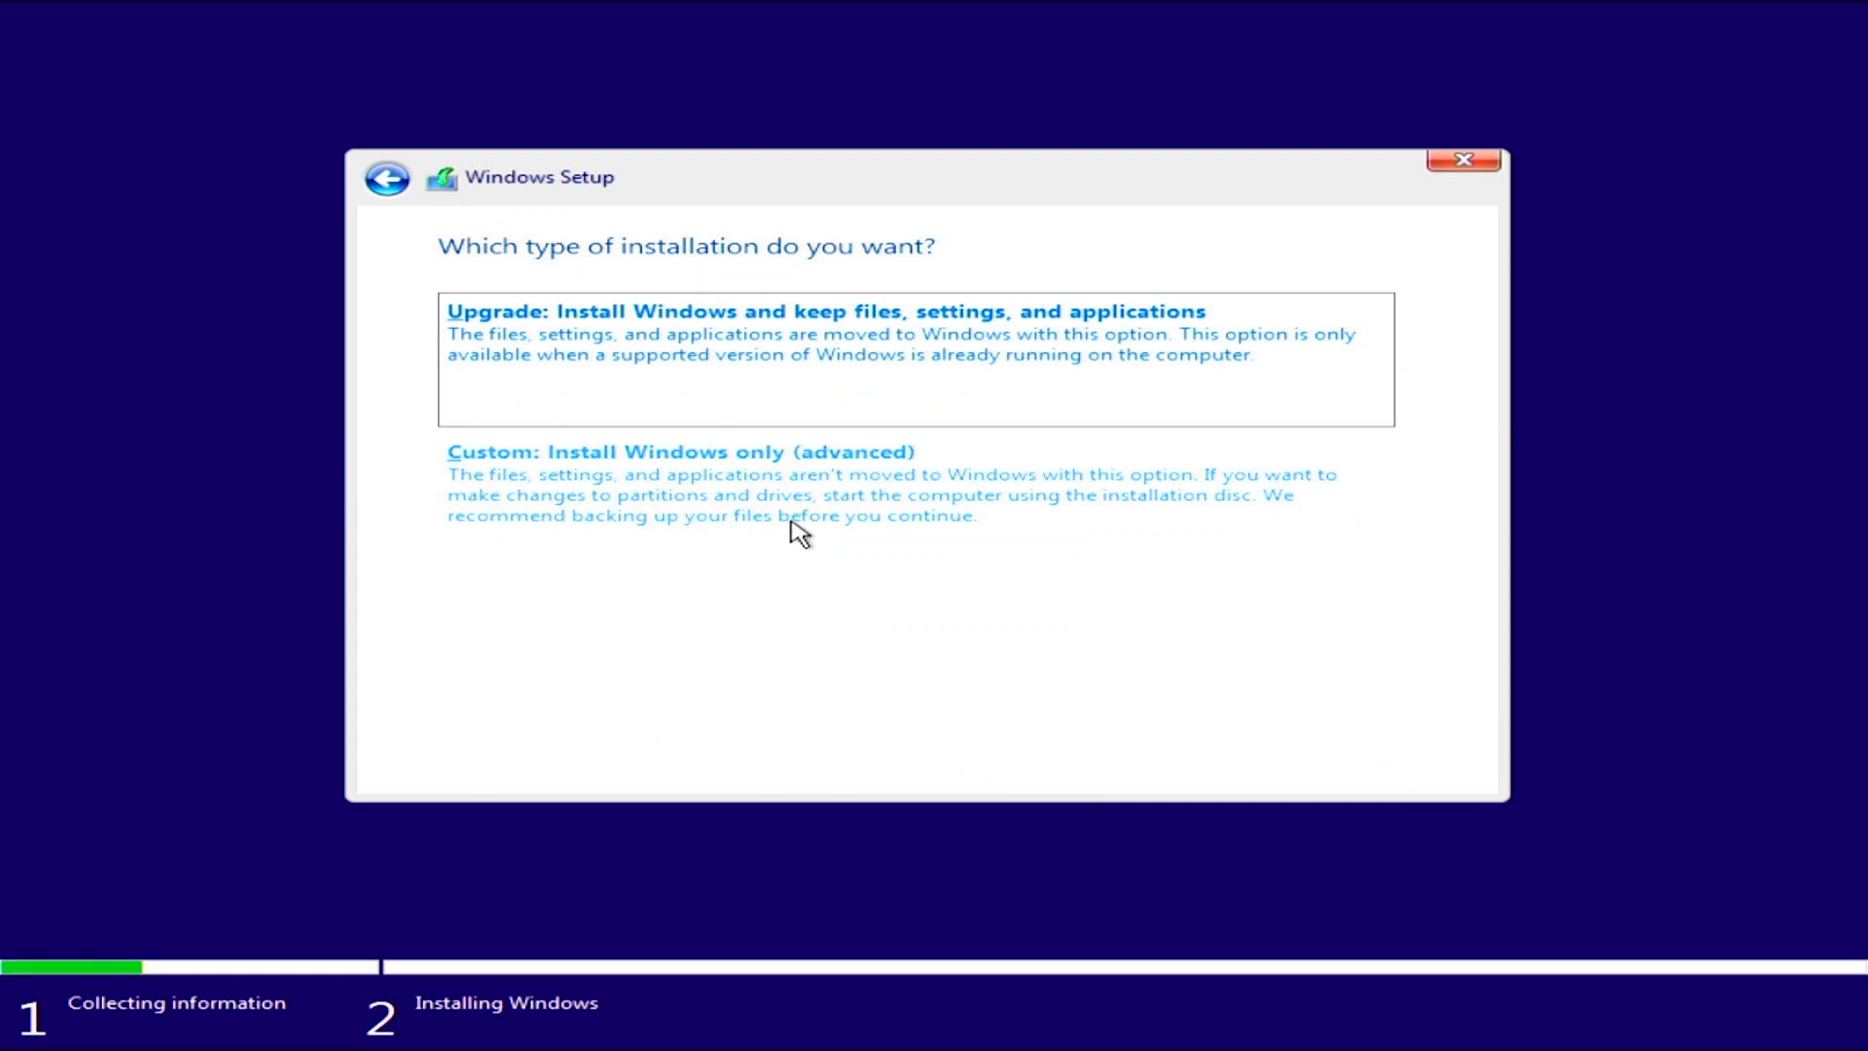
{"action": "left_click", "coordinate": [677, 450]}
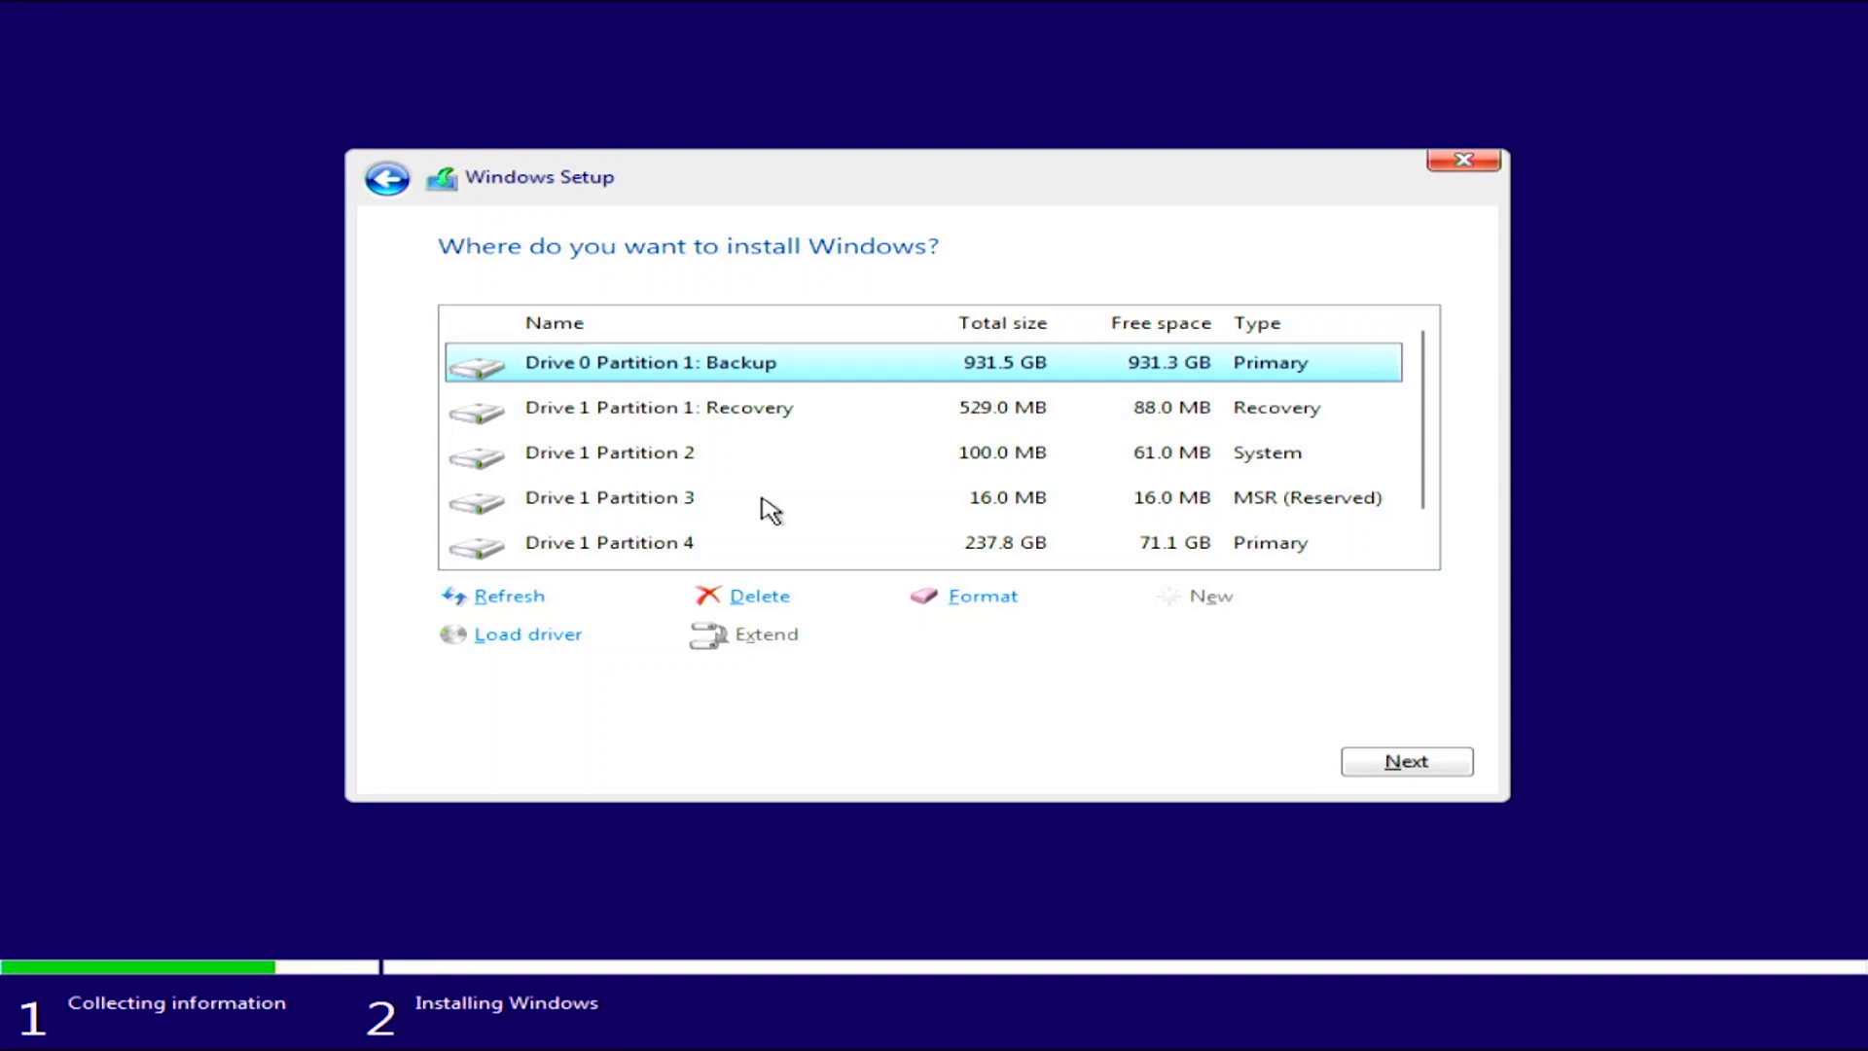
{"action": "mouse_move", "coordinate": [977, 428]}
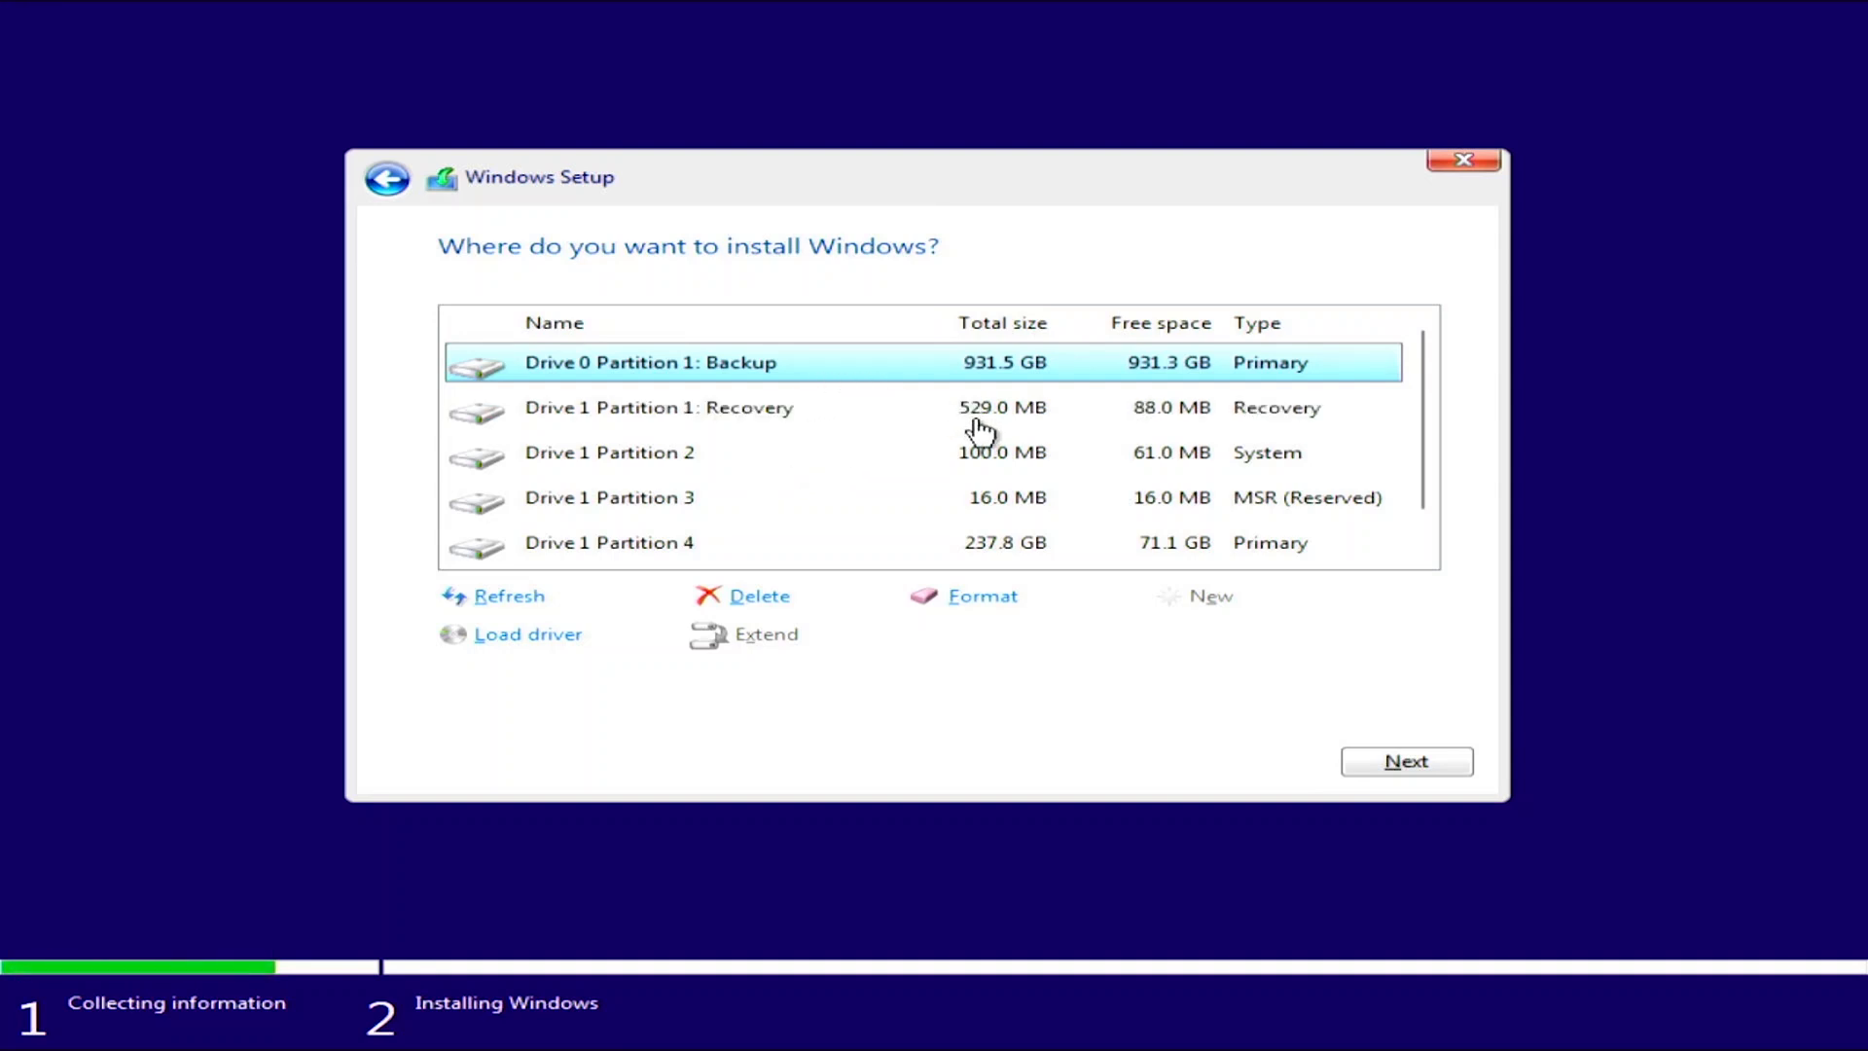
{"action": "mouse_move", "coordinate": [872, 380]}
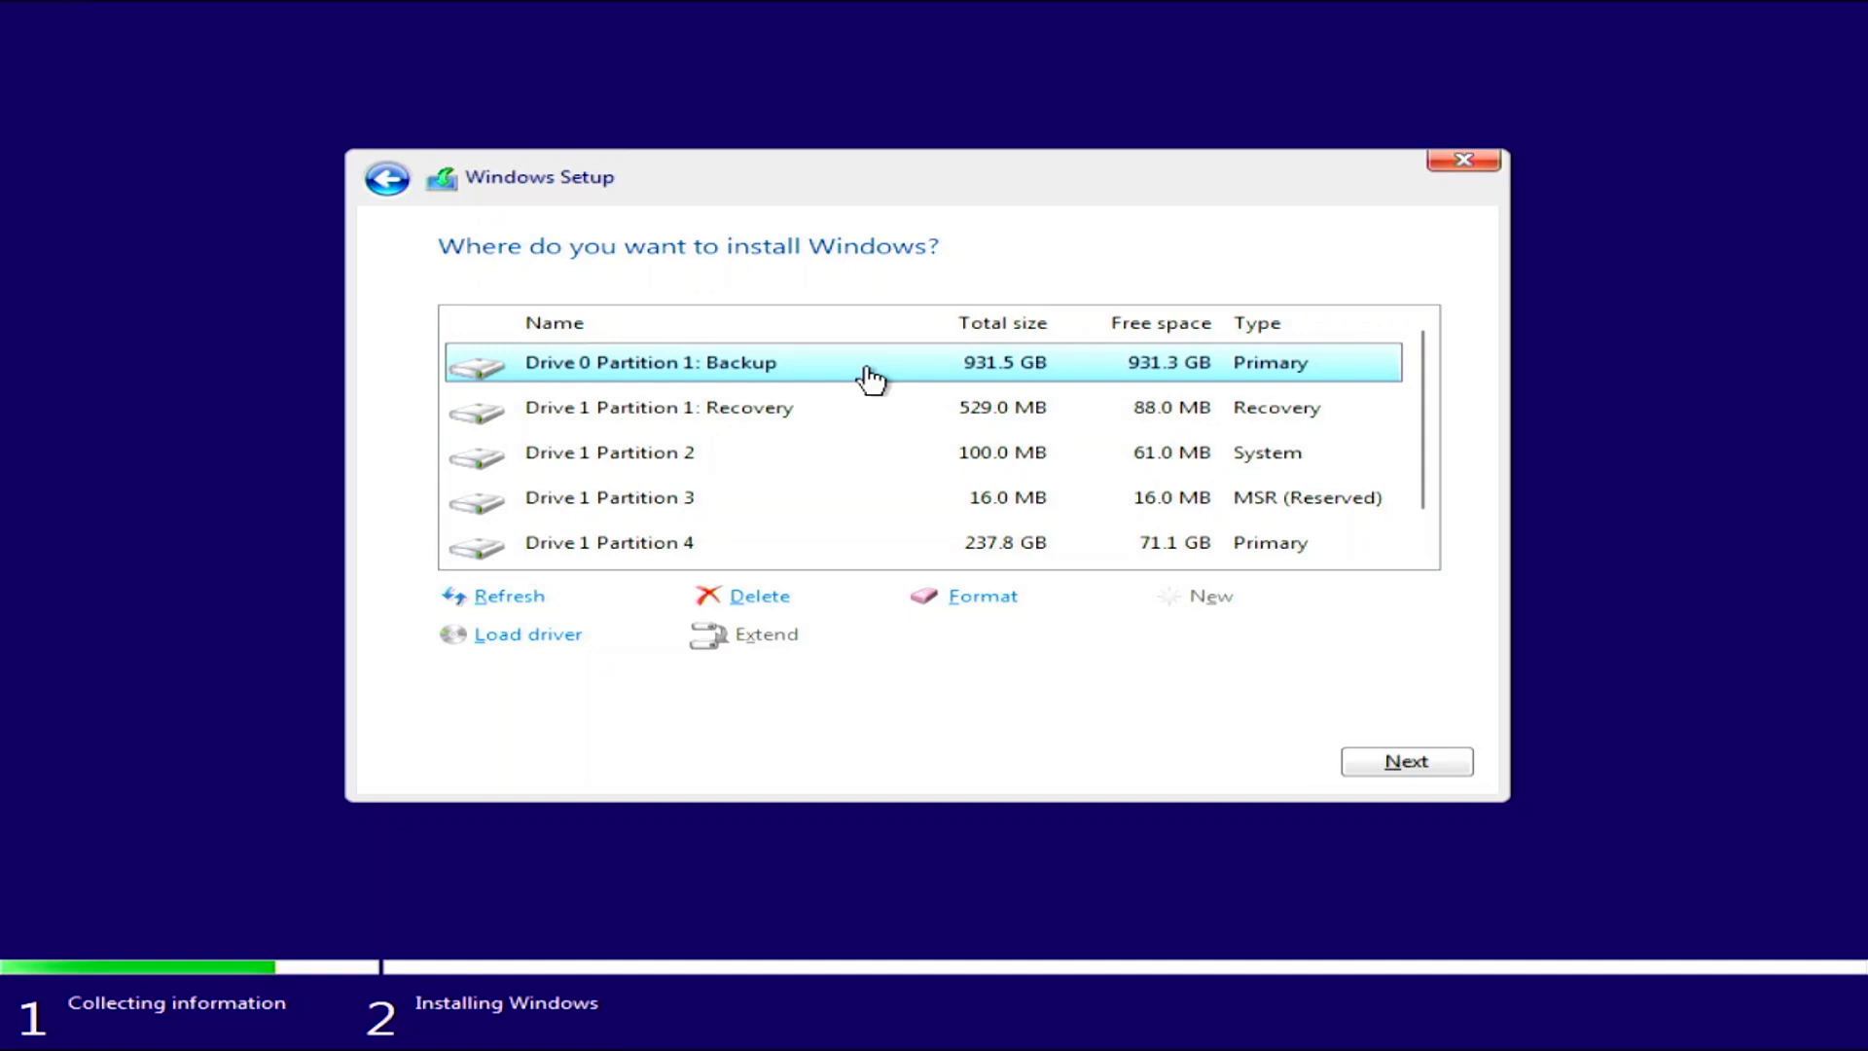
{"action": "mouse_move", "coordinate": [973, 597]}
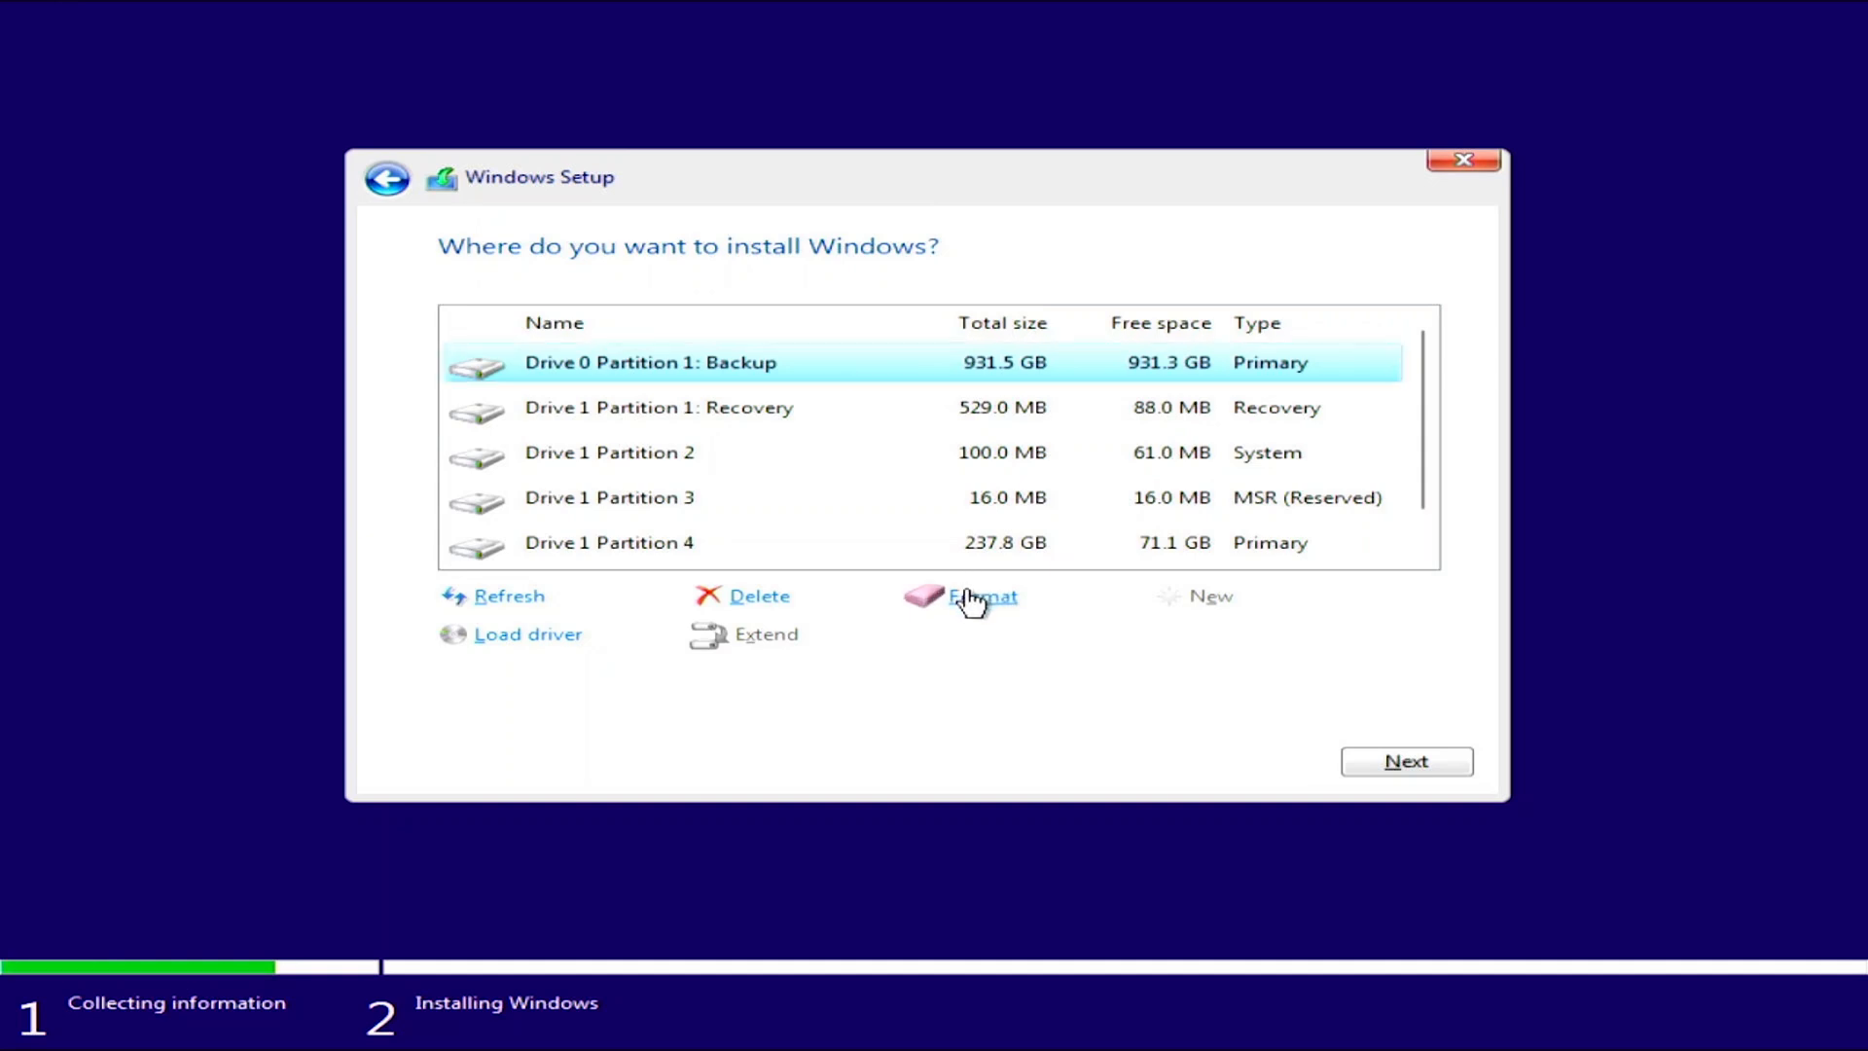
- Format Drive 0 Partition 1: Backup, then delete it to leave 931.5 GB unallocated
{"action": "left_click", "coordinate": [983, 595]}
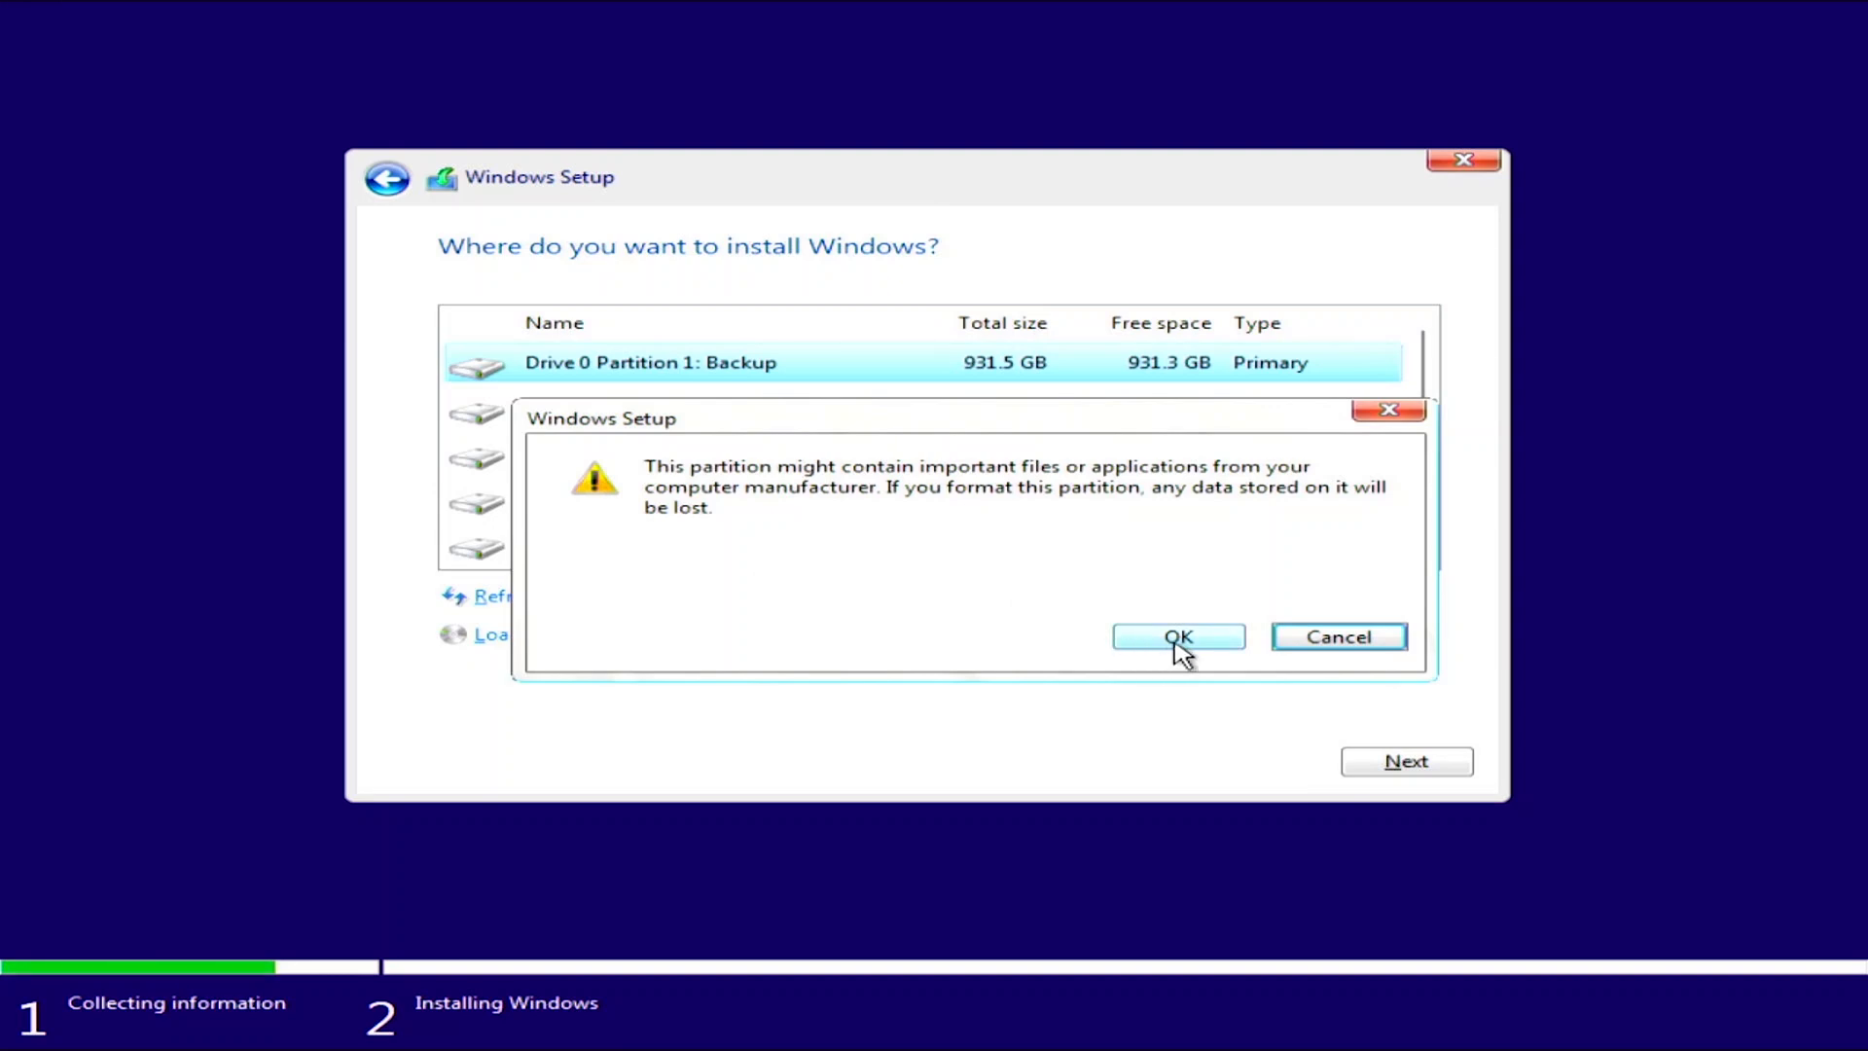
{"action": "left_click", "coordinate": [1177, 636]}
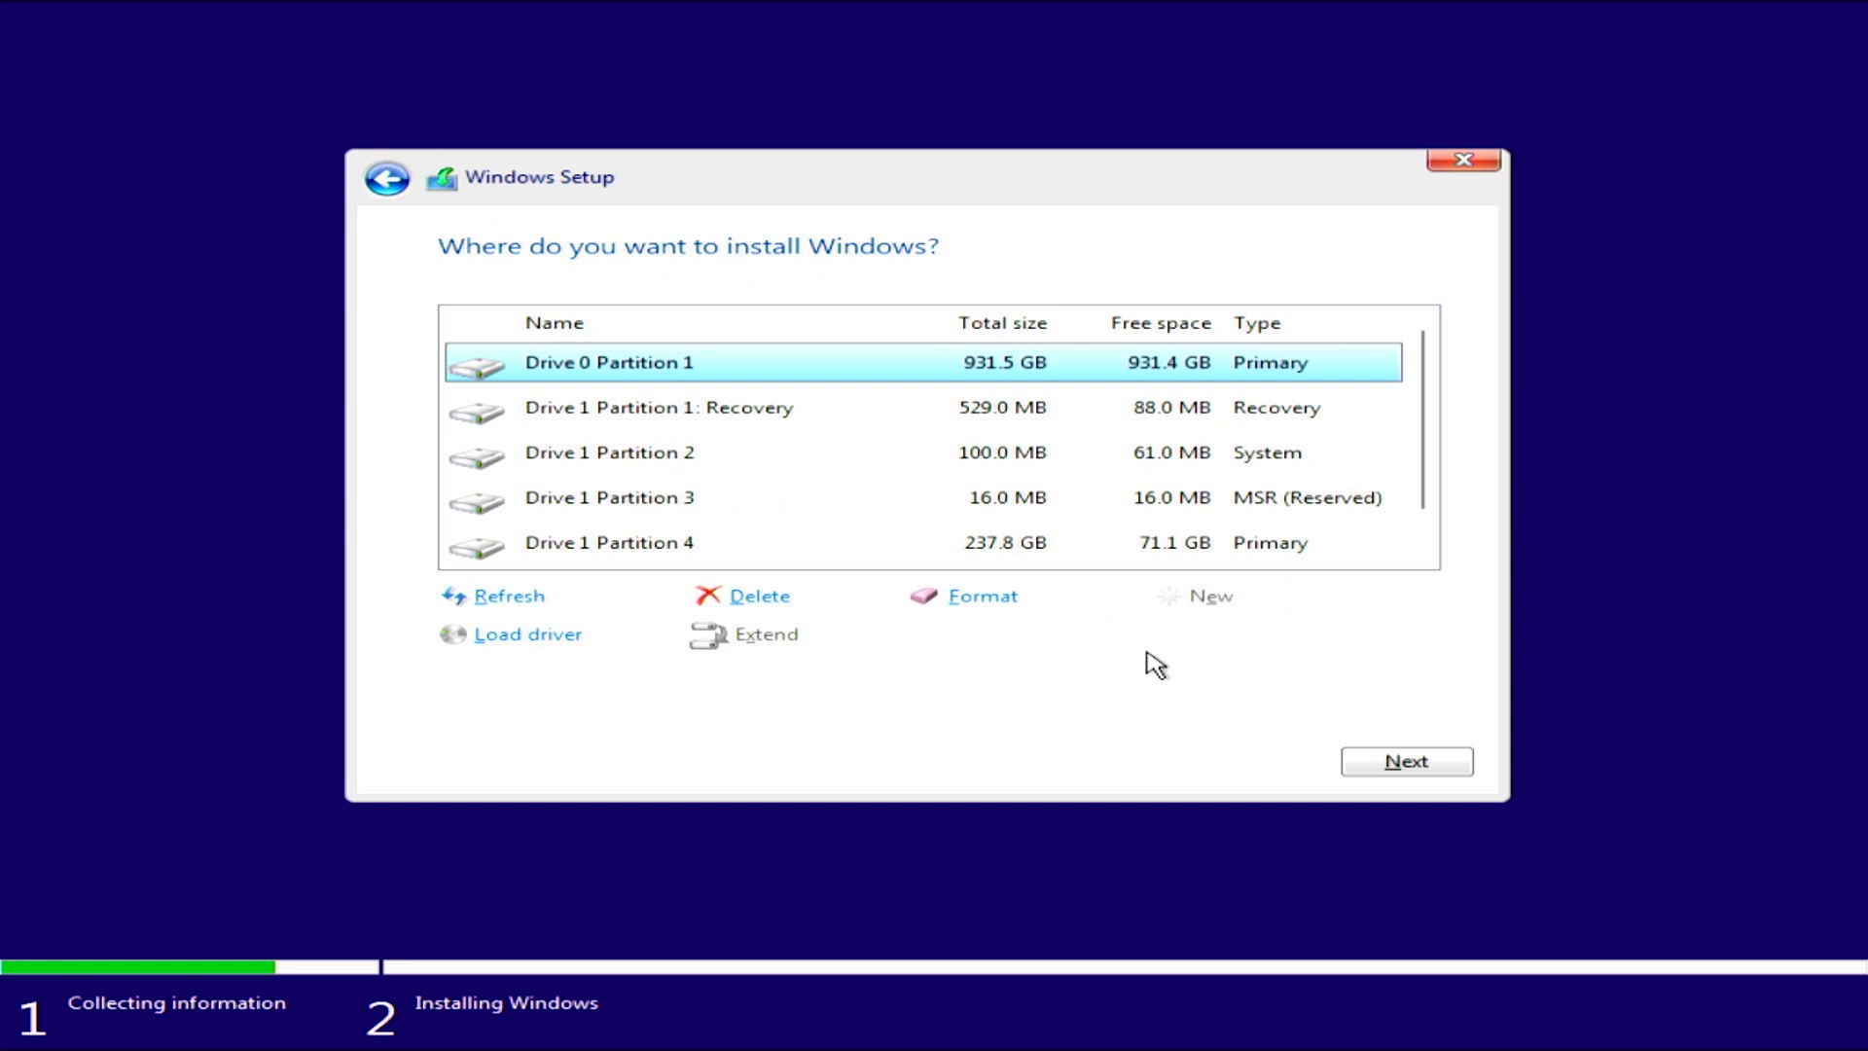
{"action": "mouse_move", "coordinate": [1091, 655]}
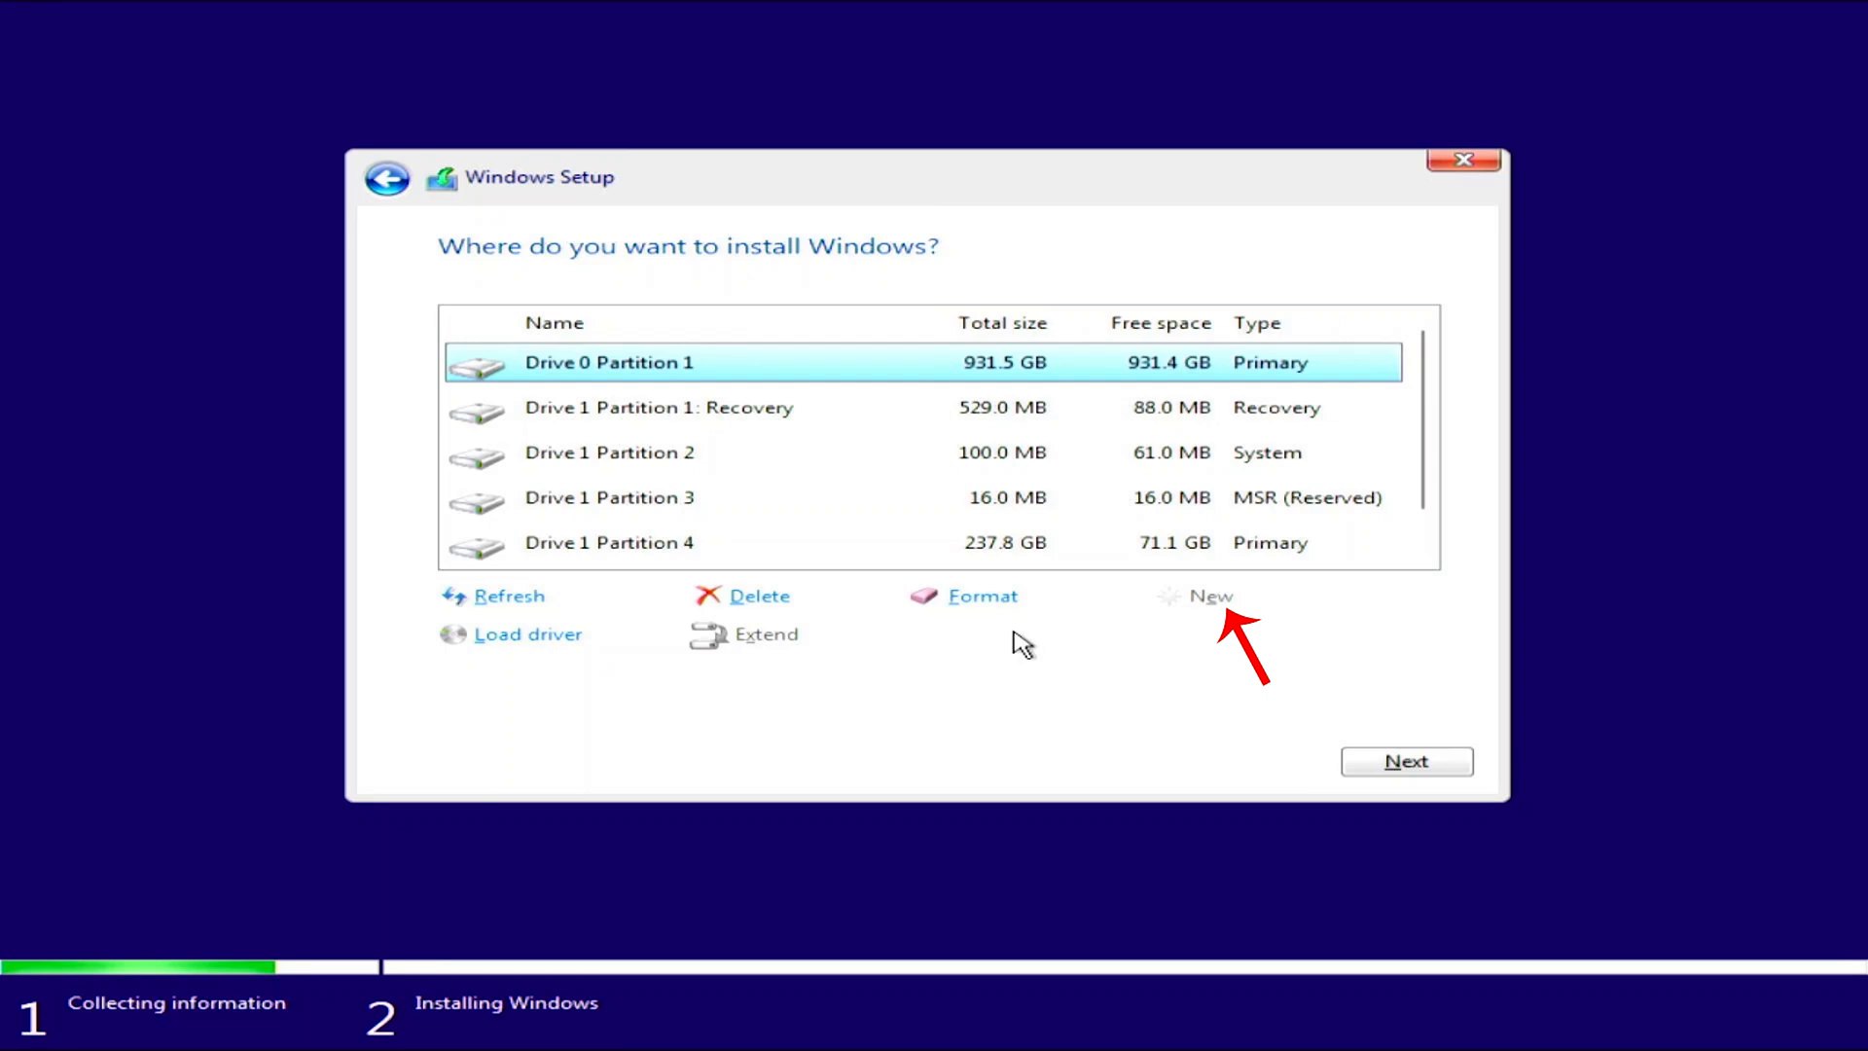
{"action": "mouse_move", "coordinate": [1128, 630]}
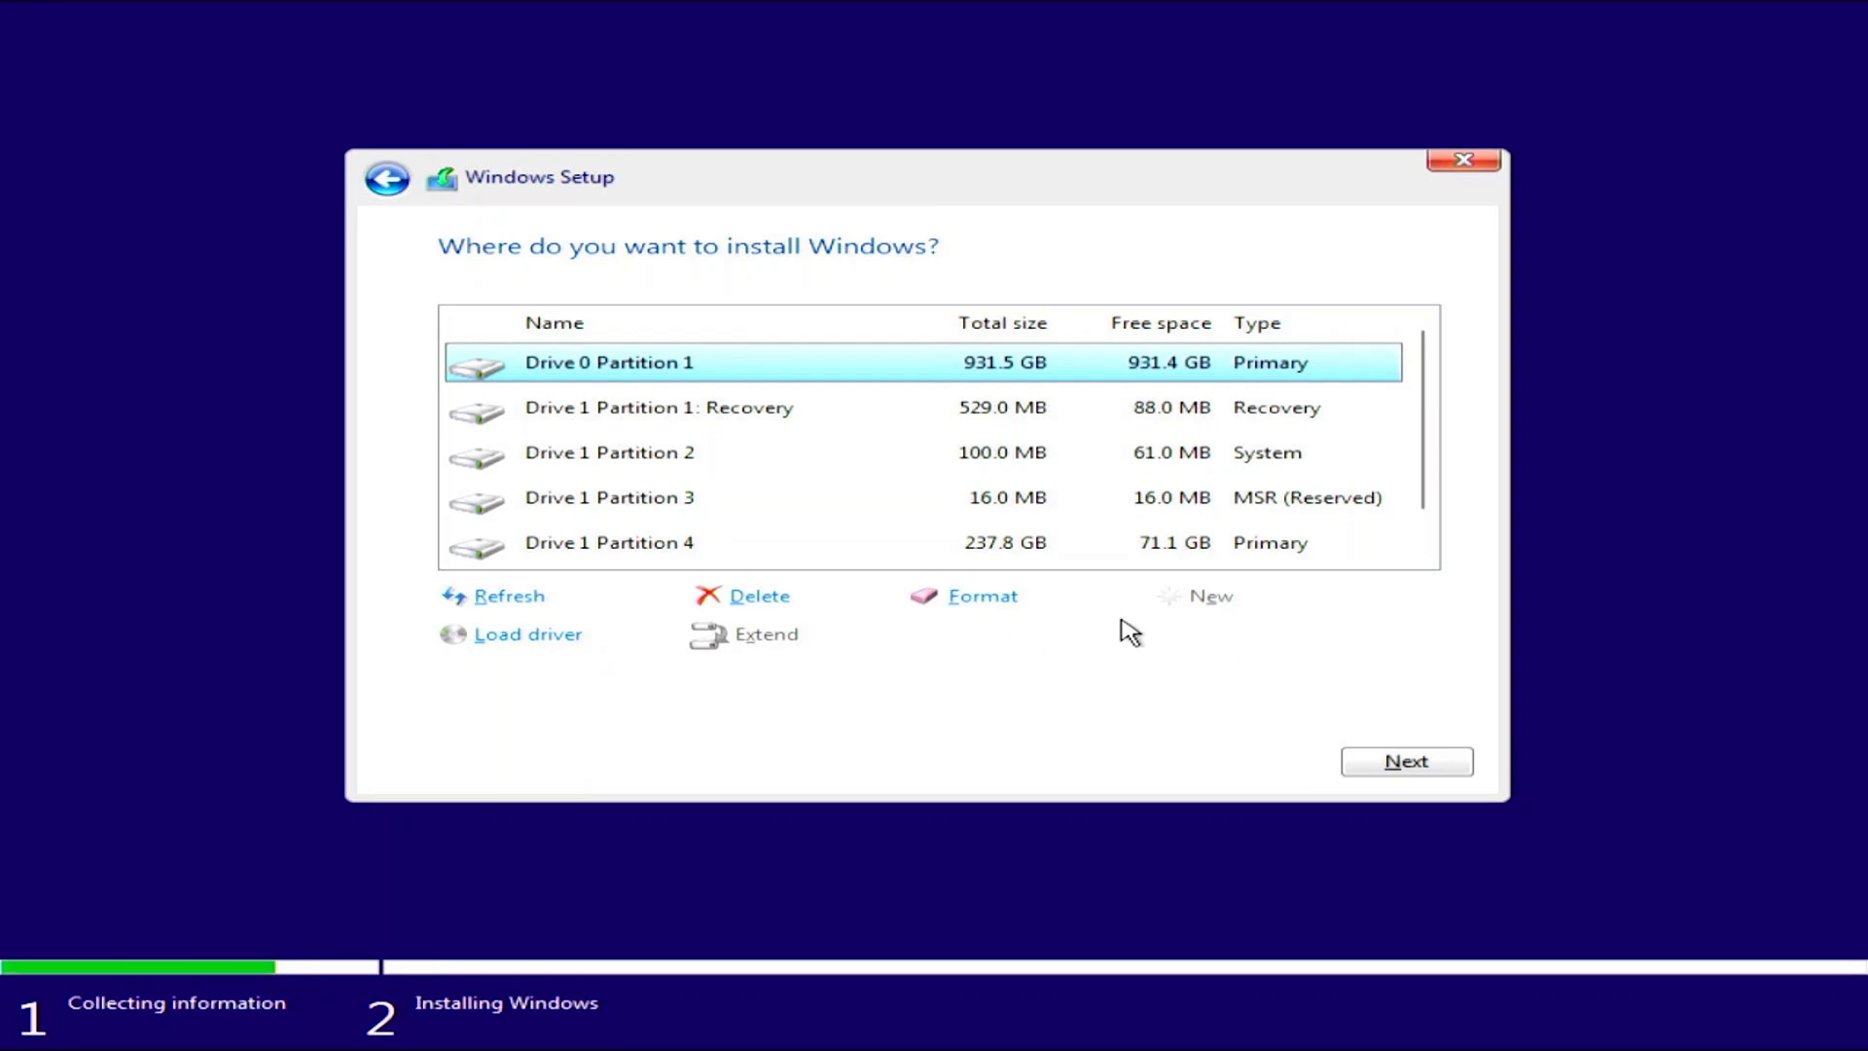
{"action": "mouse_move", "coordinate": [714, 603]}
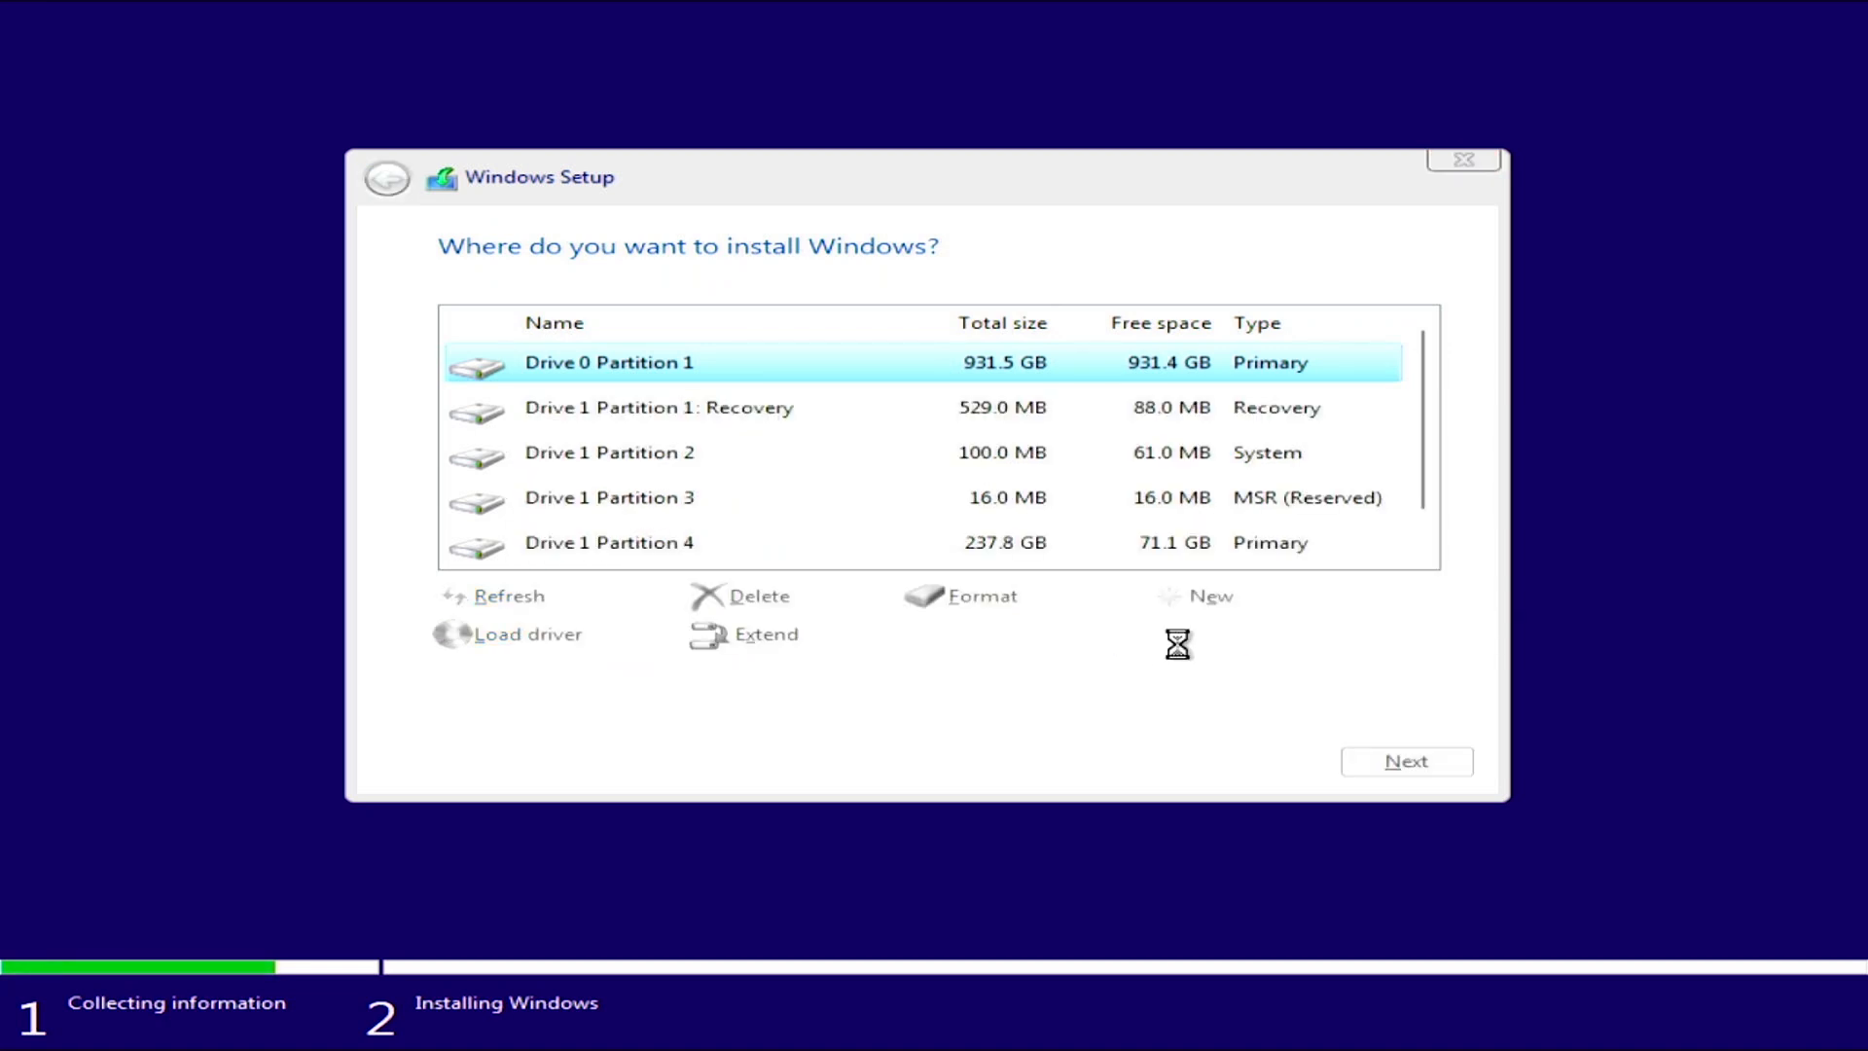
{"action": "left_click", "coordinate": [761, 596]}
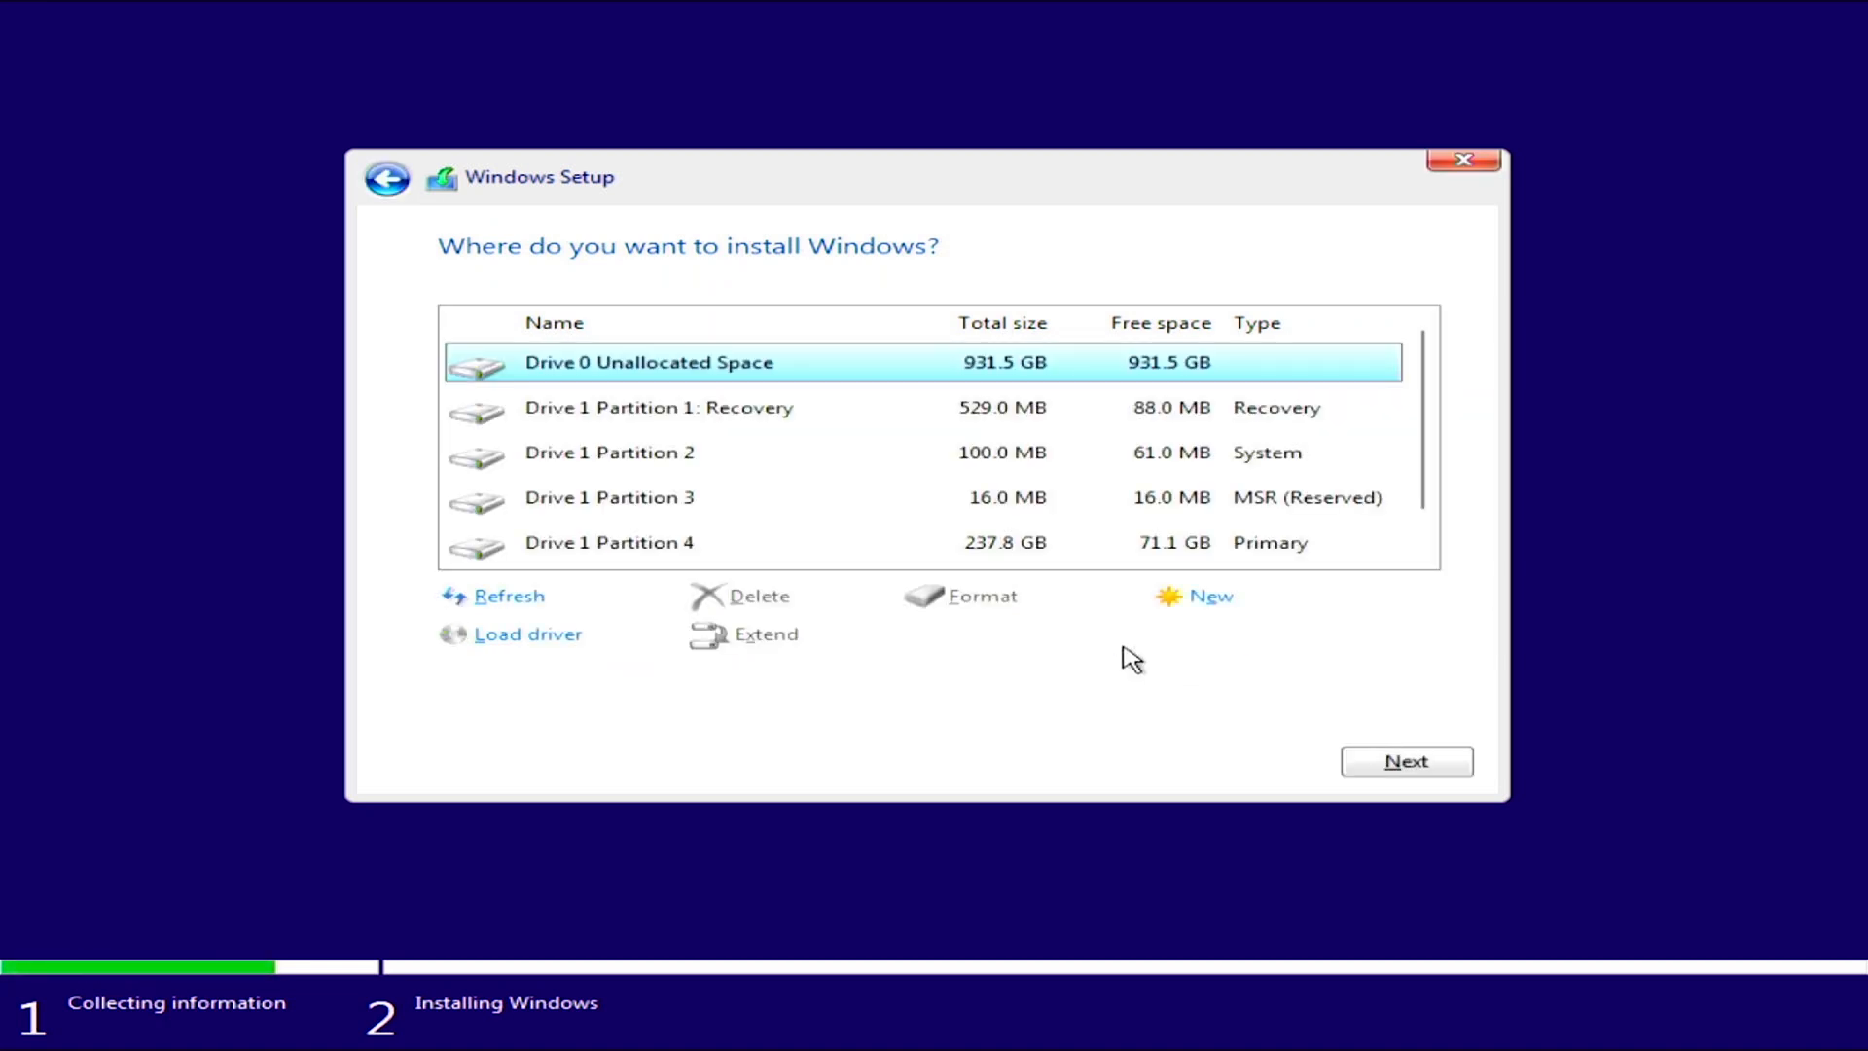
{"action": "mouse_move", "coordinate": [1212, 596]}
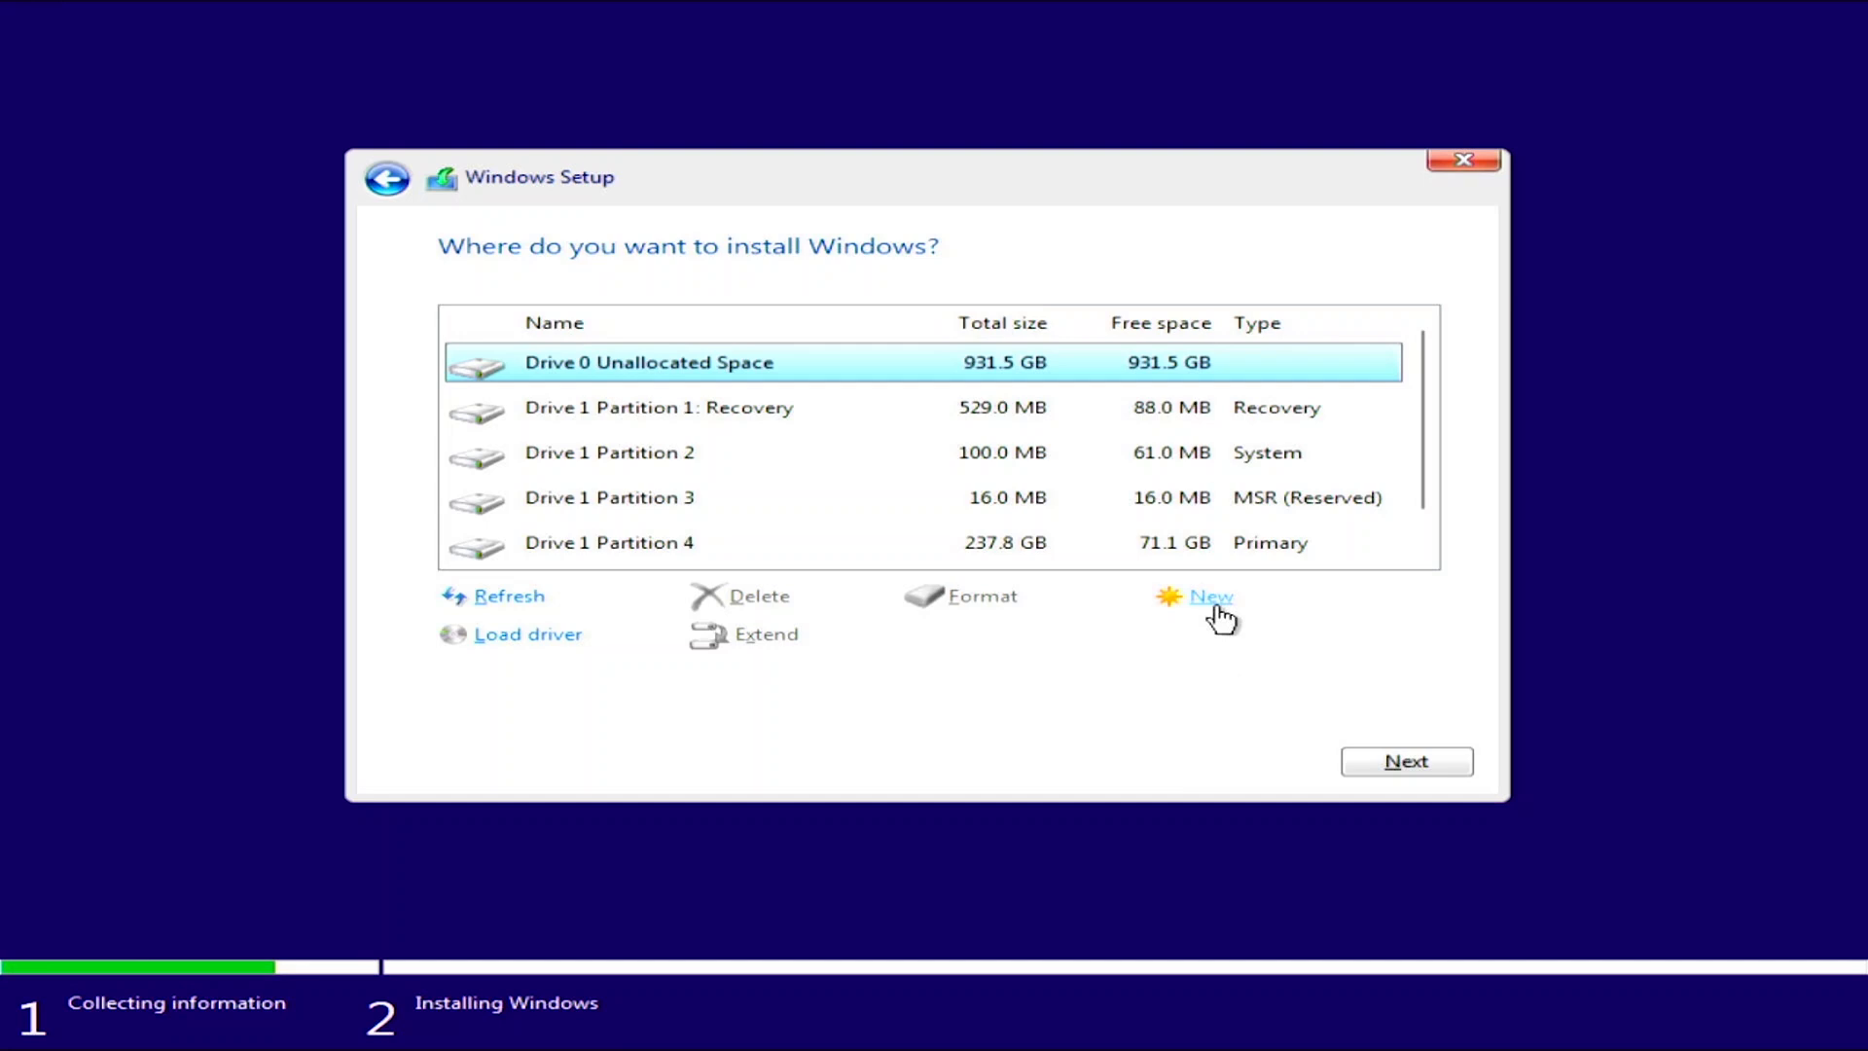
- Create a 247.9 GB primary partition on Drive 0 and install onto it, leaving 683.6 GB unallocated
{"action": "left_click", "coordinate": [1210, 595]}
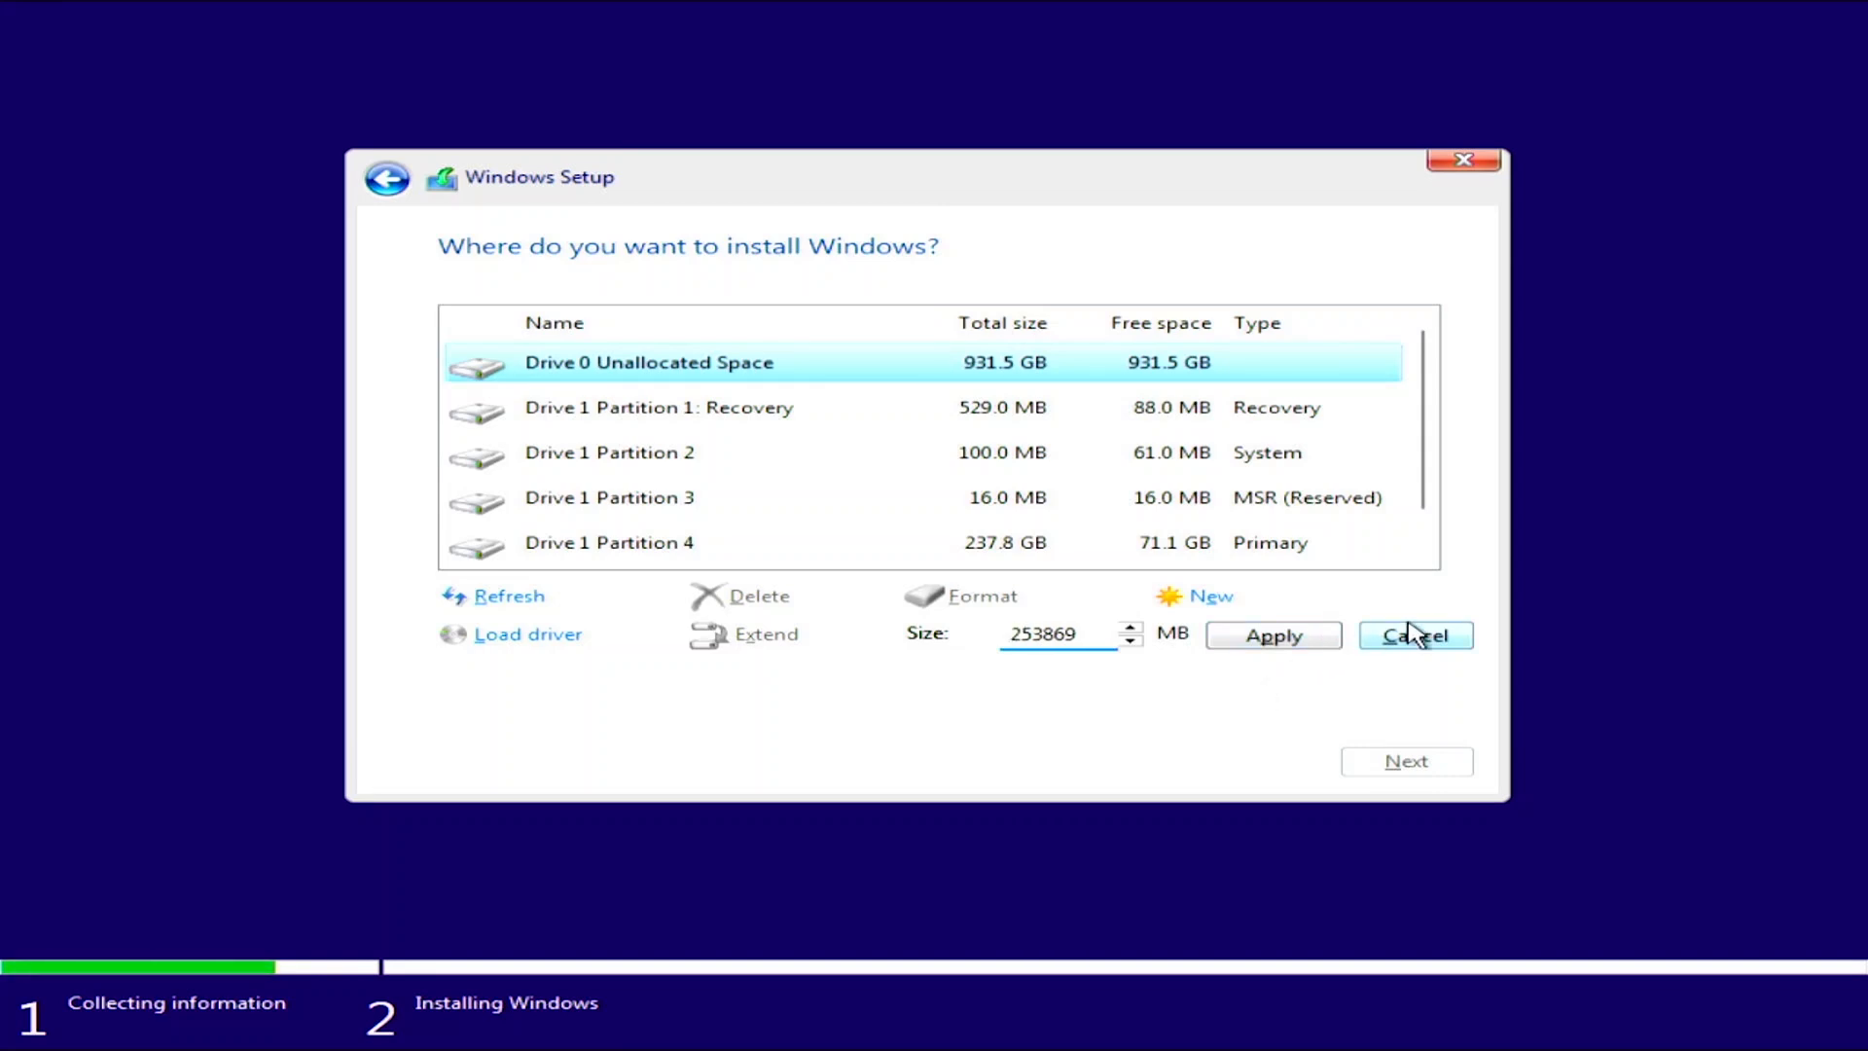
{"action": "left_click", "coordinate": [1271, 635]}
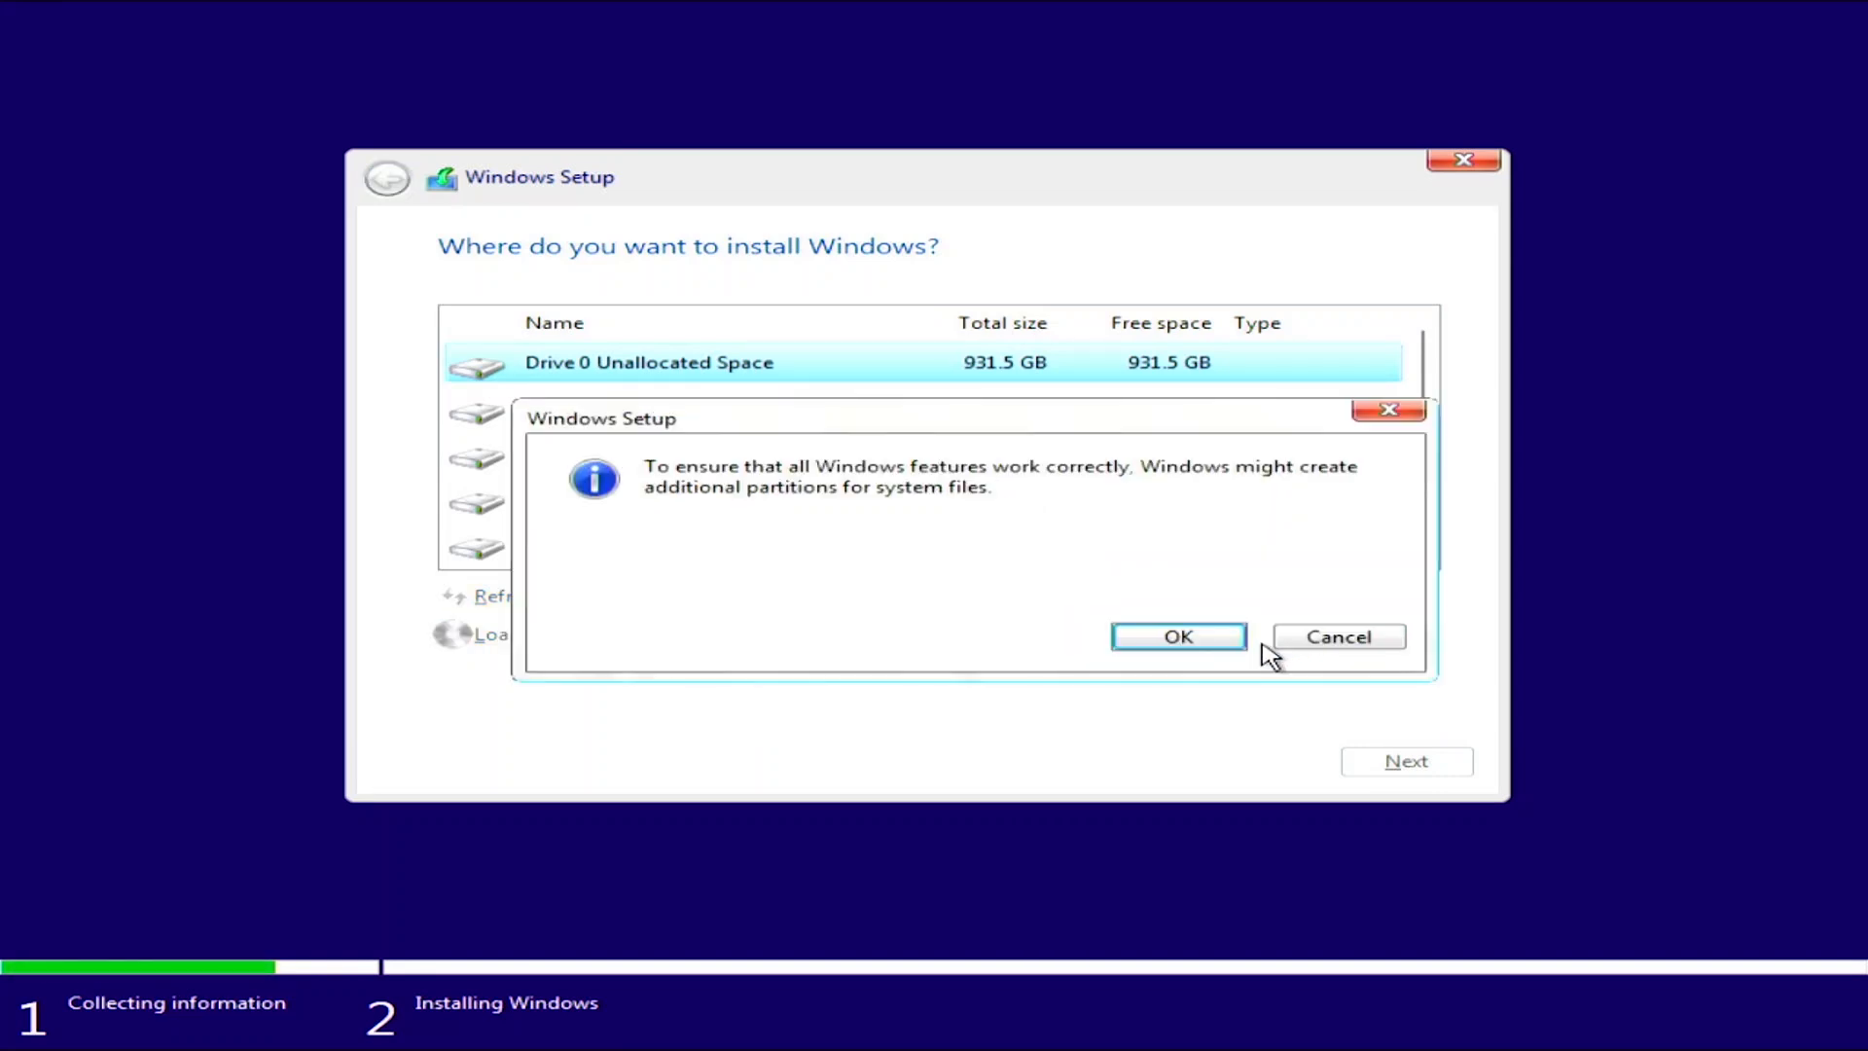
{"action": "left_click", "coordinate": [1177, 636]}
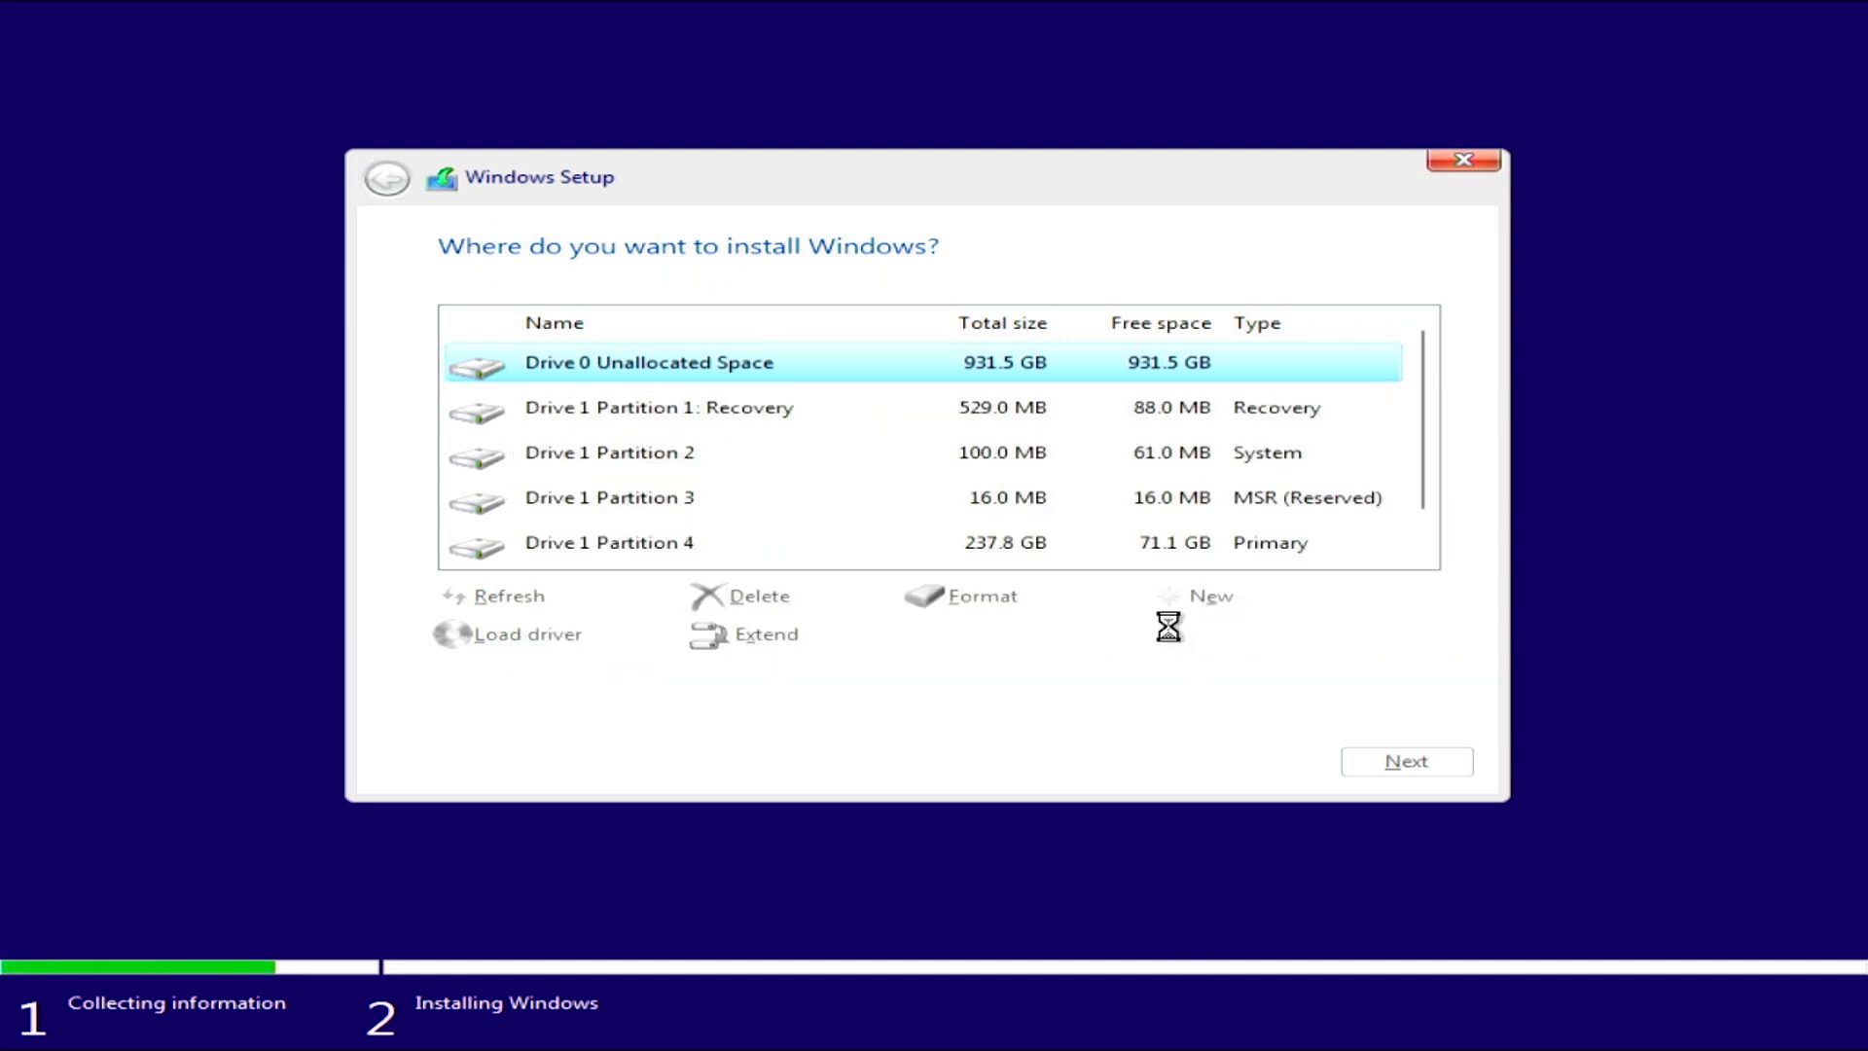
{"action": "left_click", "coordinate": [1210, 595]}
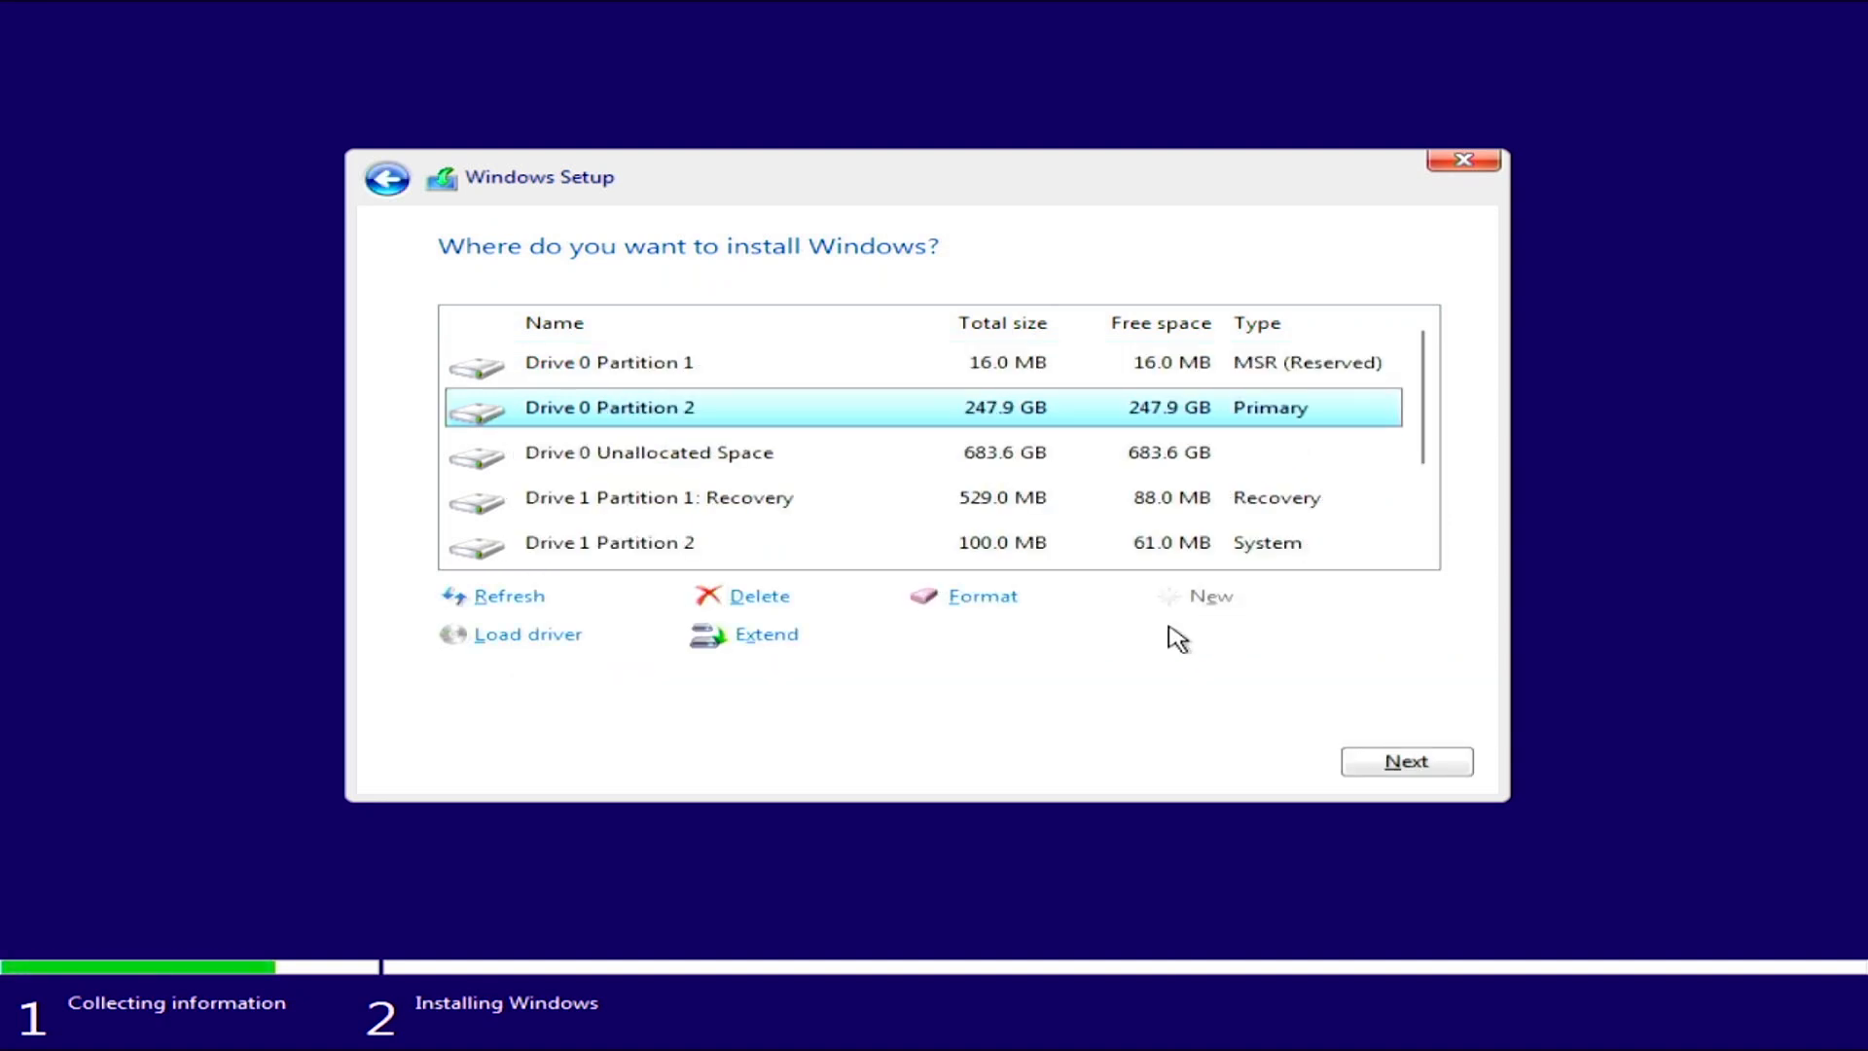
{"action": "mouse_move", "coordinate": [799, 681]}
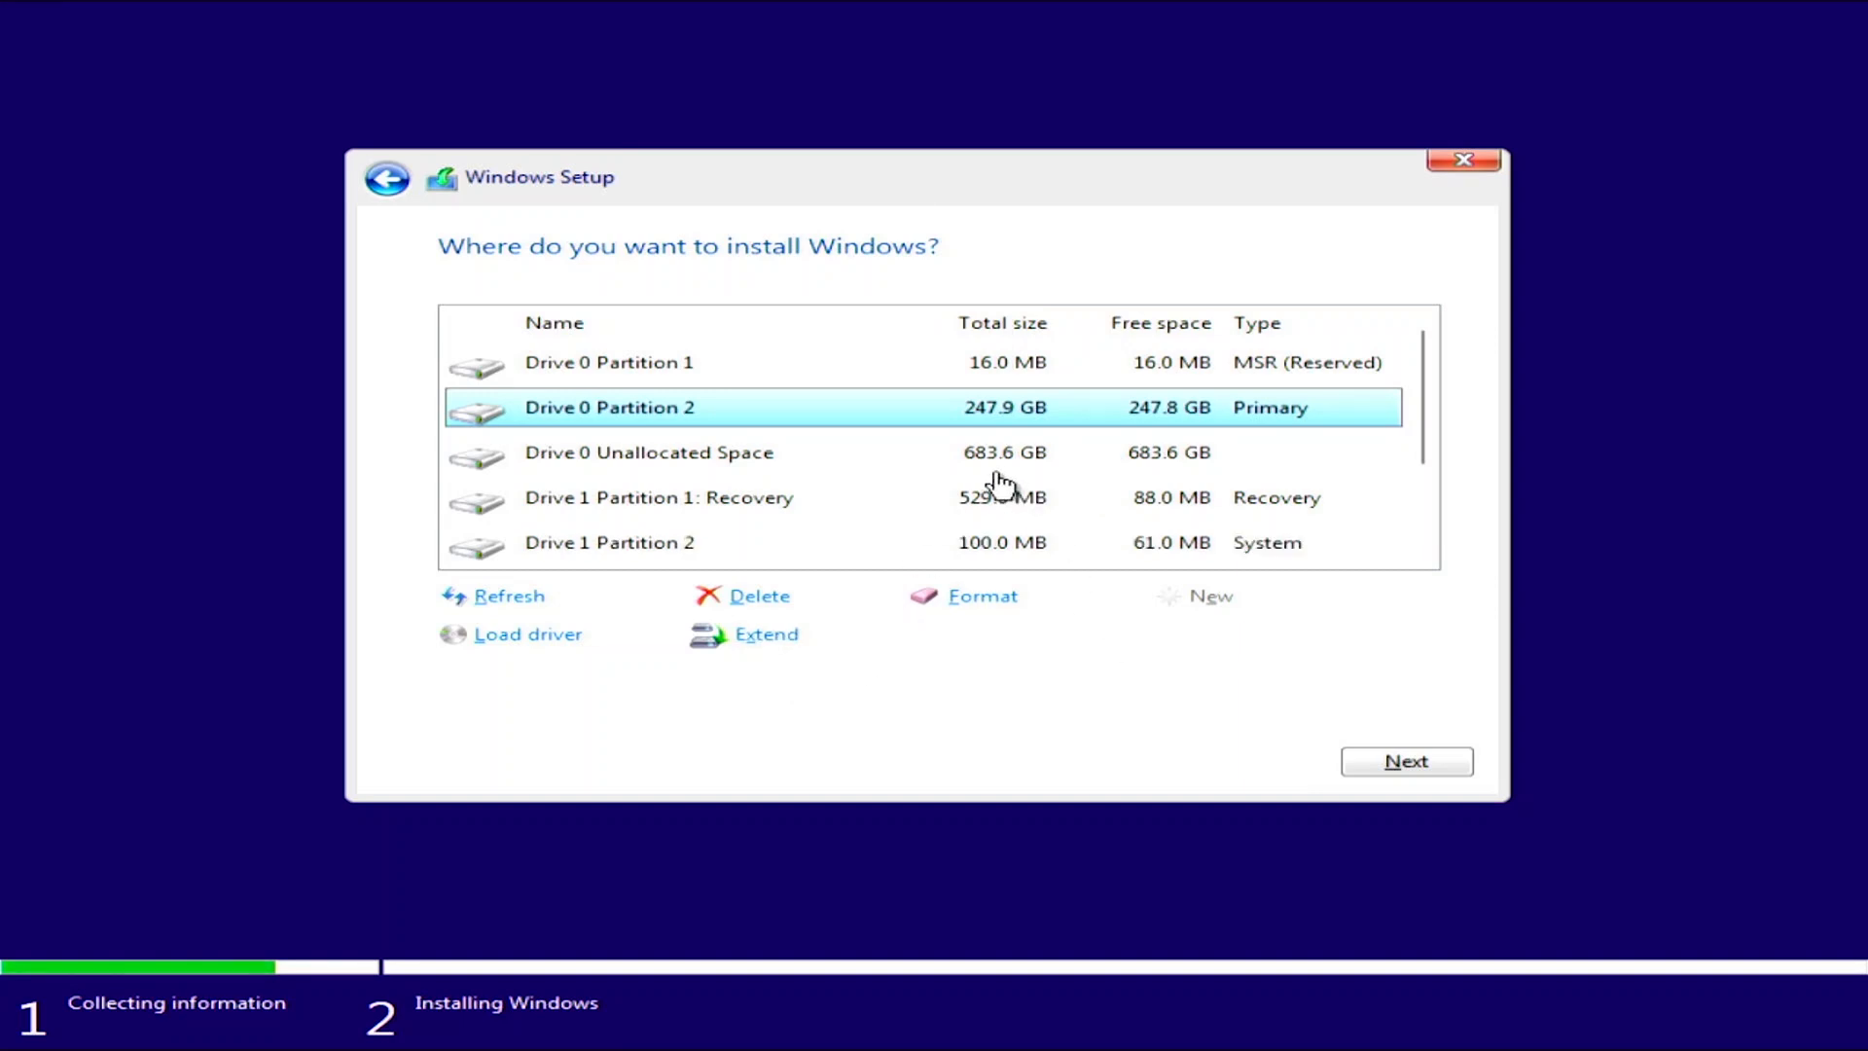
{"action": "left_click", "coordinate": [650, 451]}
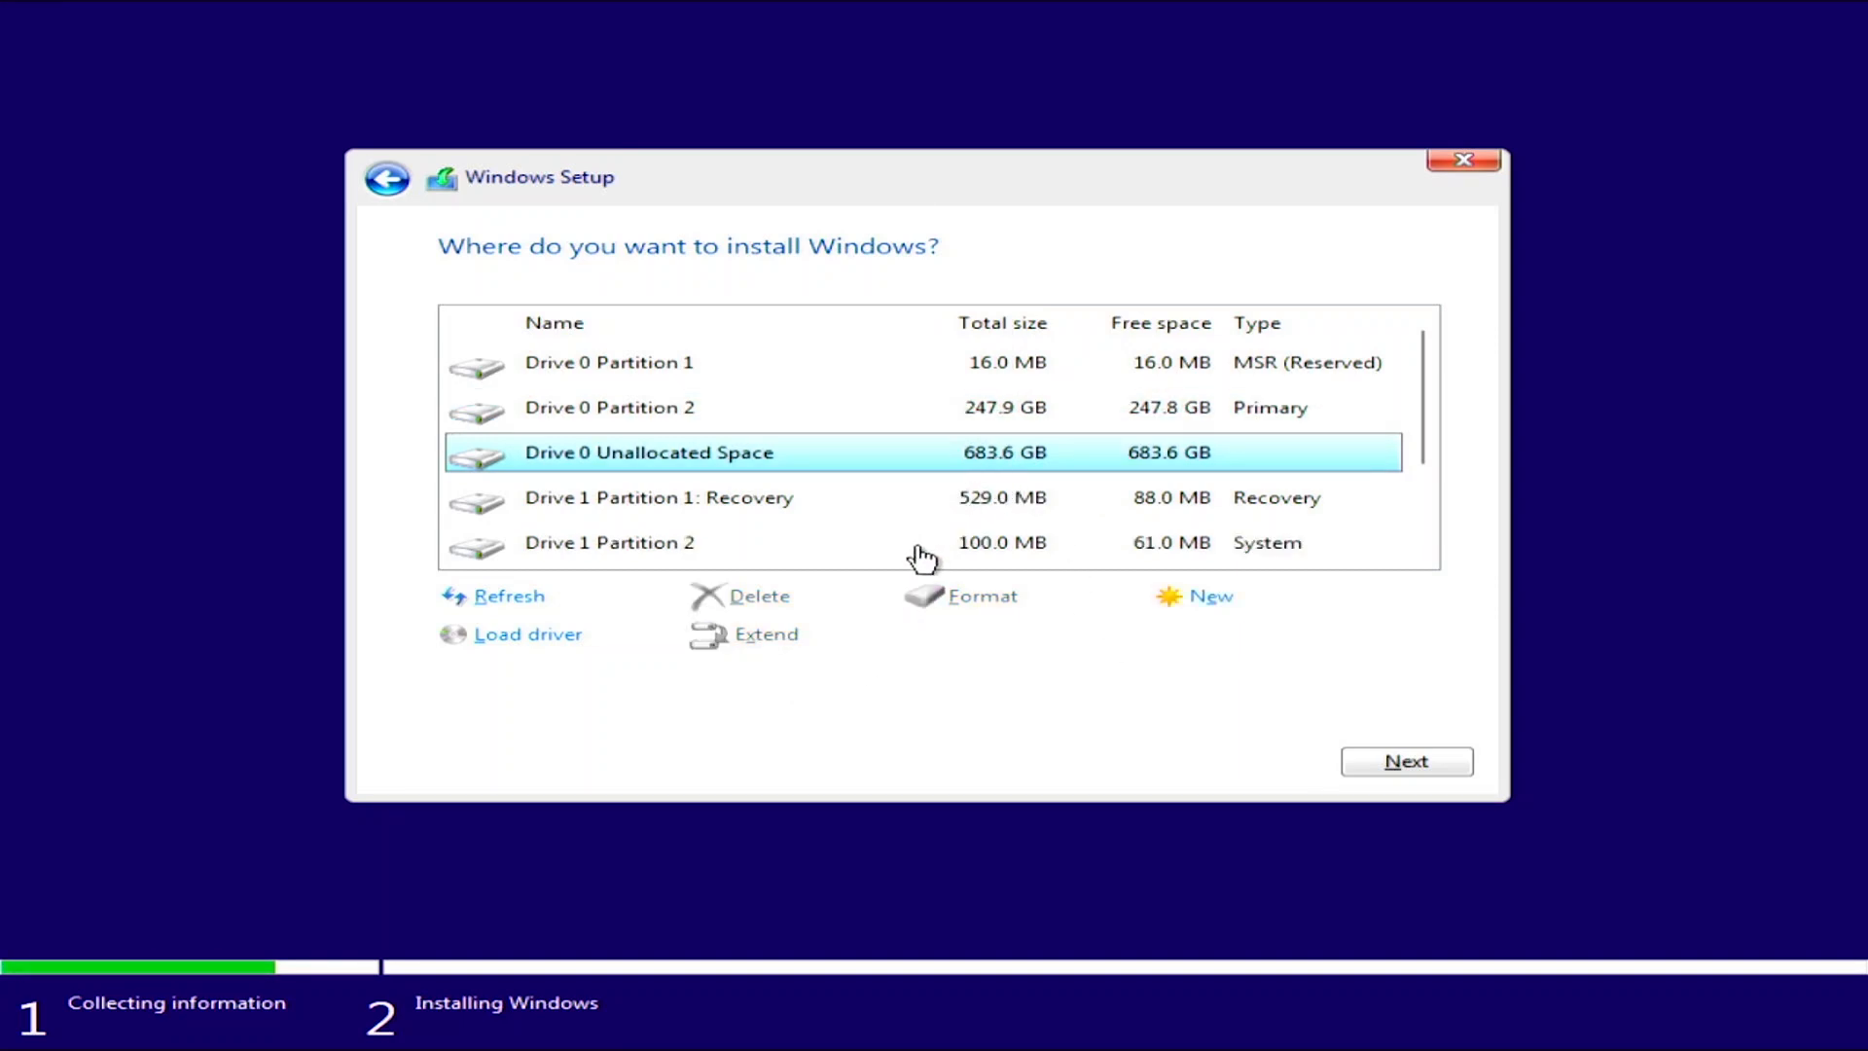
{"action": "mouse_move", "coordinate": [994, 611]}
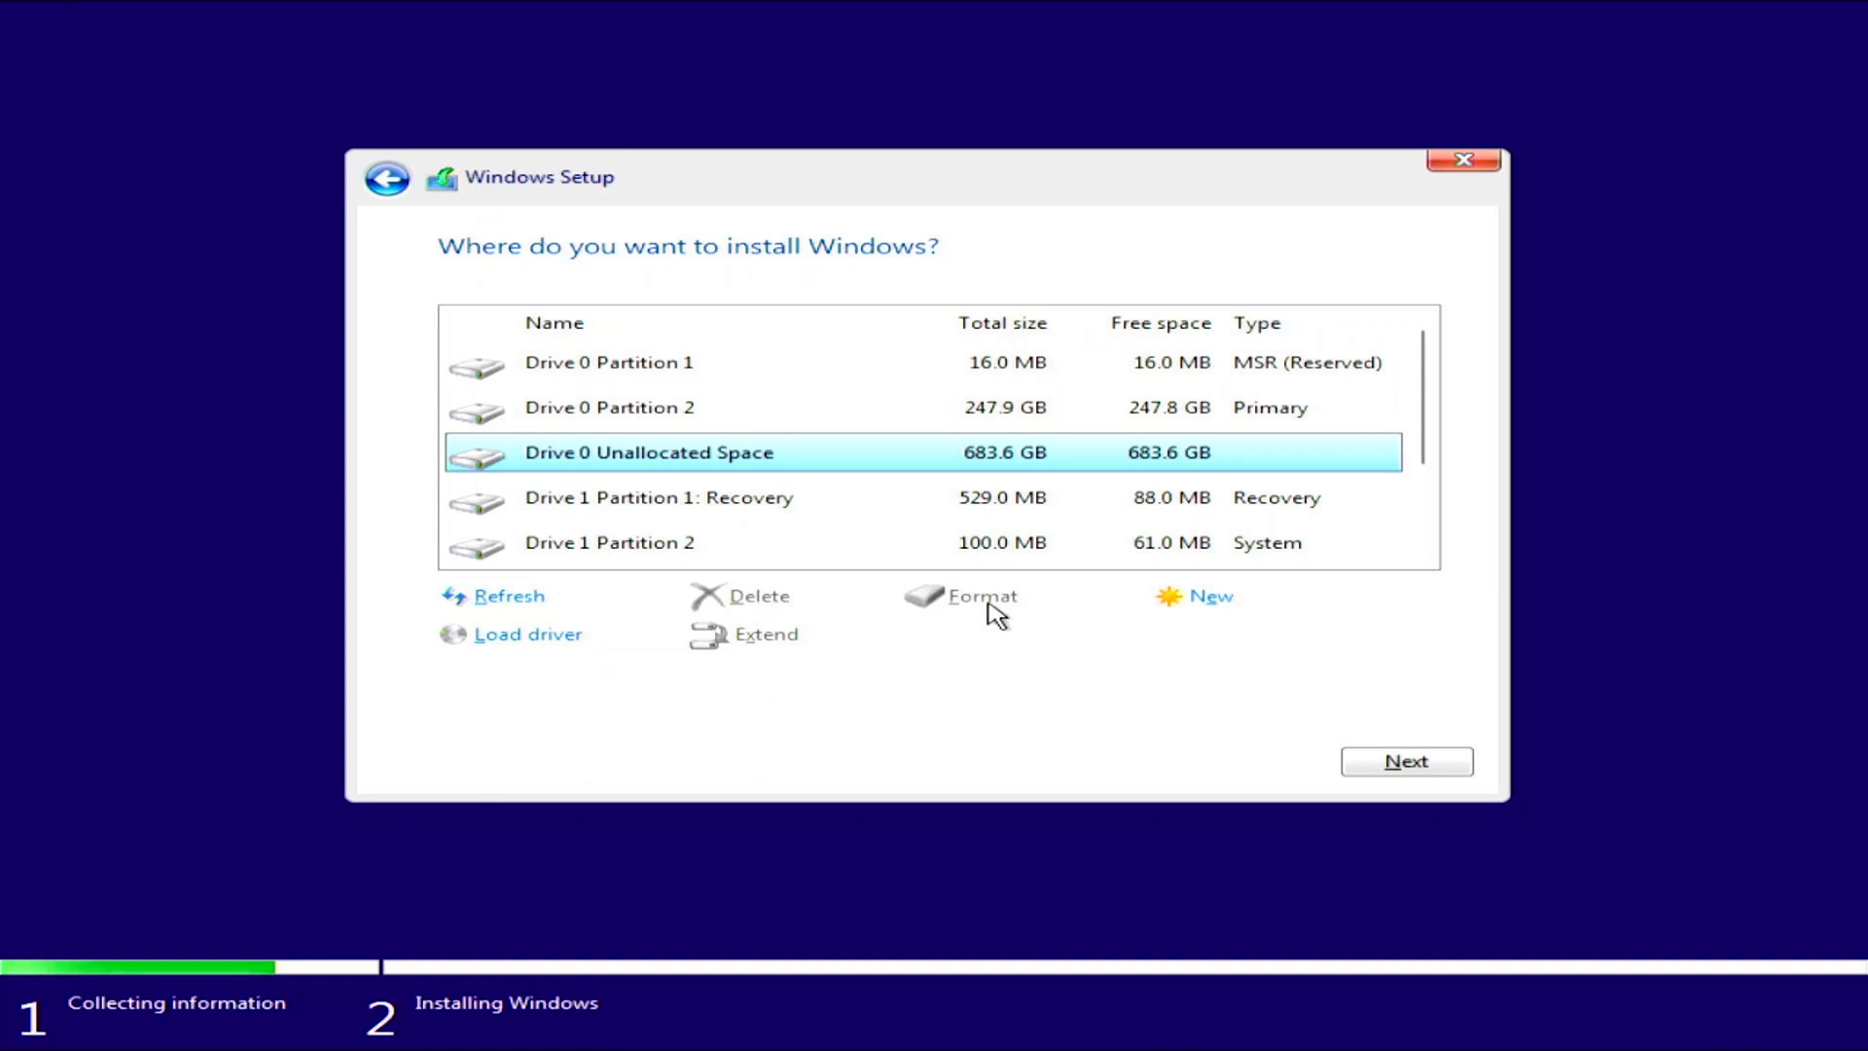
{"action": "mouse_move", "coordinate": [930, 426]}
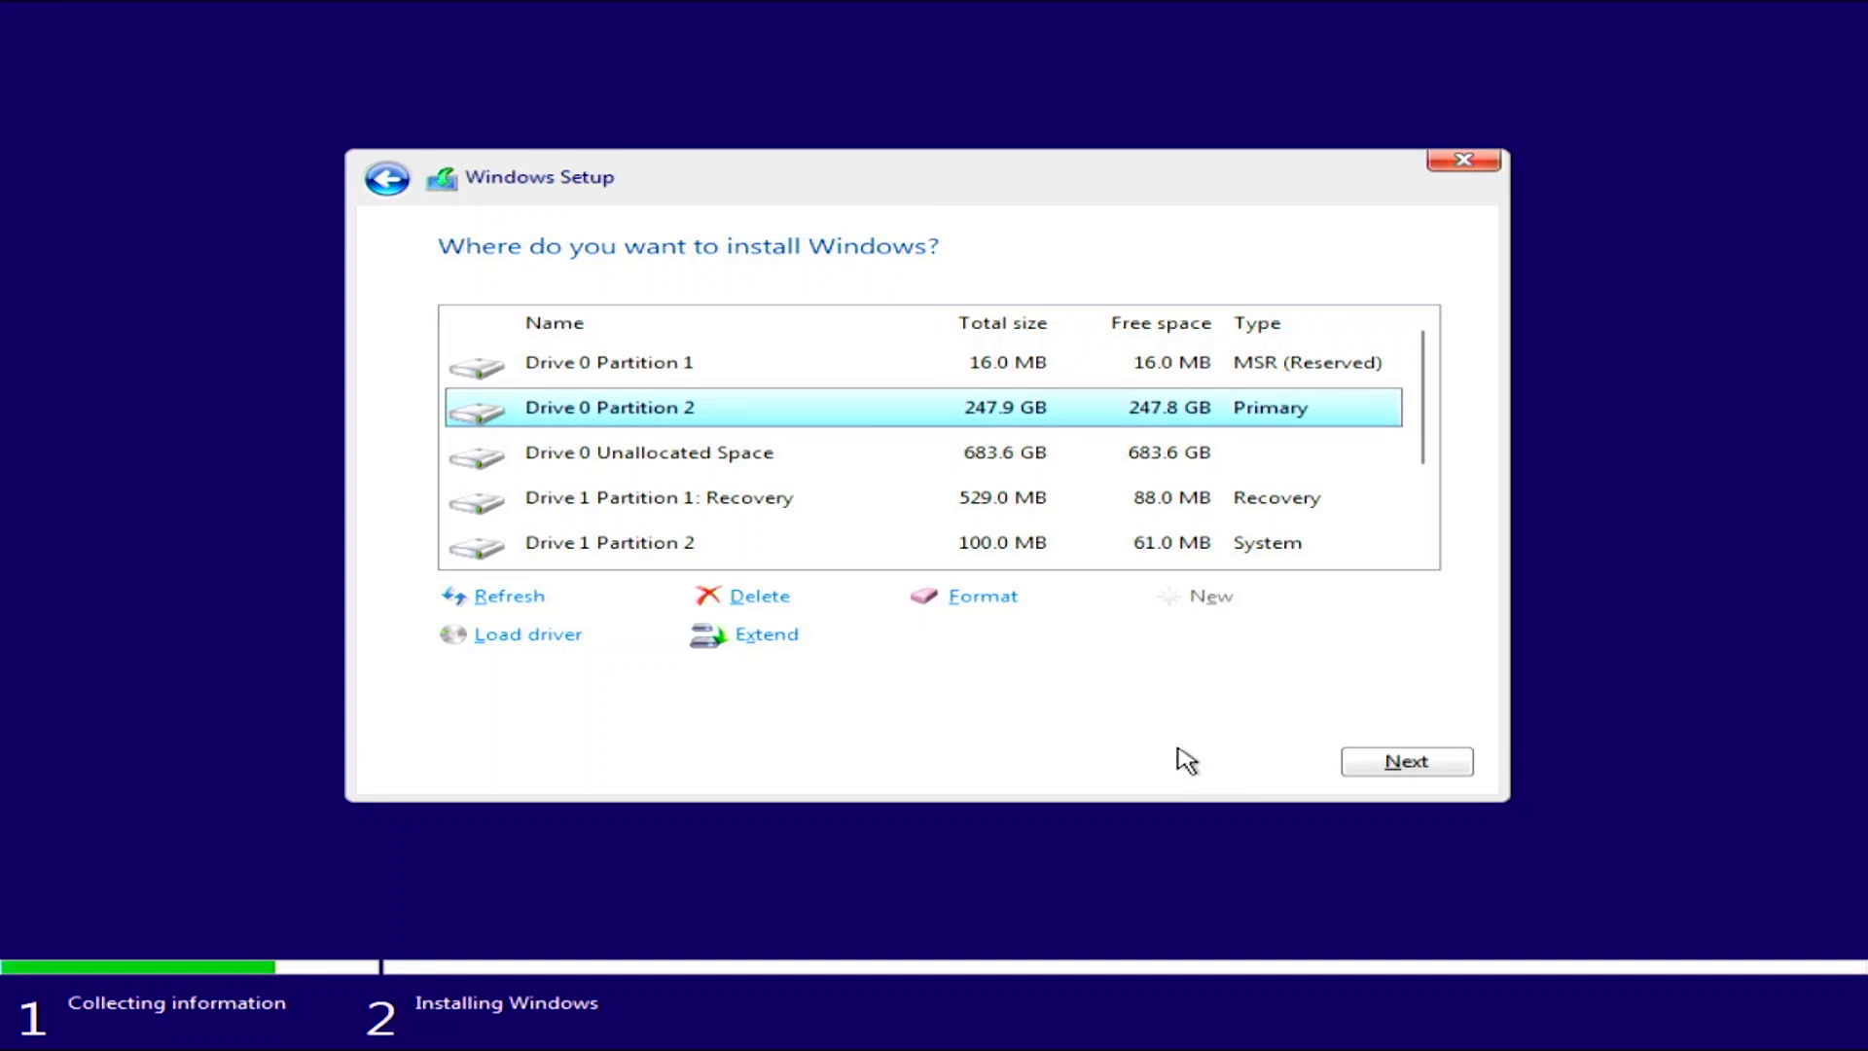
{"action": "mouse_move", "coordinate": [1406, 761]}
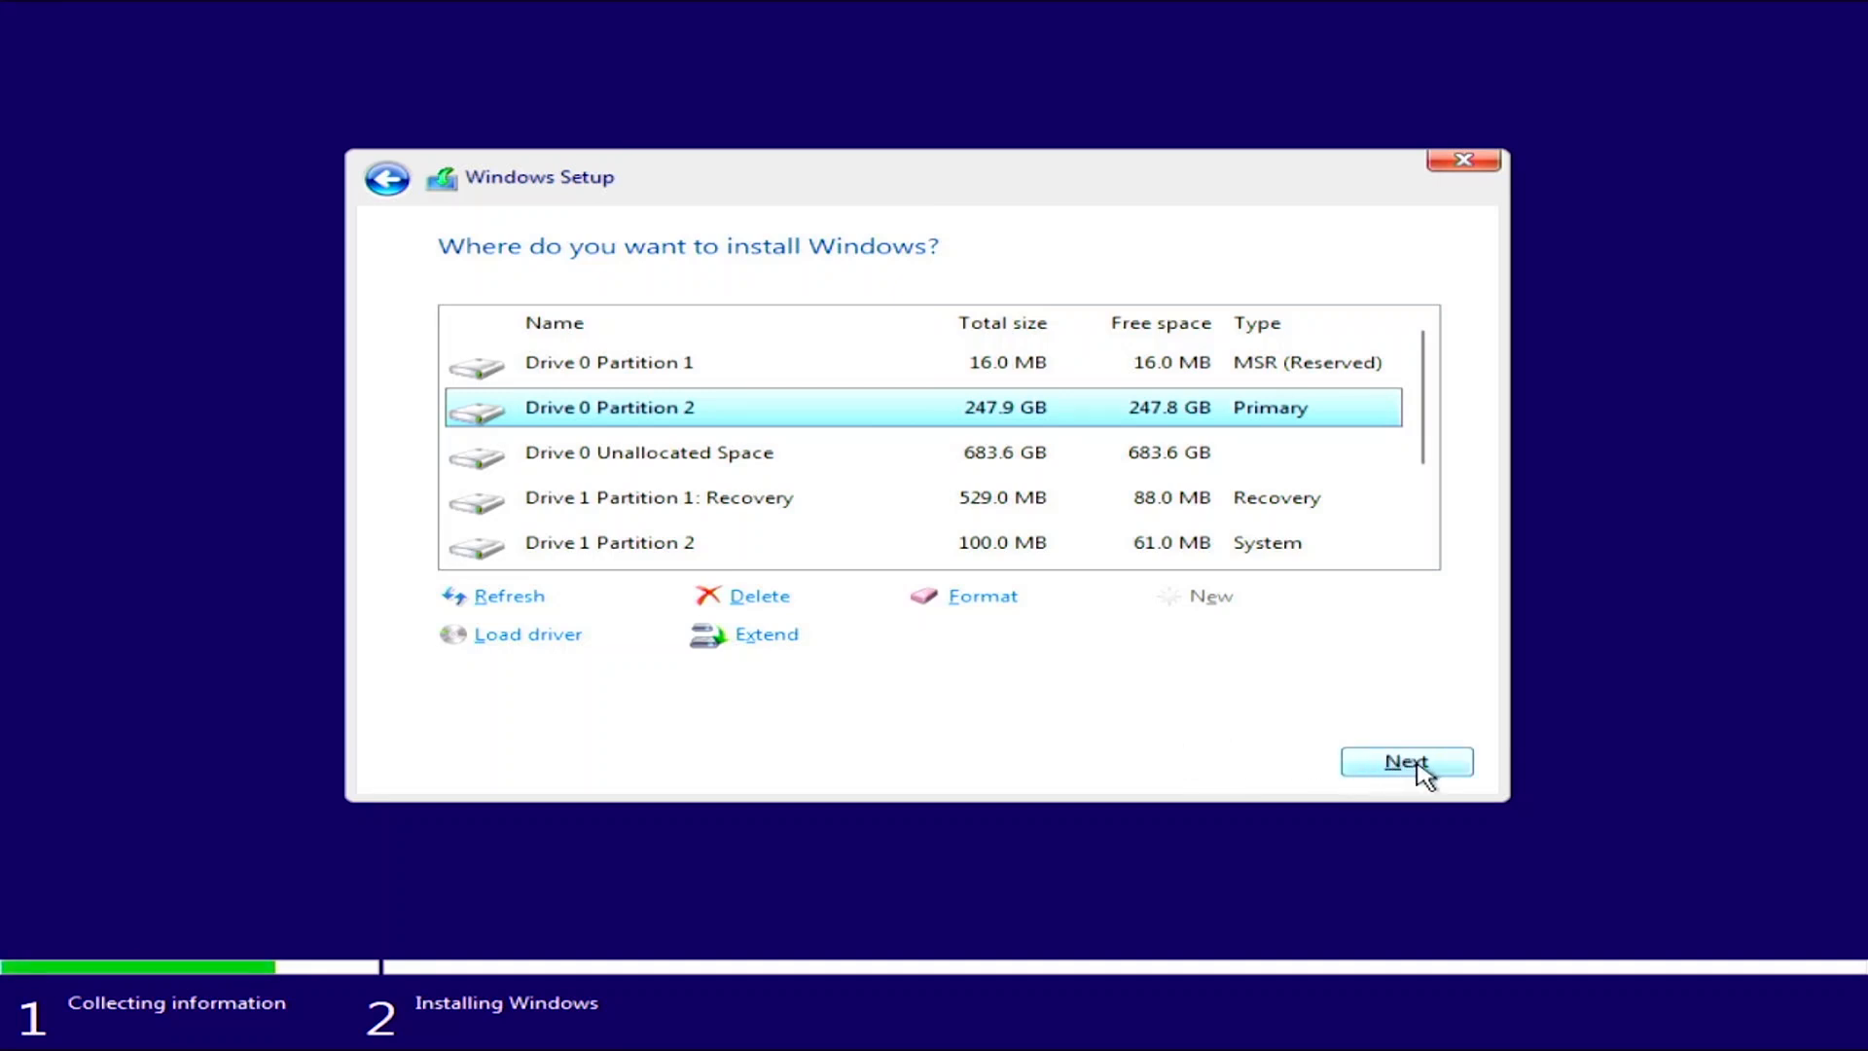
{"action": "left_click", "coordinate": [1404, 761]}
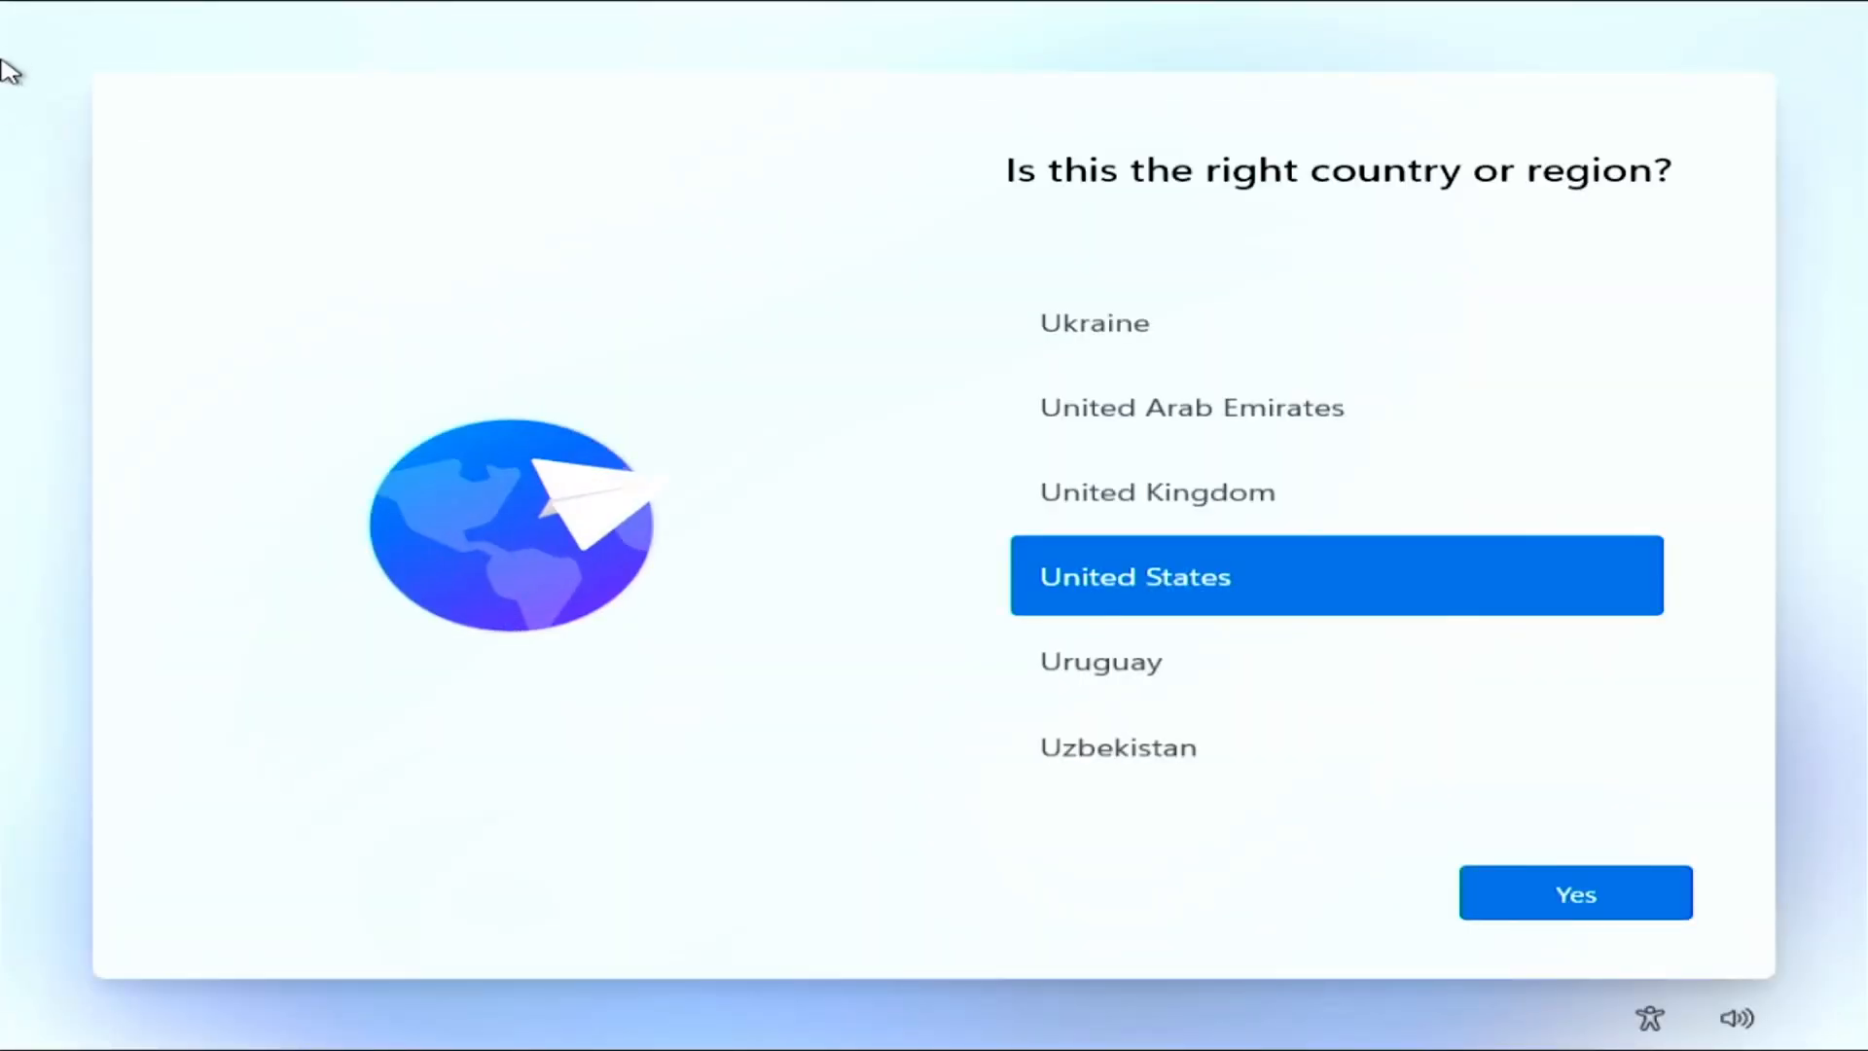
{"action": "mouse_move", "coordinate": [718, 796]}
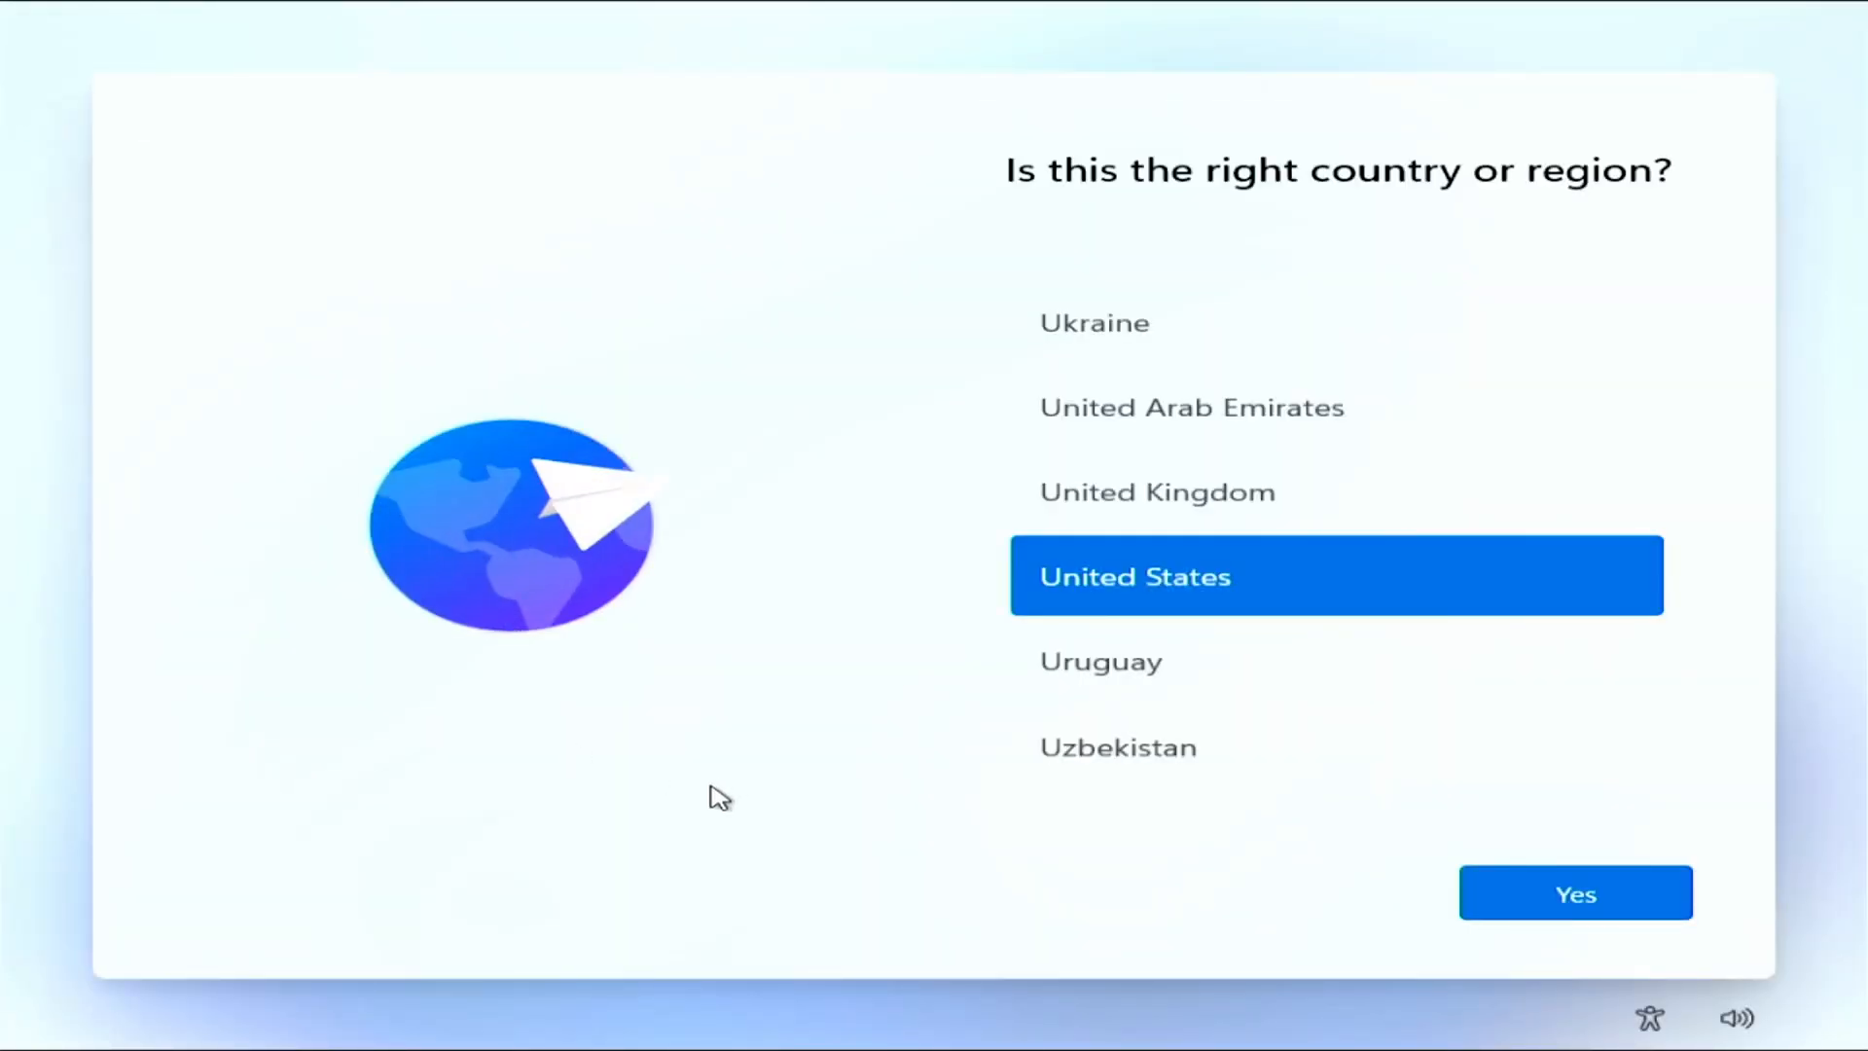
- Confirm United States and US keyboard, continue with limited setup and name the user 'Ryan'
{"action": "left_click", "coordinate": [1574, 893]}
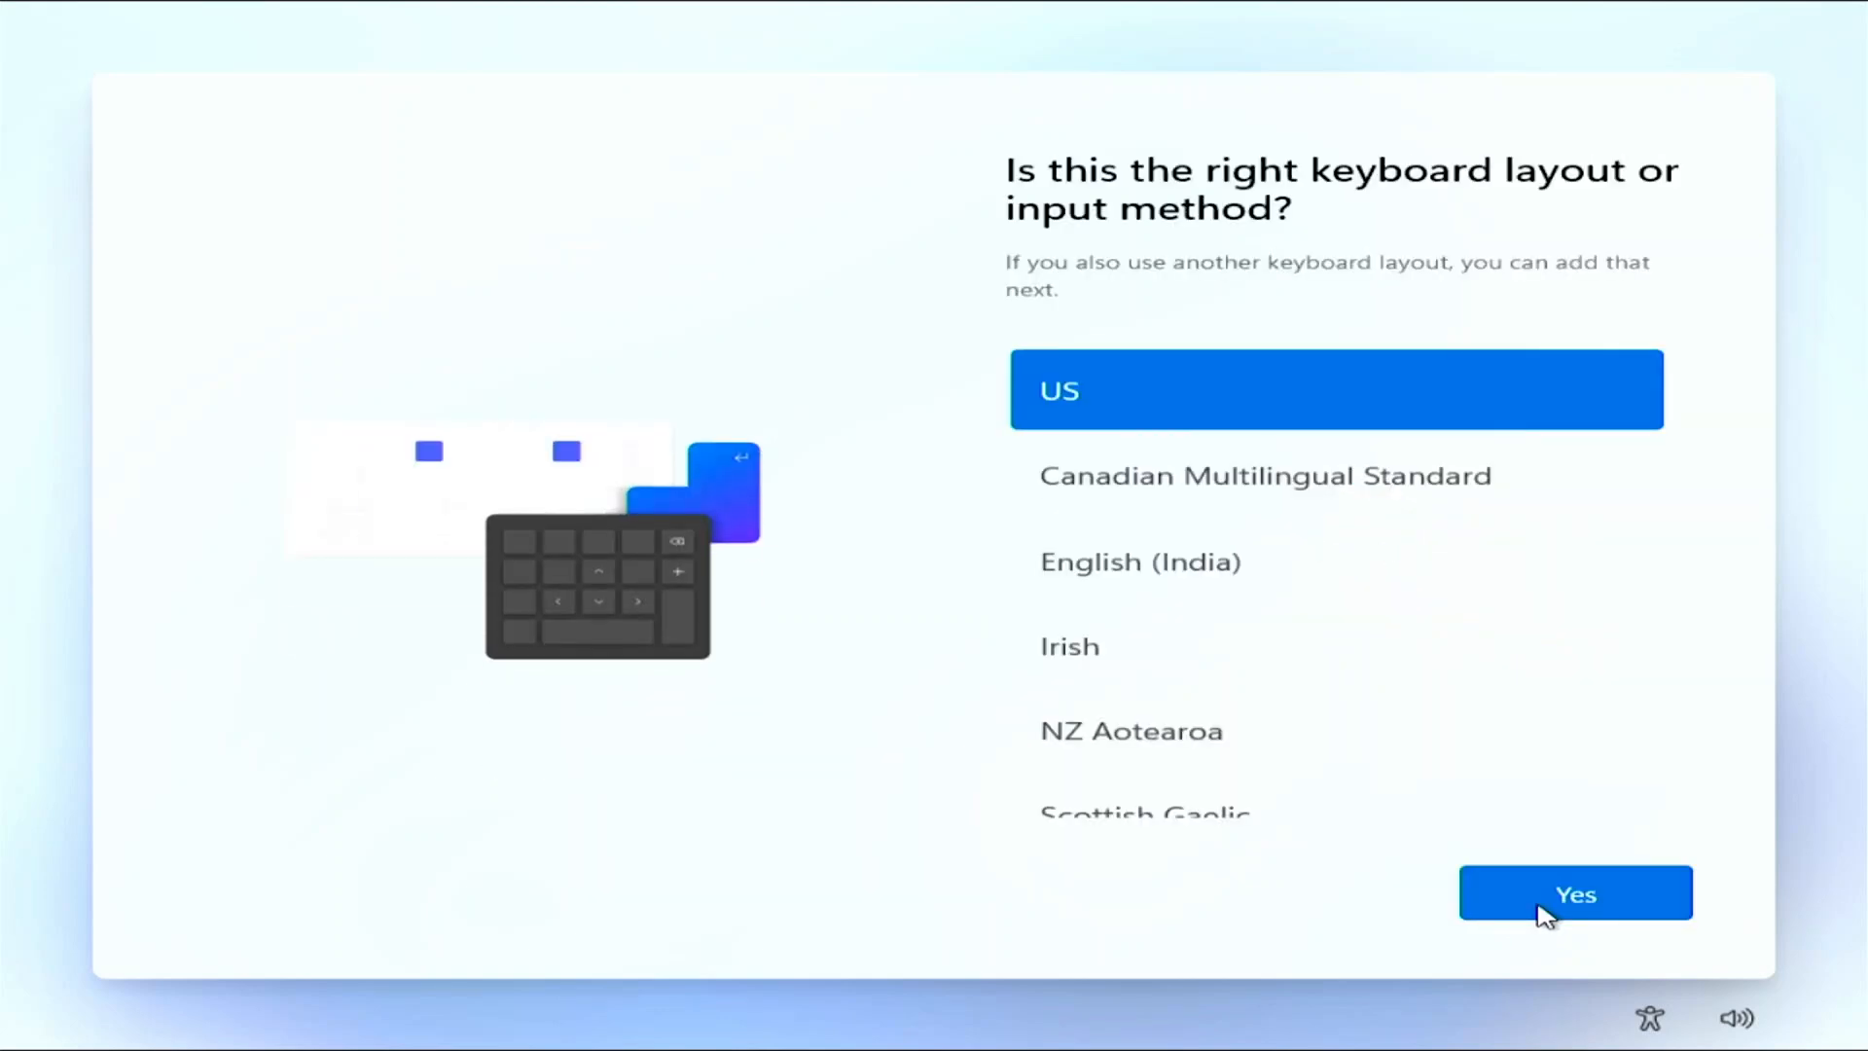
{"action": "left_click", "coordinate": [1574, 893]}
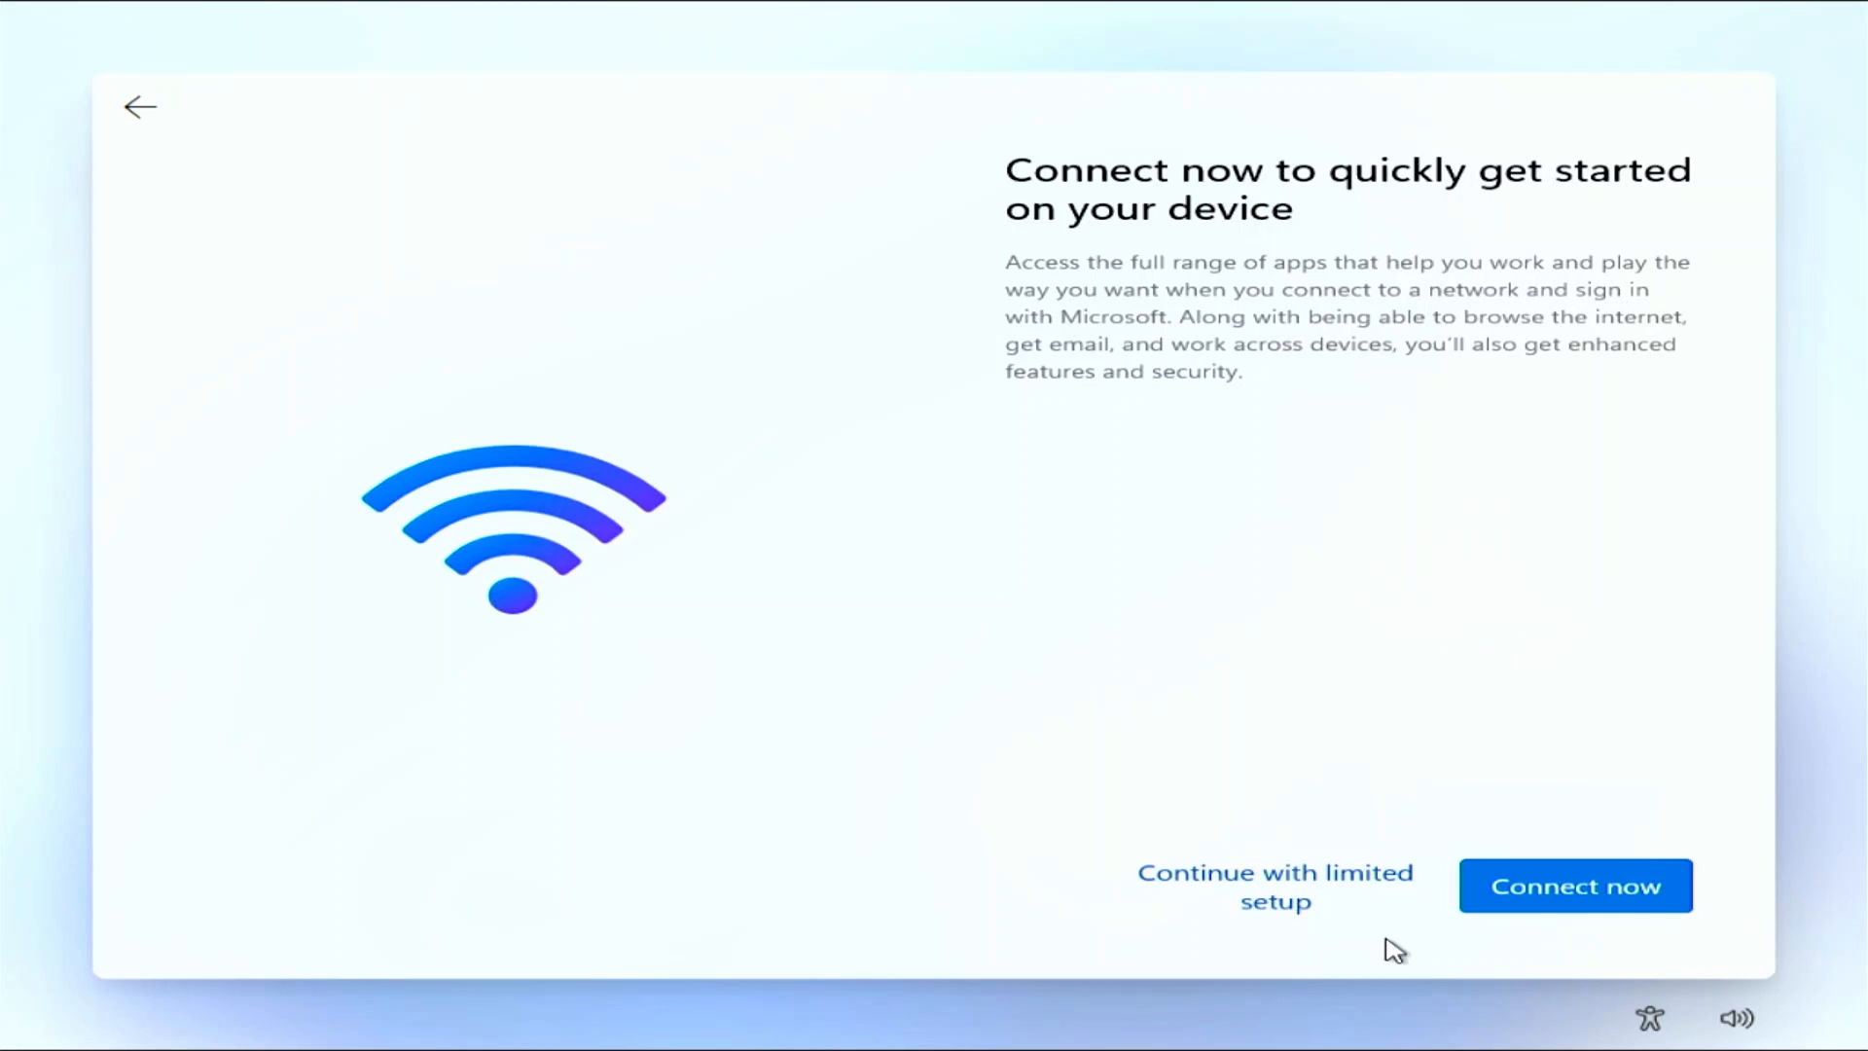
{"action": "left_click", "coordinate": [1272, 887]}
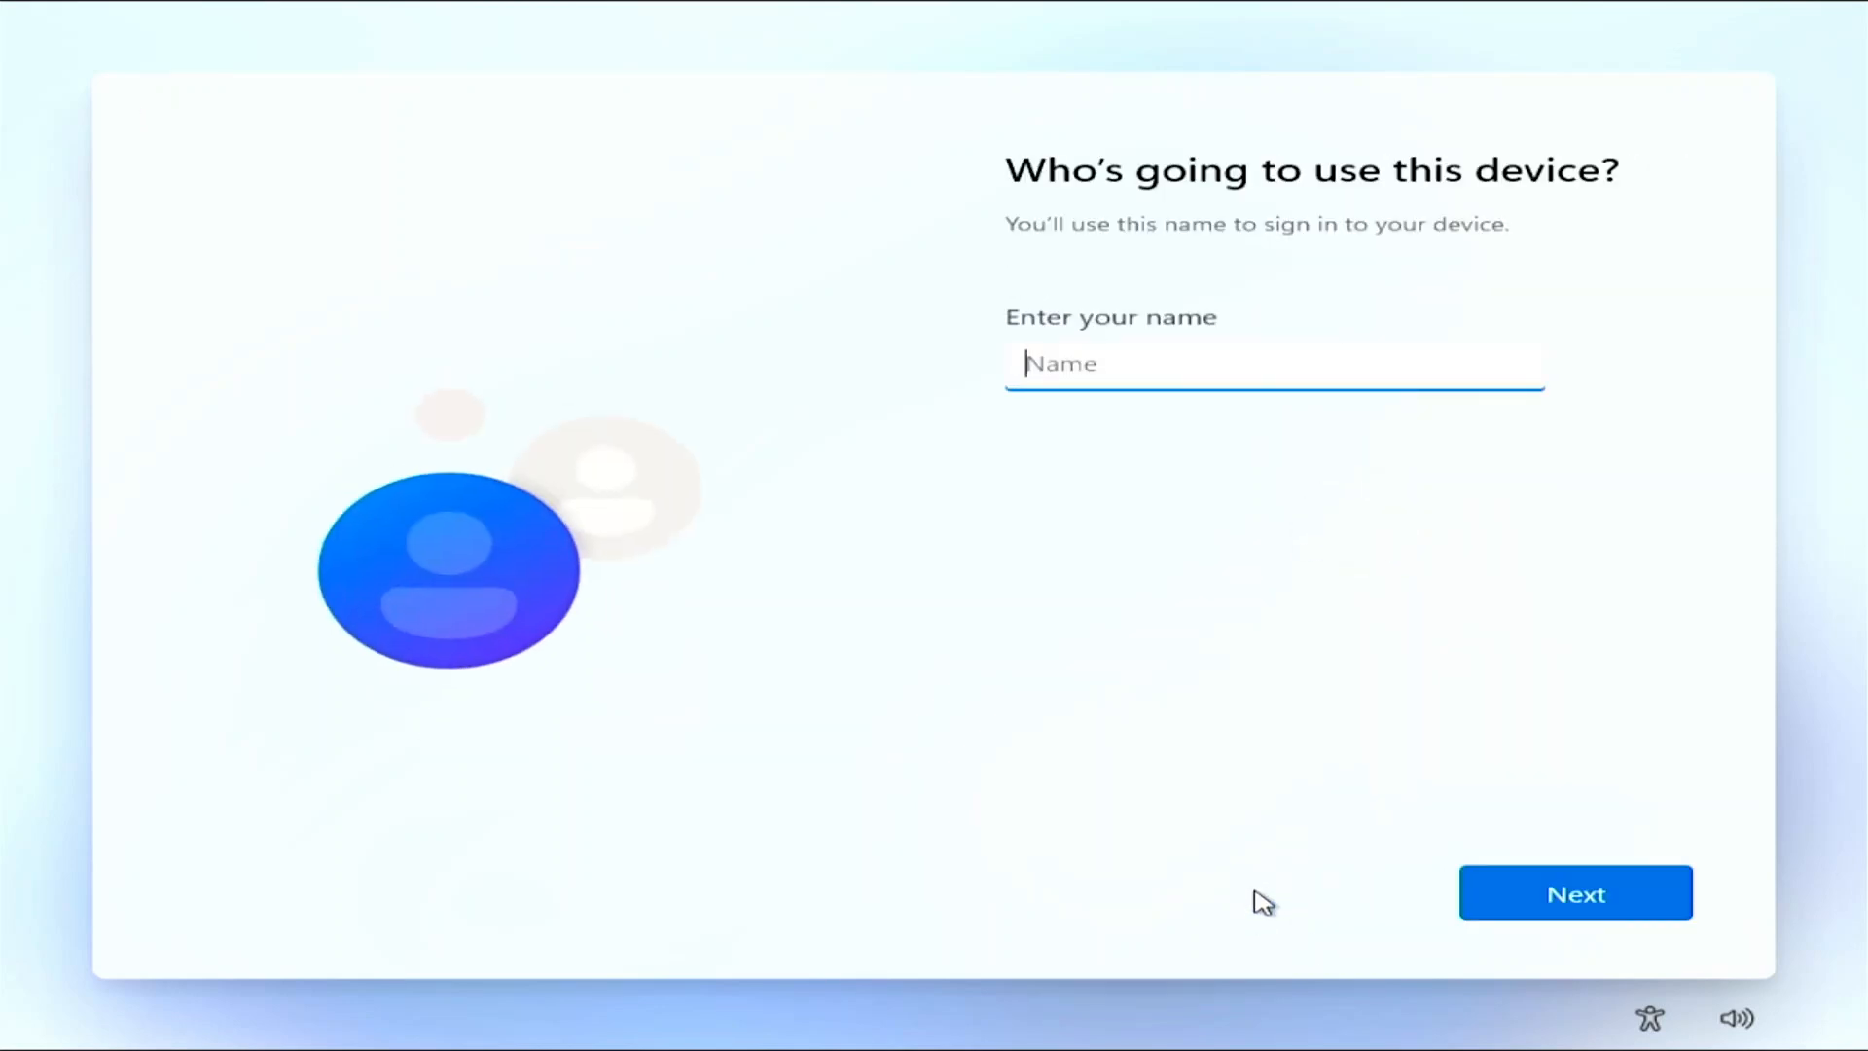
{"action": "type", "text": "Ryan"}
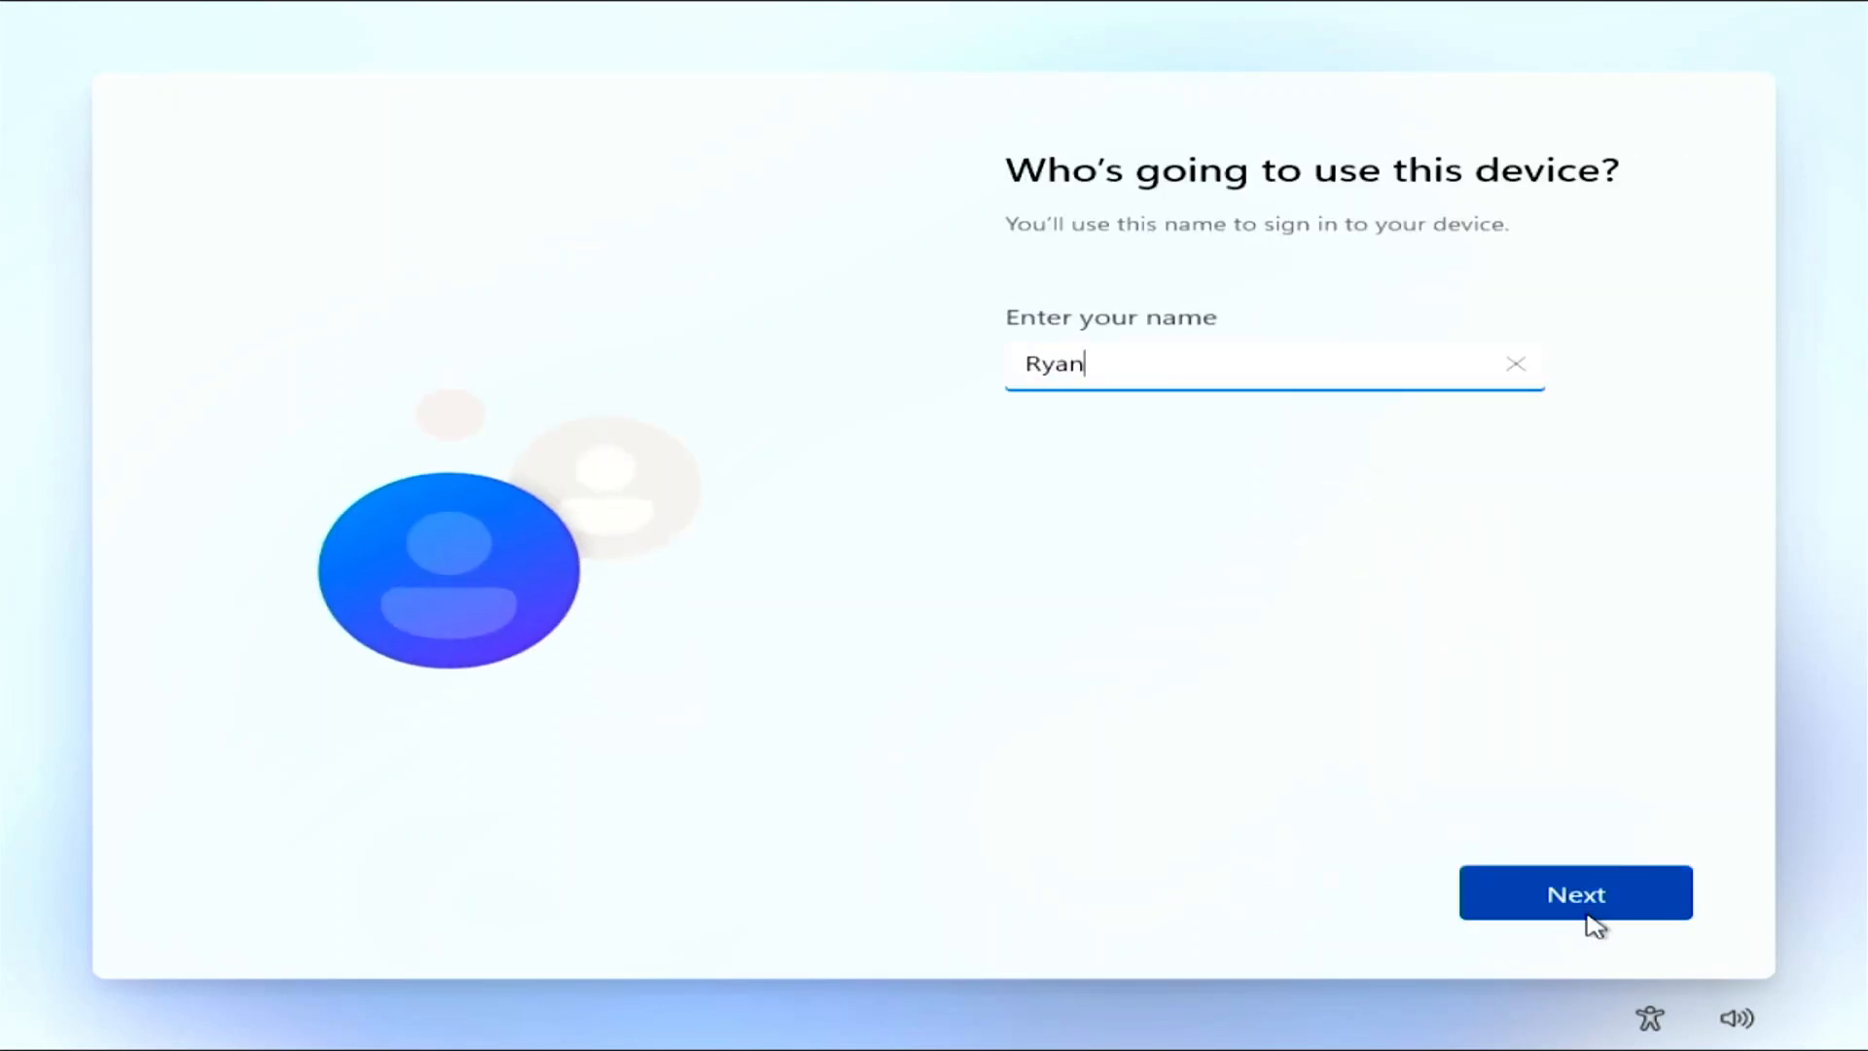
{"action": "left_click", "coordinate": [1573, 893]}
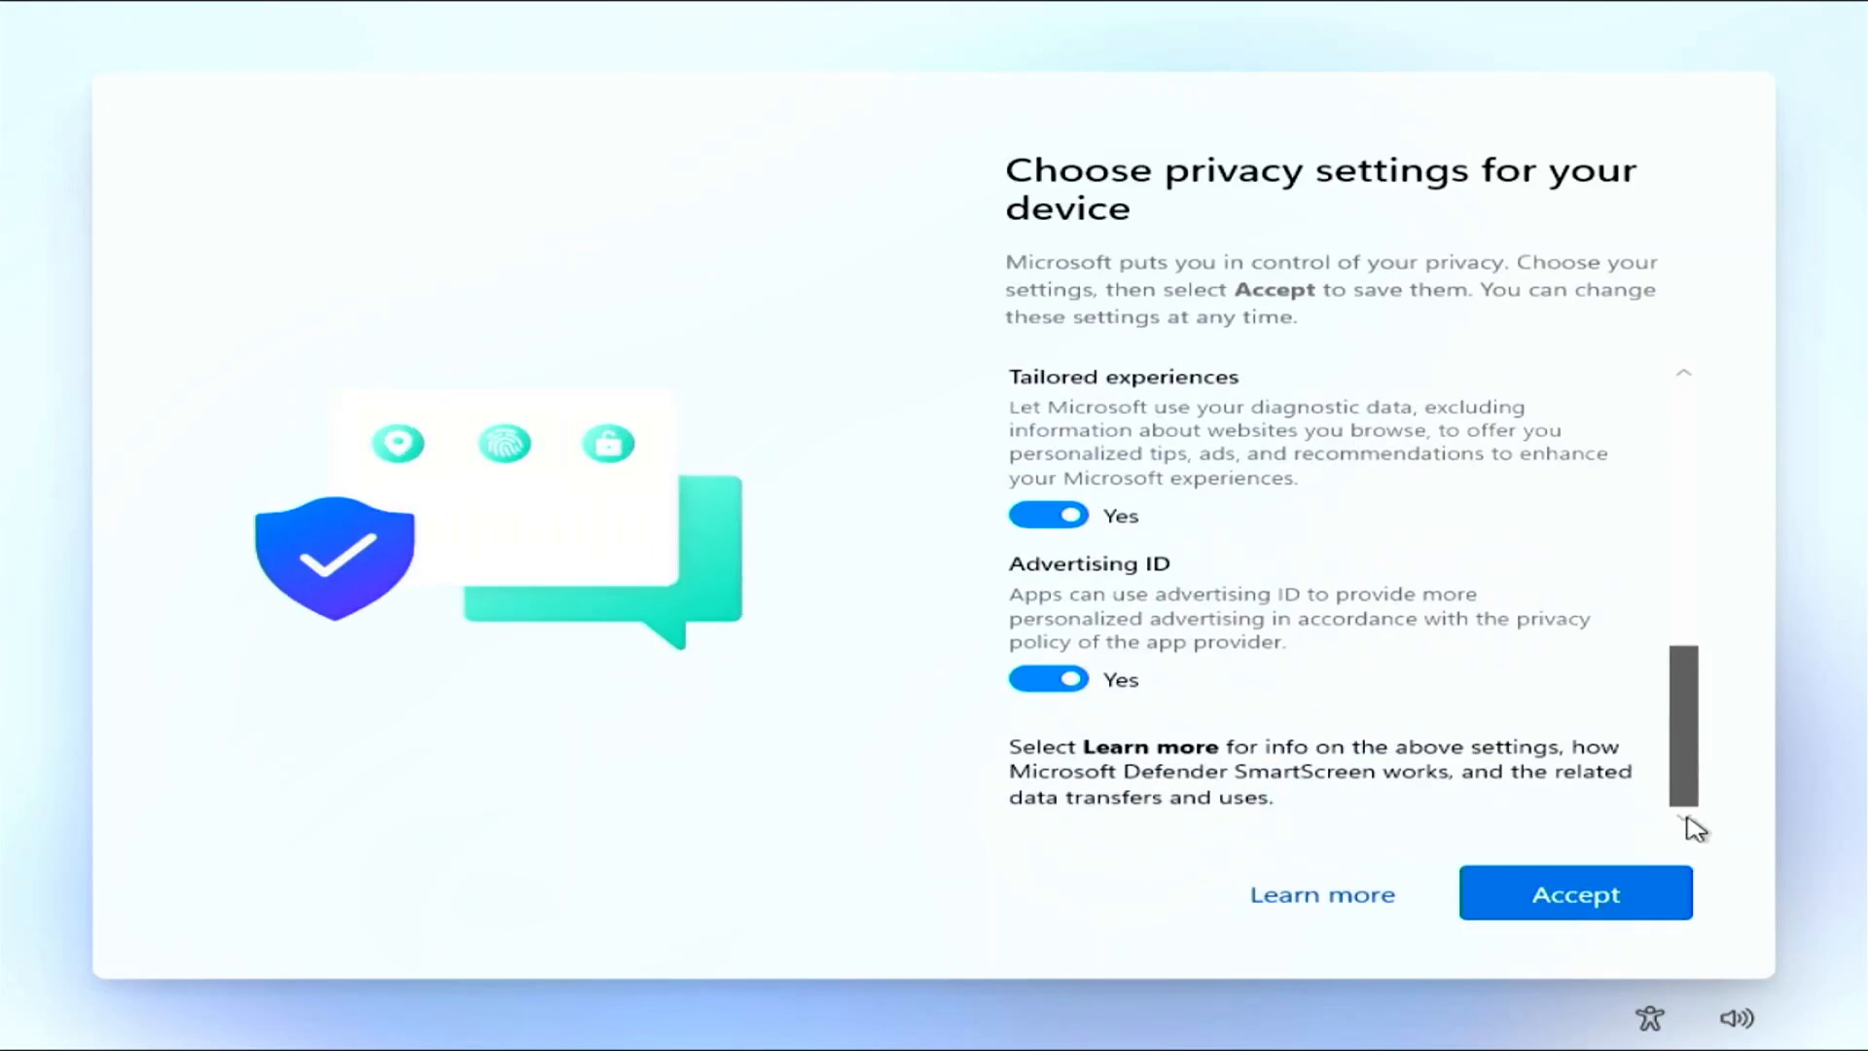
- Review the privacy settings toggles and accept them to finish setup
{"action": "scroll", "scroll_direction": "down", "scroll_amount": 3}
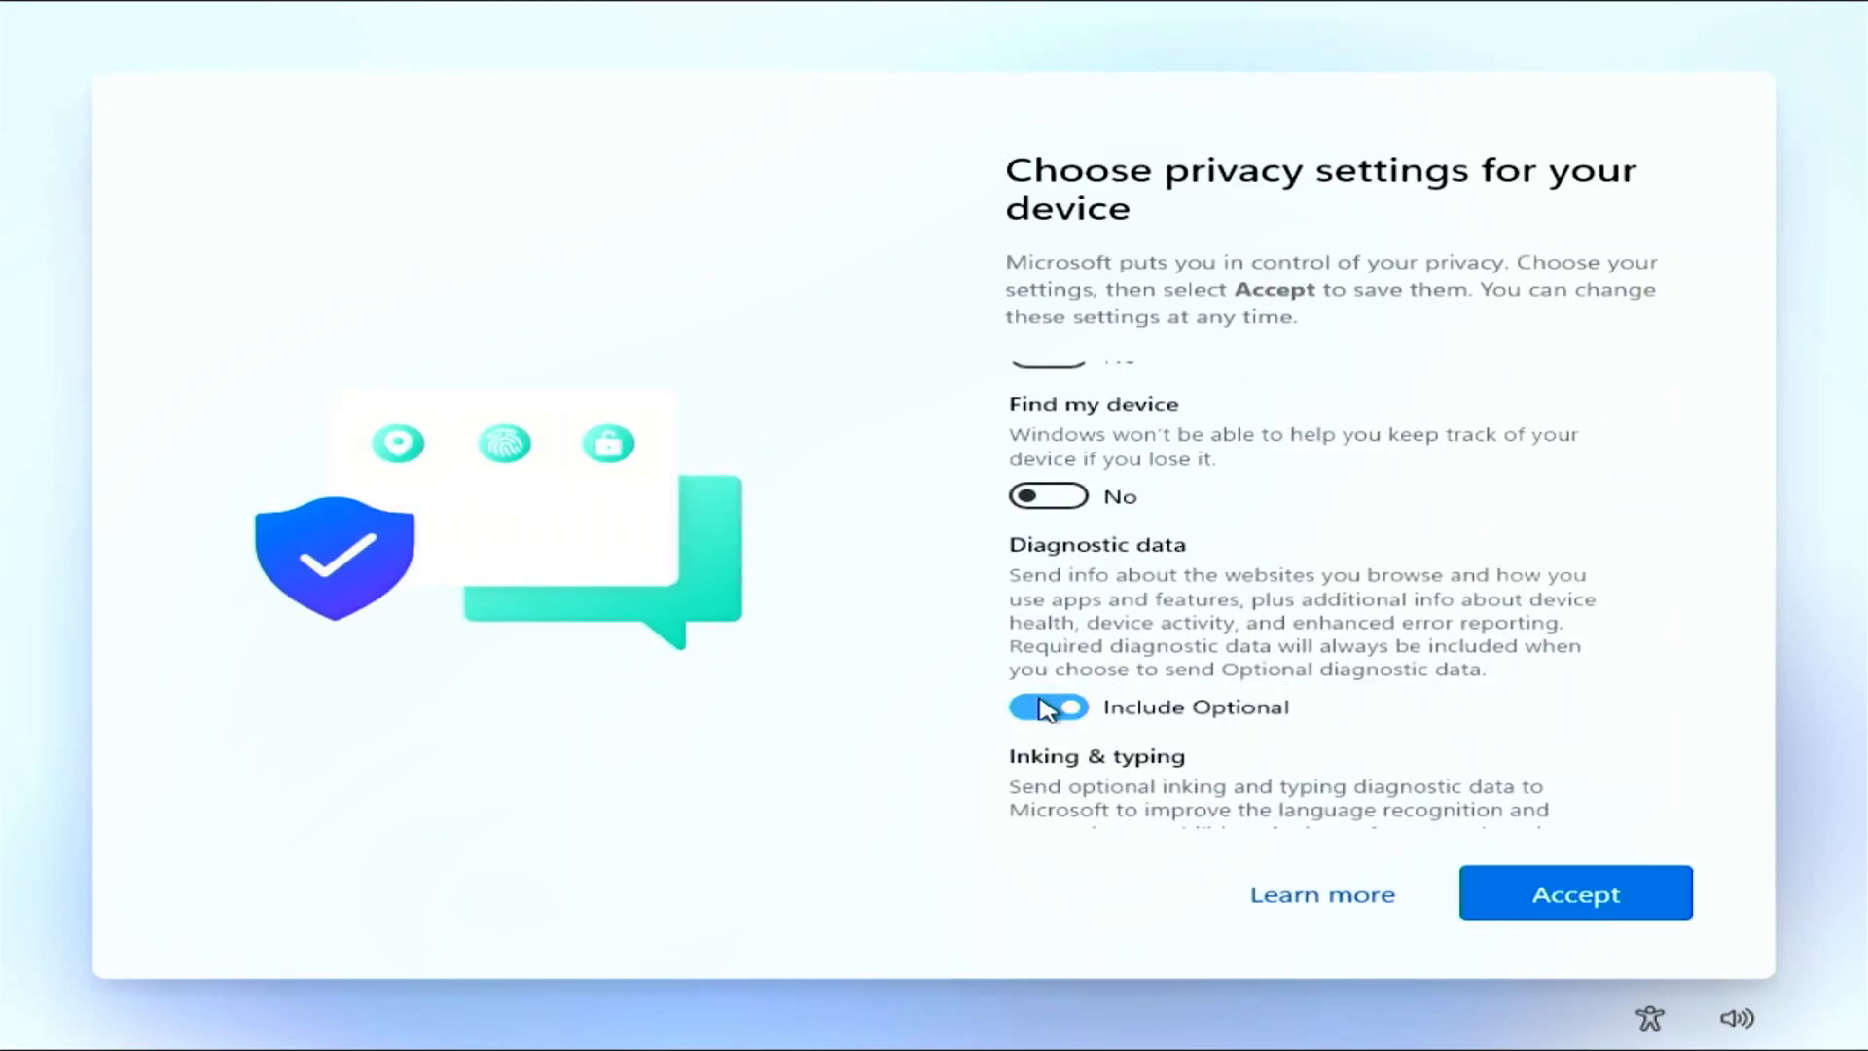
{"action": "scroll", "scroll_direction": "down", "scroll_amount": 3}
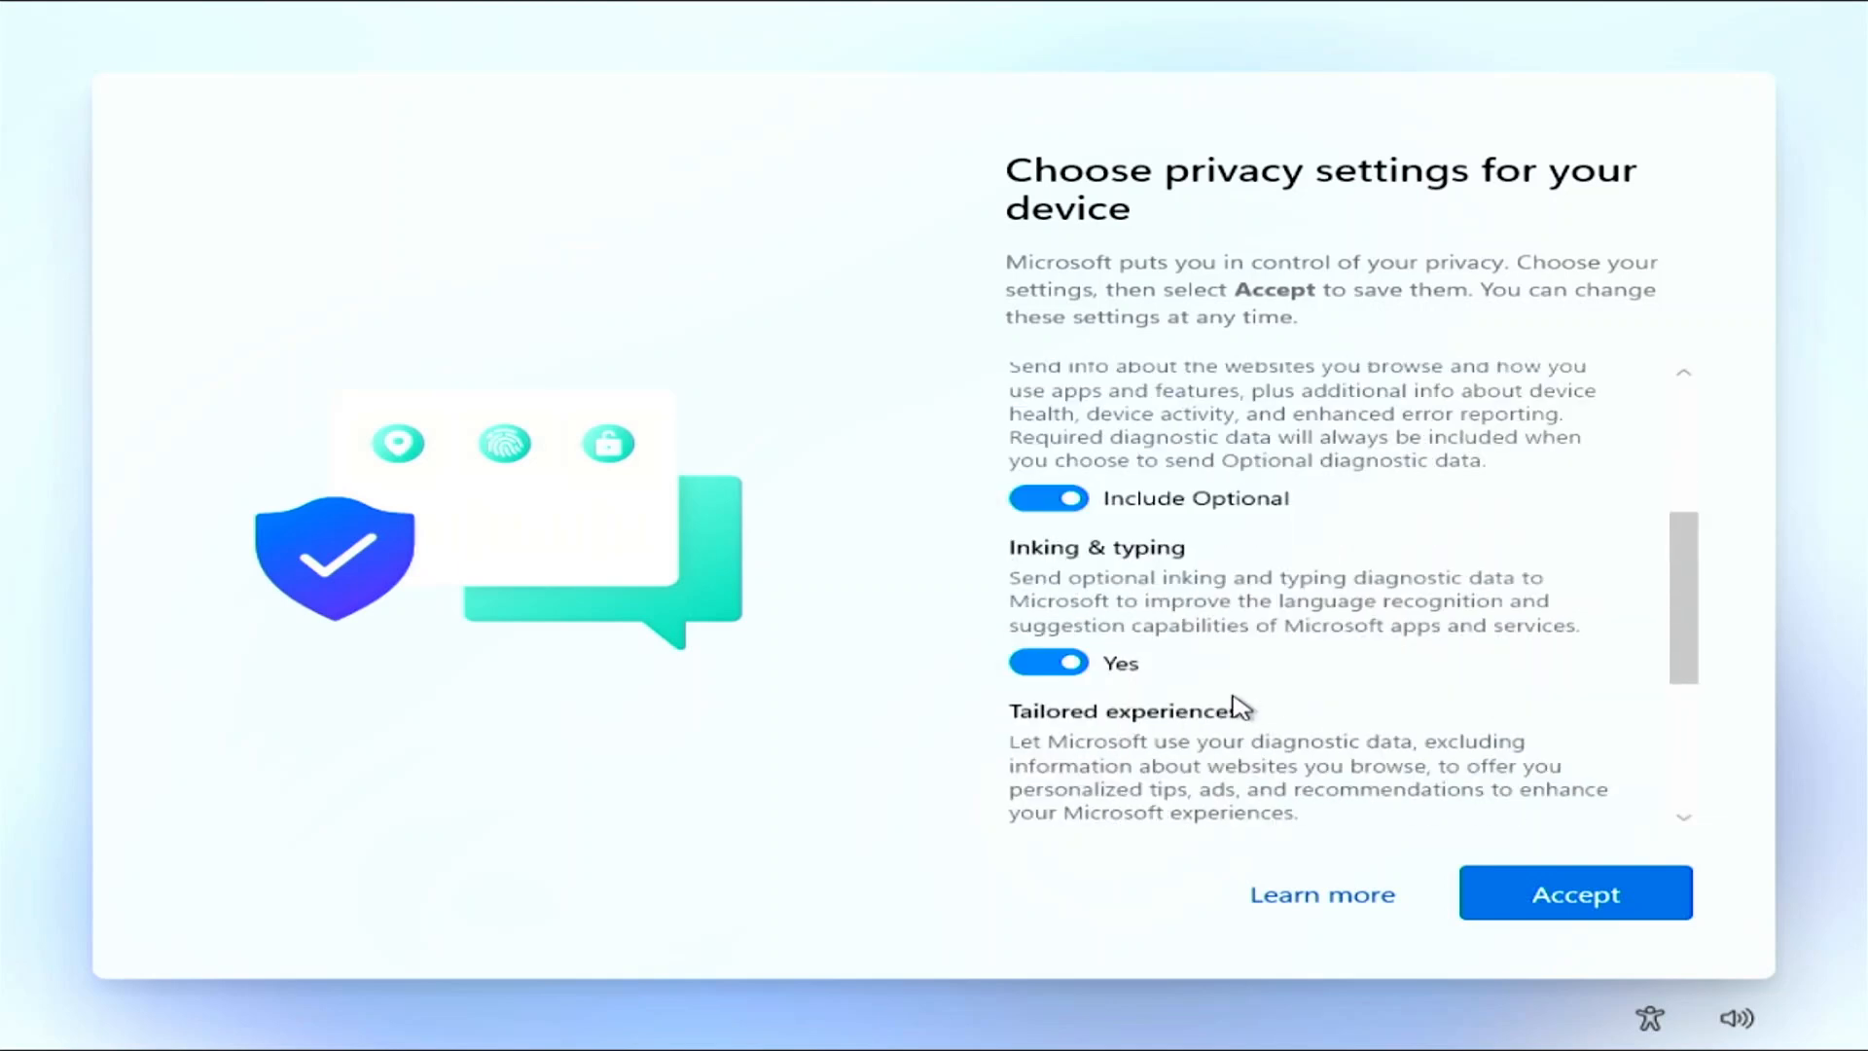
{"action": "scroll", "scroll_direction": "up", "scroll_amount": 3}
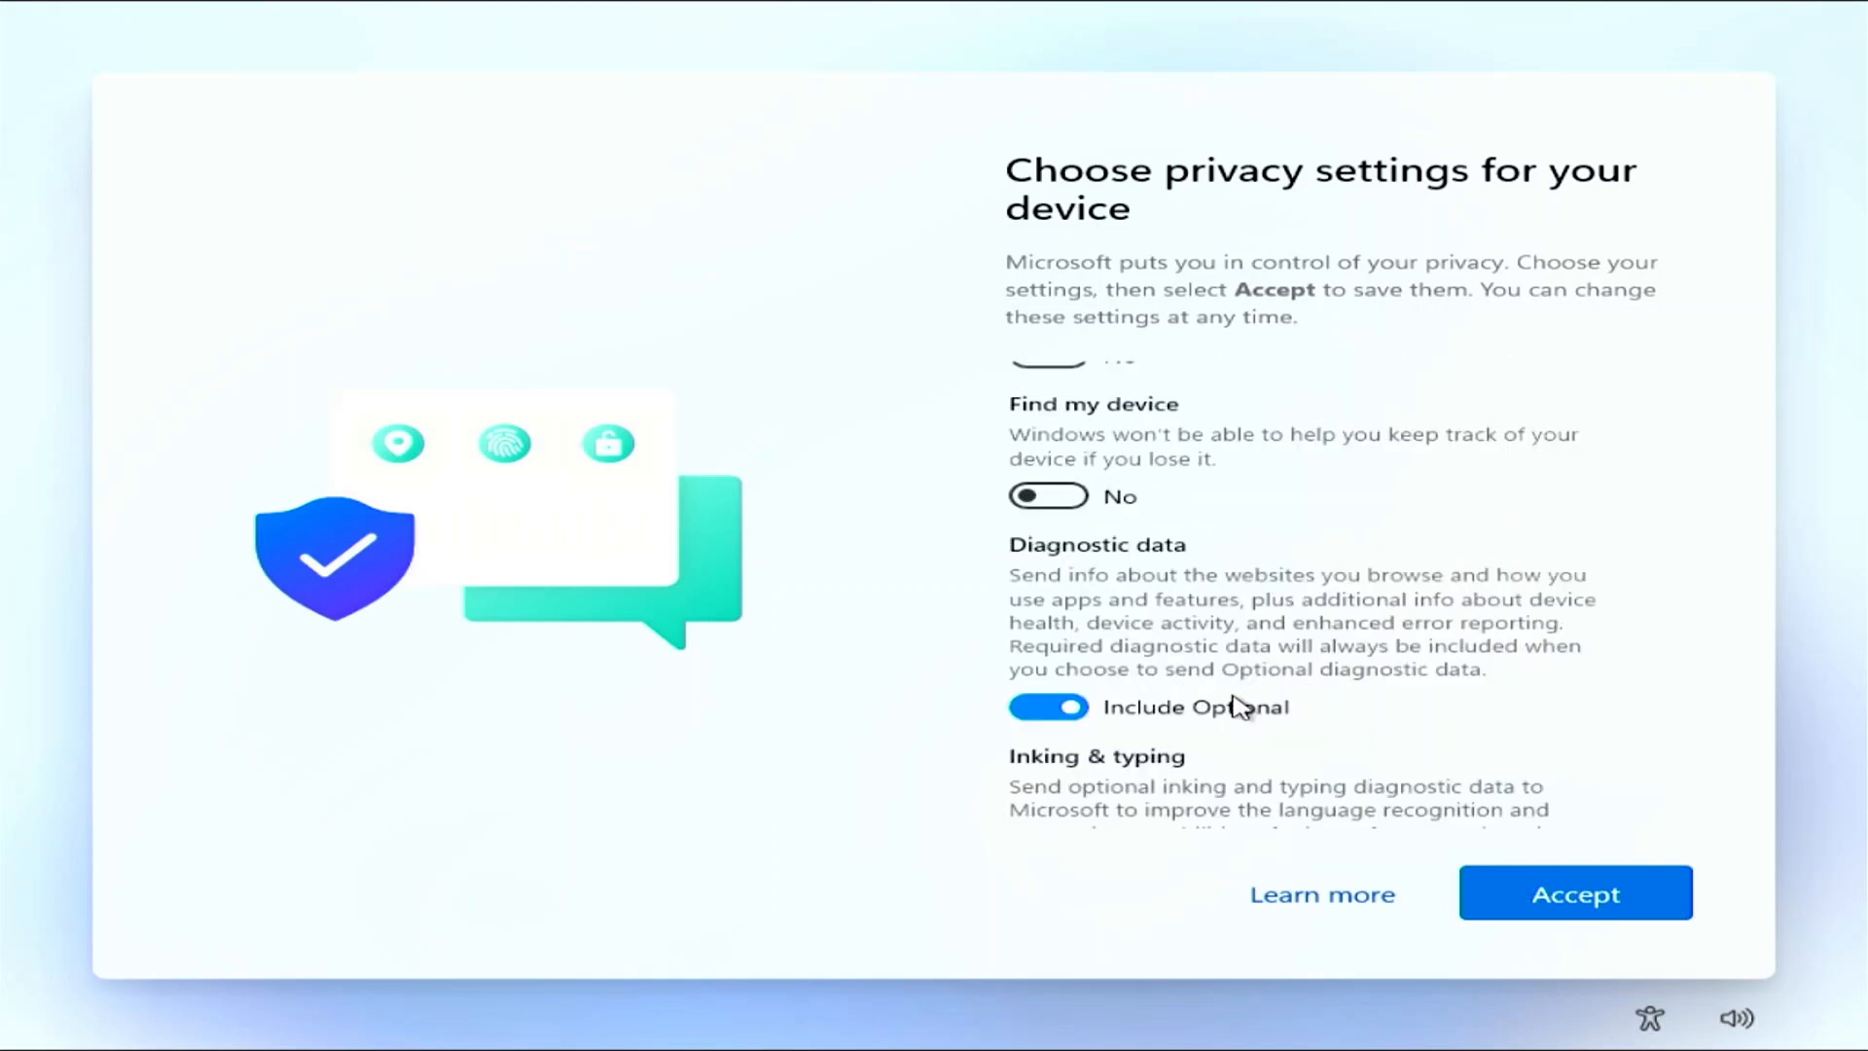
{"action": "scroll", "scroll_direction": "down", "scroll_amount": 3}
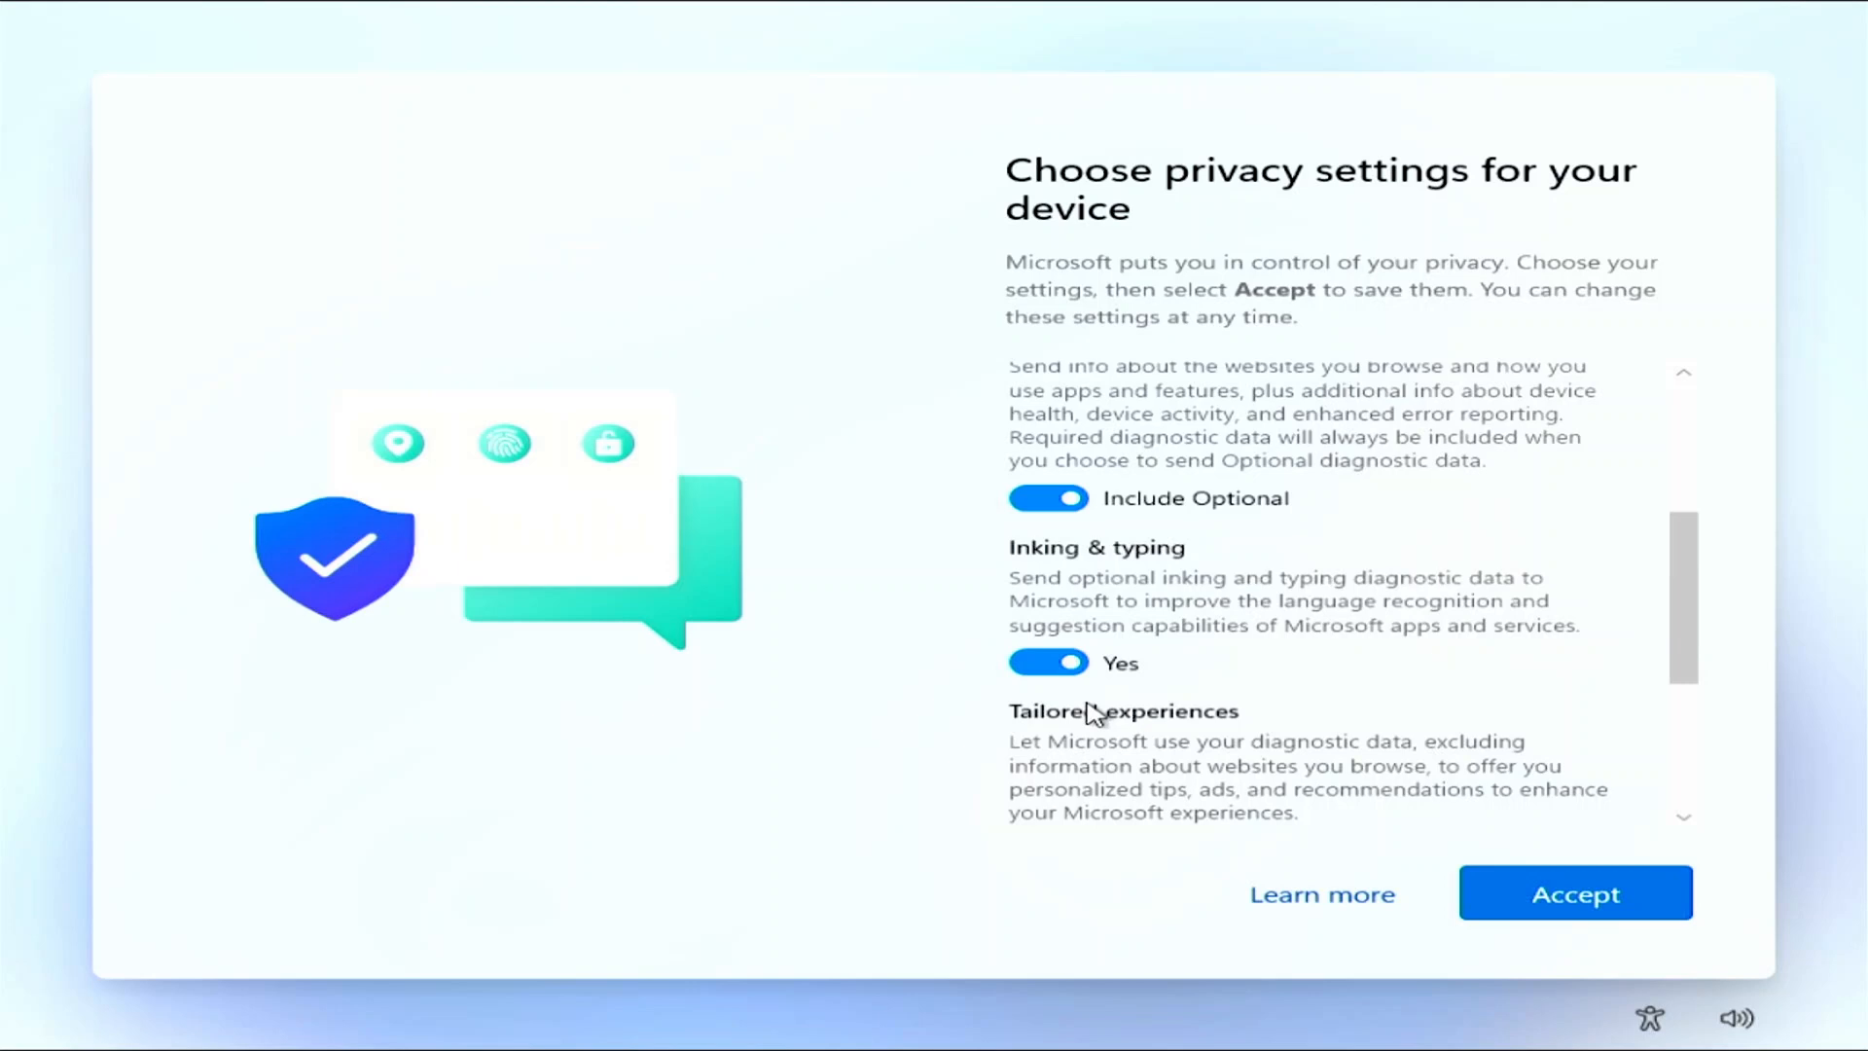
{"action": "scroll", "scroll_direction": "down", "scroll_amount": 3}
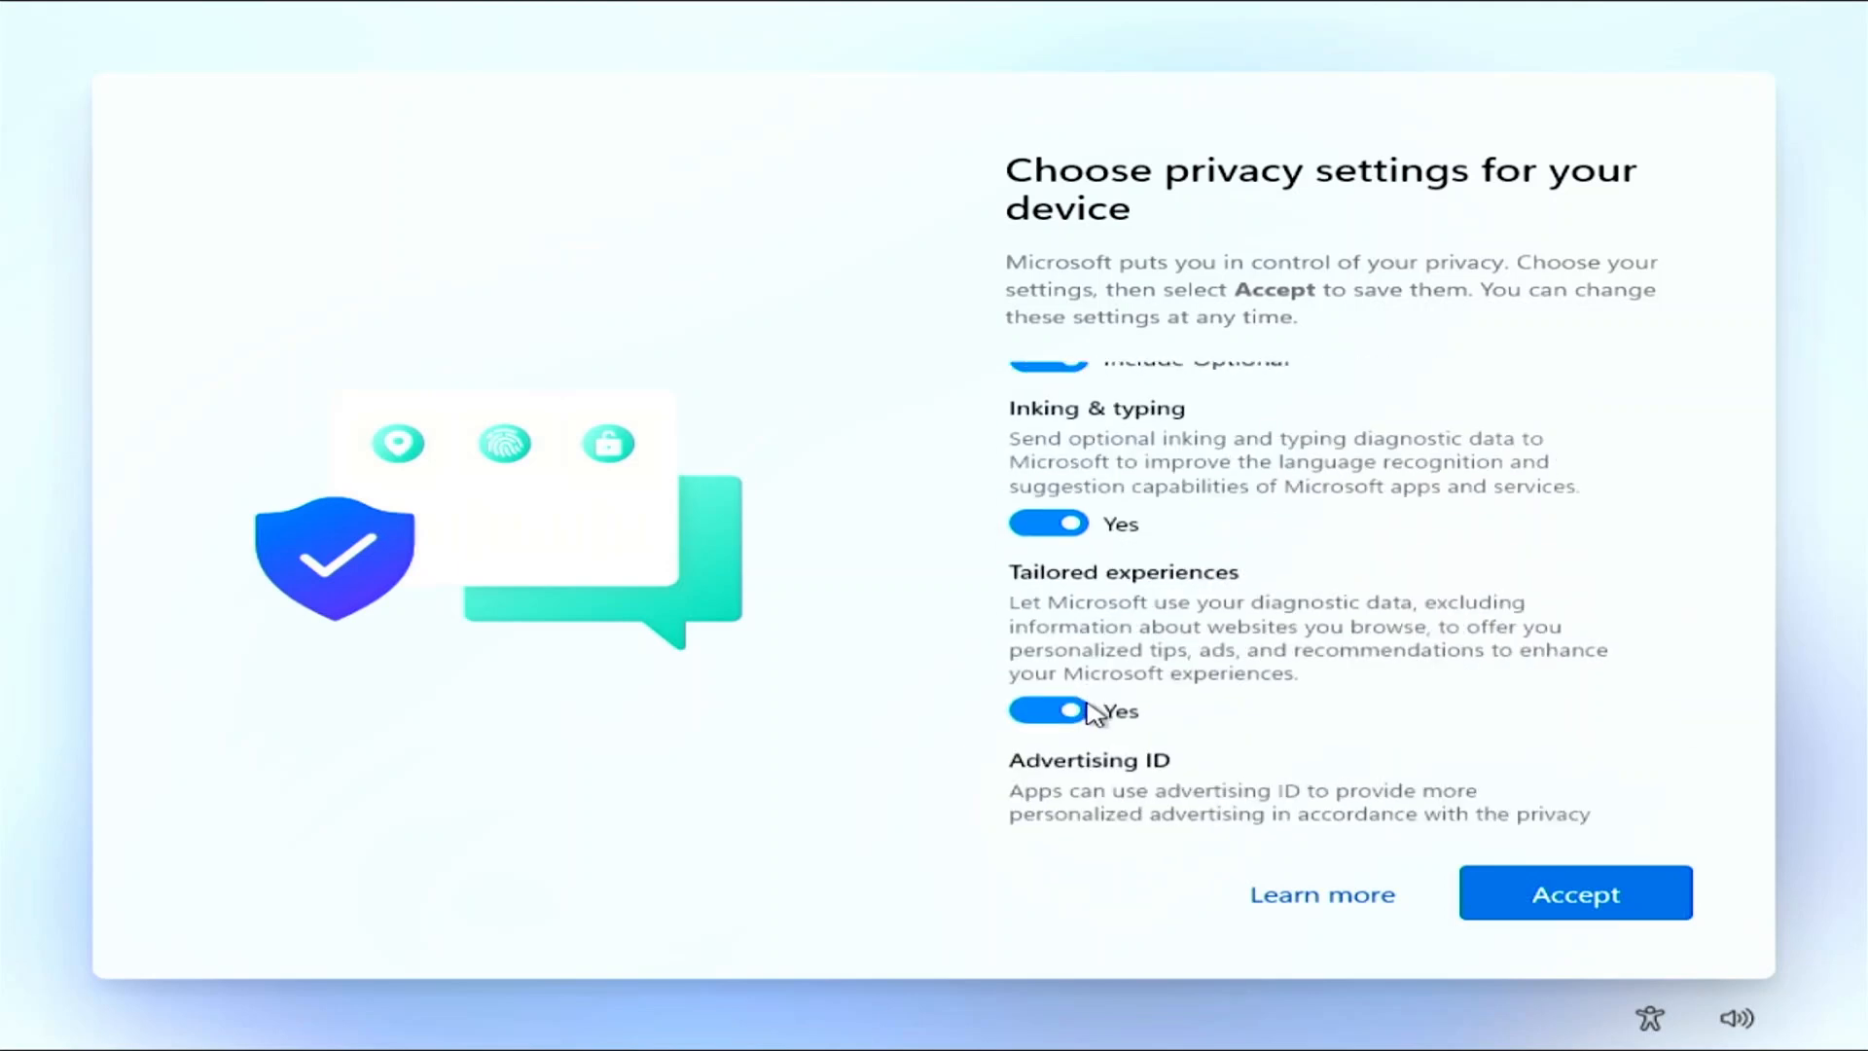
{"action": "left_click", "coordinate": [1574, 893]}
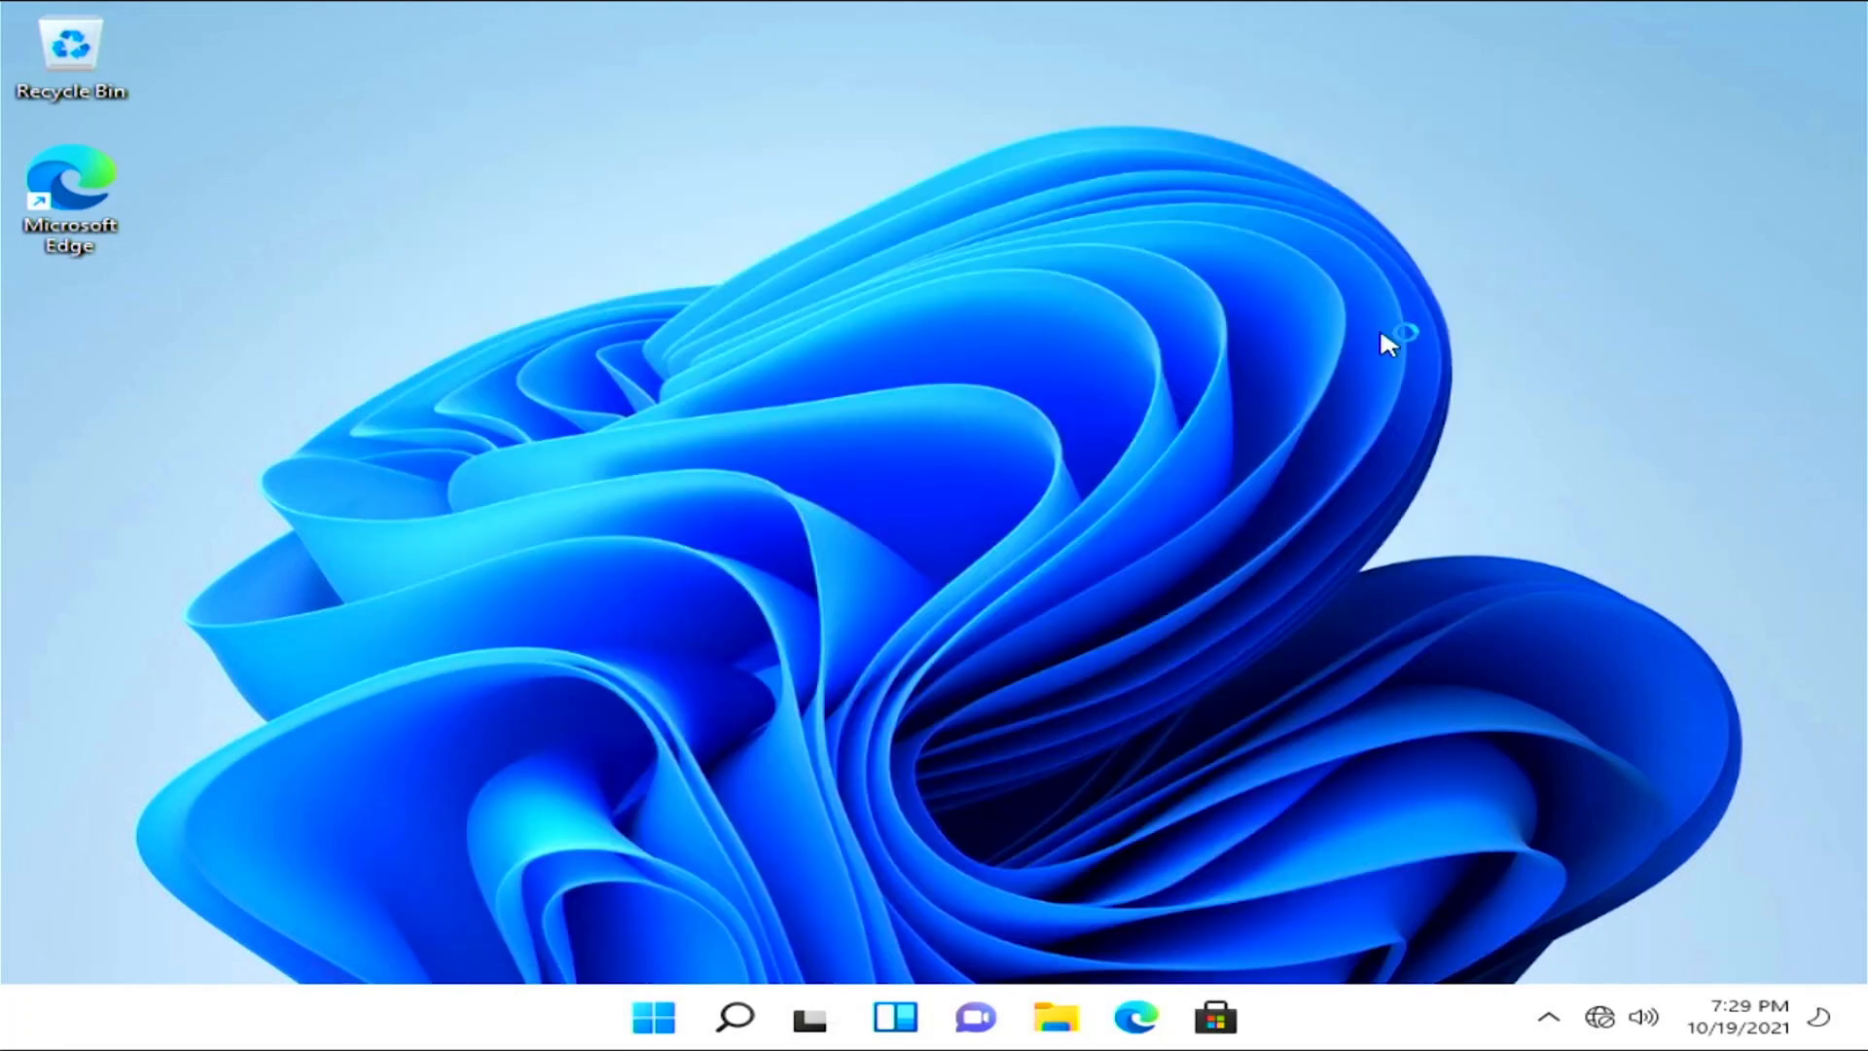
{"action": "mouse_move", "coordinate": [734, 219]}
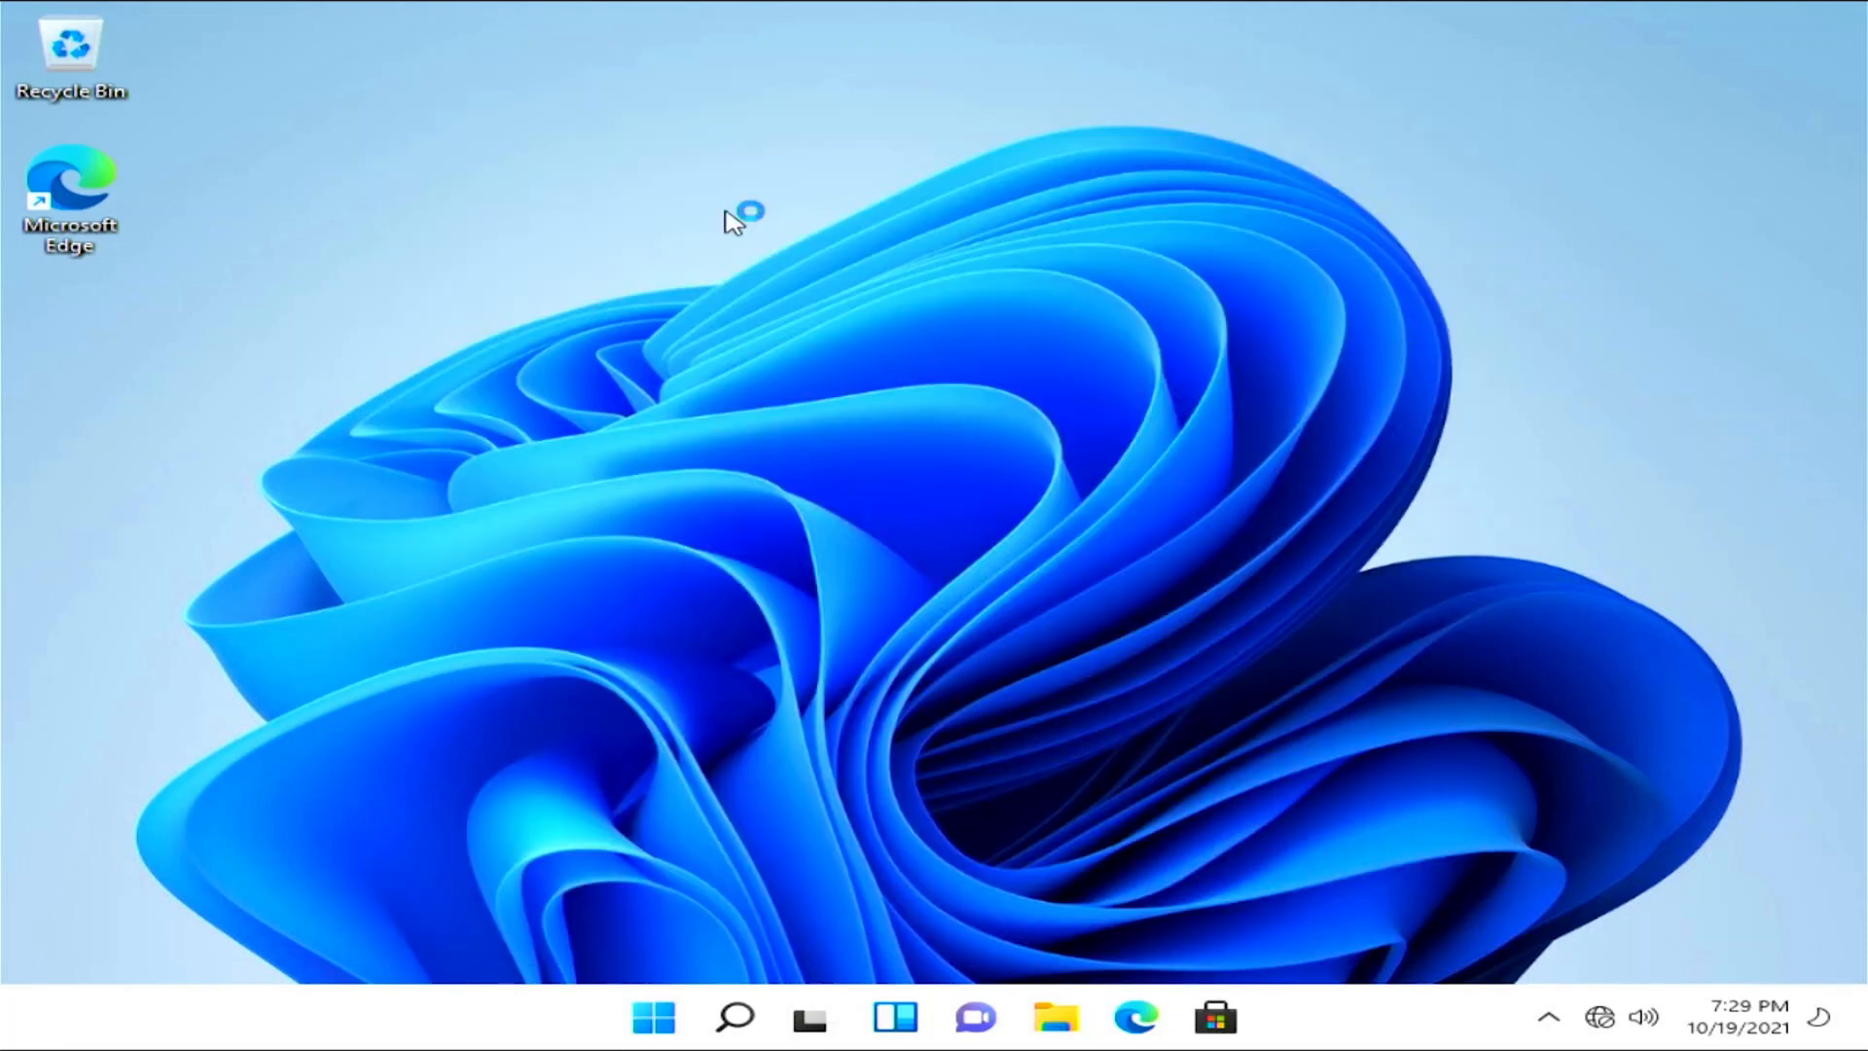
{"action": "right_click", "coordinate": [739, 214]}
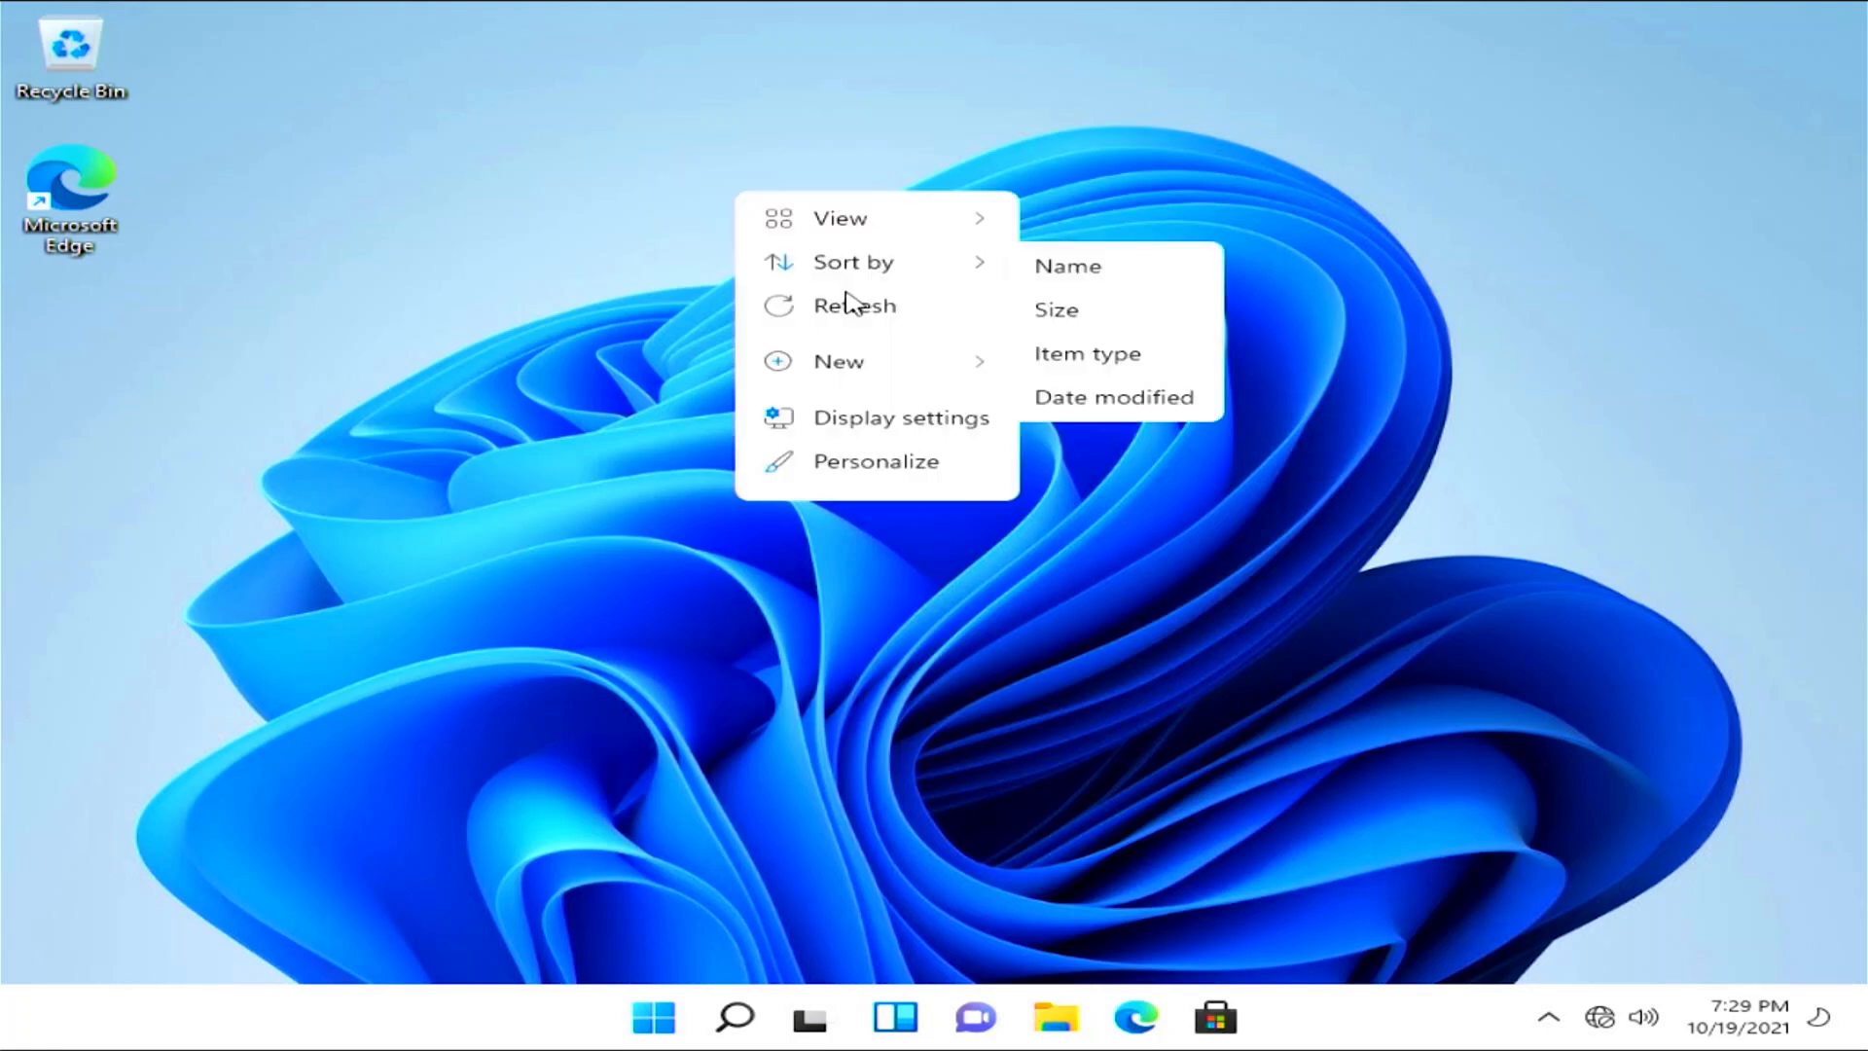
{"action": "left_click", "coordinate": [854, 306]}
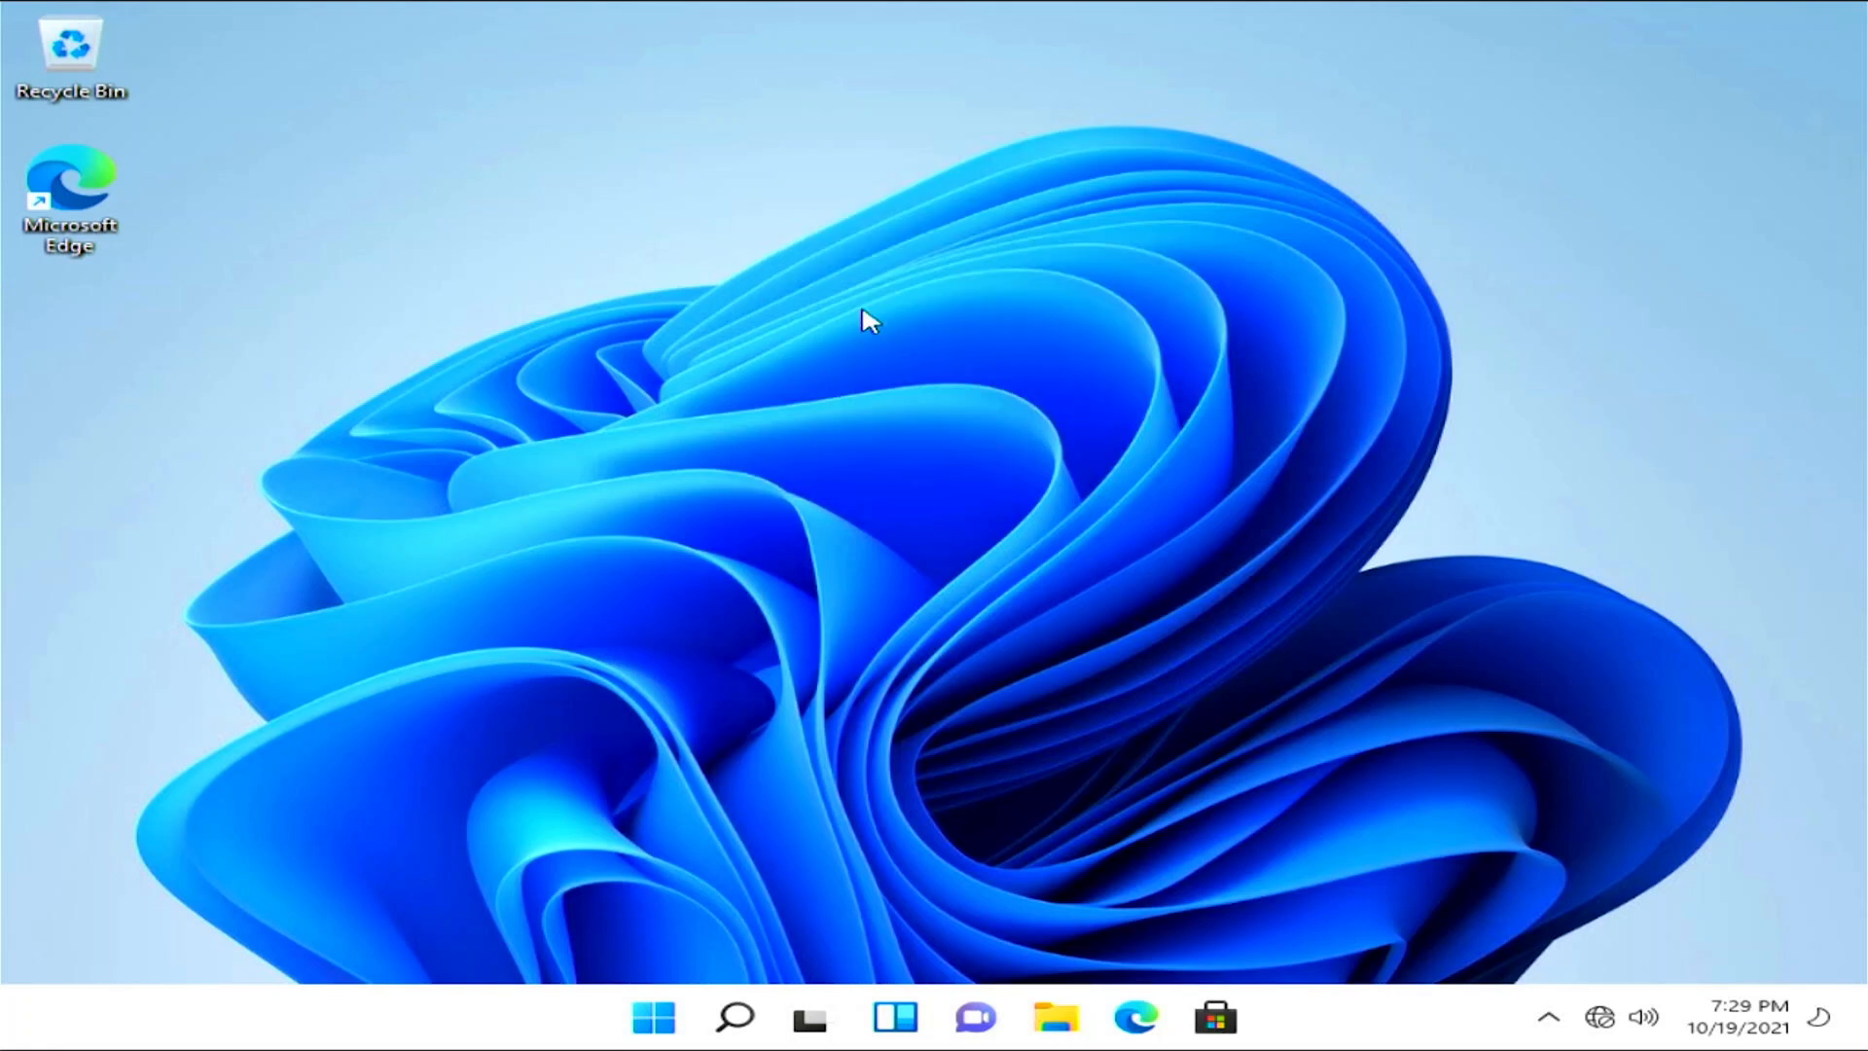
{"action": "mouse_move", "coordinate": [899, 316]}
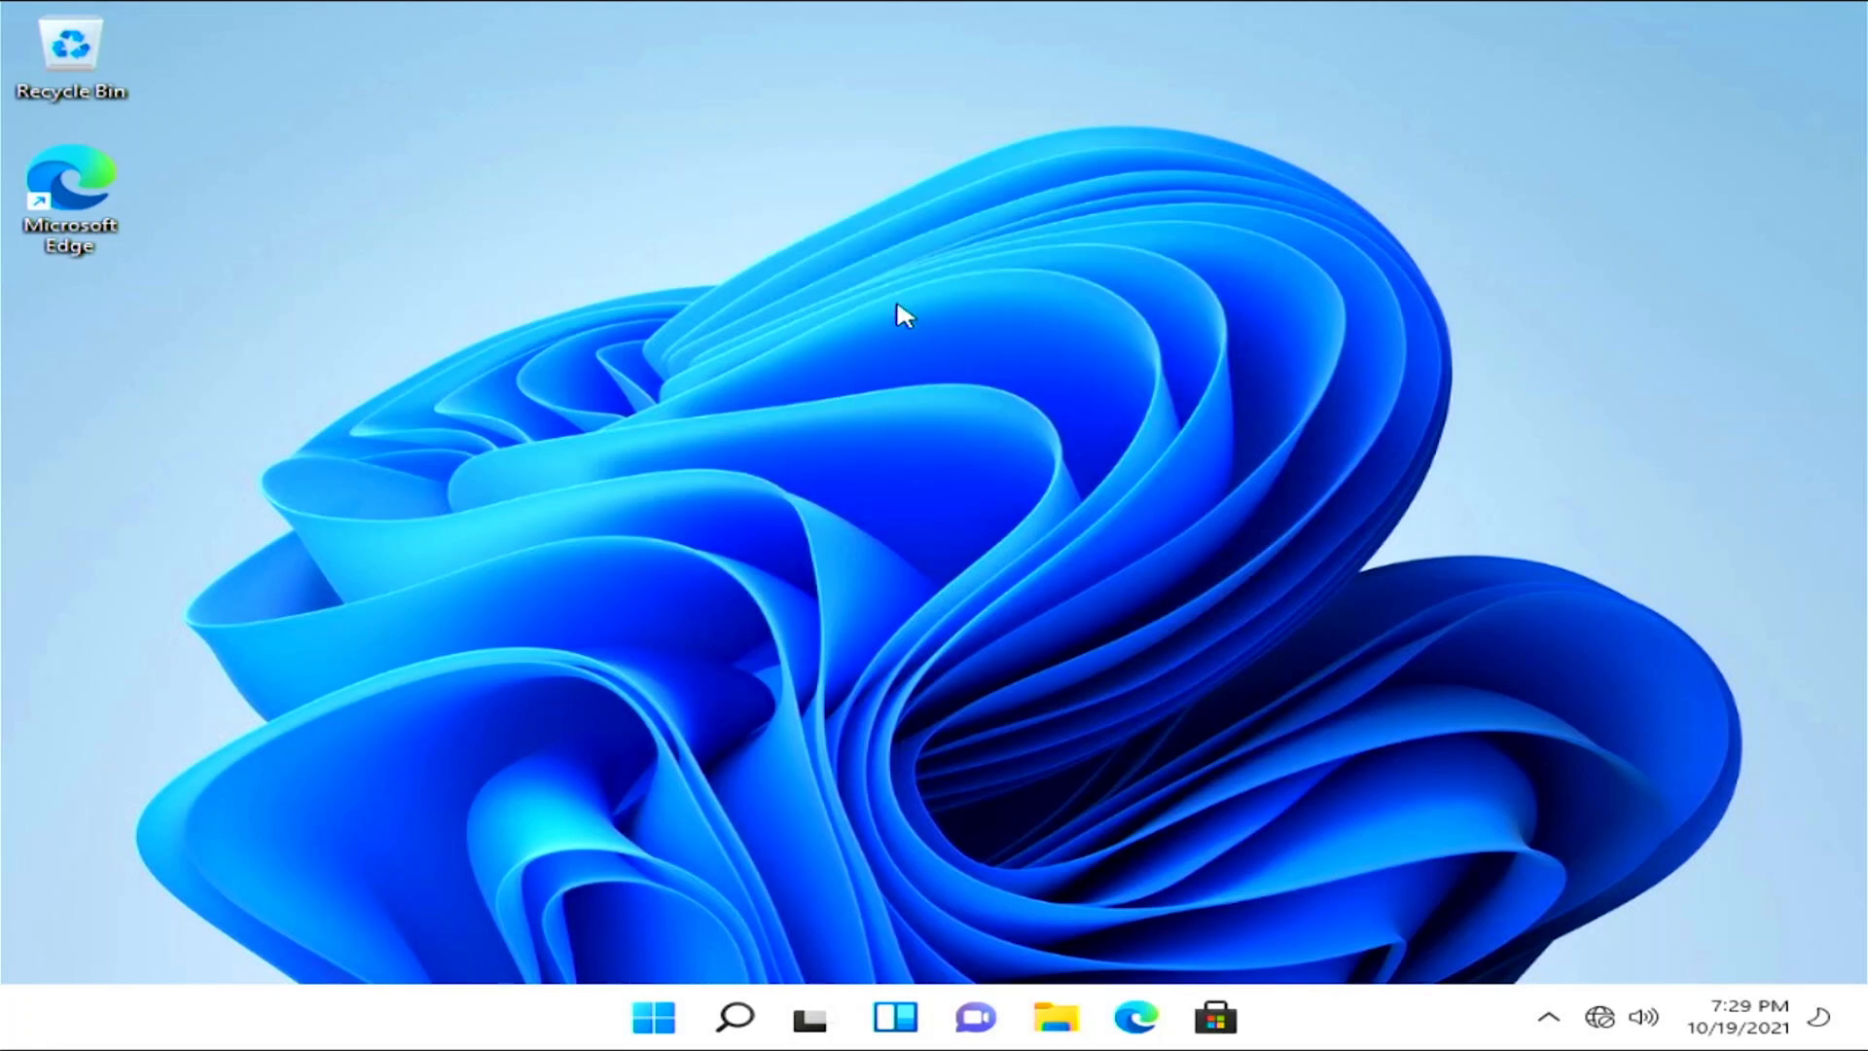
{"action": "right_click", "coordinate": [899, 316]}
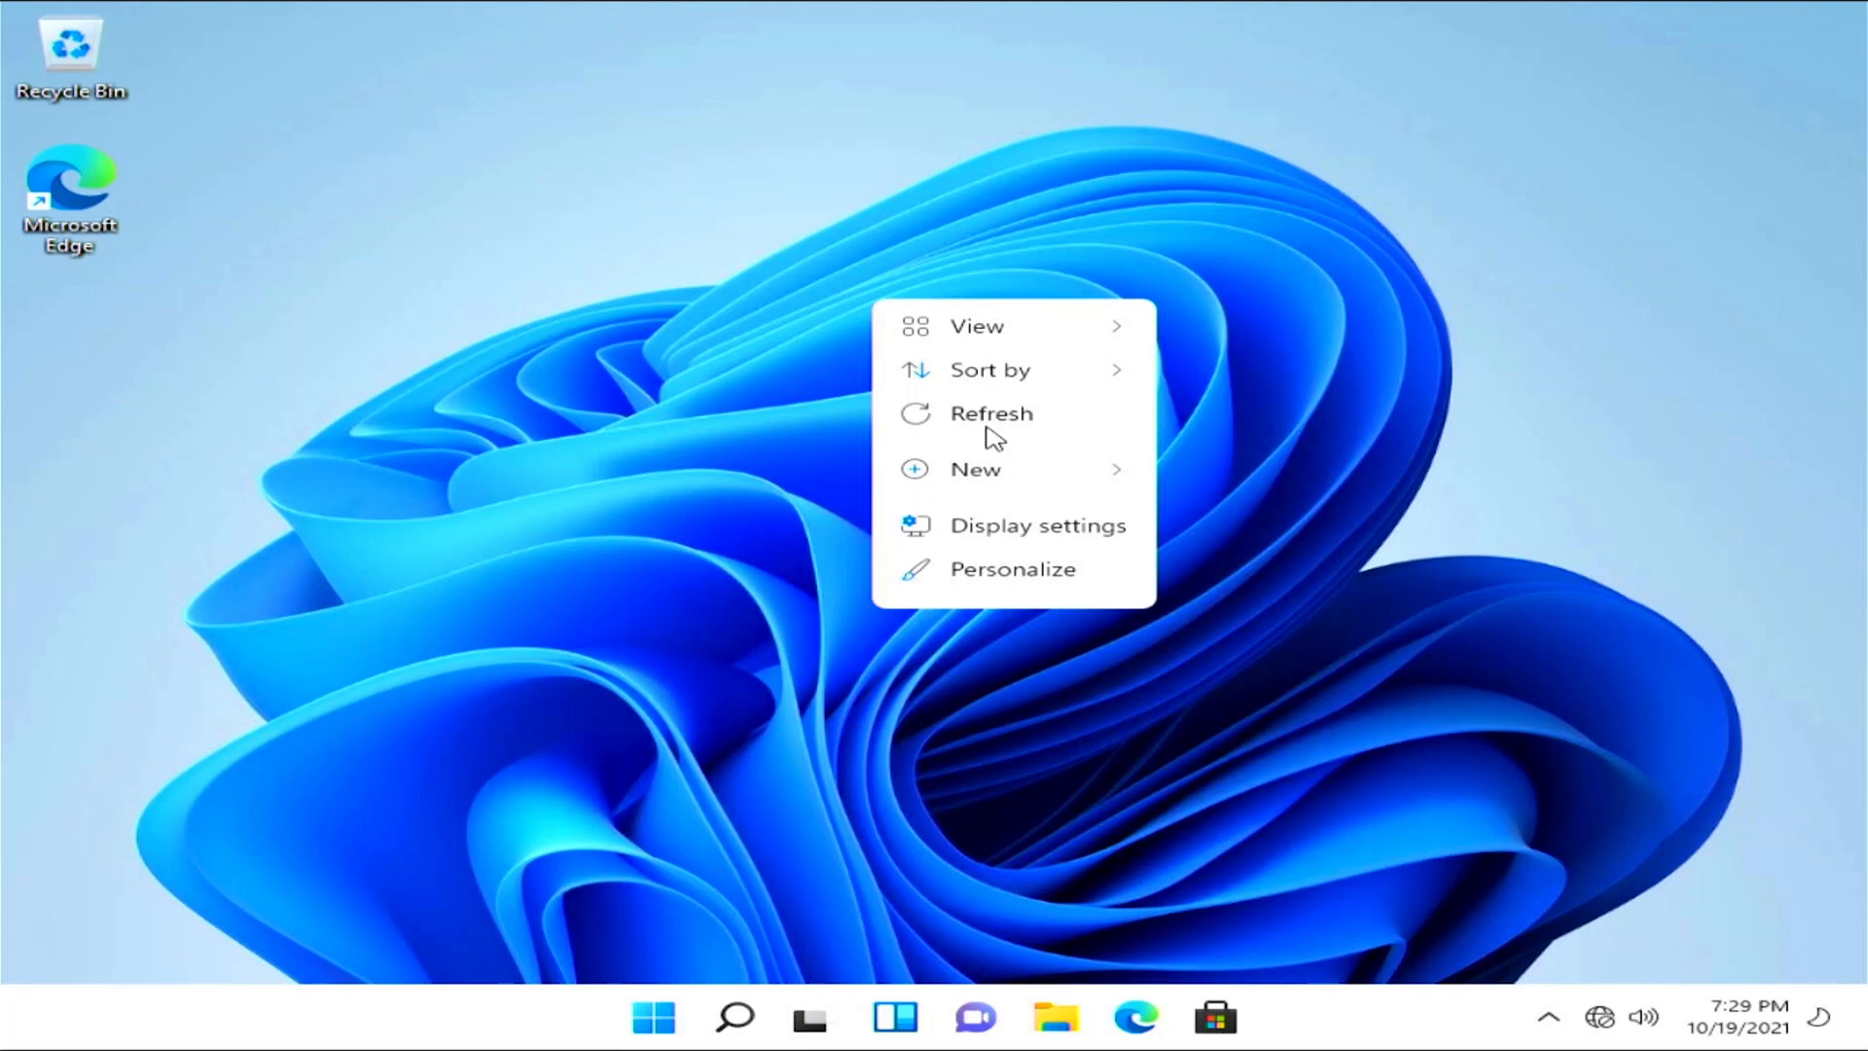
{"action": "left_click", "coordinate": [992, 413]}
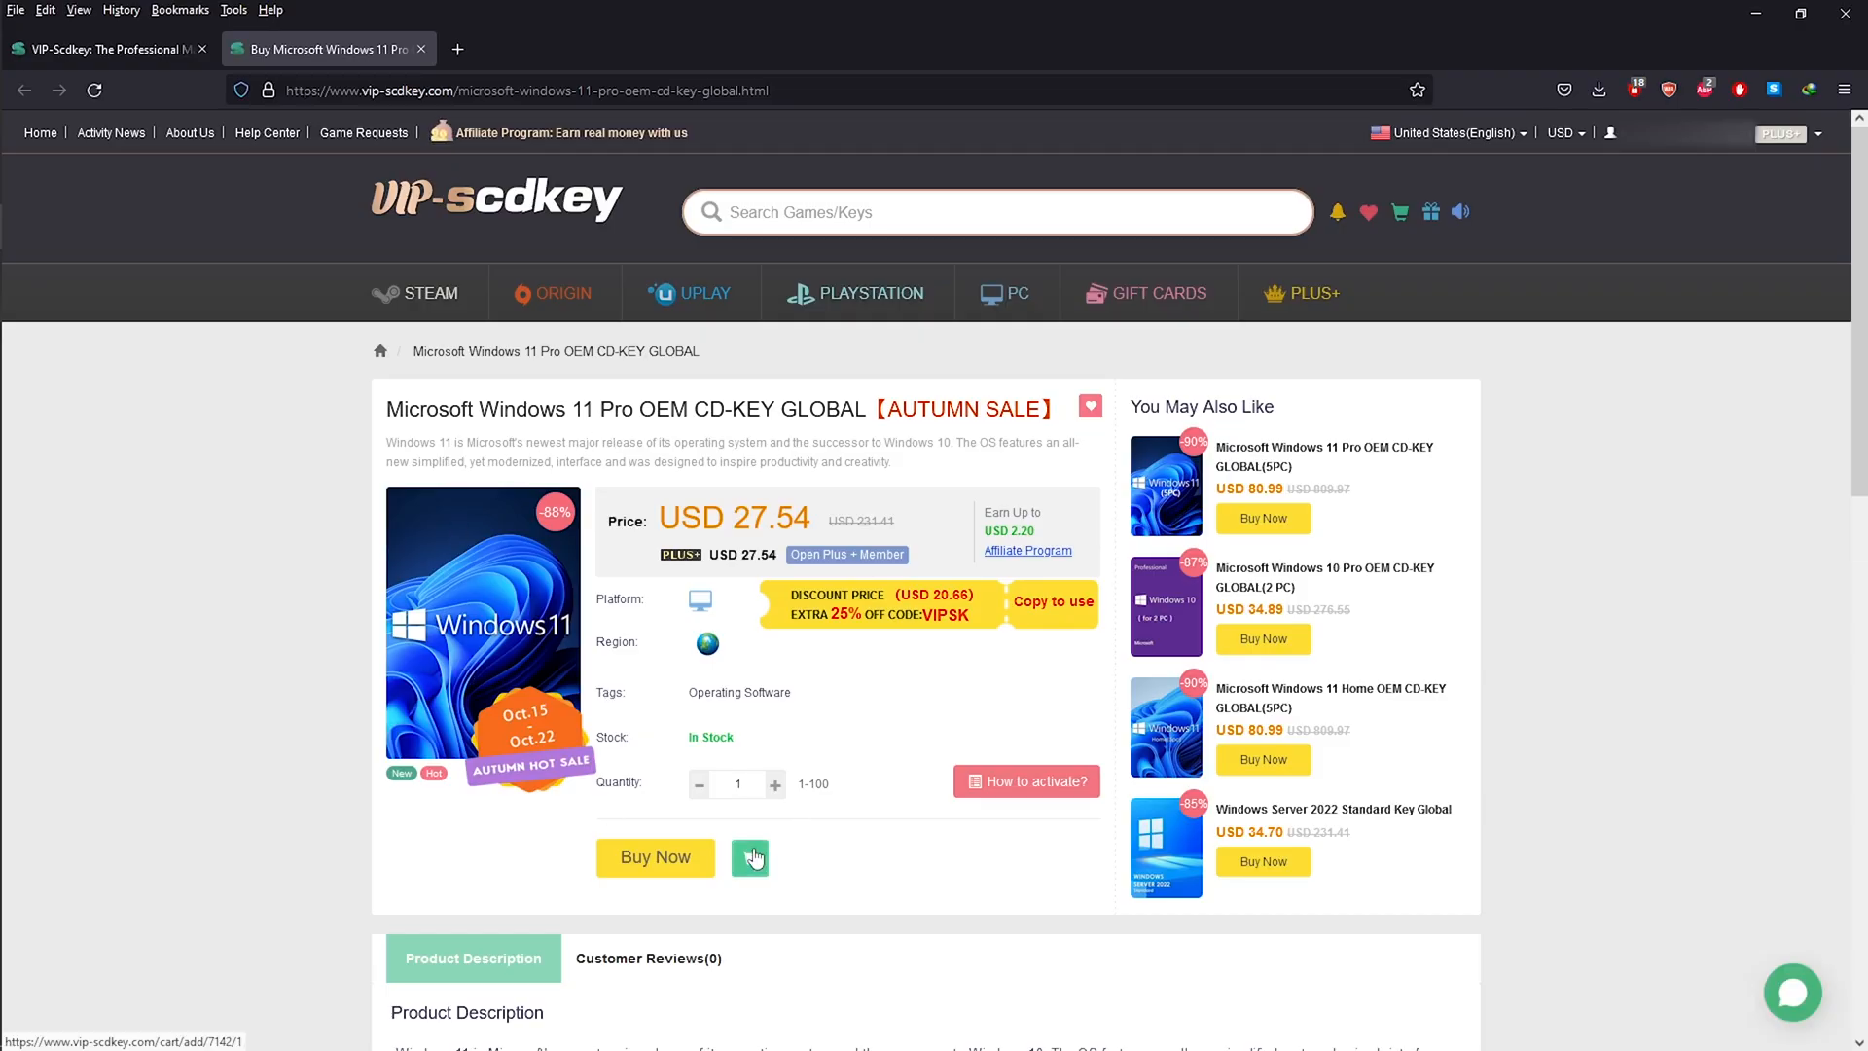
- Add the Windows 11 Pro key to the cart, check out and apply the promo code for USD 19.28
{"action": "left_click", "coordinate": [751, 856]}
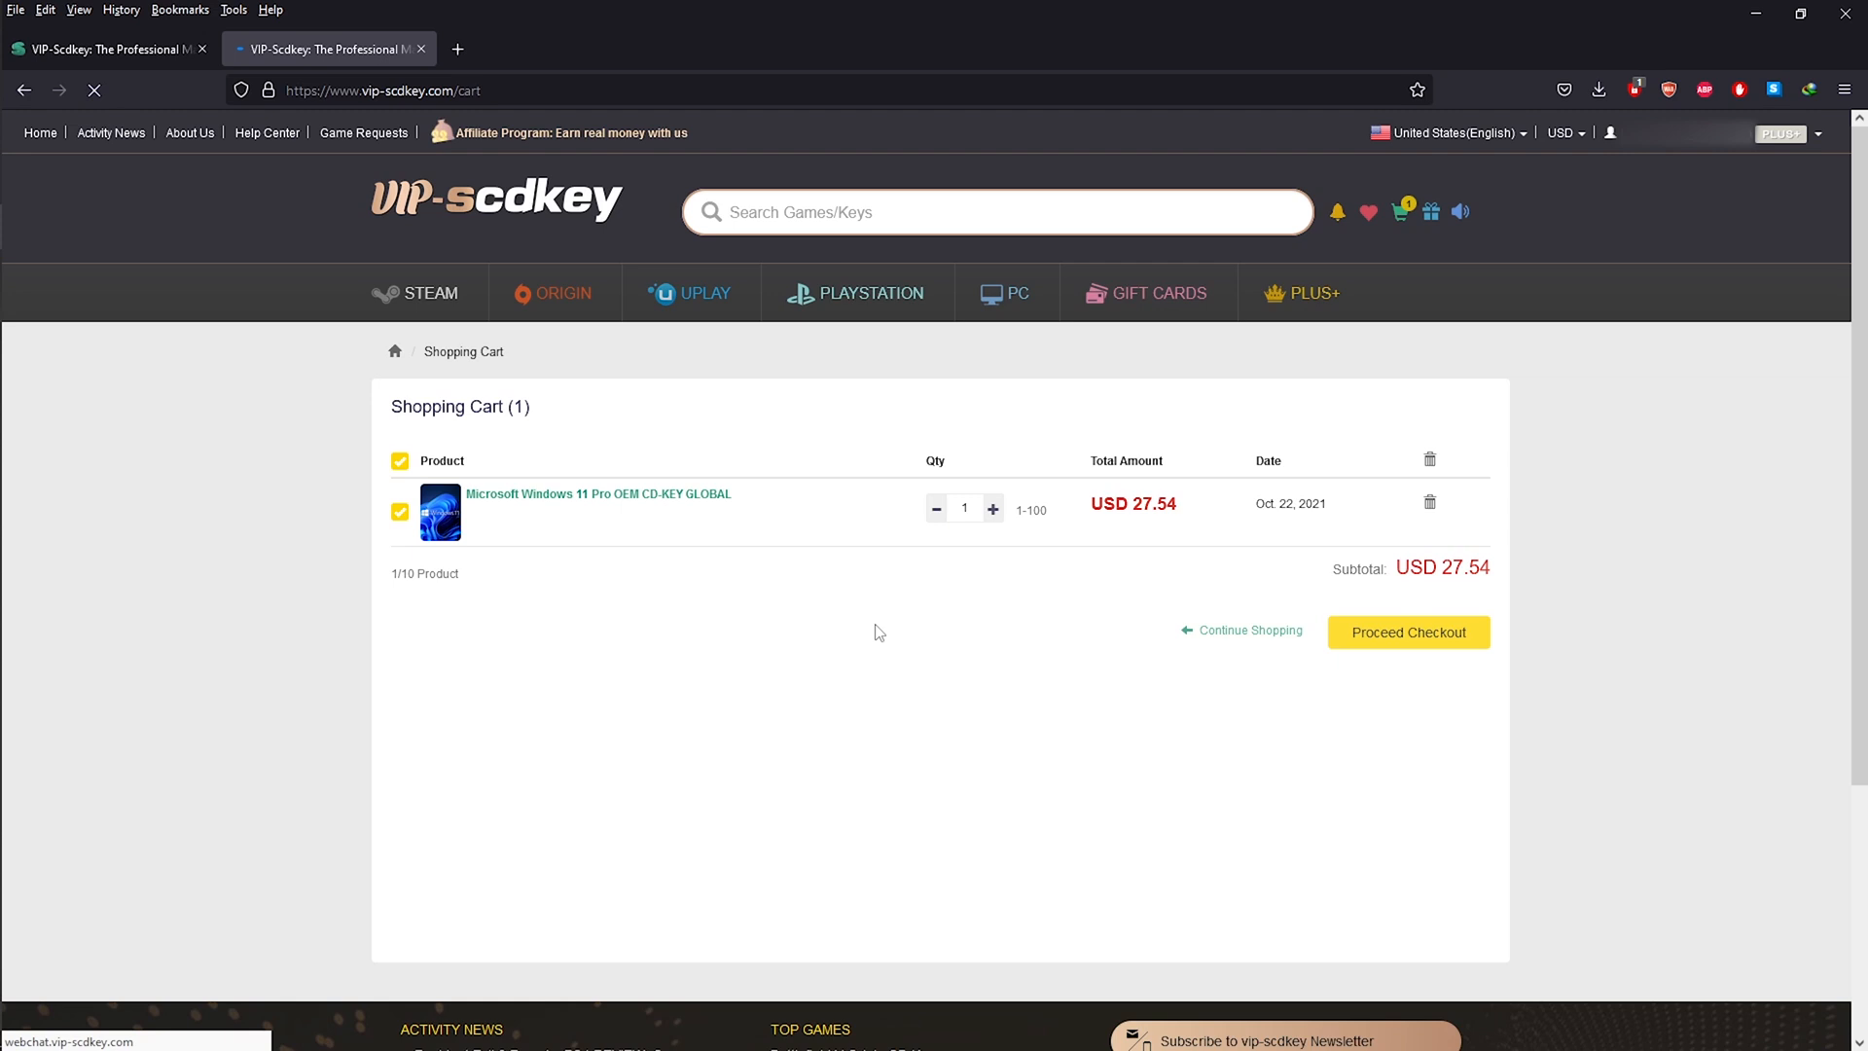
{"action": "left_click", "coordinate": [1407, 630]}
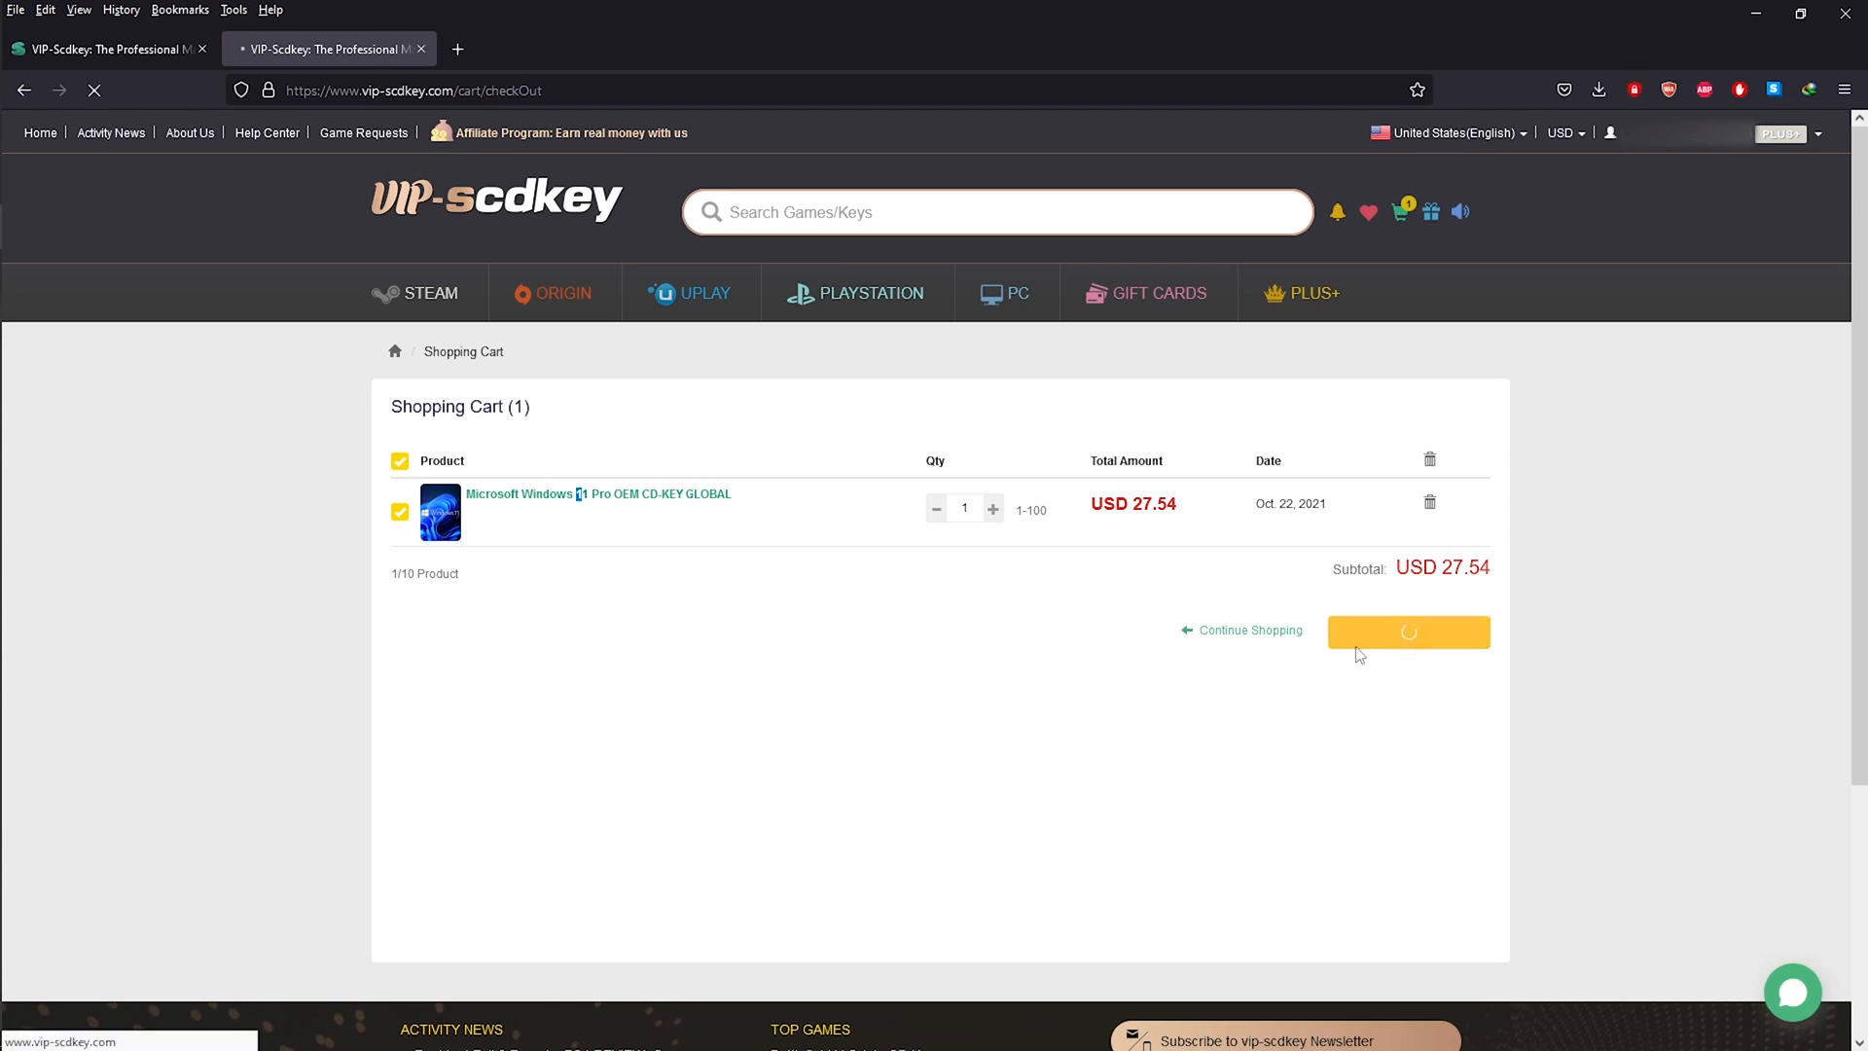
{"action": "left_click", "coordinate": [1407, 630]}
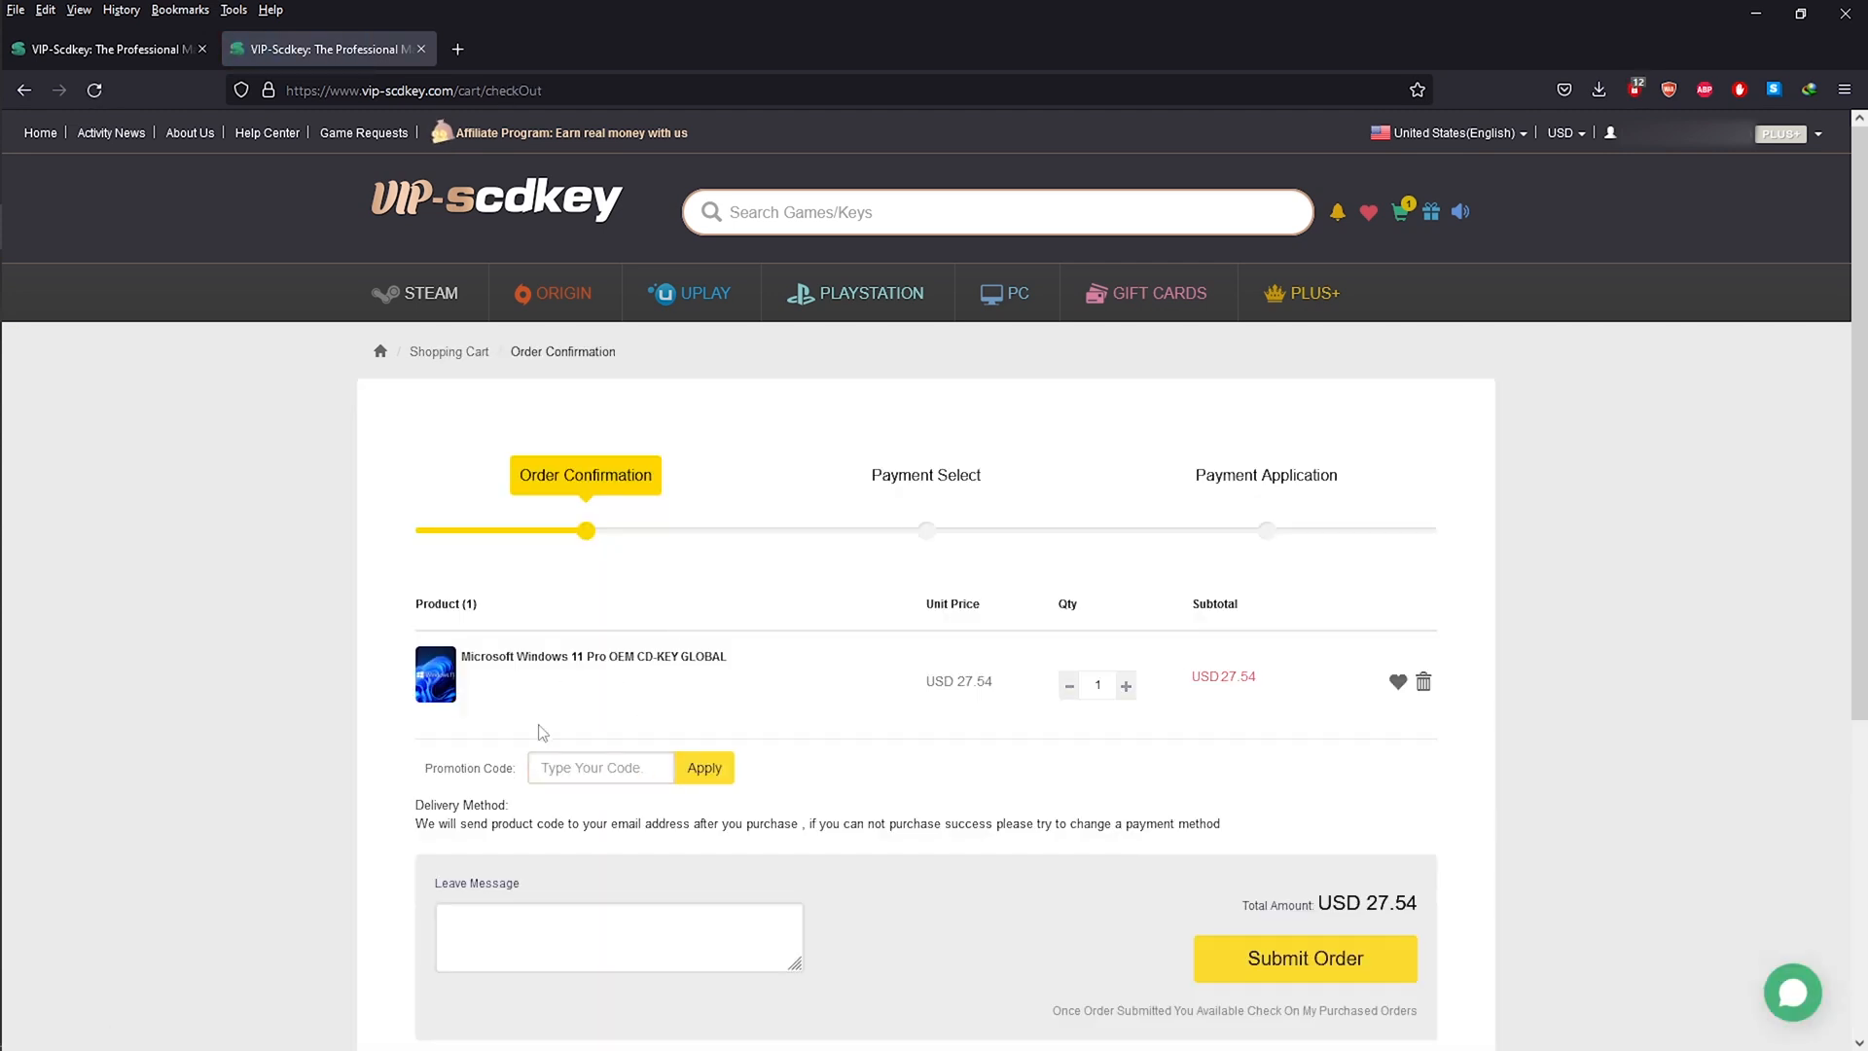
{"action": "right_click", "coordinate": [601, 767]}
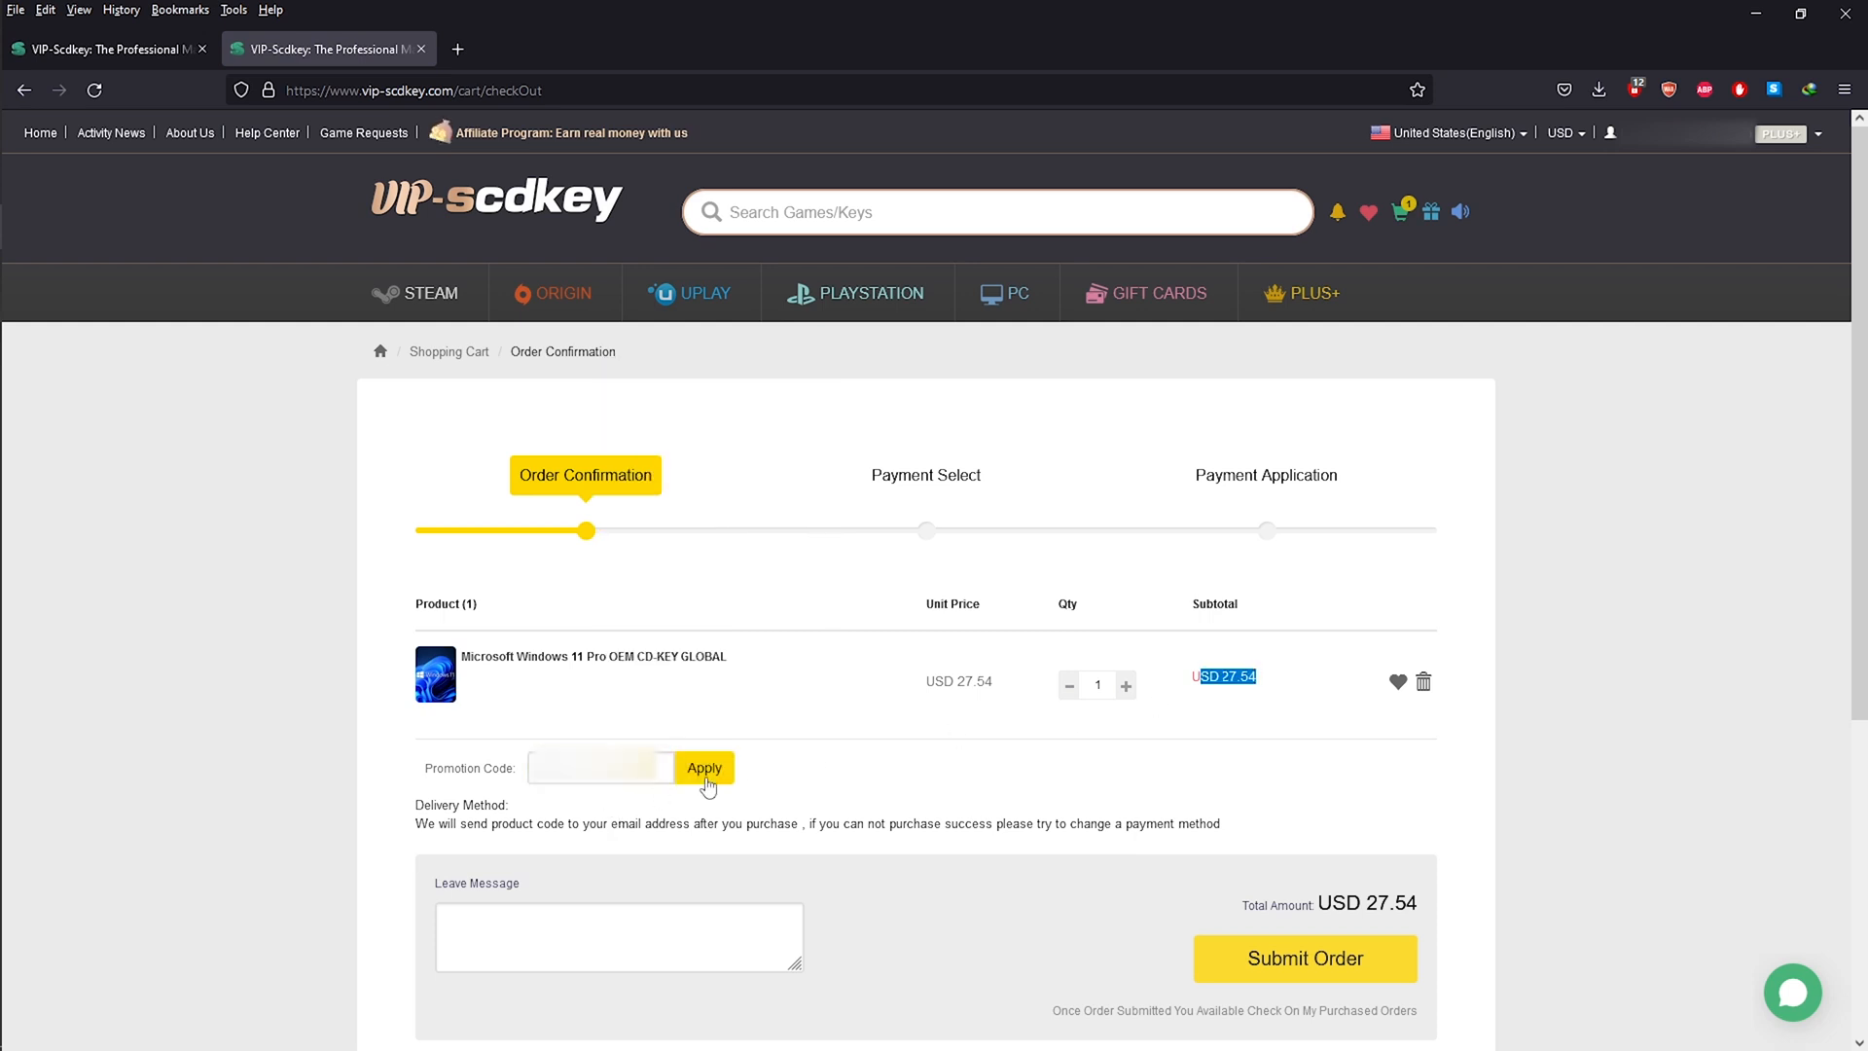
{"action": "left_click", "coordinate": [705, 767]}
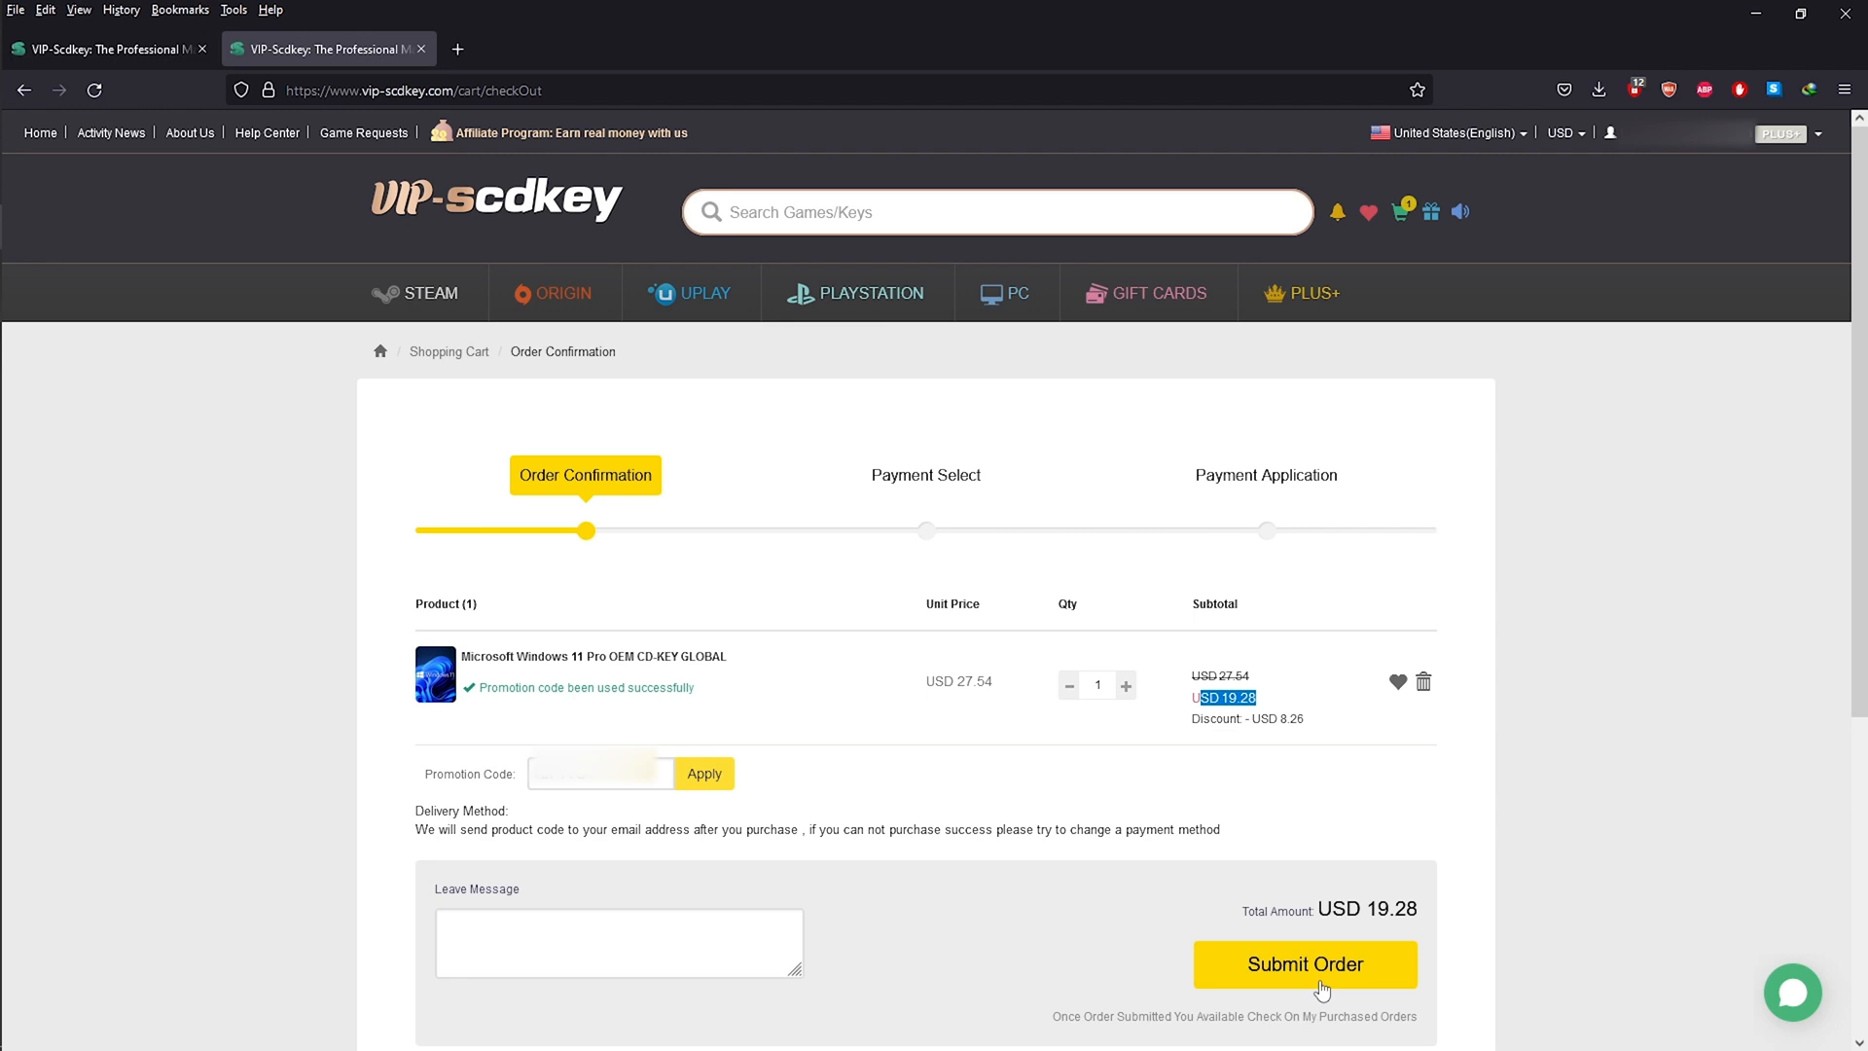
{"action": "mouse_move", "coordinate": [1799, 134]}
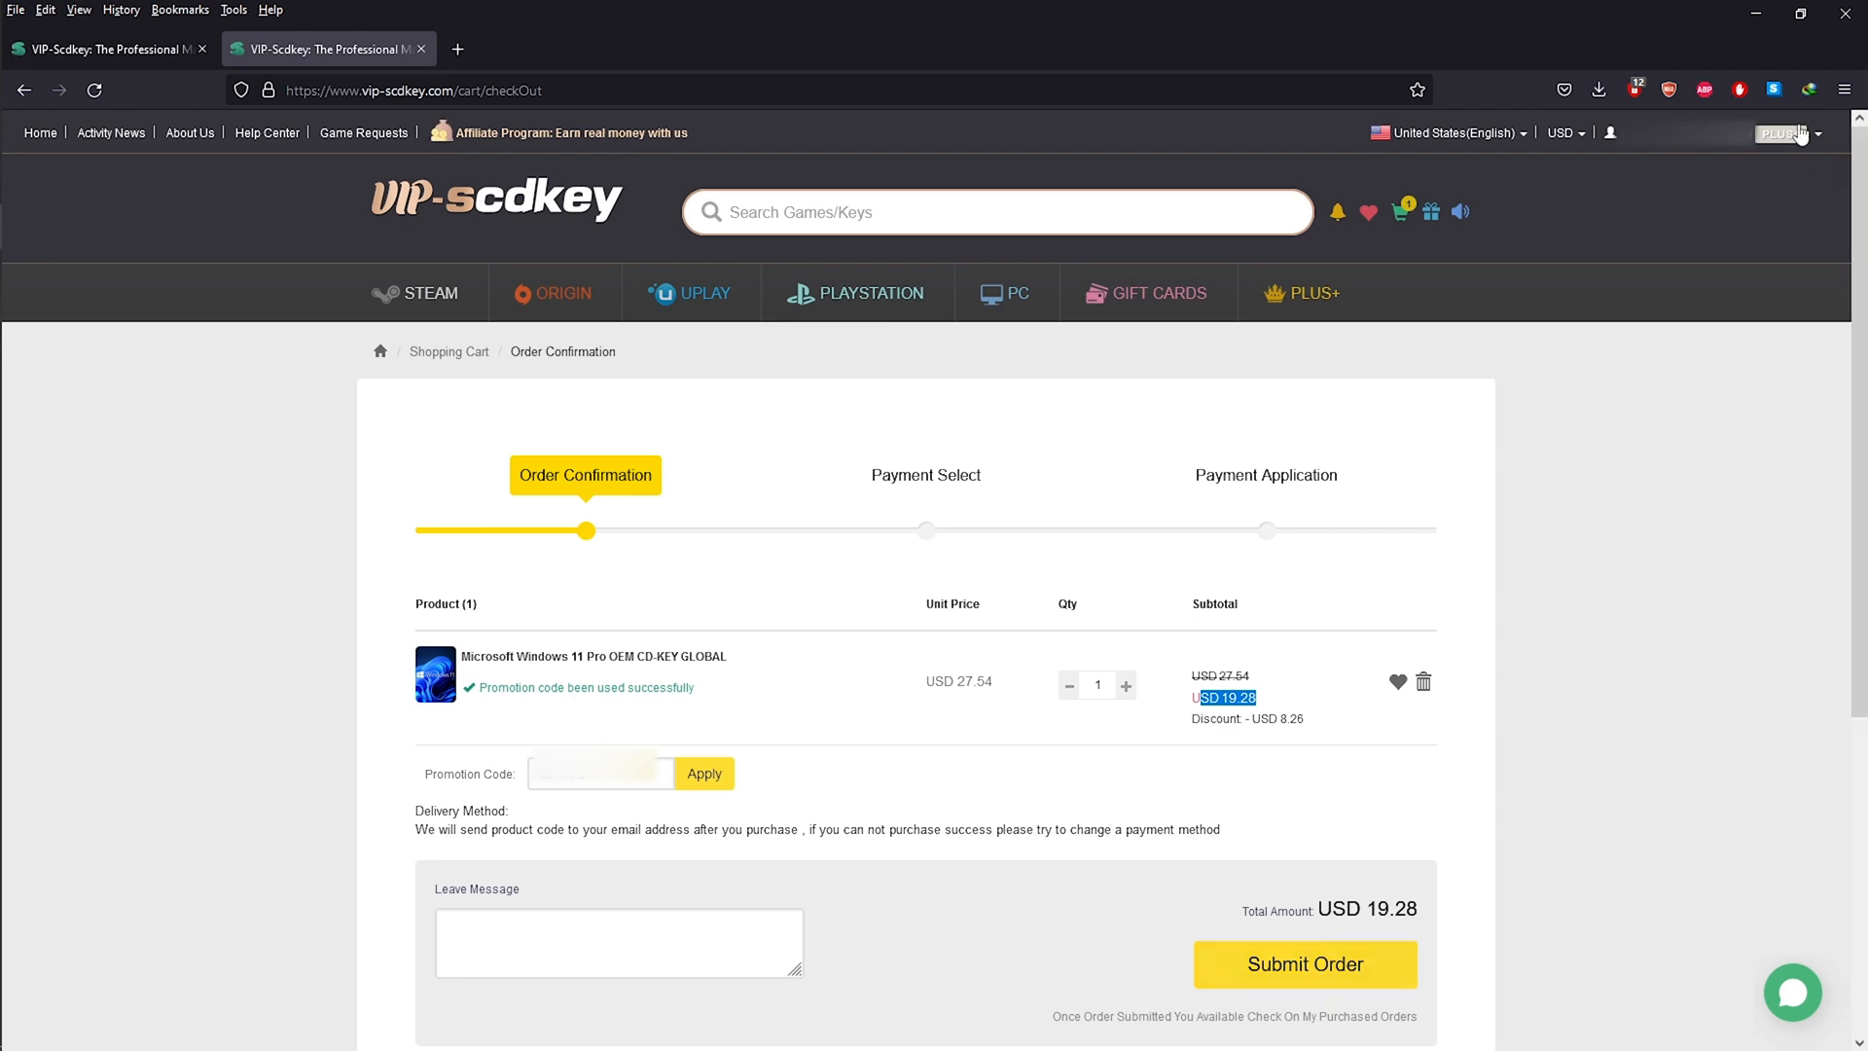
- From the account menu's User Center, view My Purchased Orders and return to the desktop
{"action": "left_click", "coordinate": [1609, 132]}
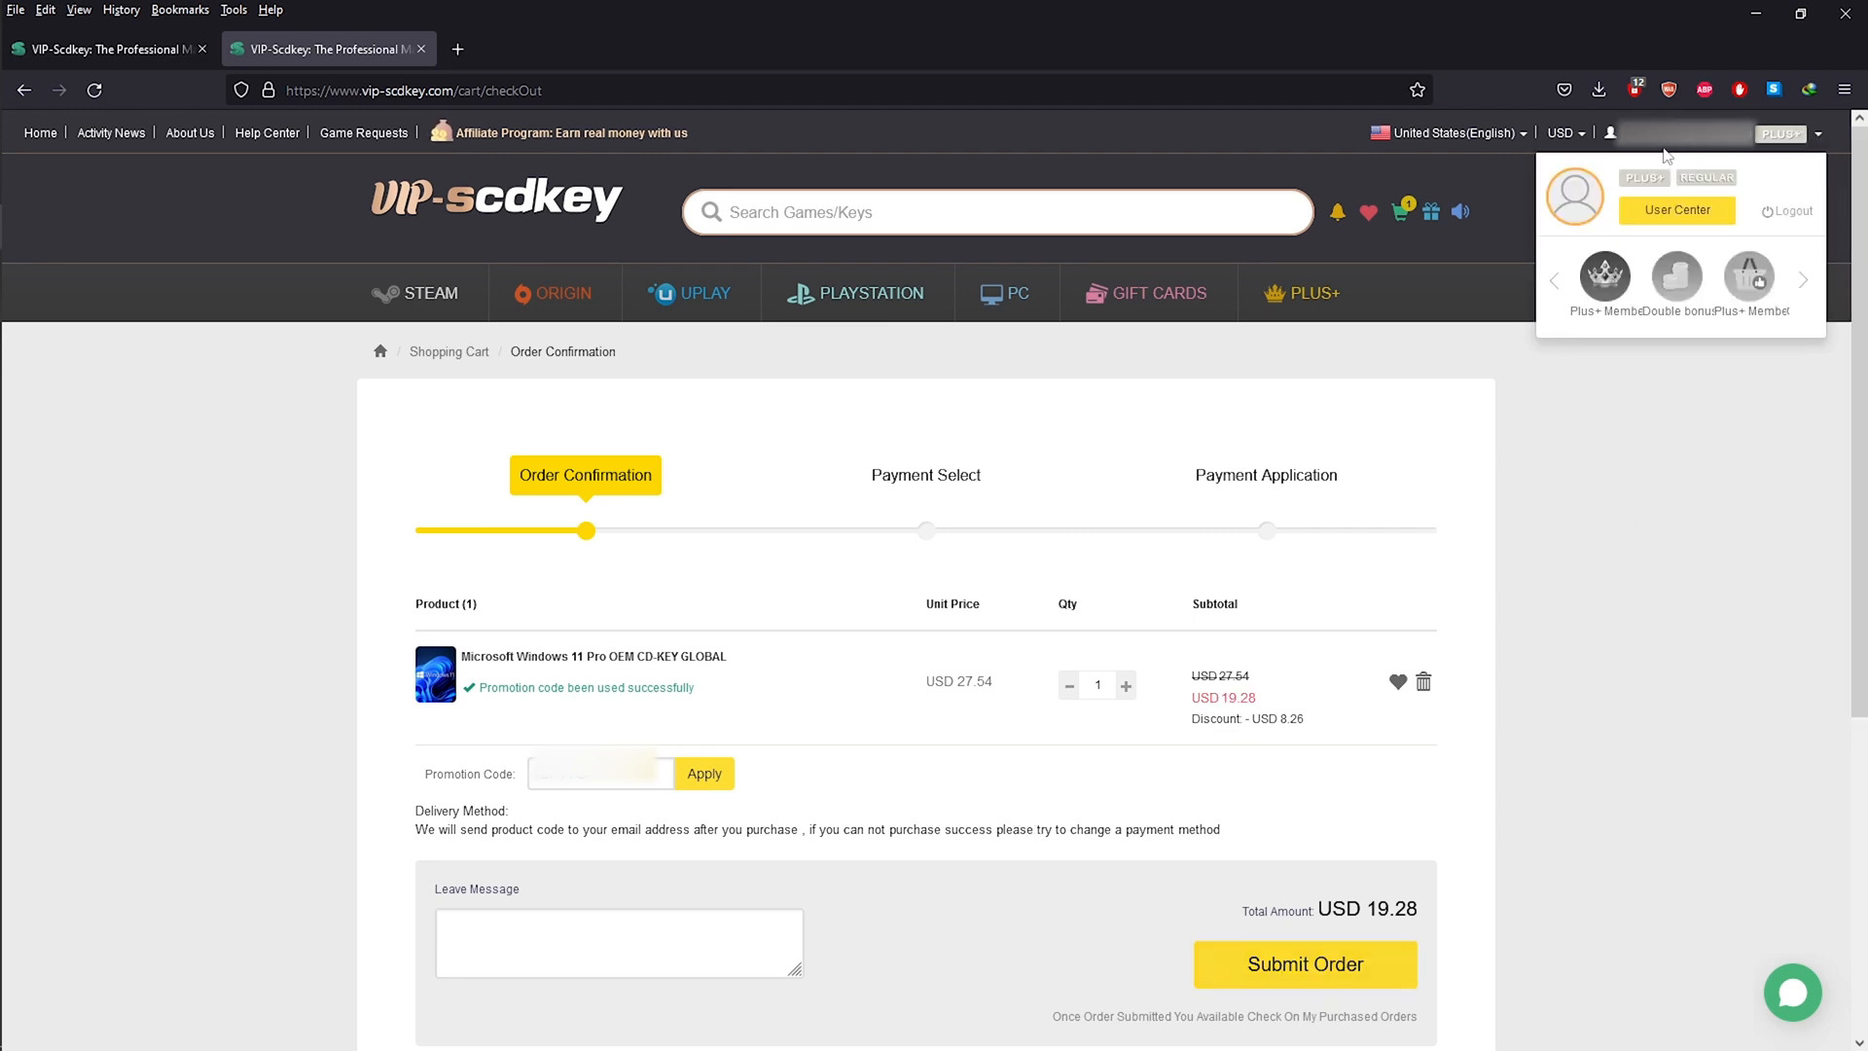
{"action": "left_click", "coordinate": [1675, 210]}
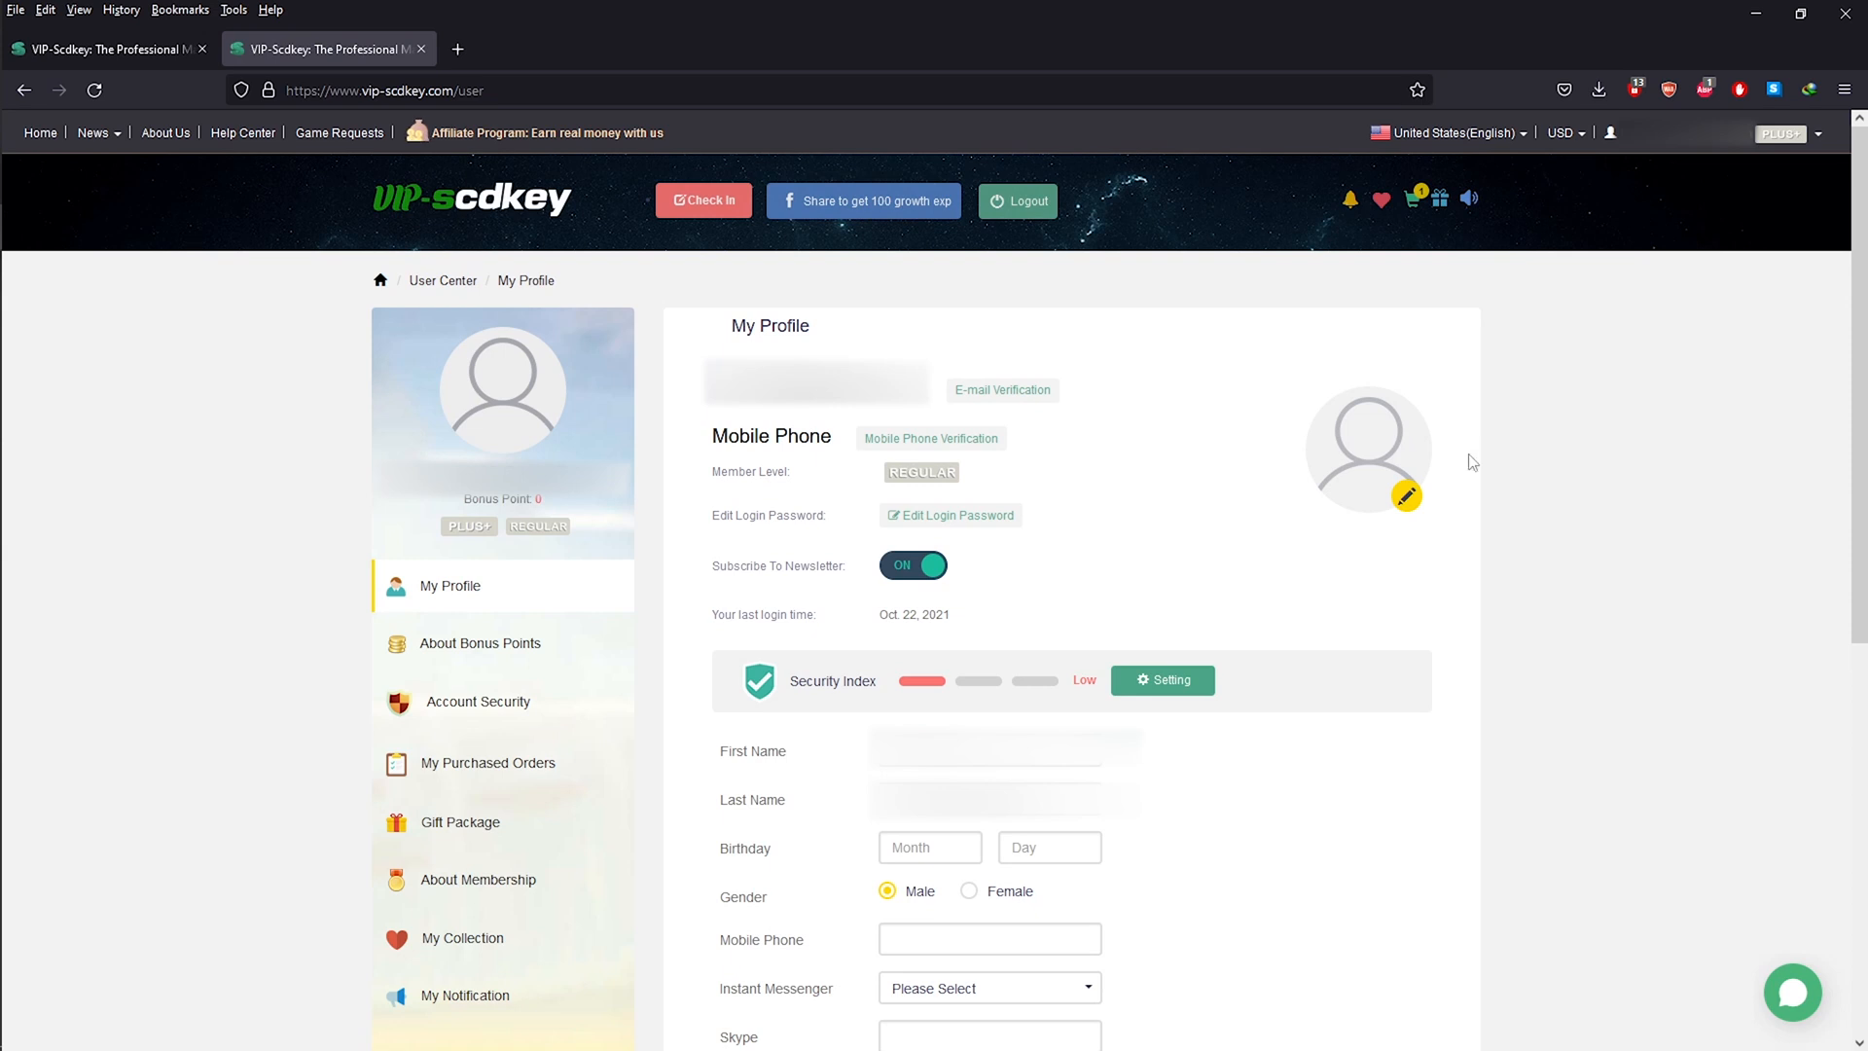
{"action": "left_click", "coordinate": [487, 763]}
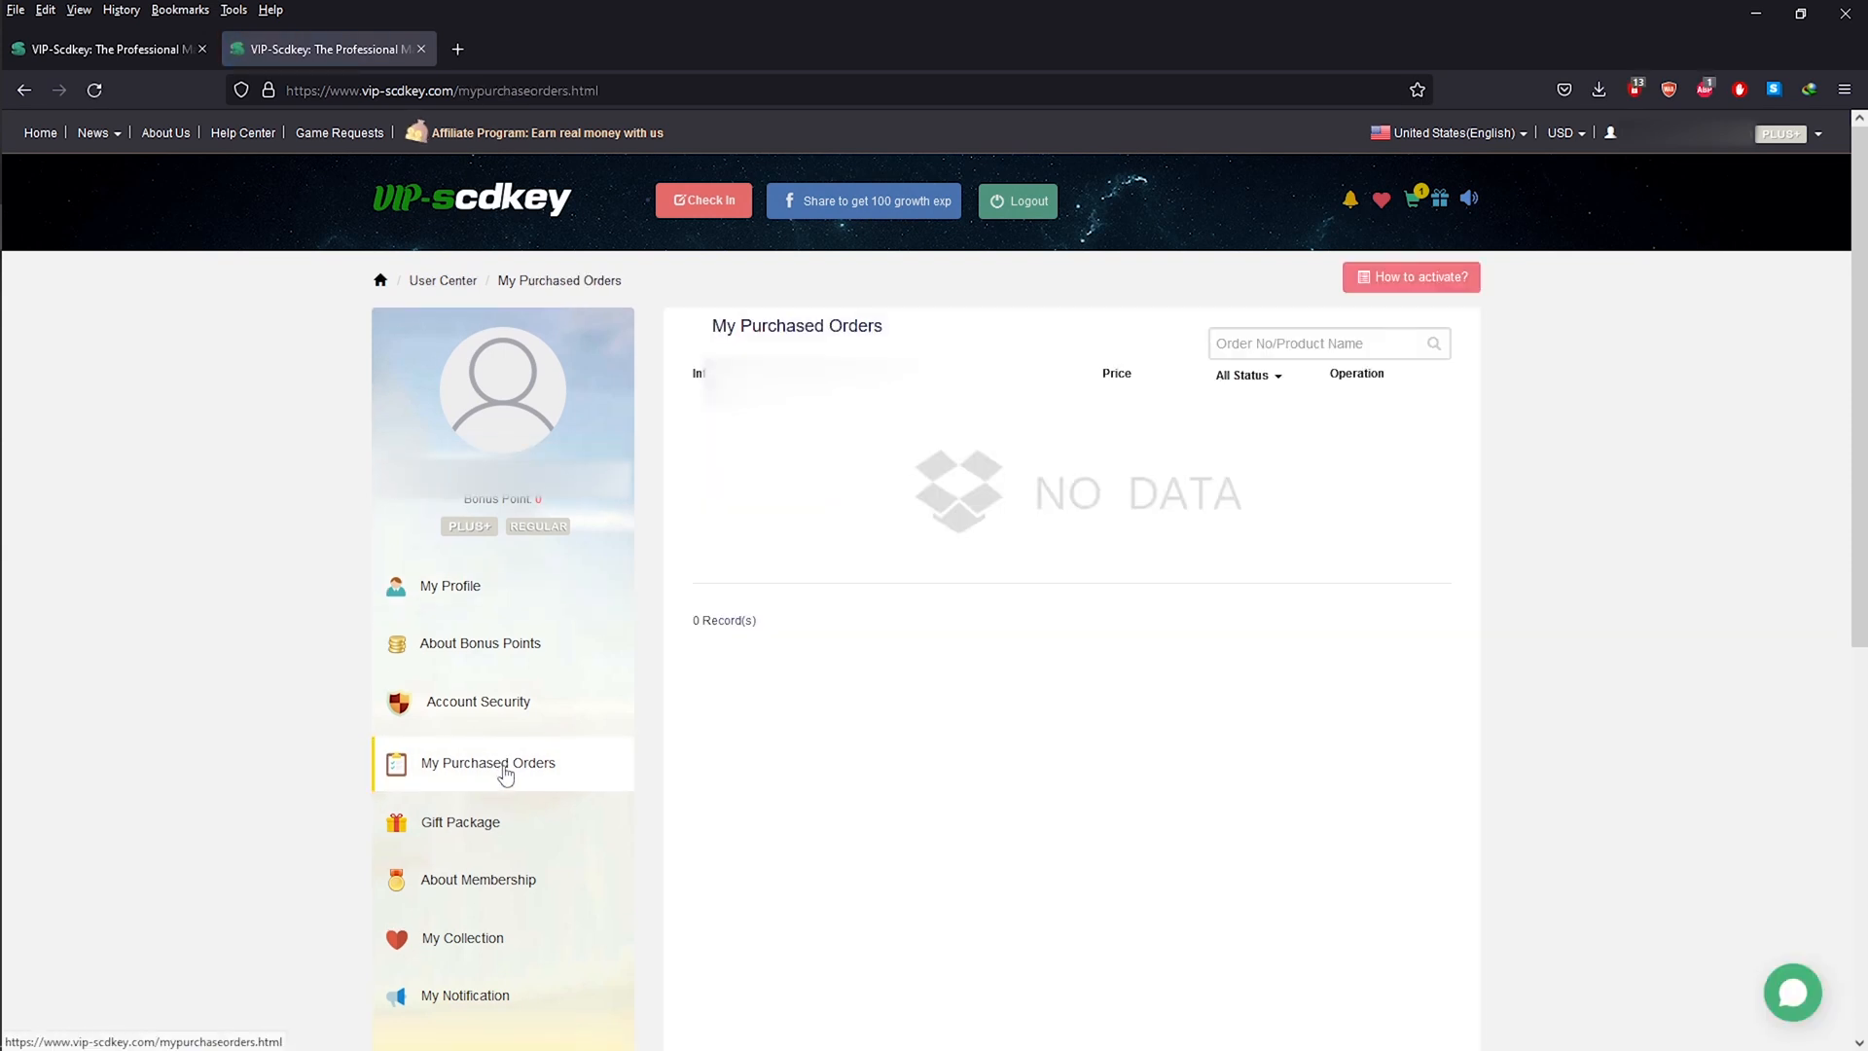
{"action": "mouse_move", "coordinate": [1133, 545]}
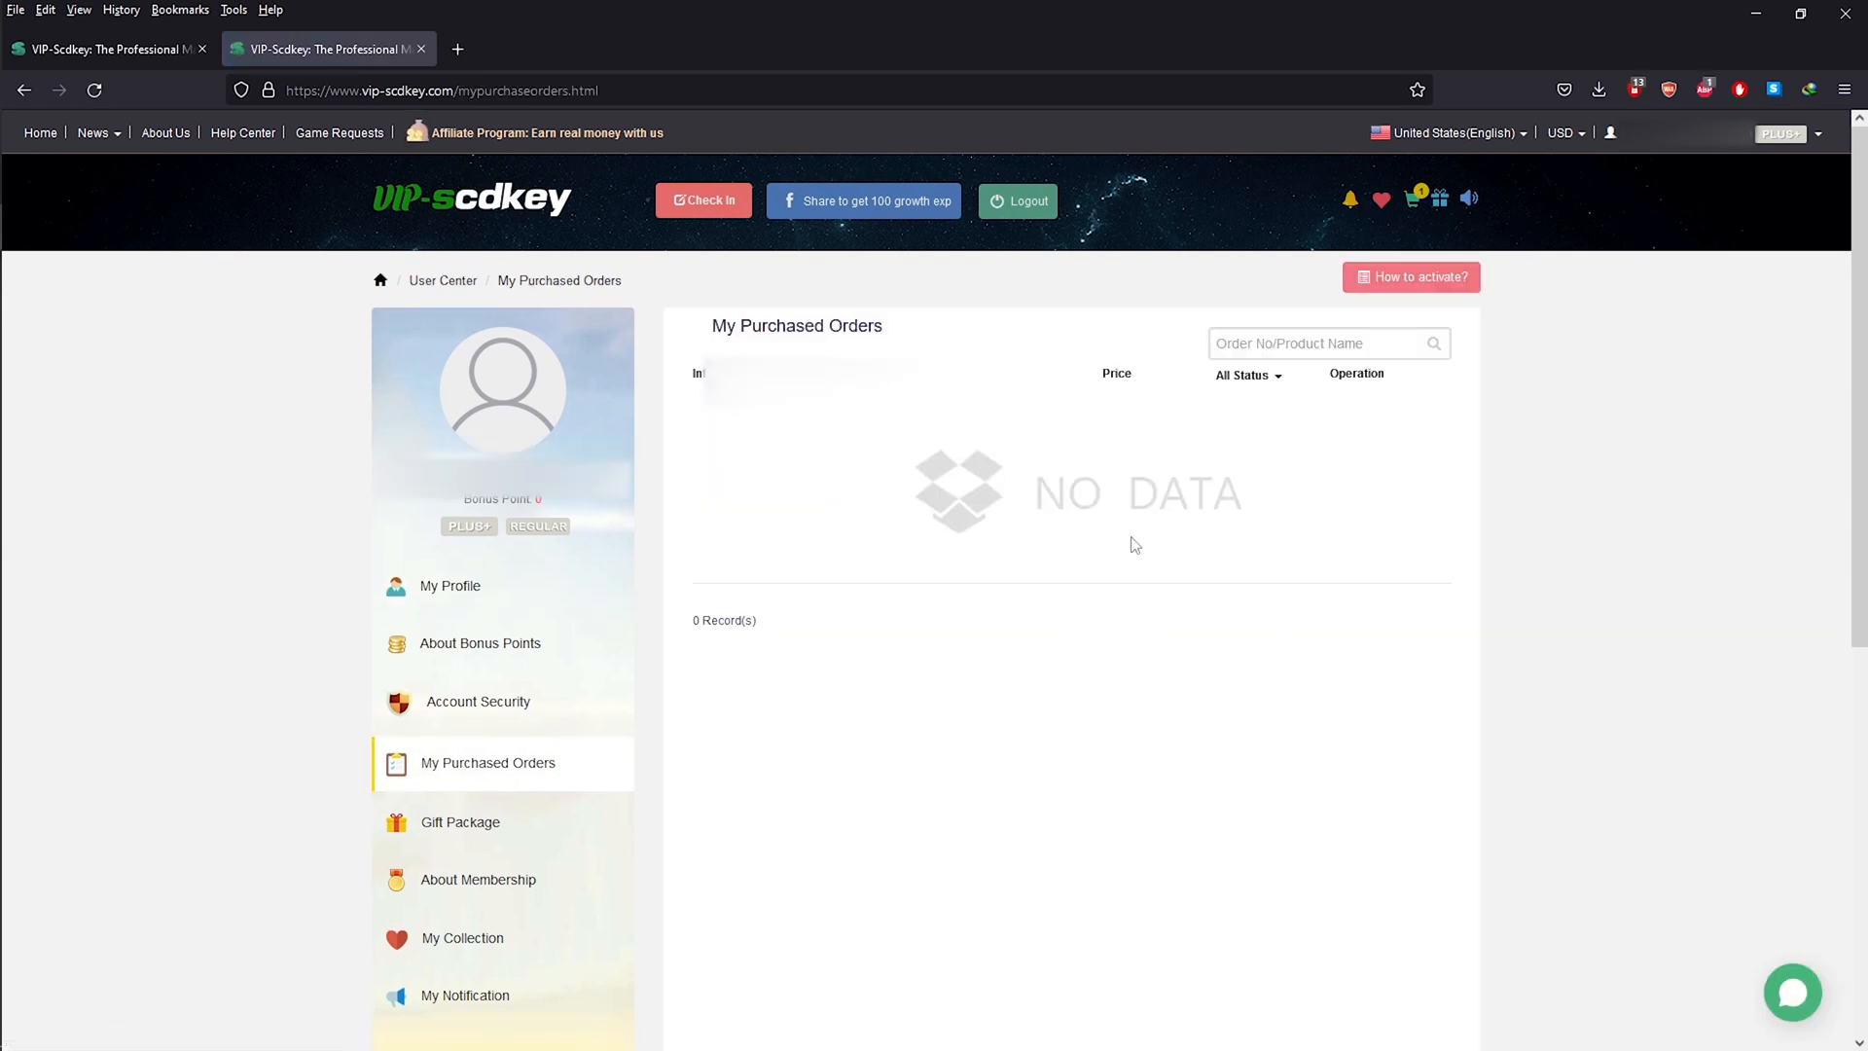
{"action": "mouse_move", "coordinate": [942, 669]}
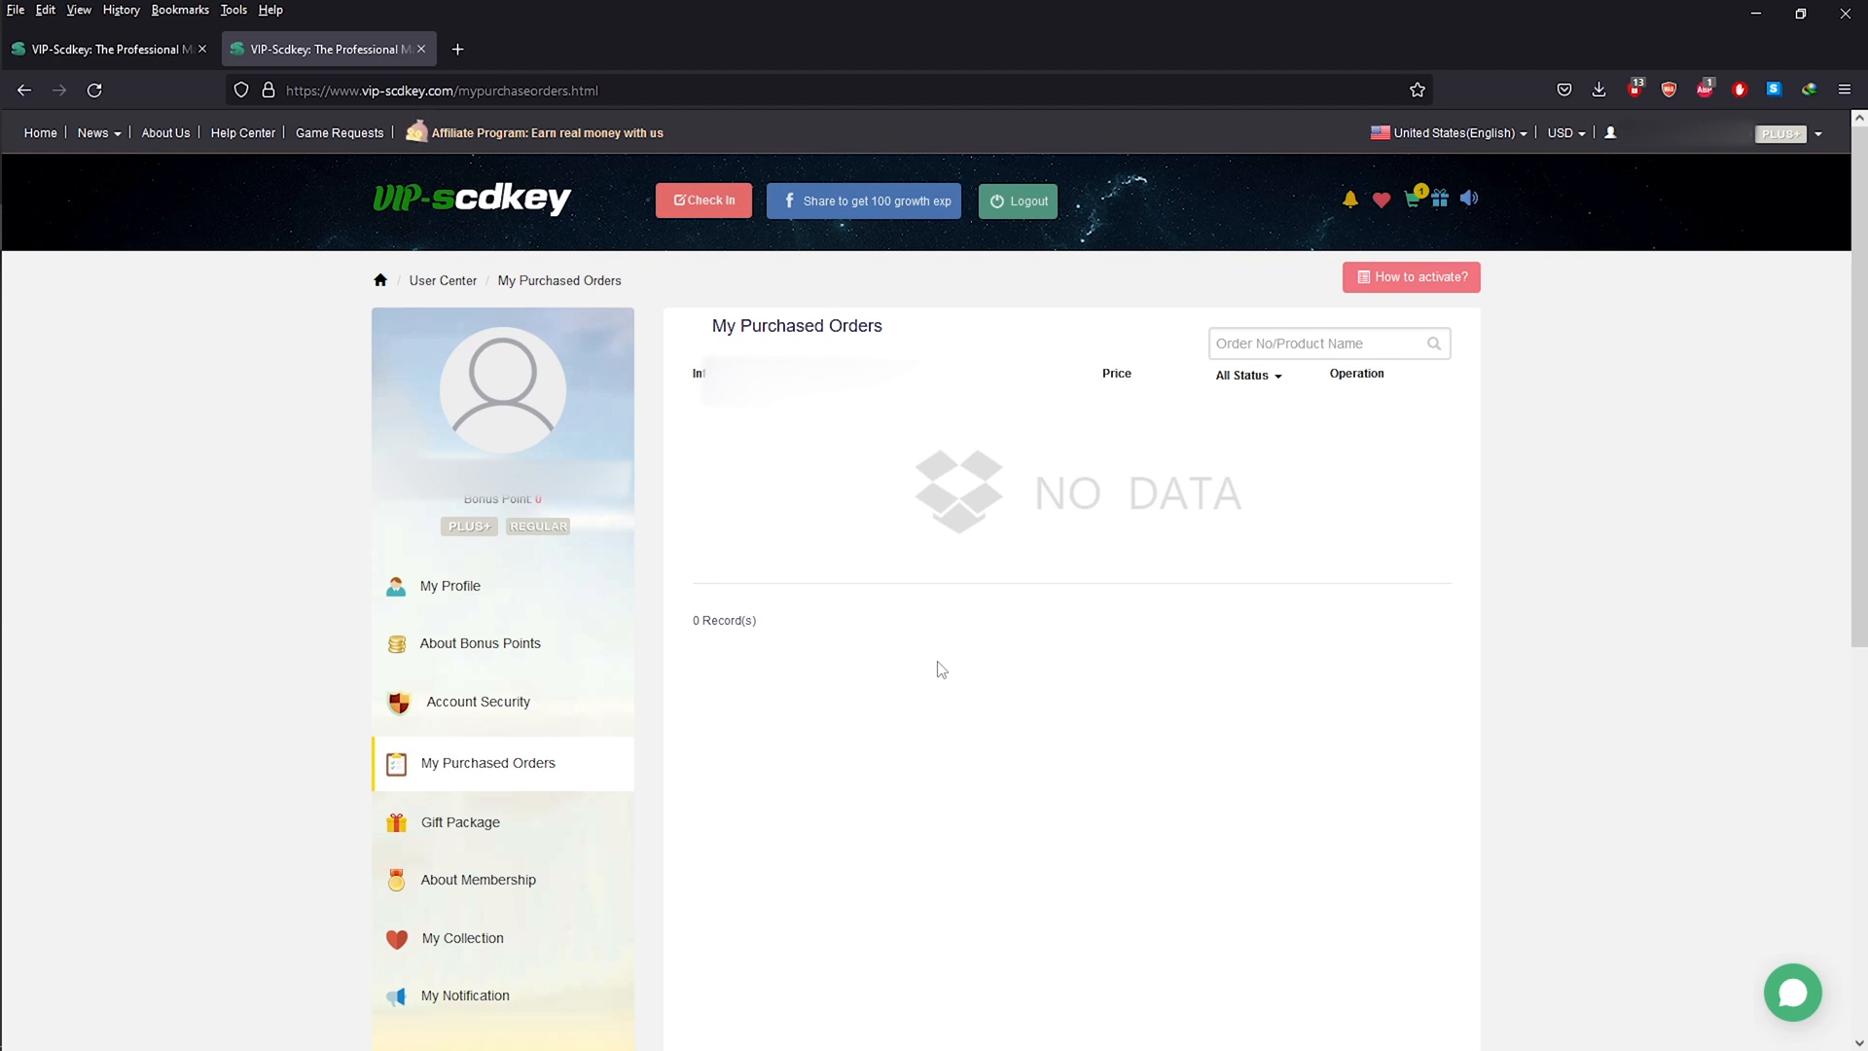
{"action": "mouse_move", "coordinate": [1027, 663]}
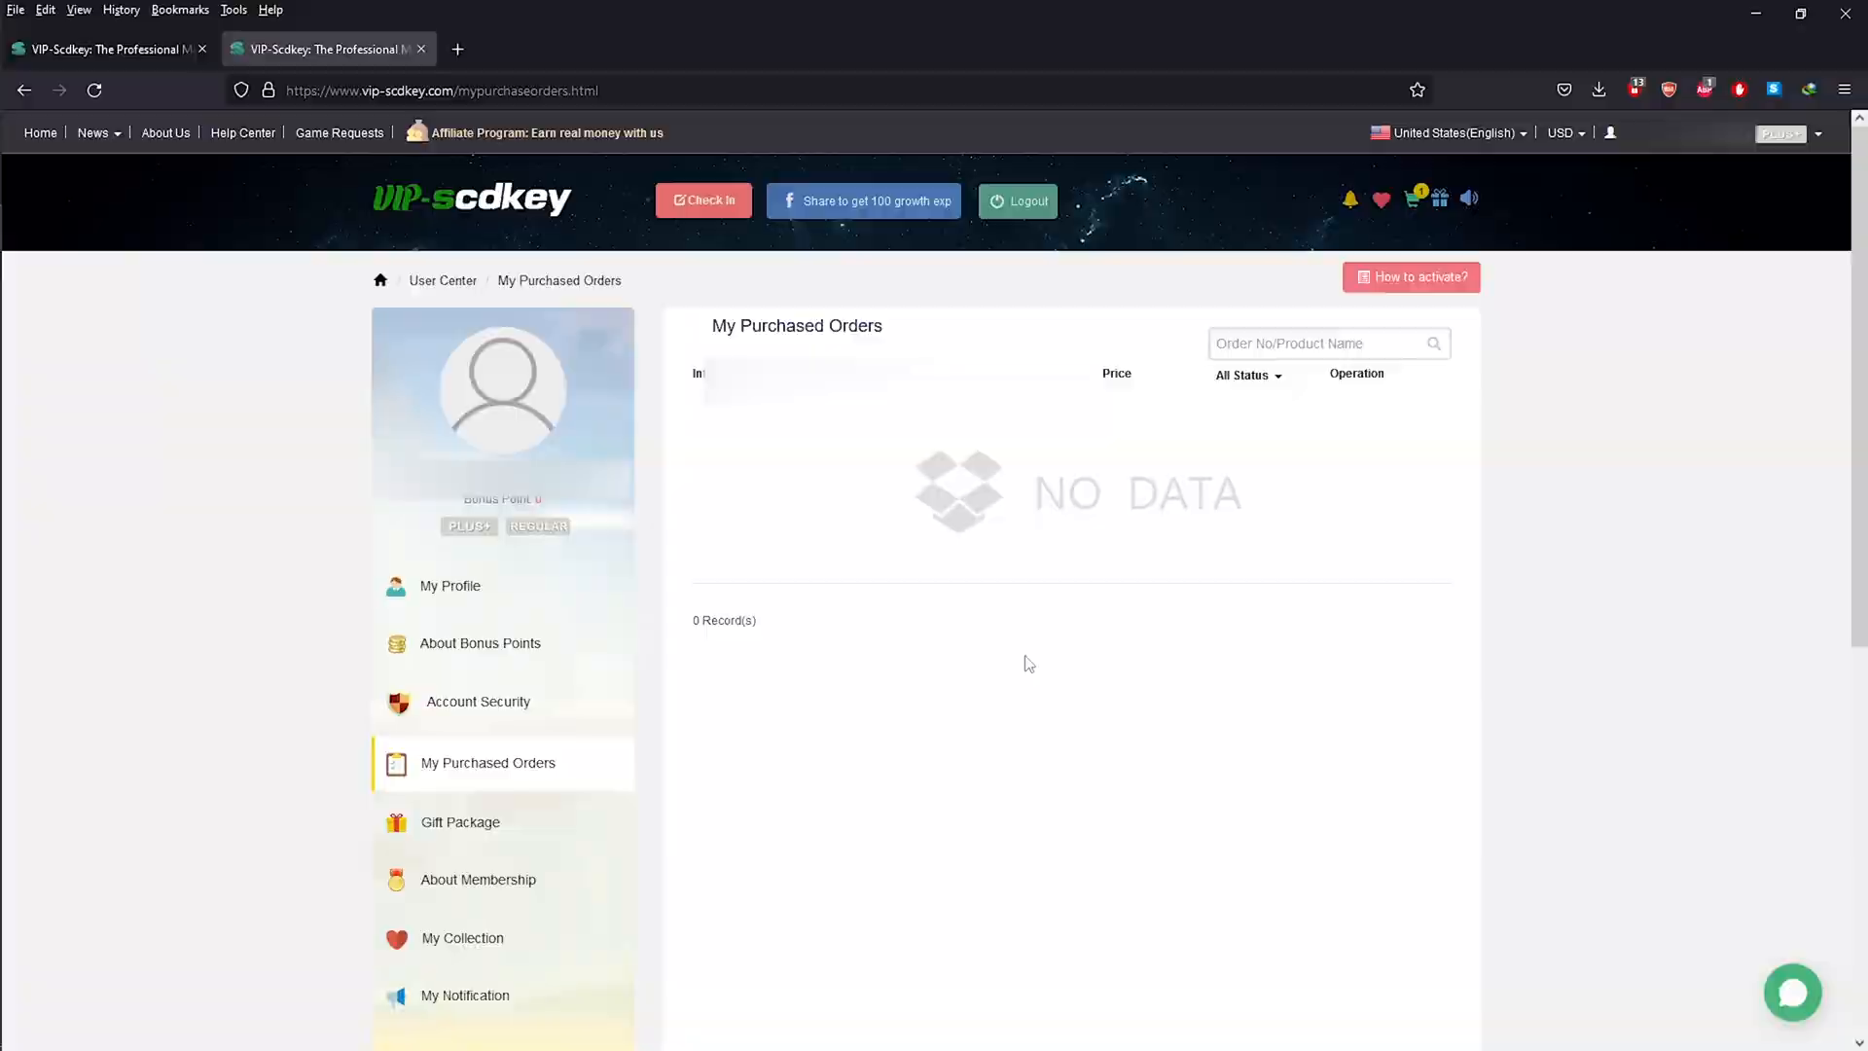
{"action": "left_click", "coordinate": [761, 1027]}
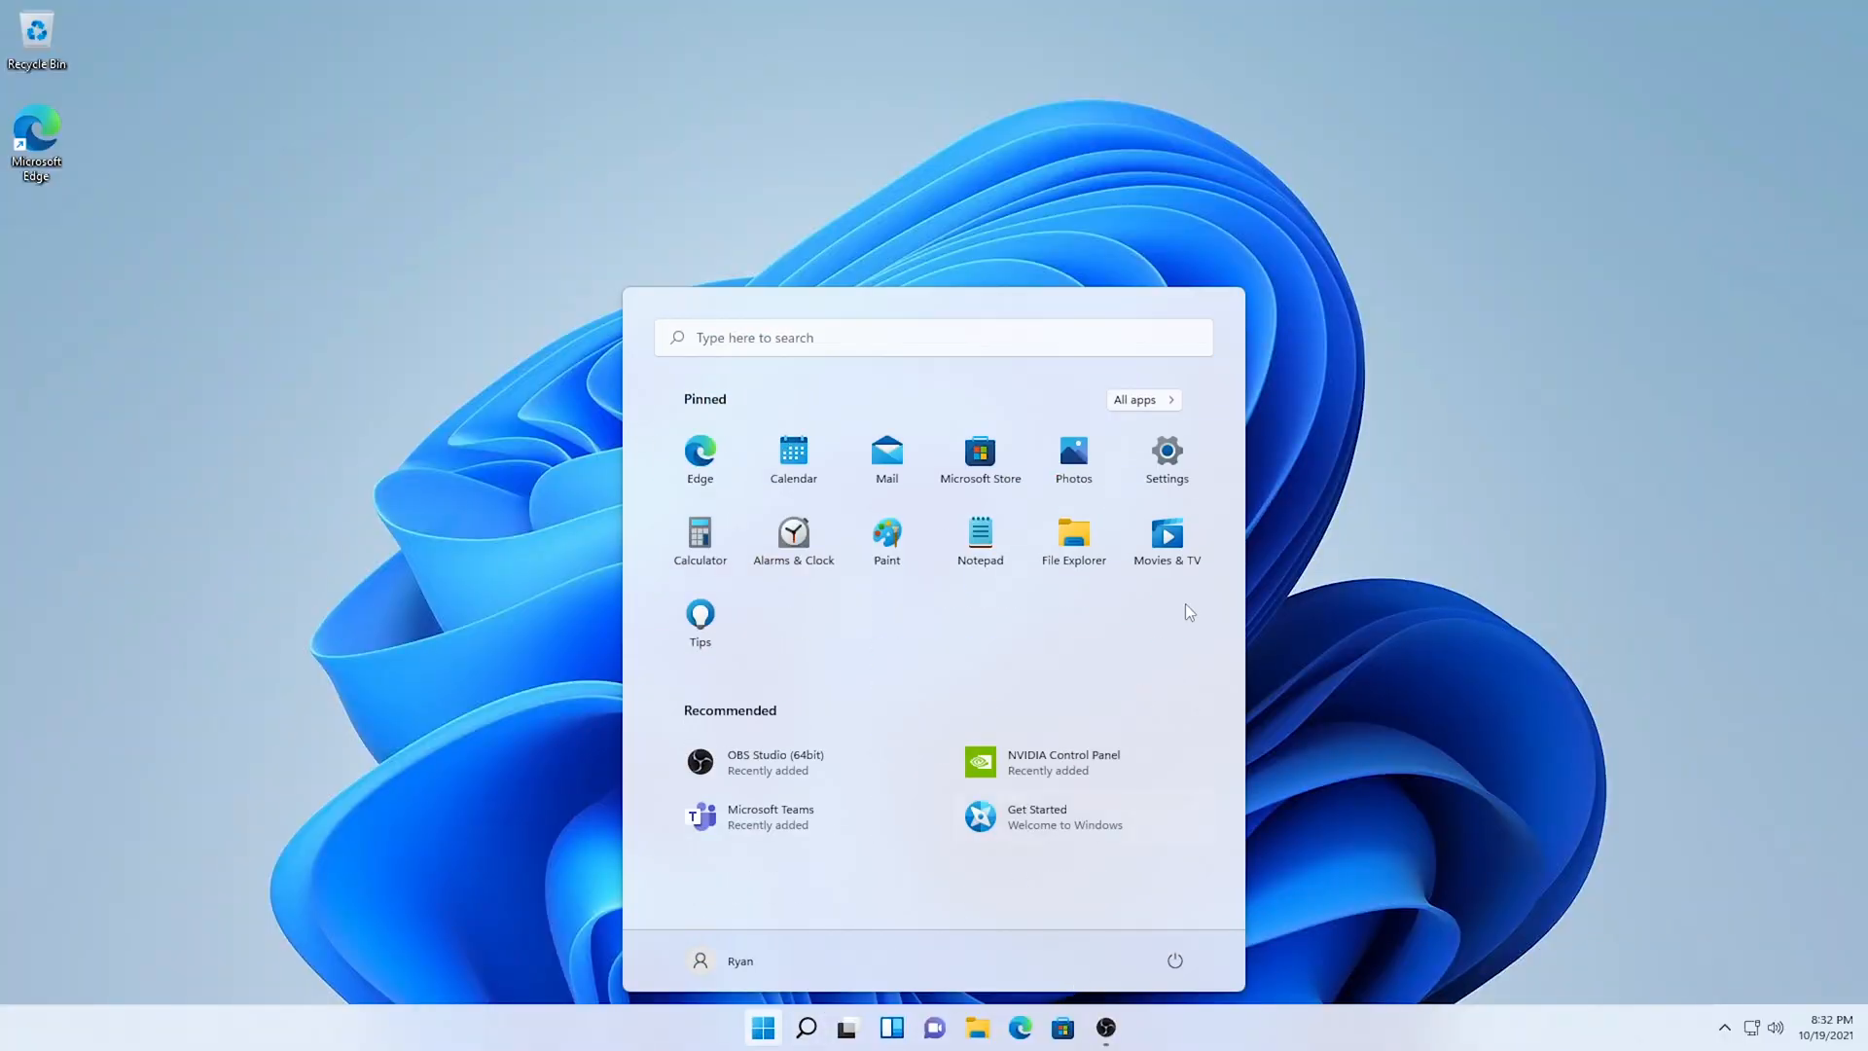
- View the Activation state showing Windows 11 Pro active, then bring up the product key prompt
{"action": "left_click", "coordinate": [1166, 476]}
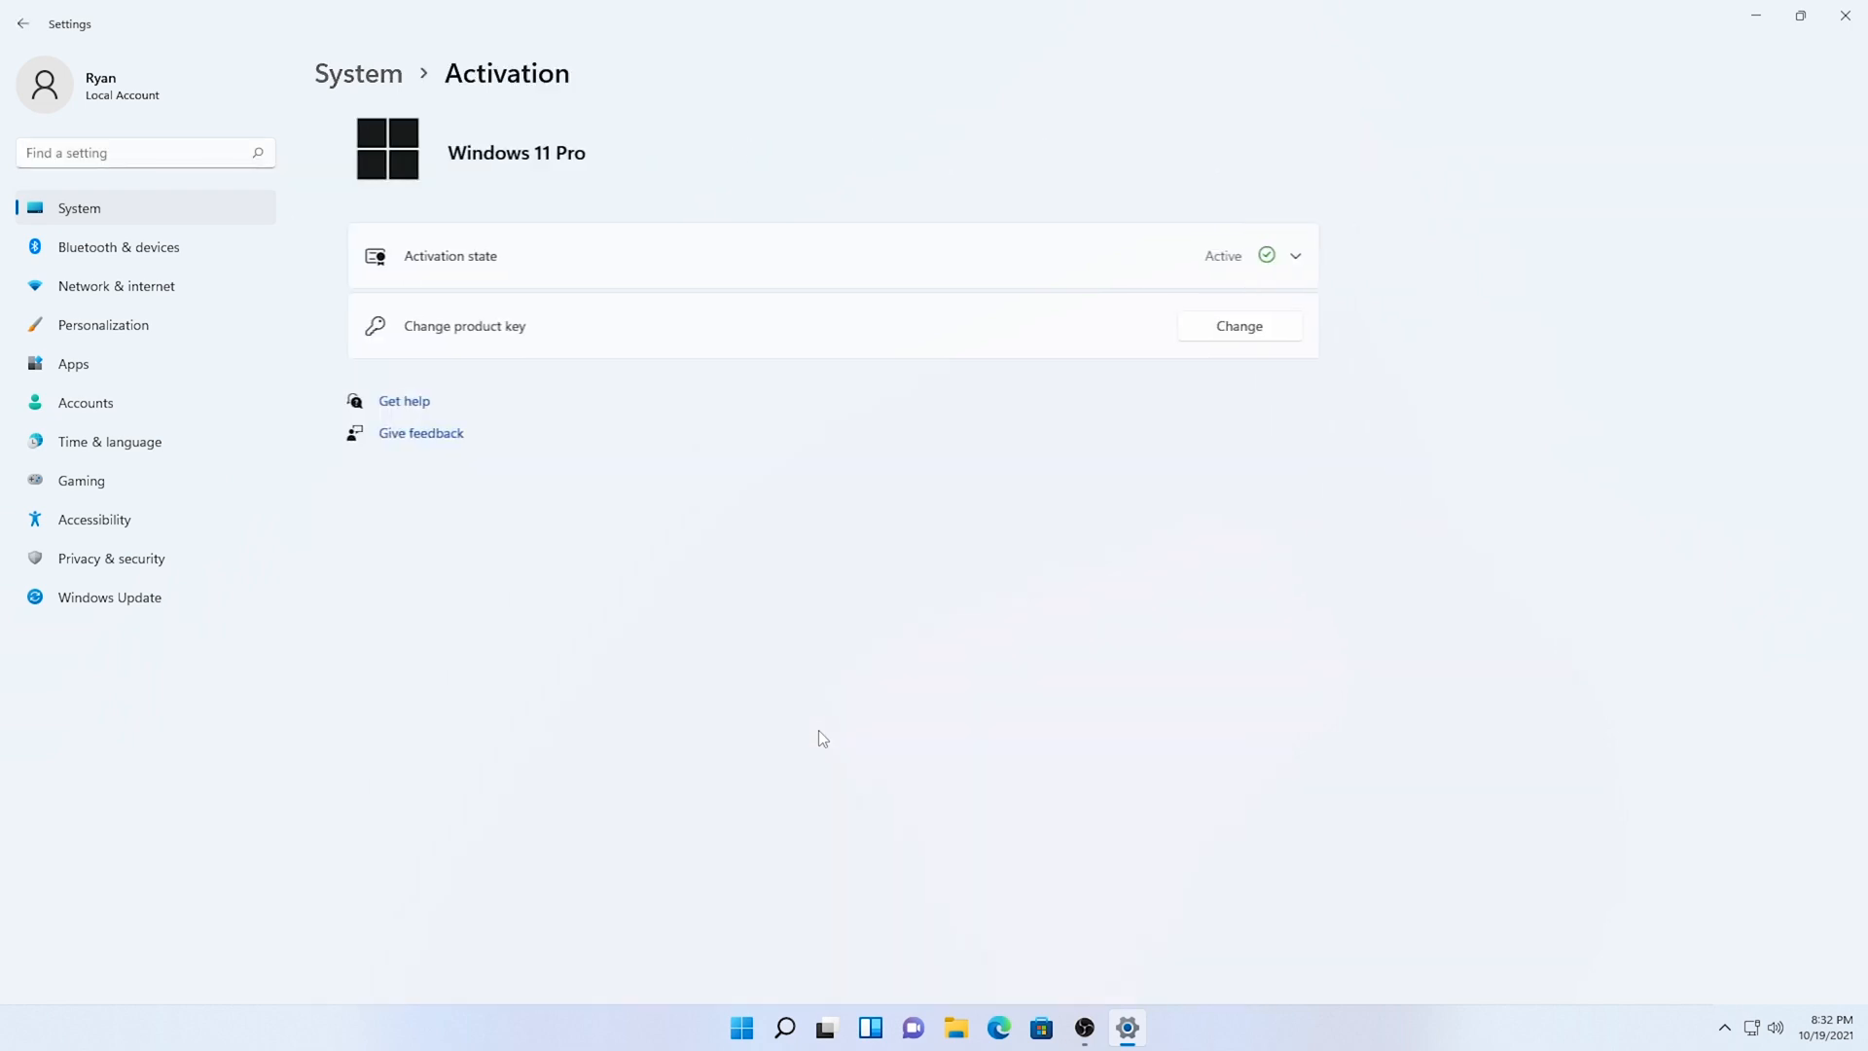
{"action": "left_click", "coordinate": [1237, 325]}
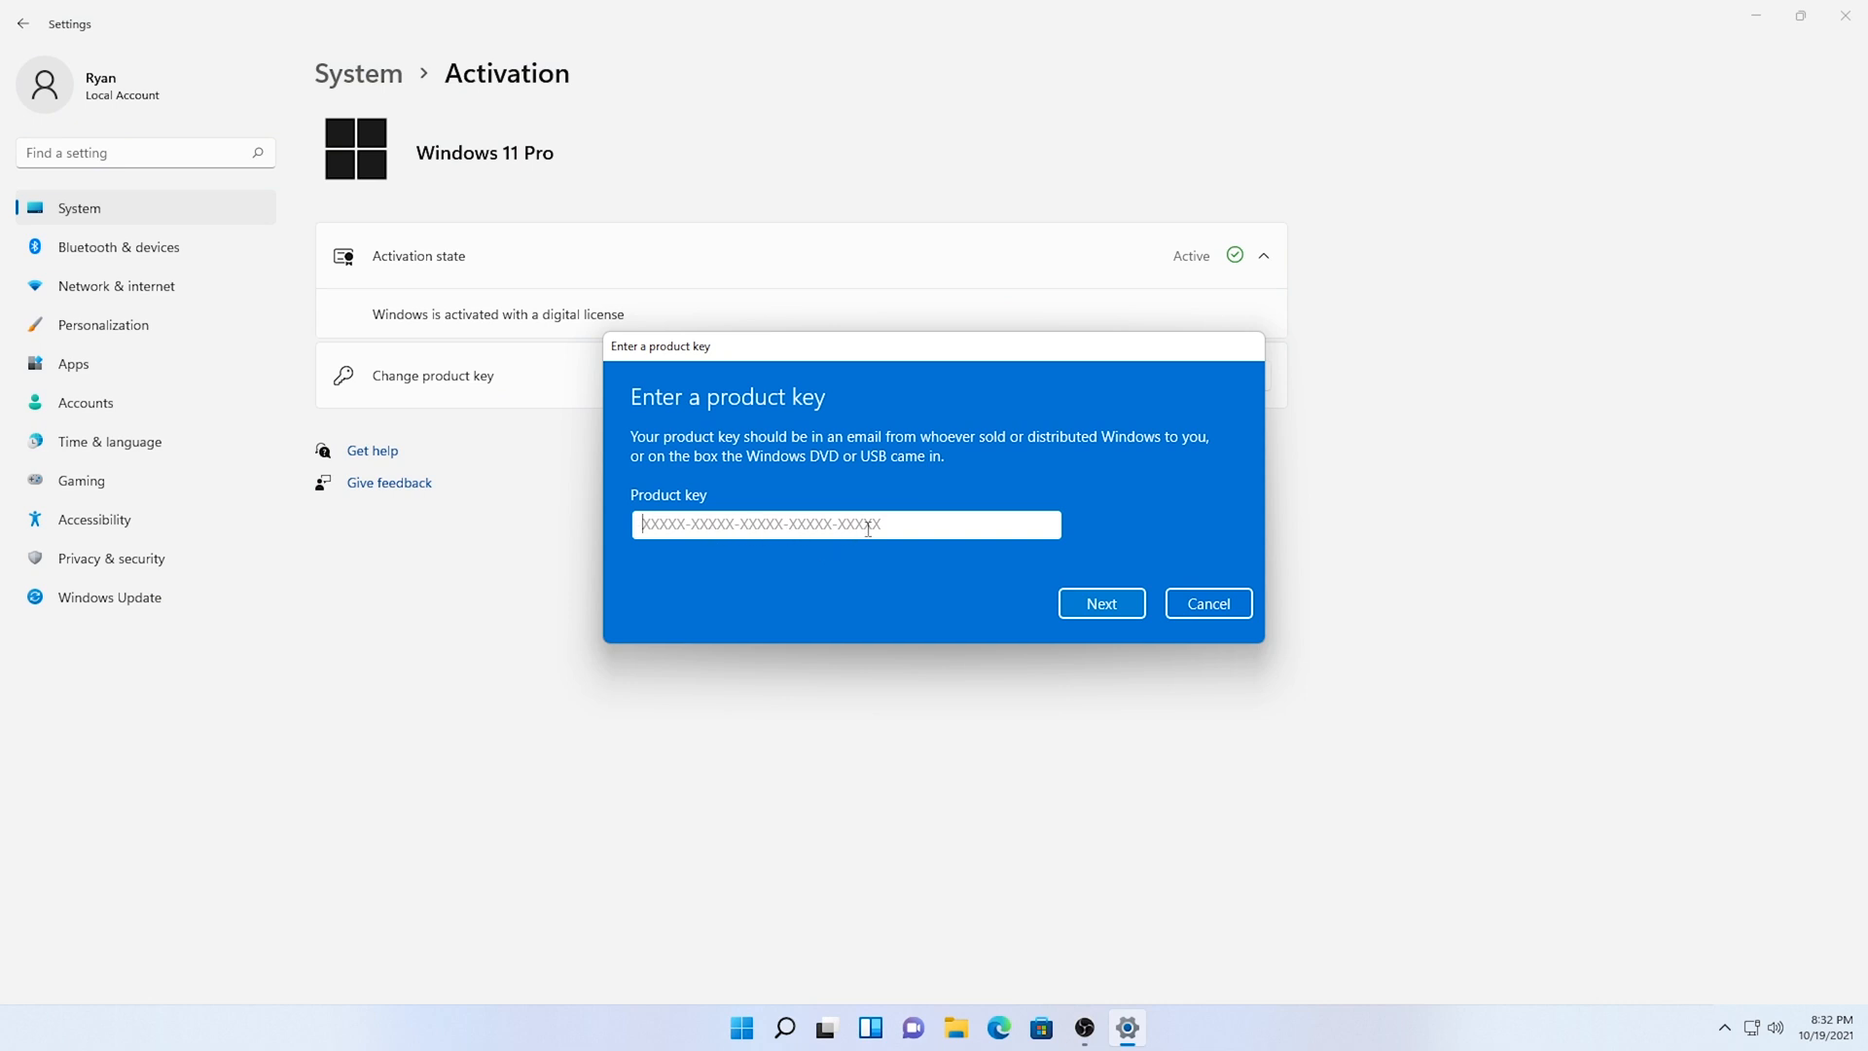
{"action": "mouse_move", "coordinate": [1022, 521]}
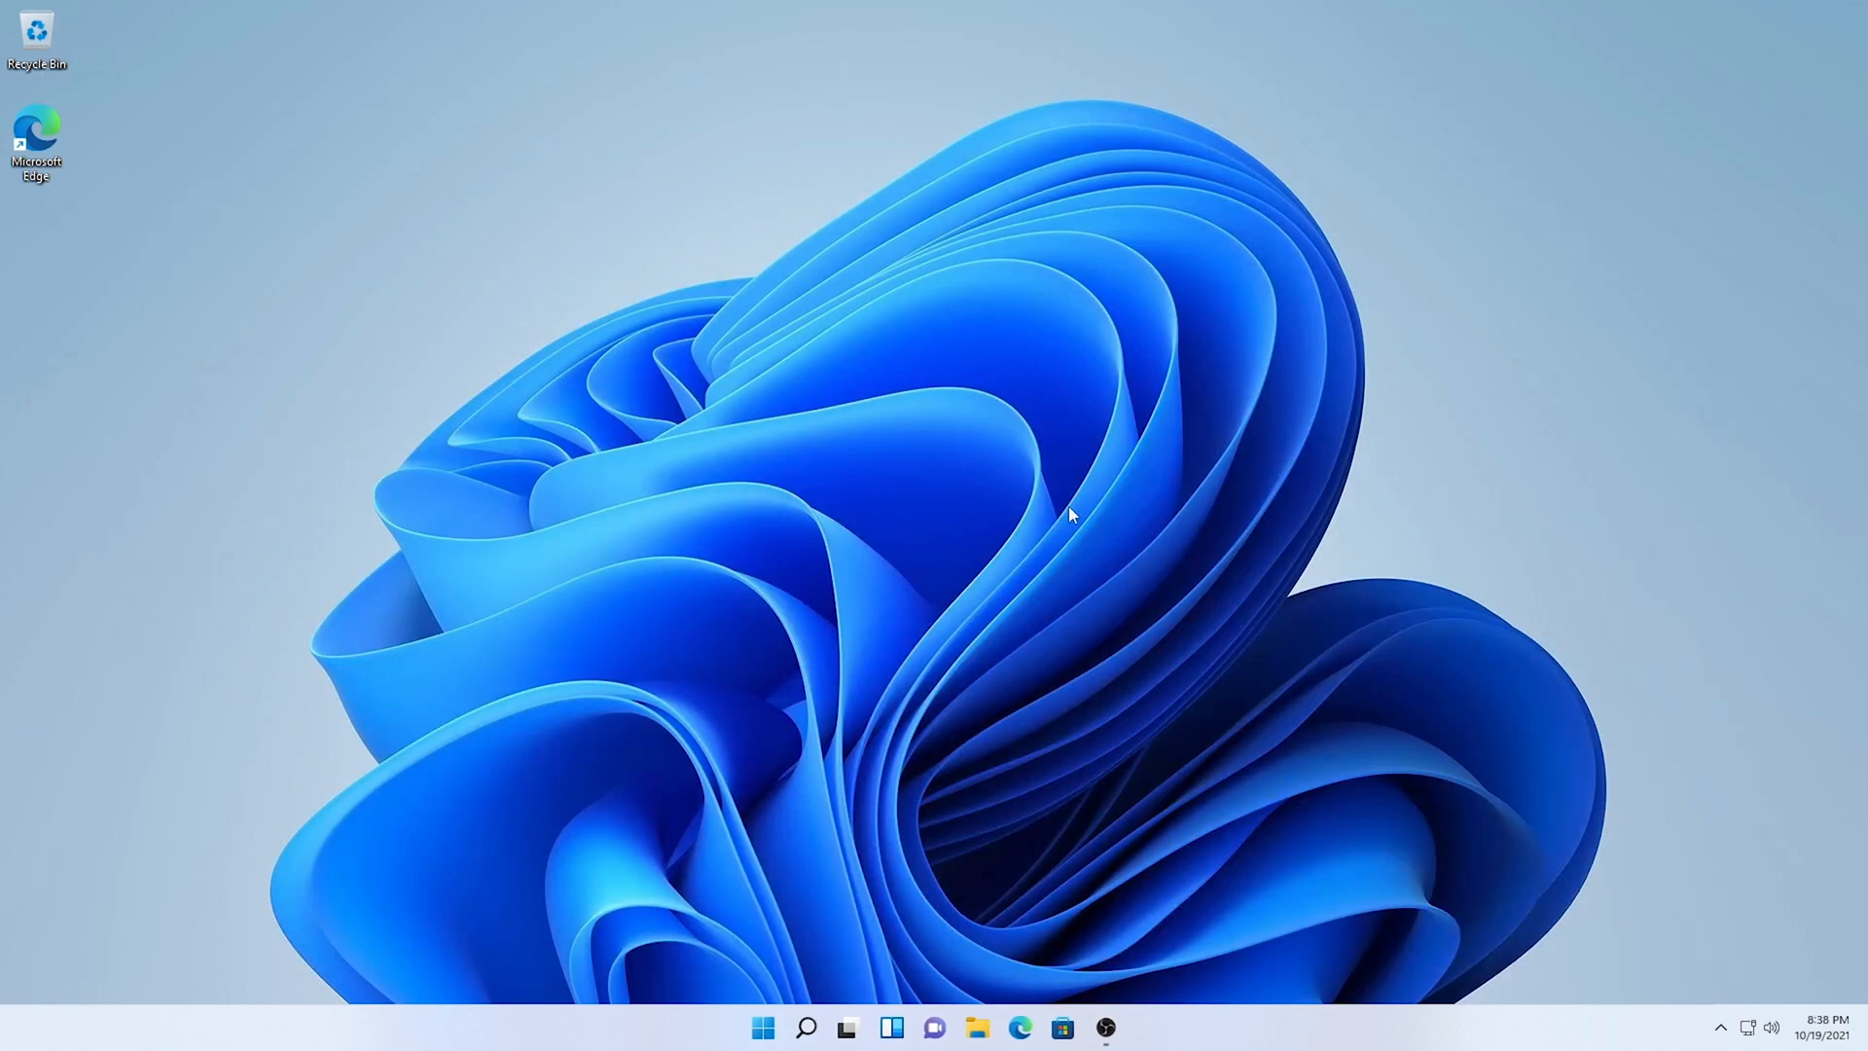
- Search Start for 'hard' to find Create and format hard disk partitions
{"action": "left_click", "coordinate": [763, 1027]}
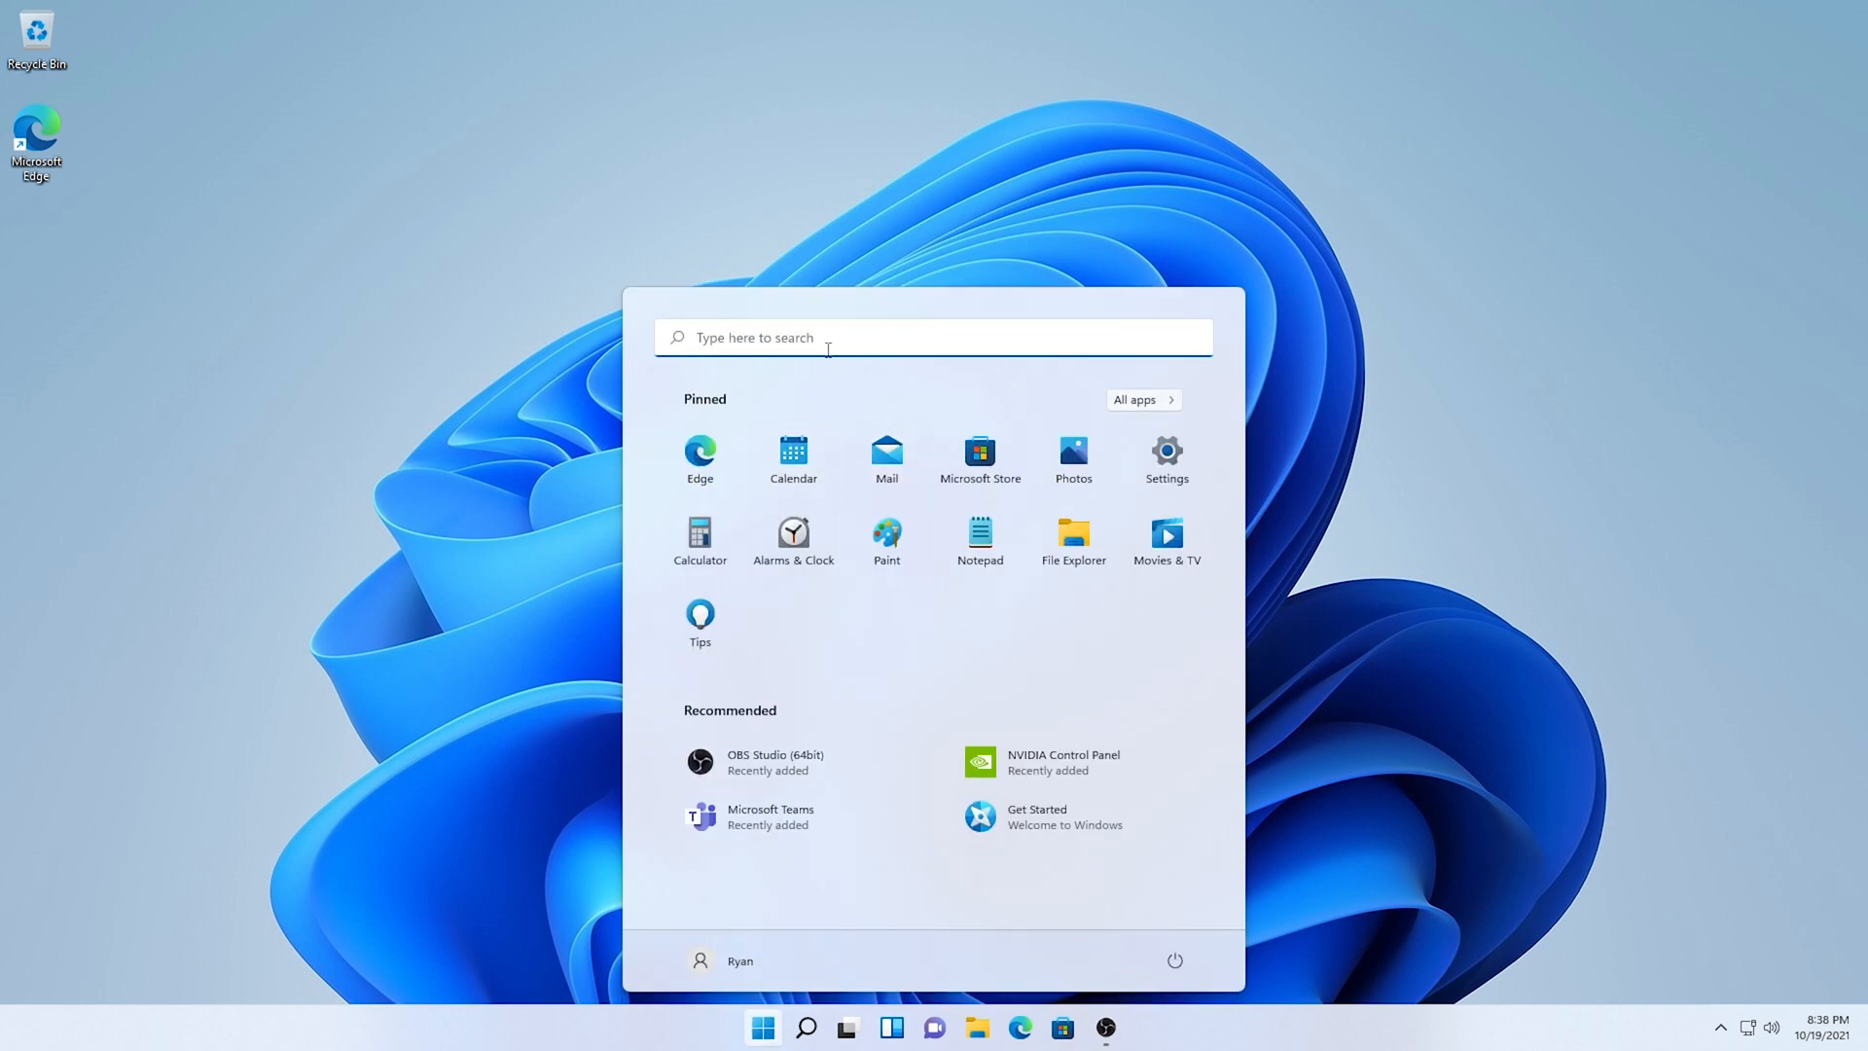
{"action": "type", "text": "hard"}
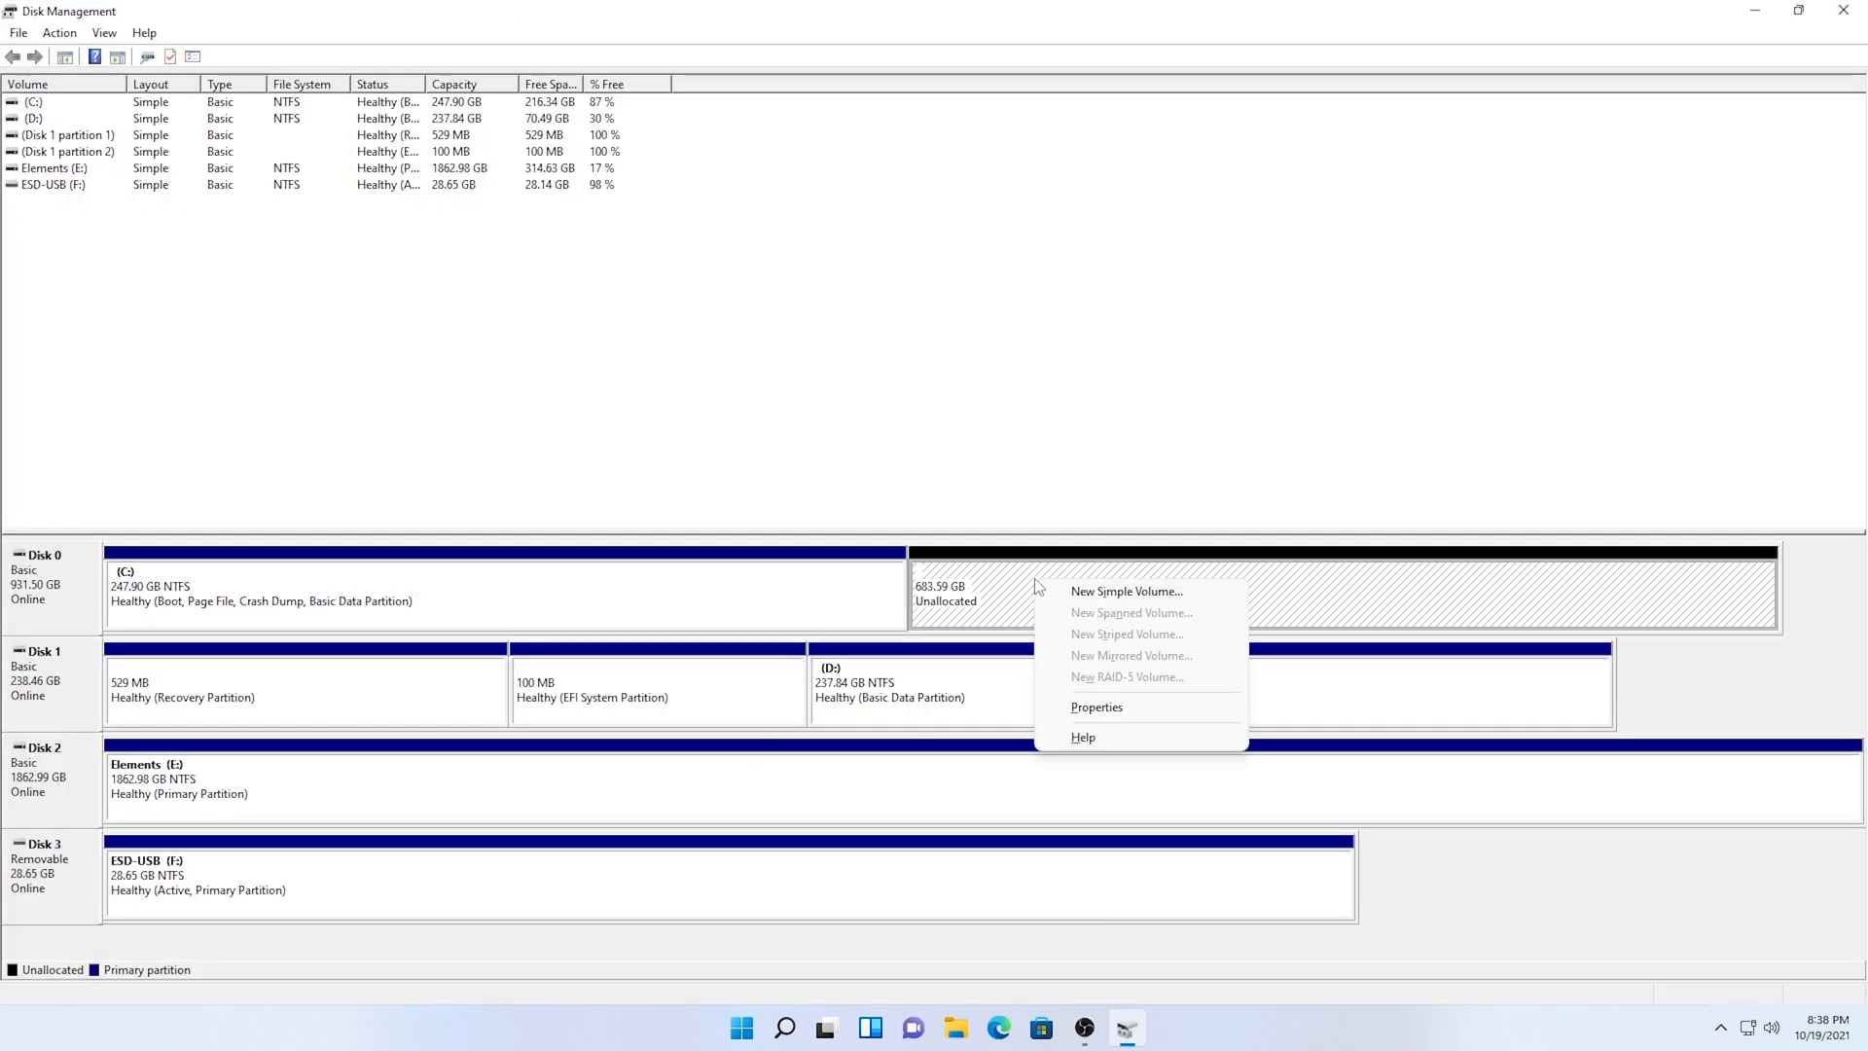
{"action": "mouse_move", "coordinate": [1124, 591]}
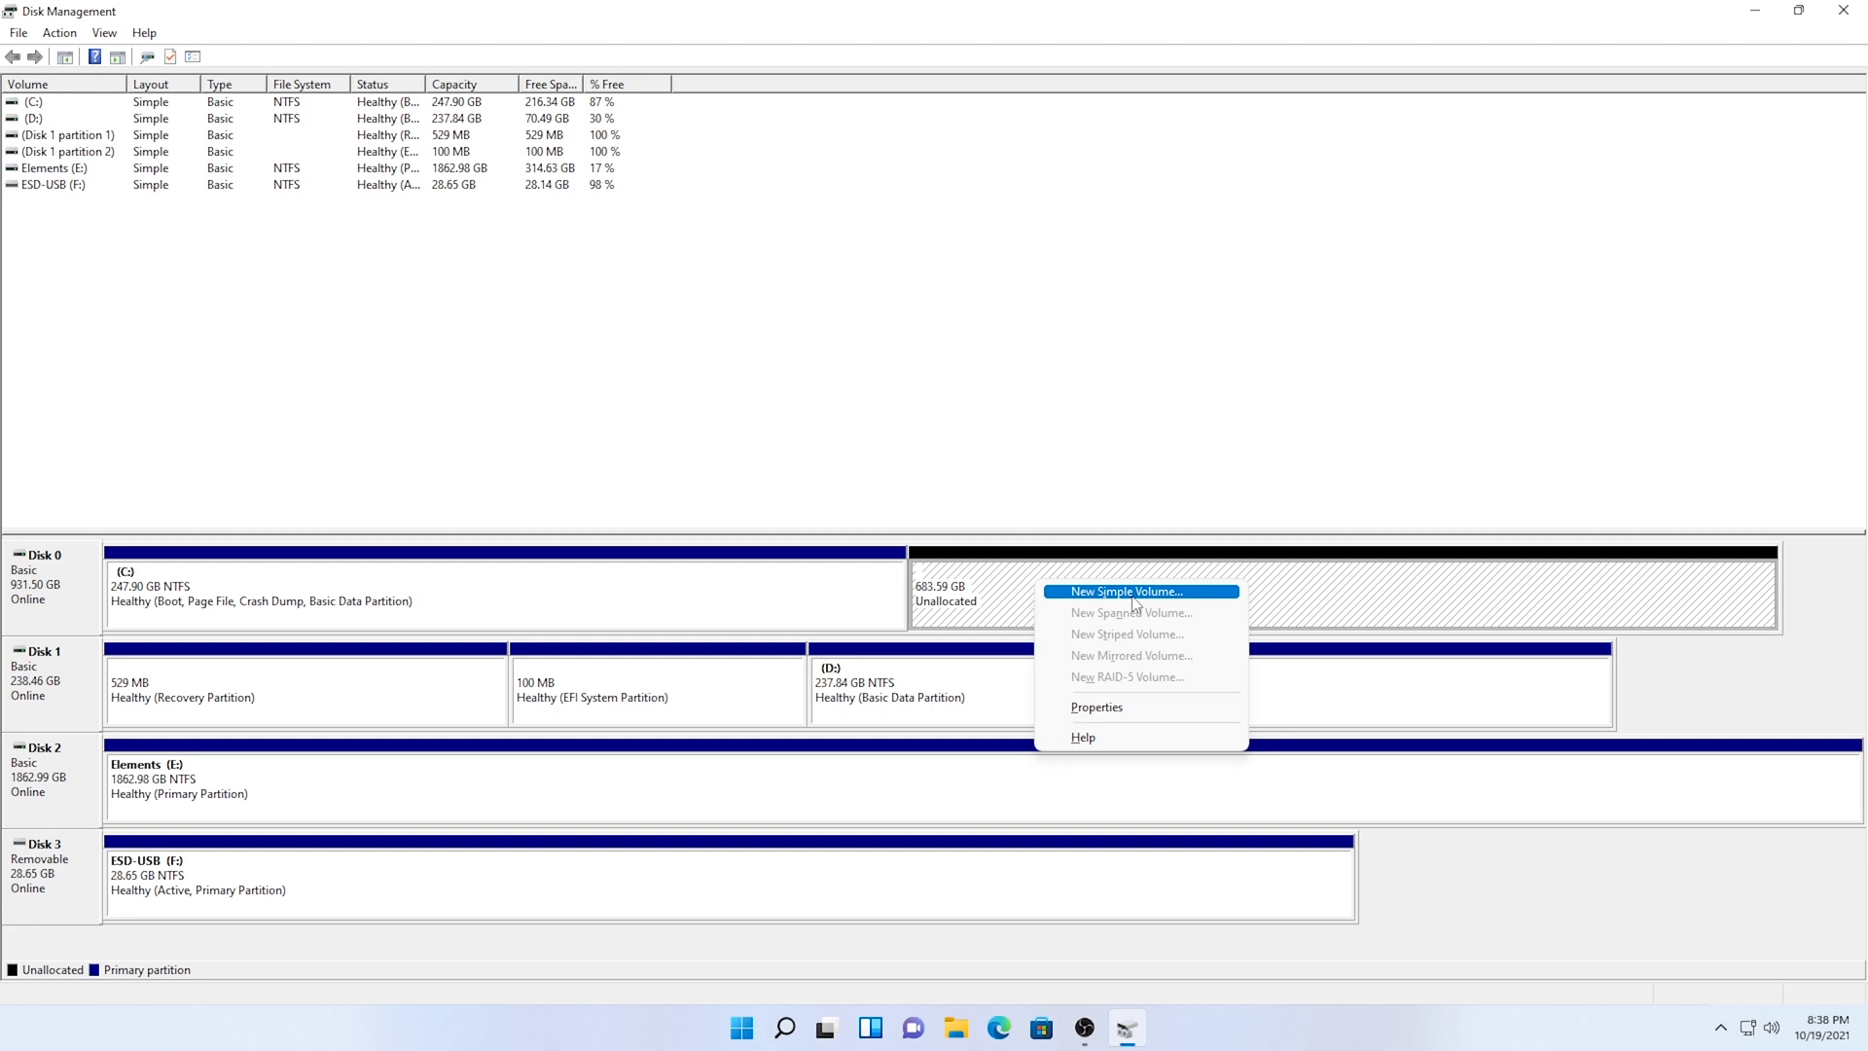
- Start a New Simple Volume on the unallocated space, keeping full size and drive letter G
{"action": "left_click", "coordinate": [1122, 591]}
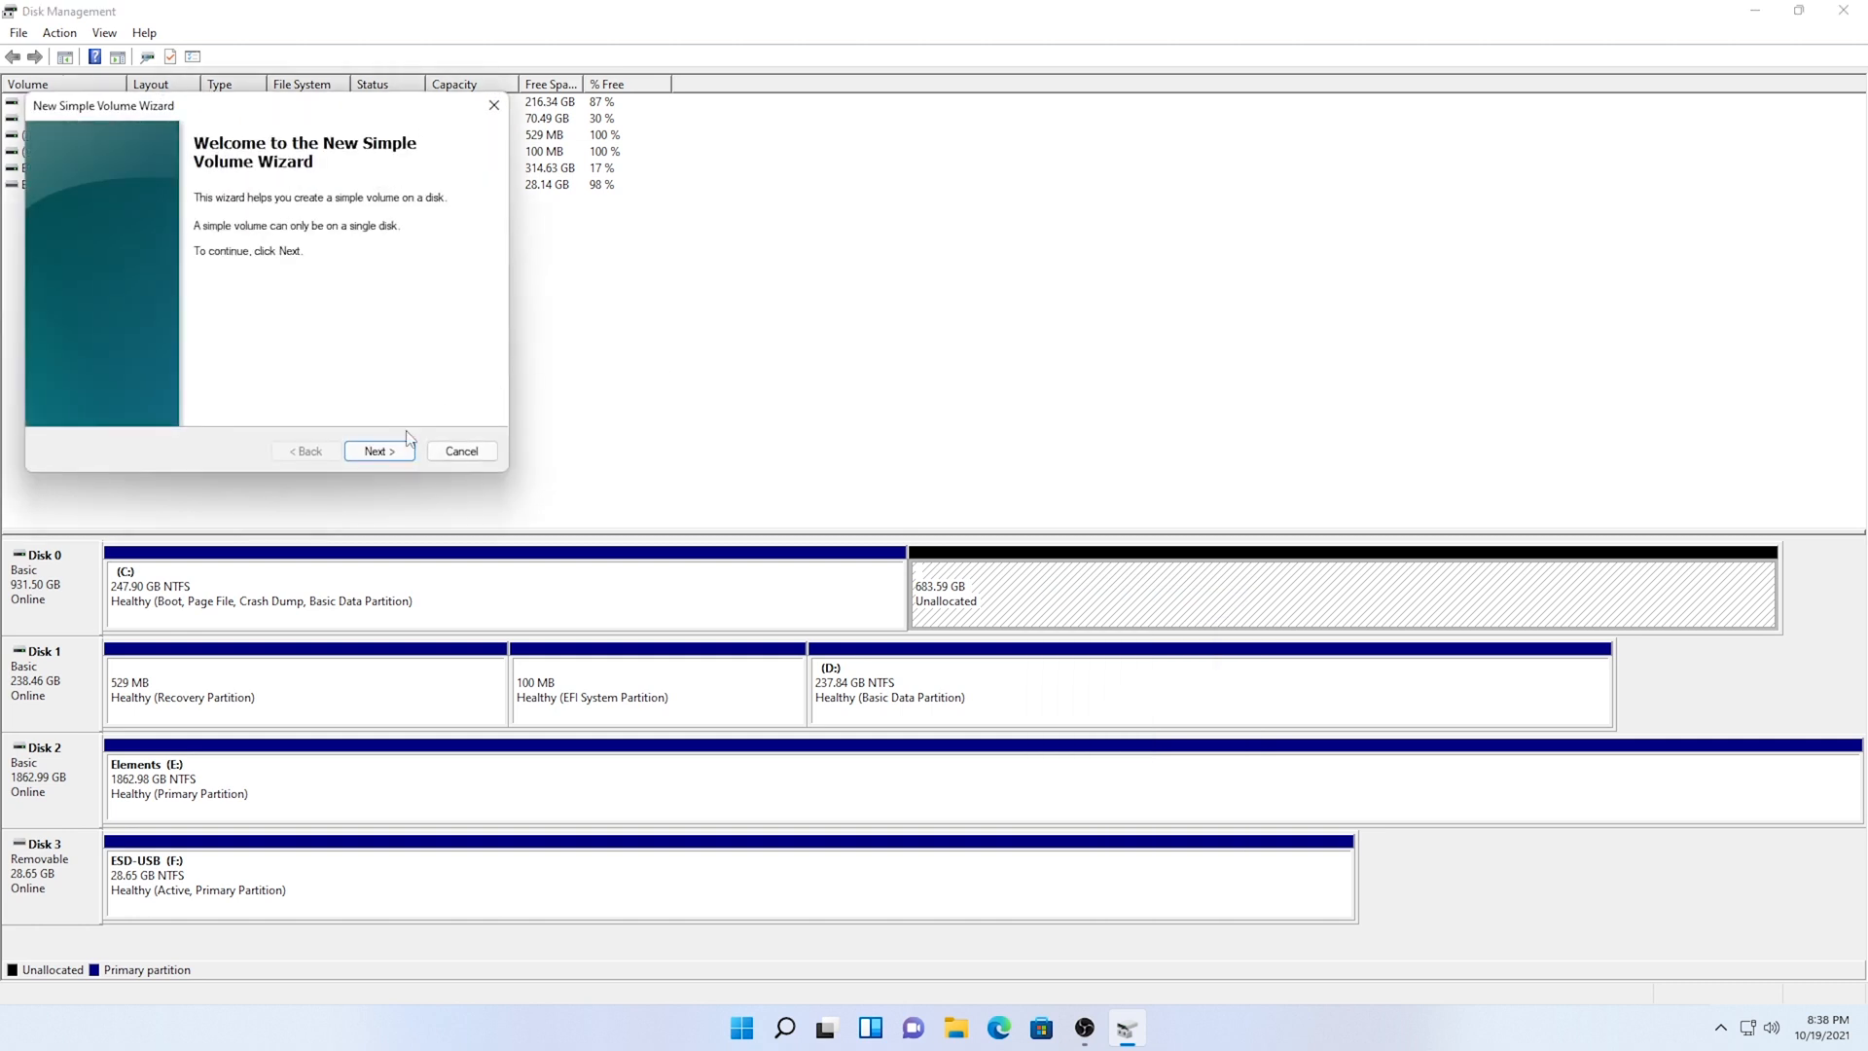
{"action": "mouse_move", "coordinate": [382, 449]}
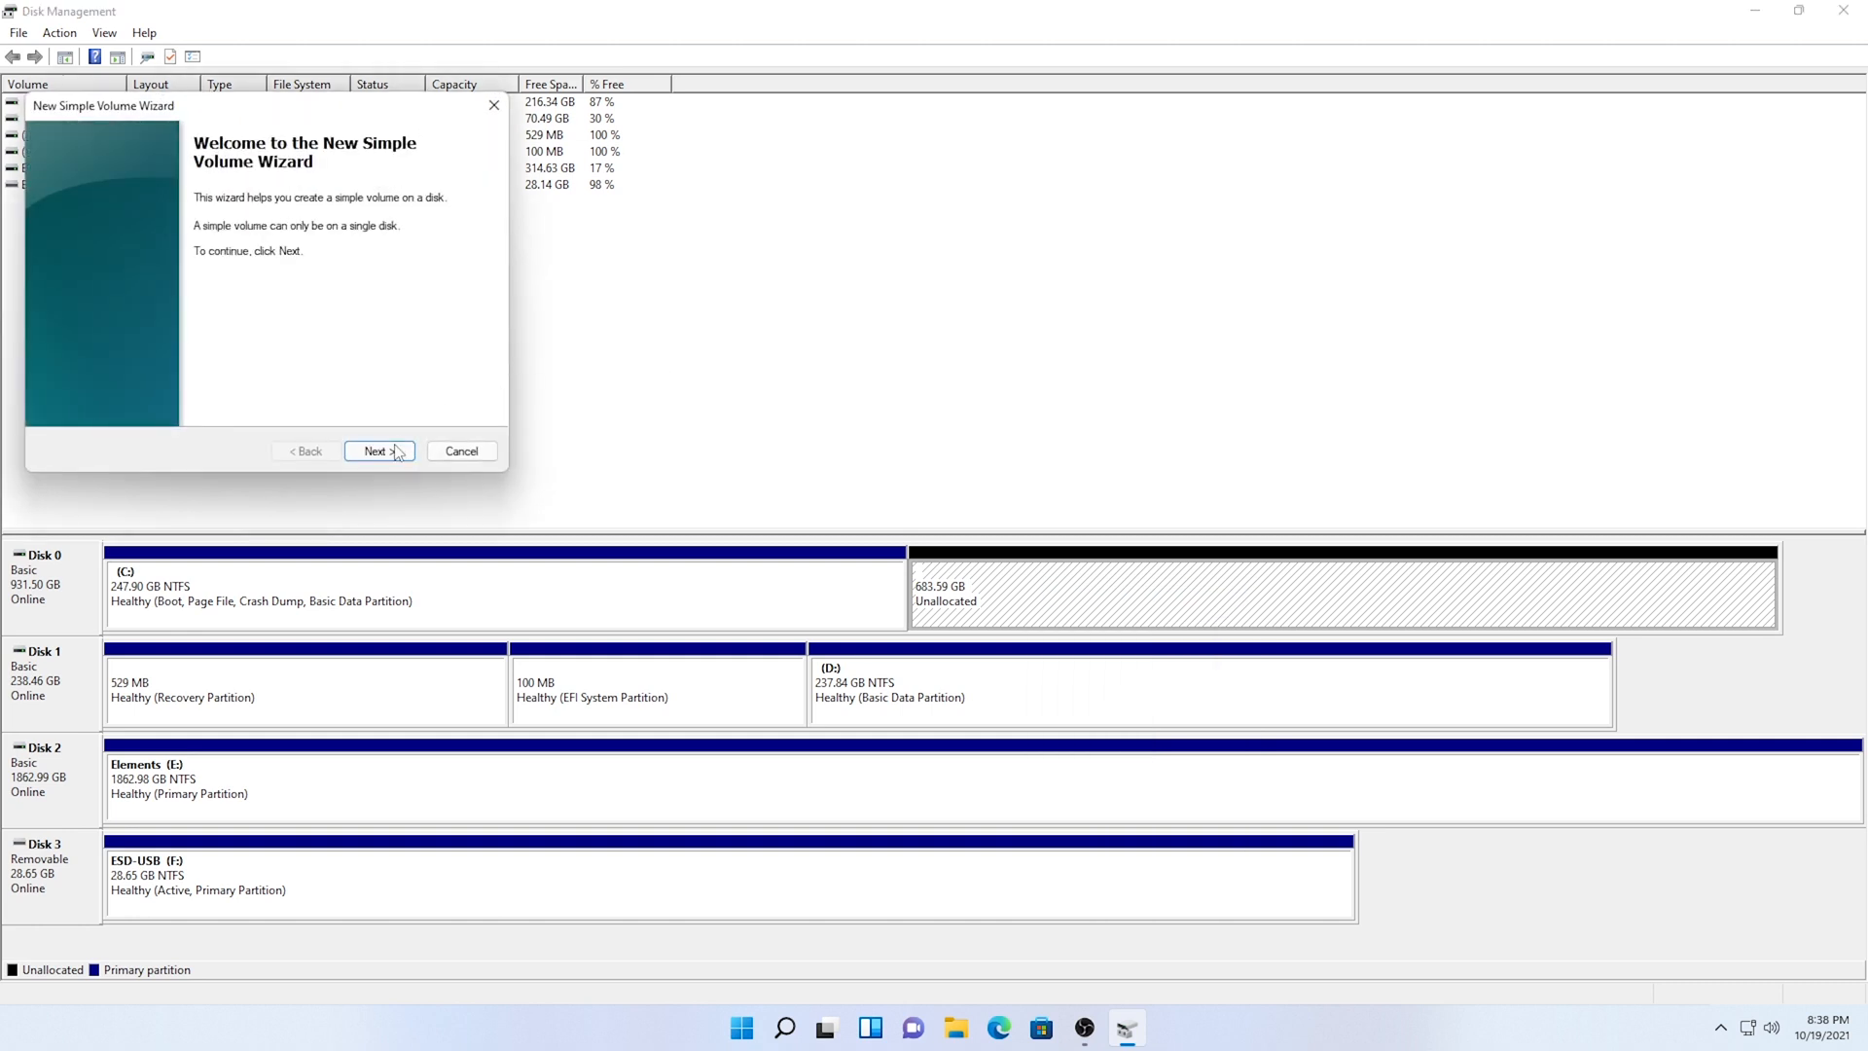
{"action": "left_click", "coordinate": [376, 449]}
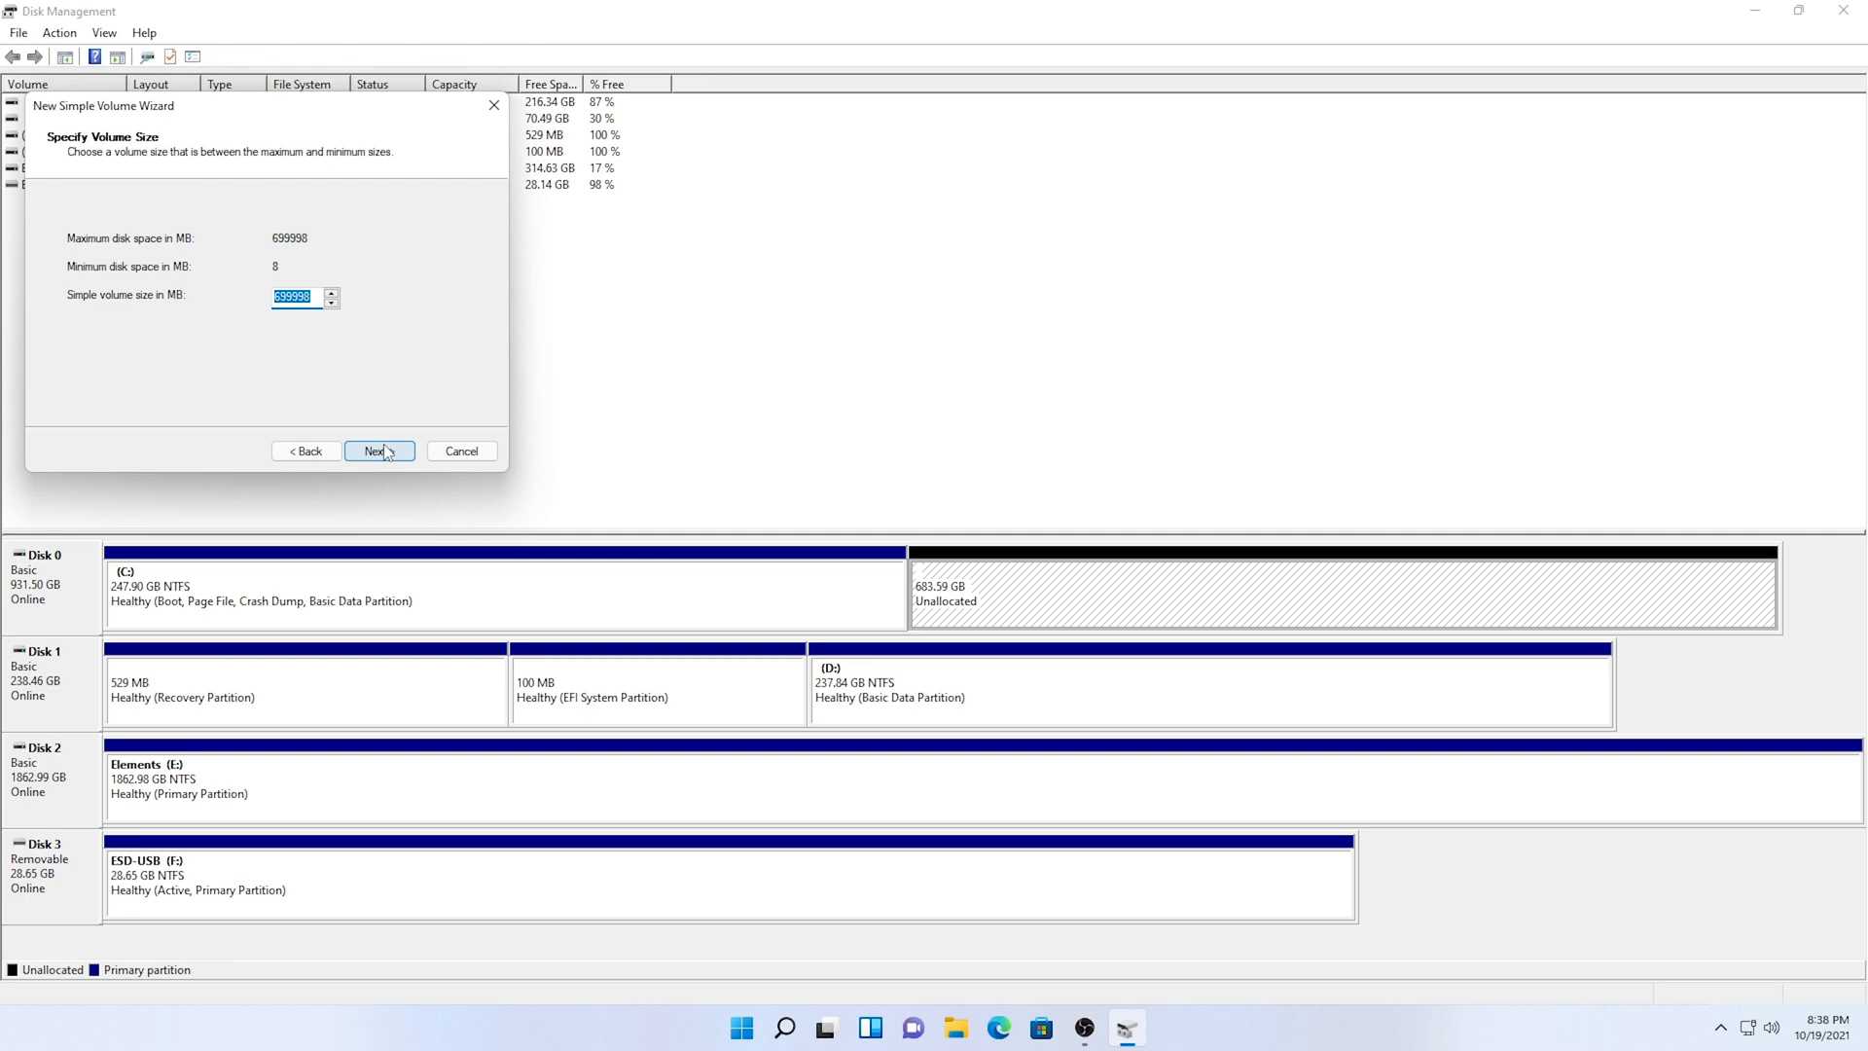
{"action": "left_click", "coordinate": [377, 449]}
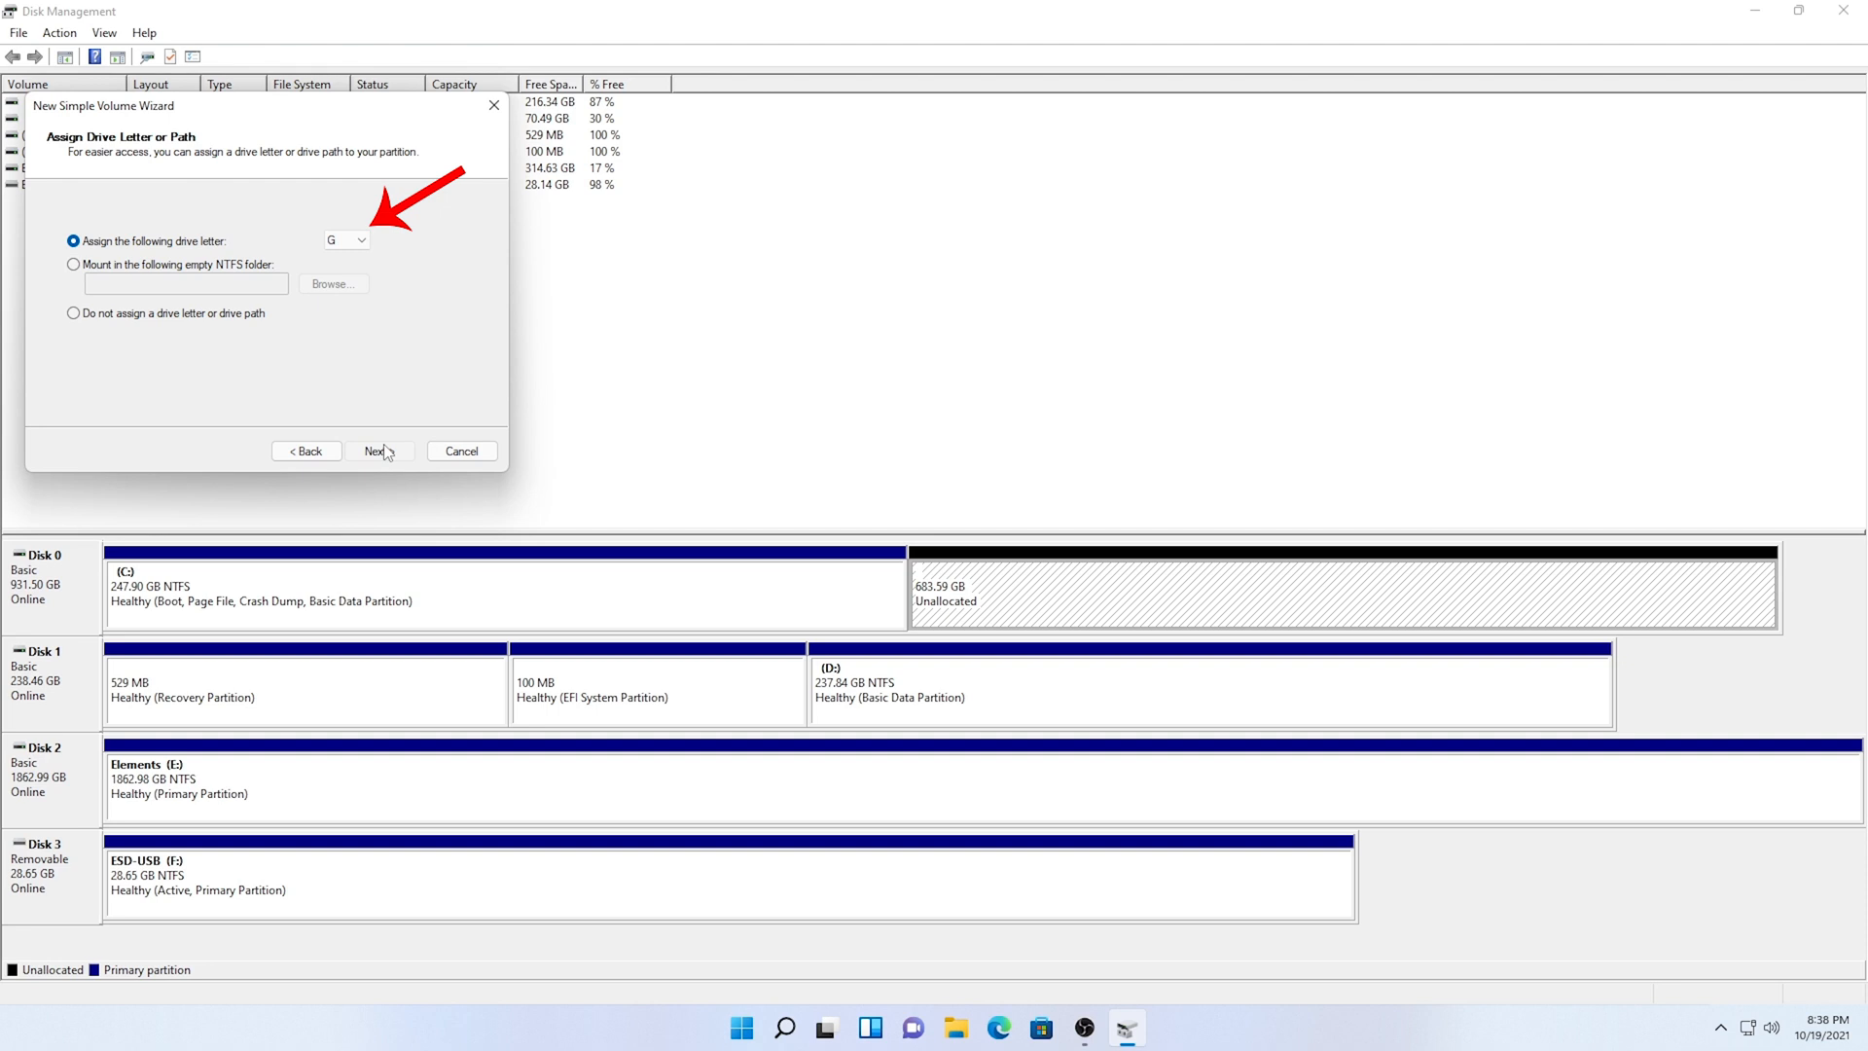
{"action": "left_click", "coordinate": [379, 449]}
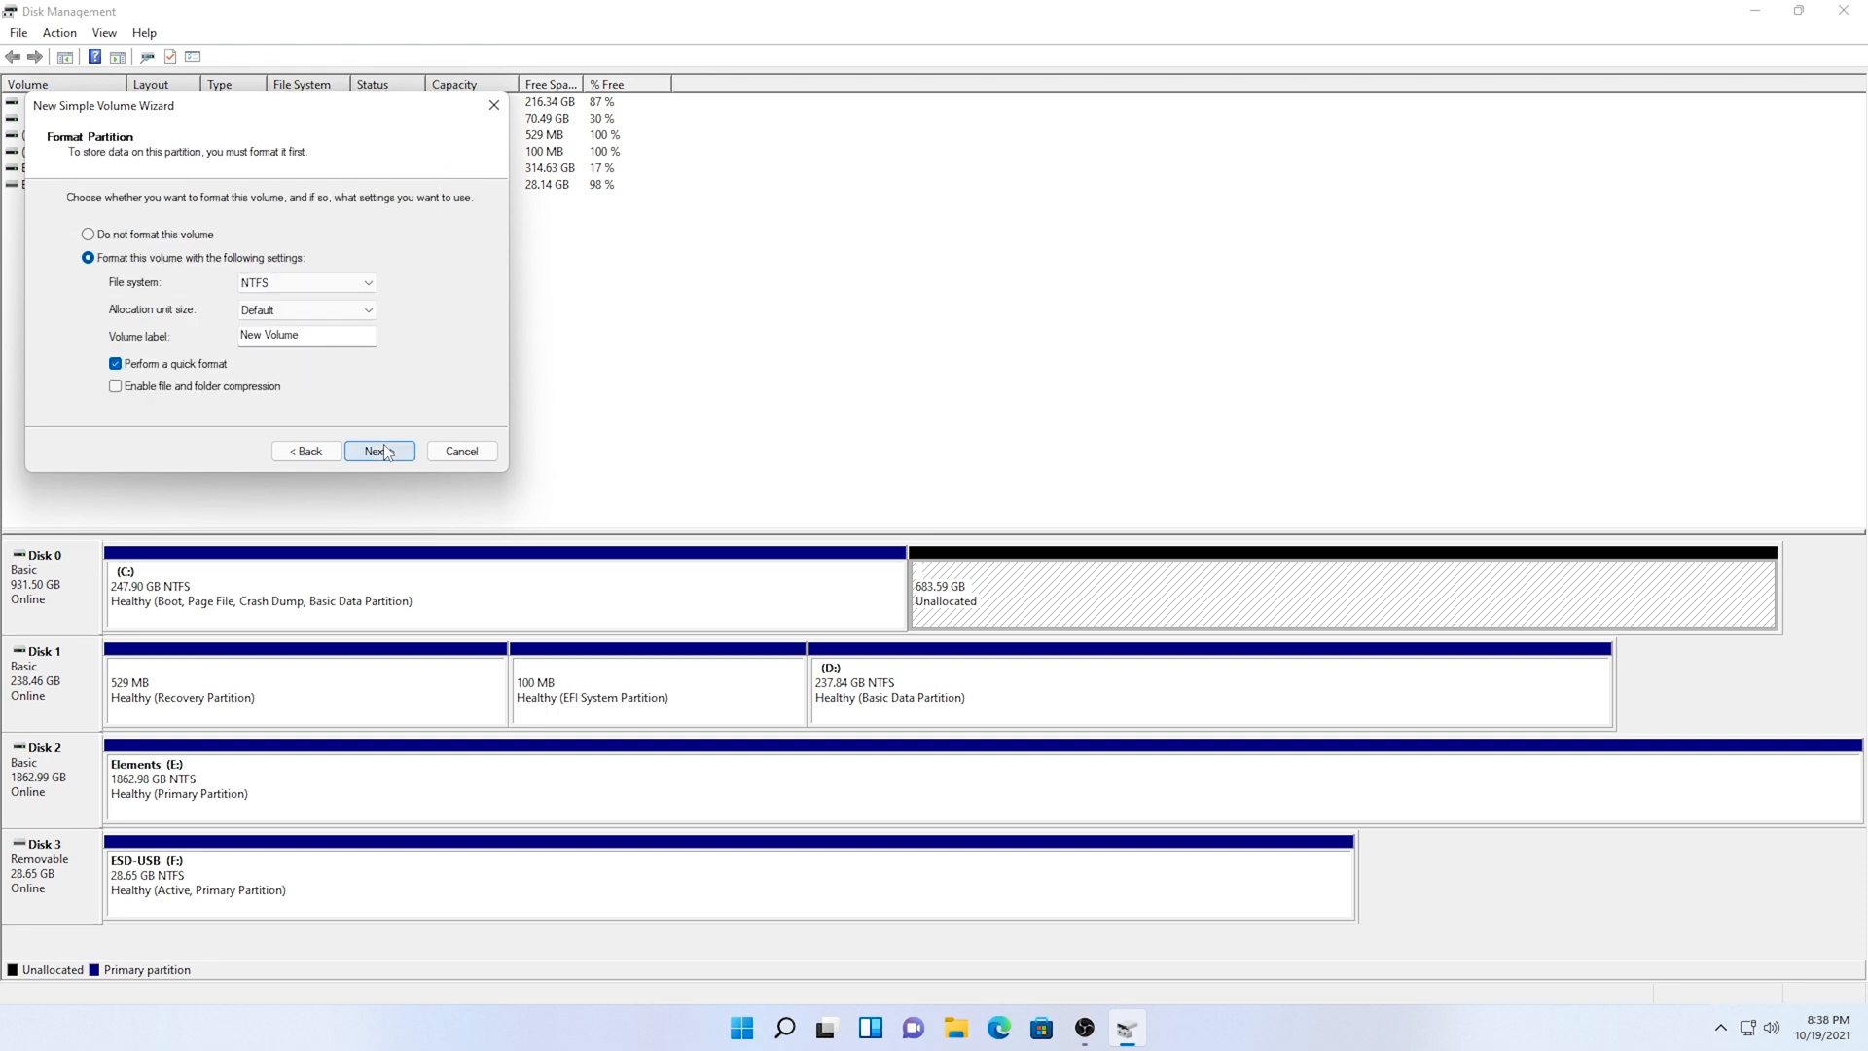
- Label the volume Games, finish the NTFS quick format, and close Disk Management
{"action": "triple_click", "coordinate": [305, 335]}
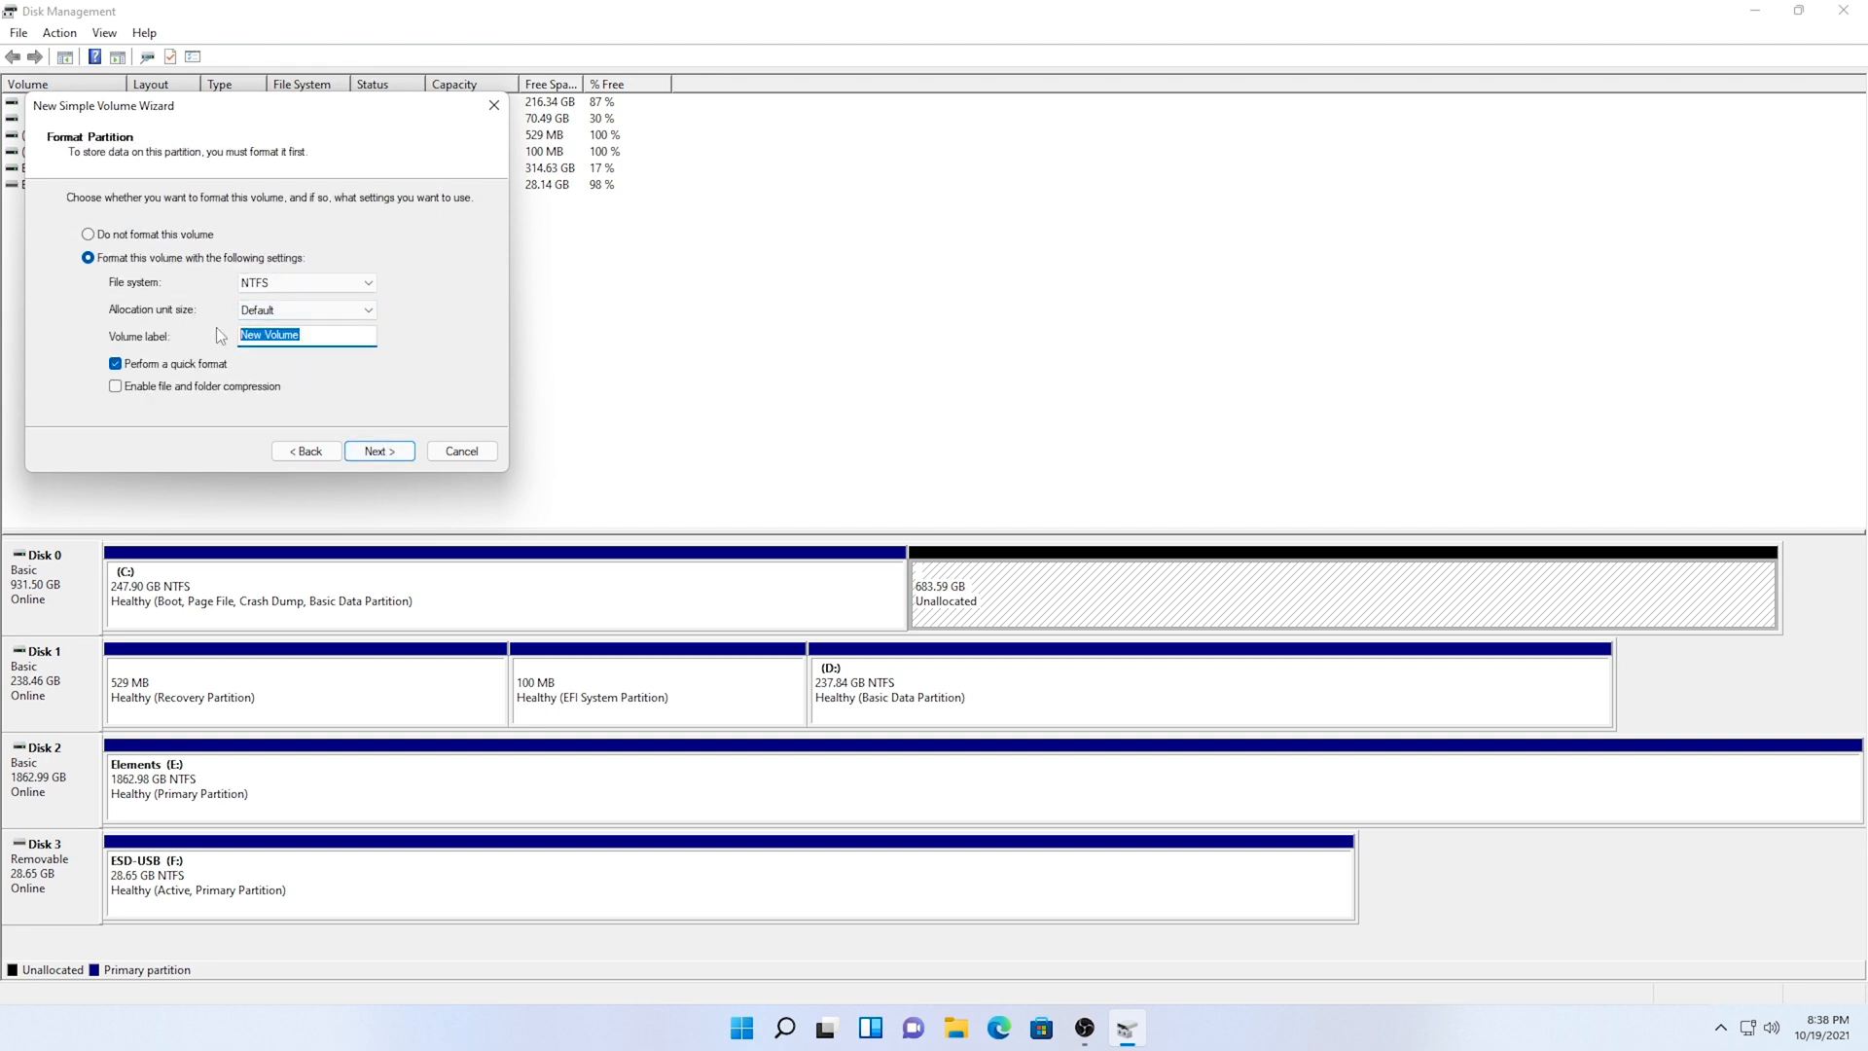
{"action": "type", "text": "Game"}
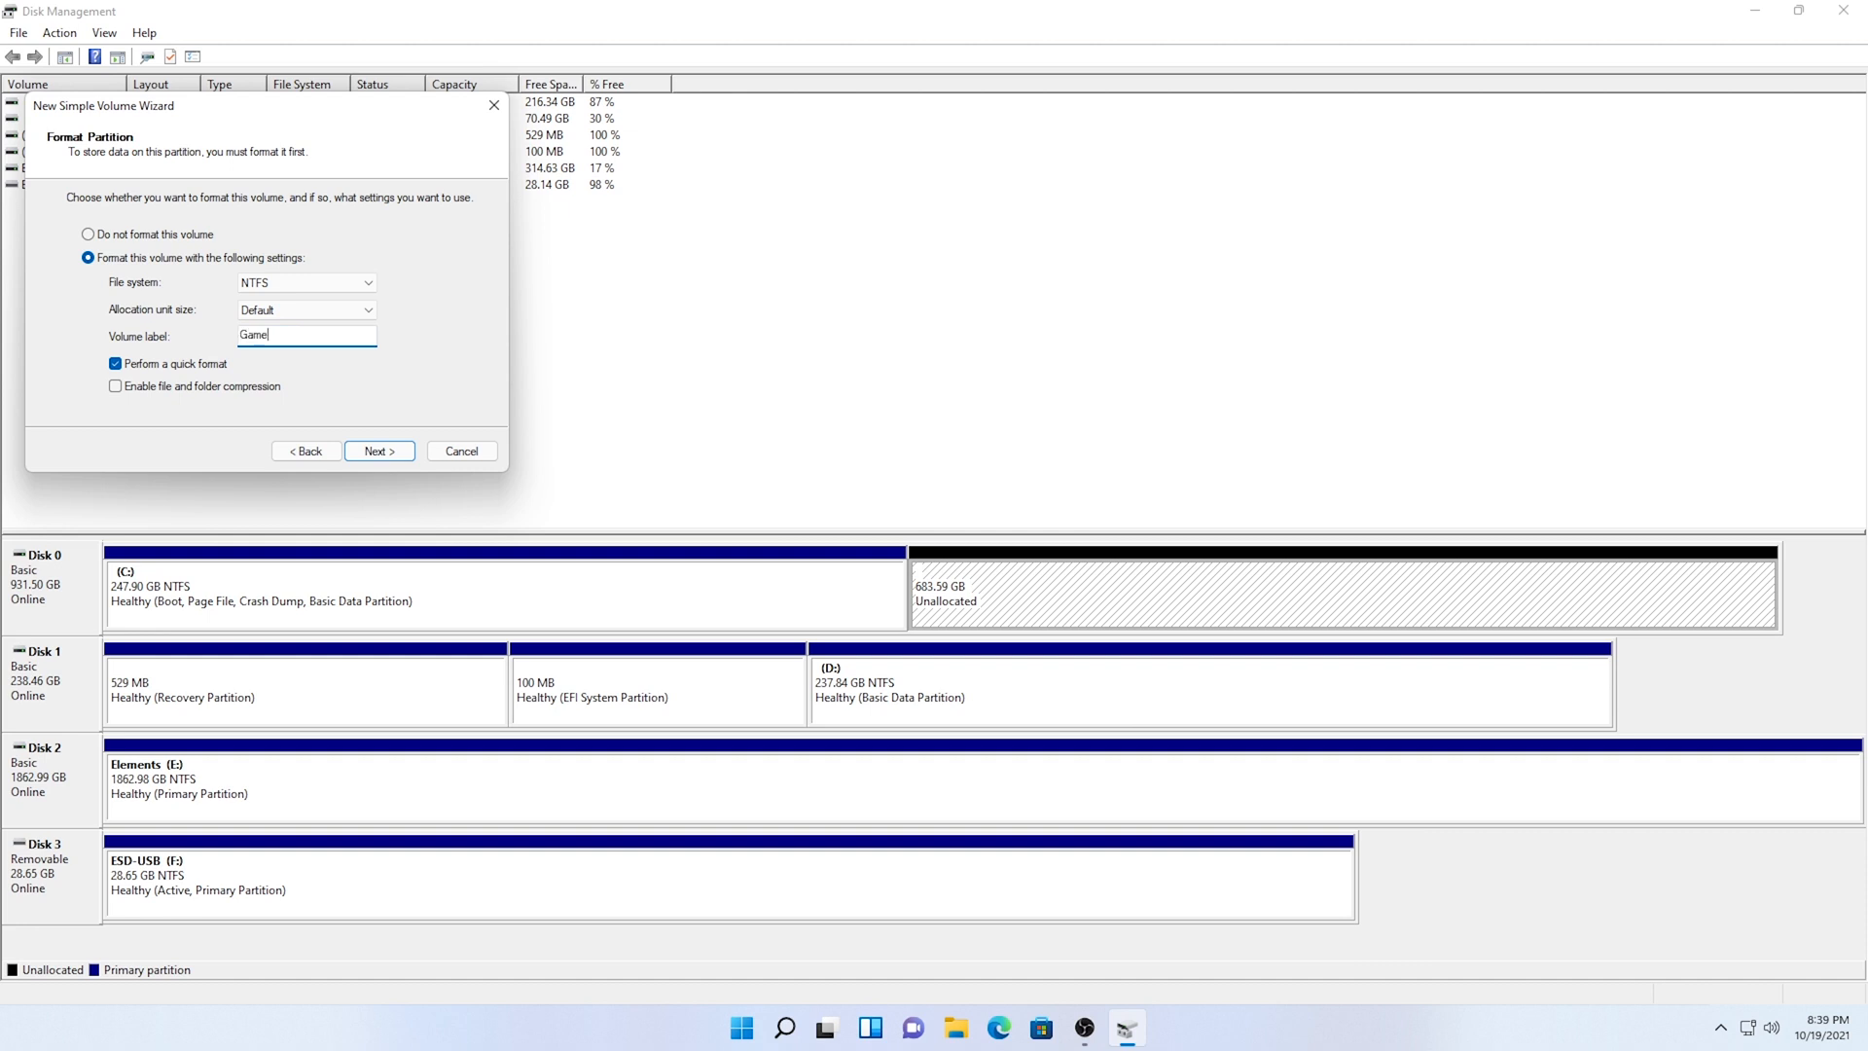
{"action": "left_click", "coordinate": [379, 449]}
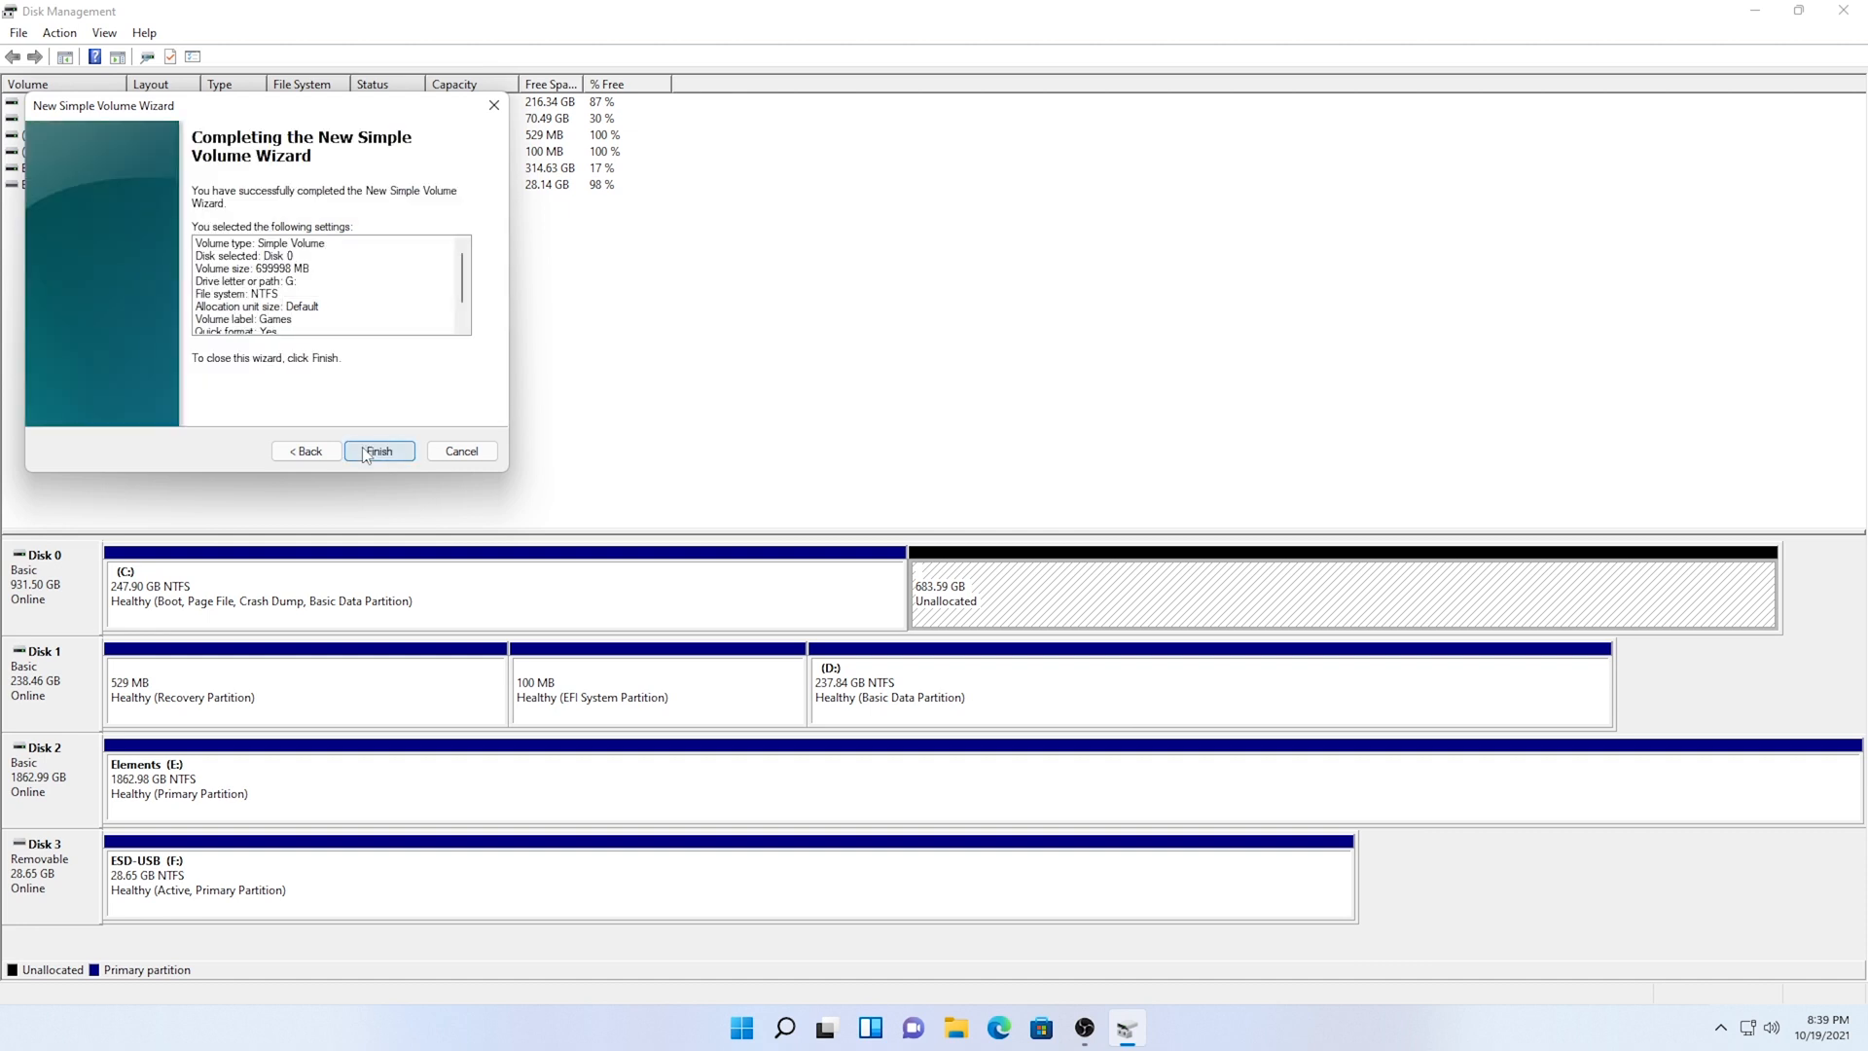
{"action": "left_click", "coordinate": [379, 450]}
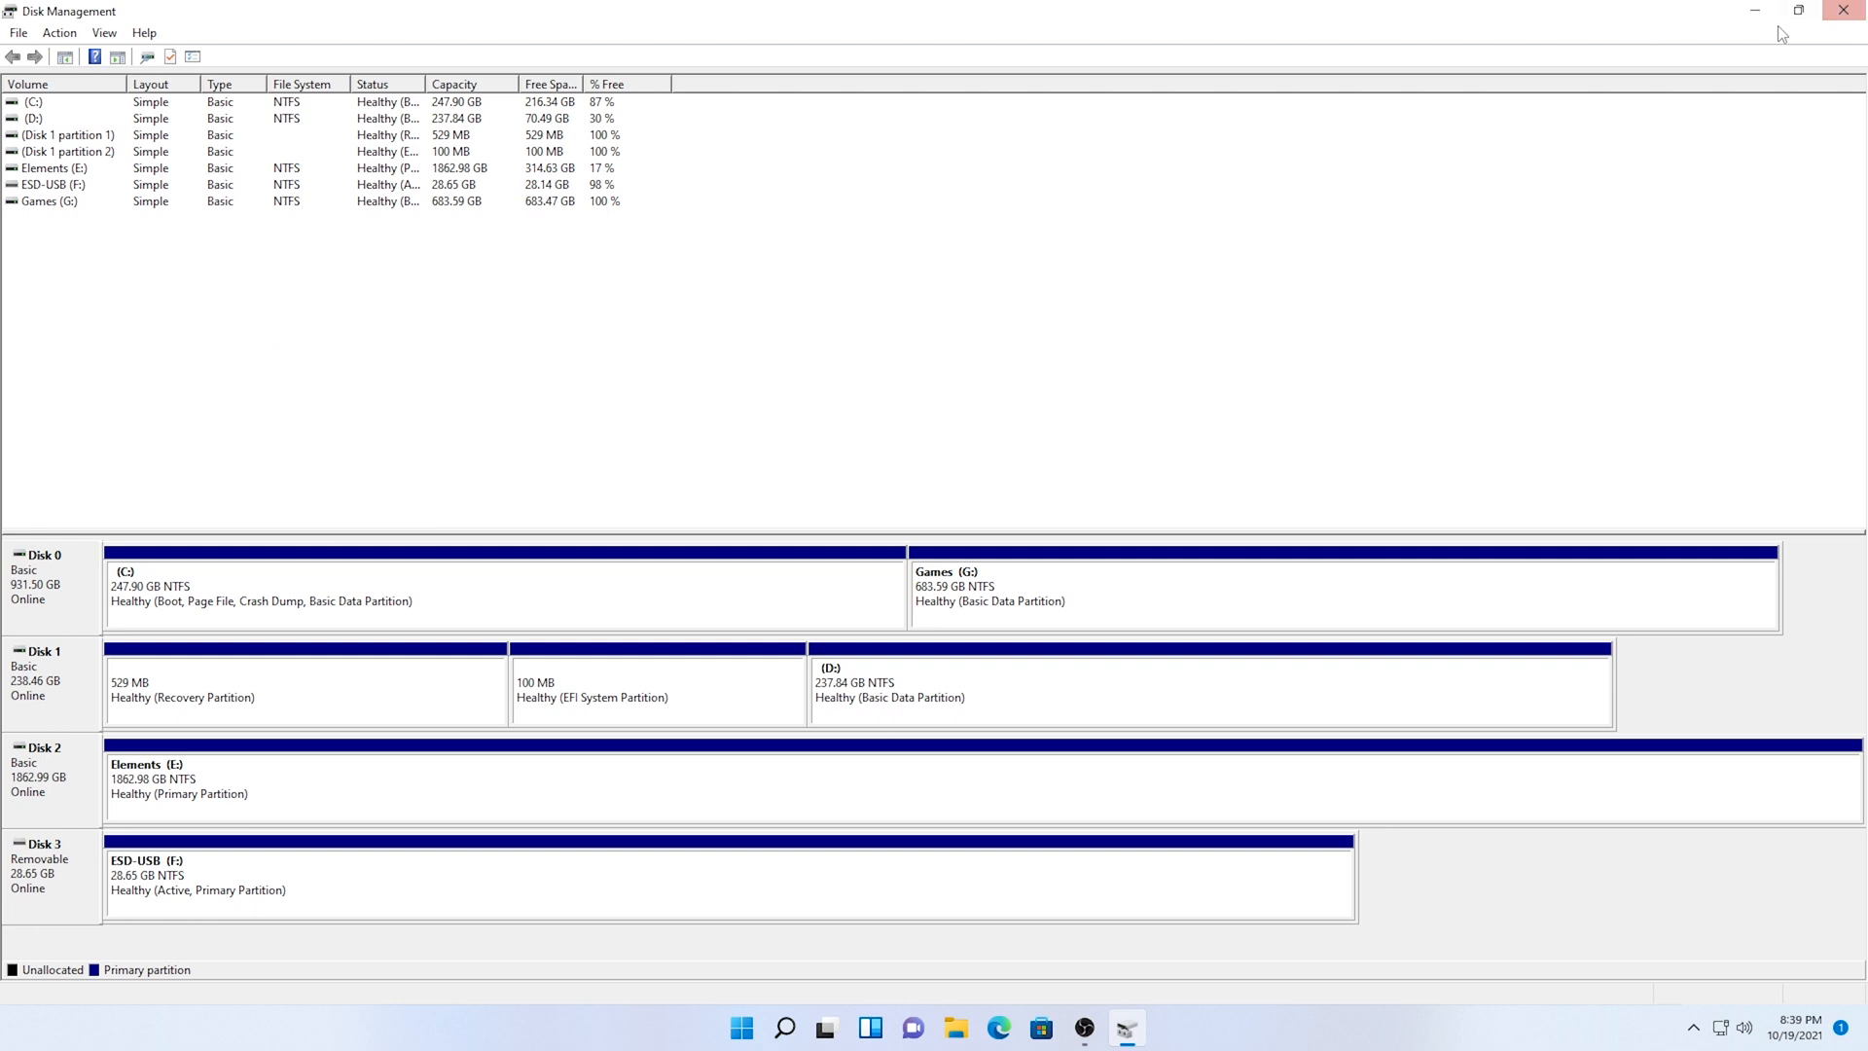
{"action": "left_click", "coordinate": [1842, 12]}
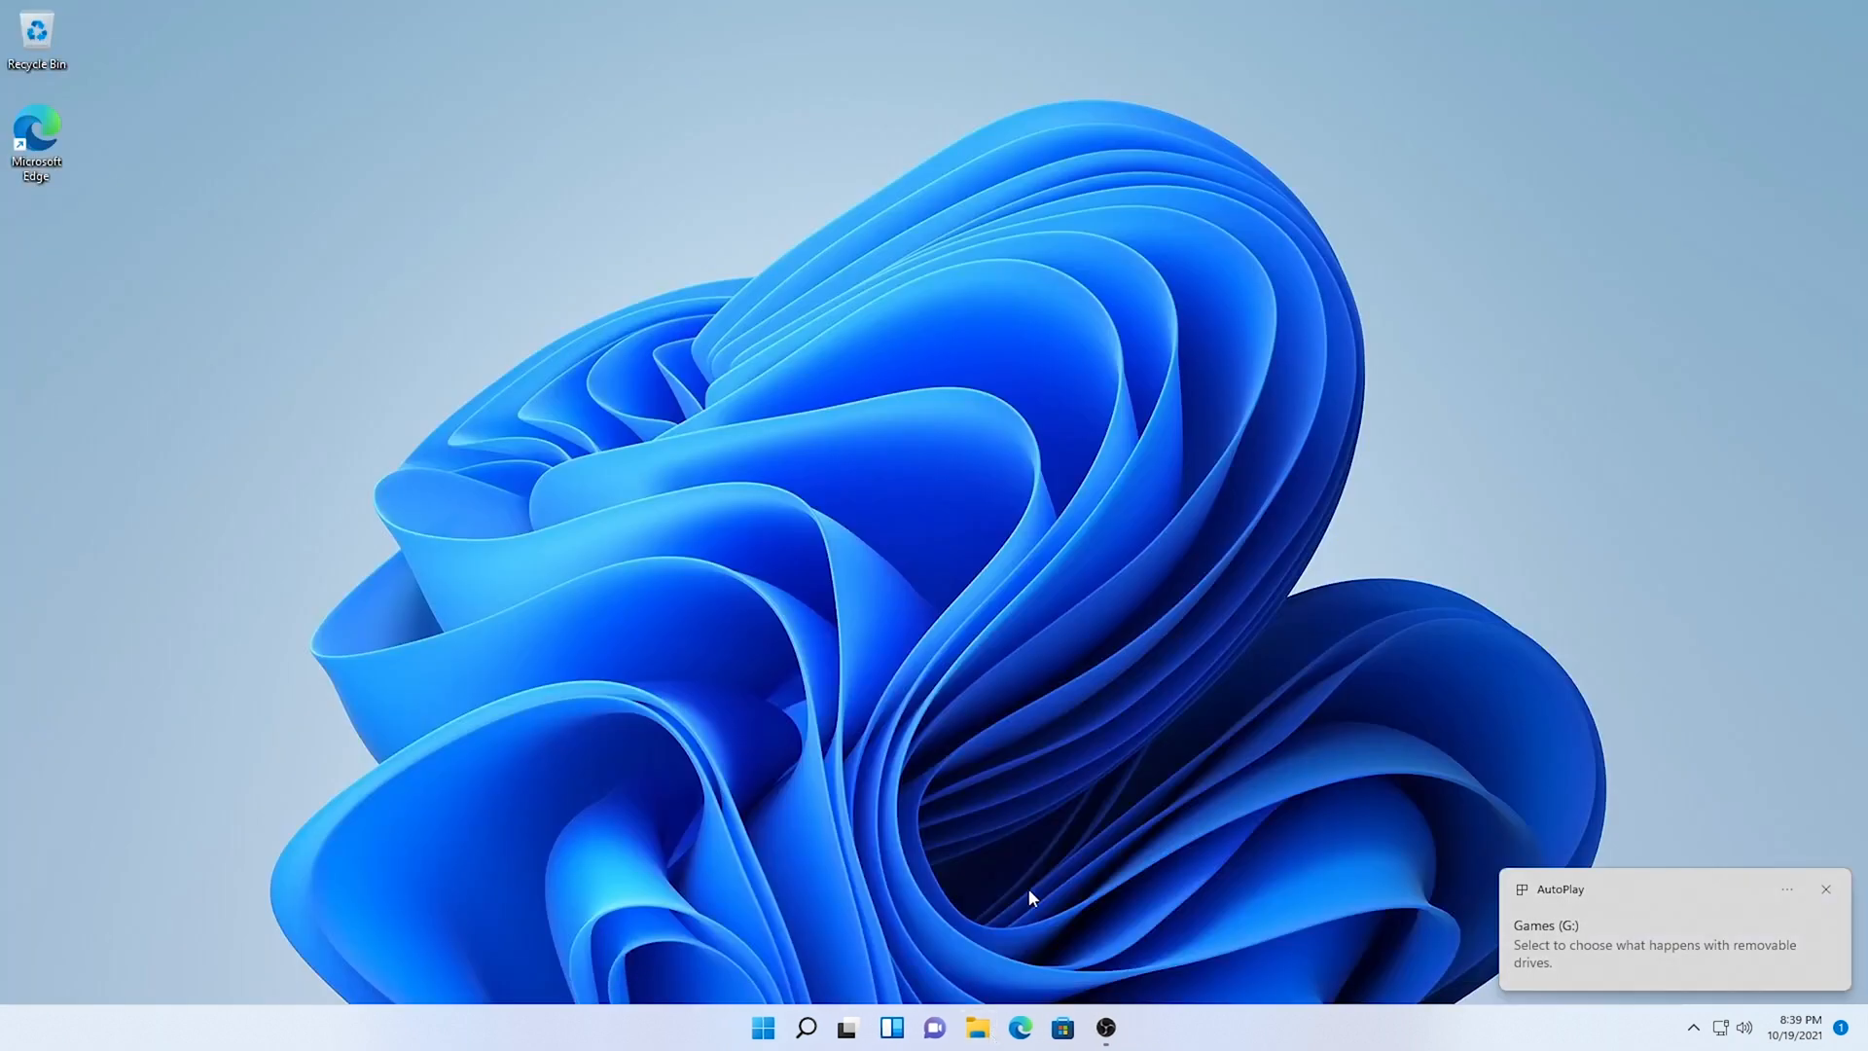
- Show This PC in File Explorer listing the new Games (G:) drive
{"action": "left_click", "coordinate": [975, 1027]}
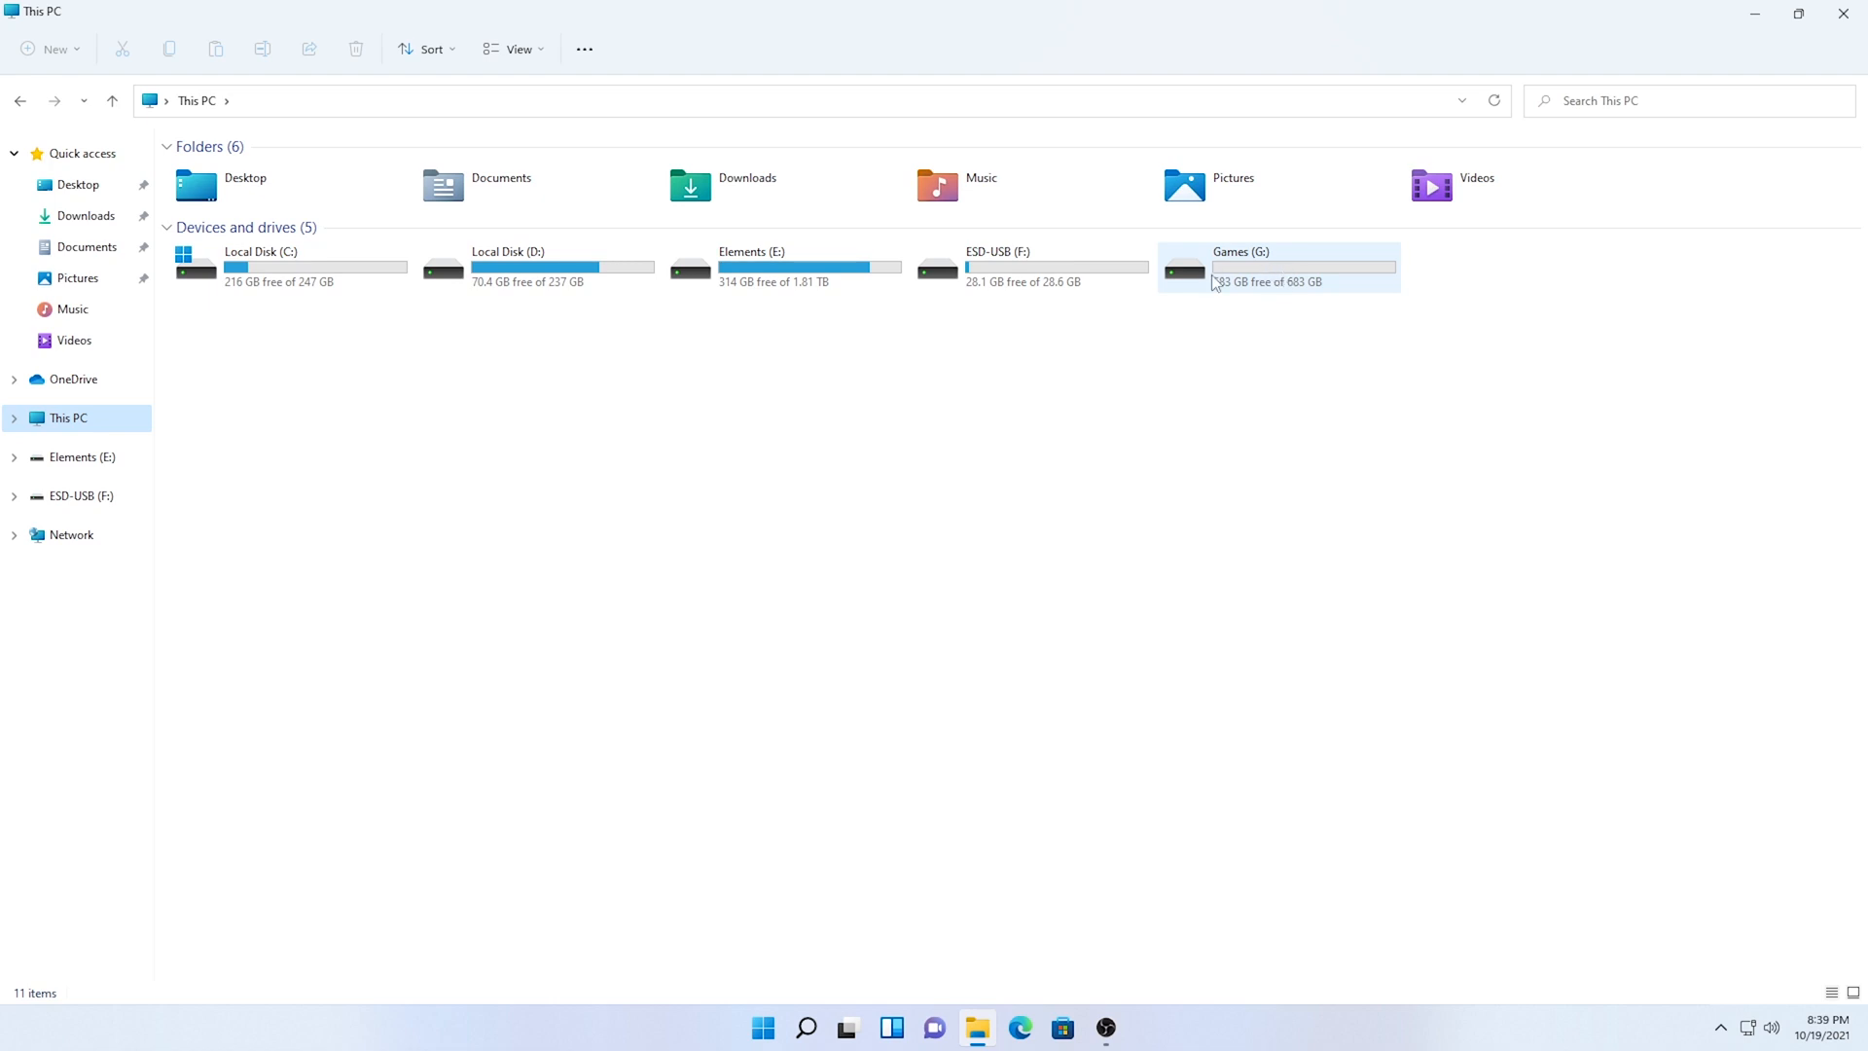
{"action": "mouse_move", "coordinate": [1222, 280]}
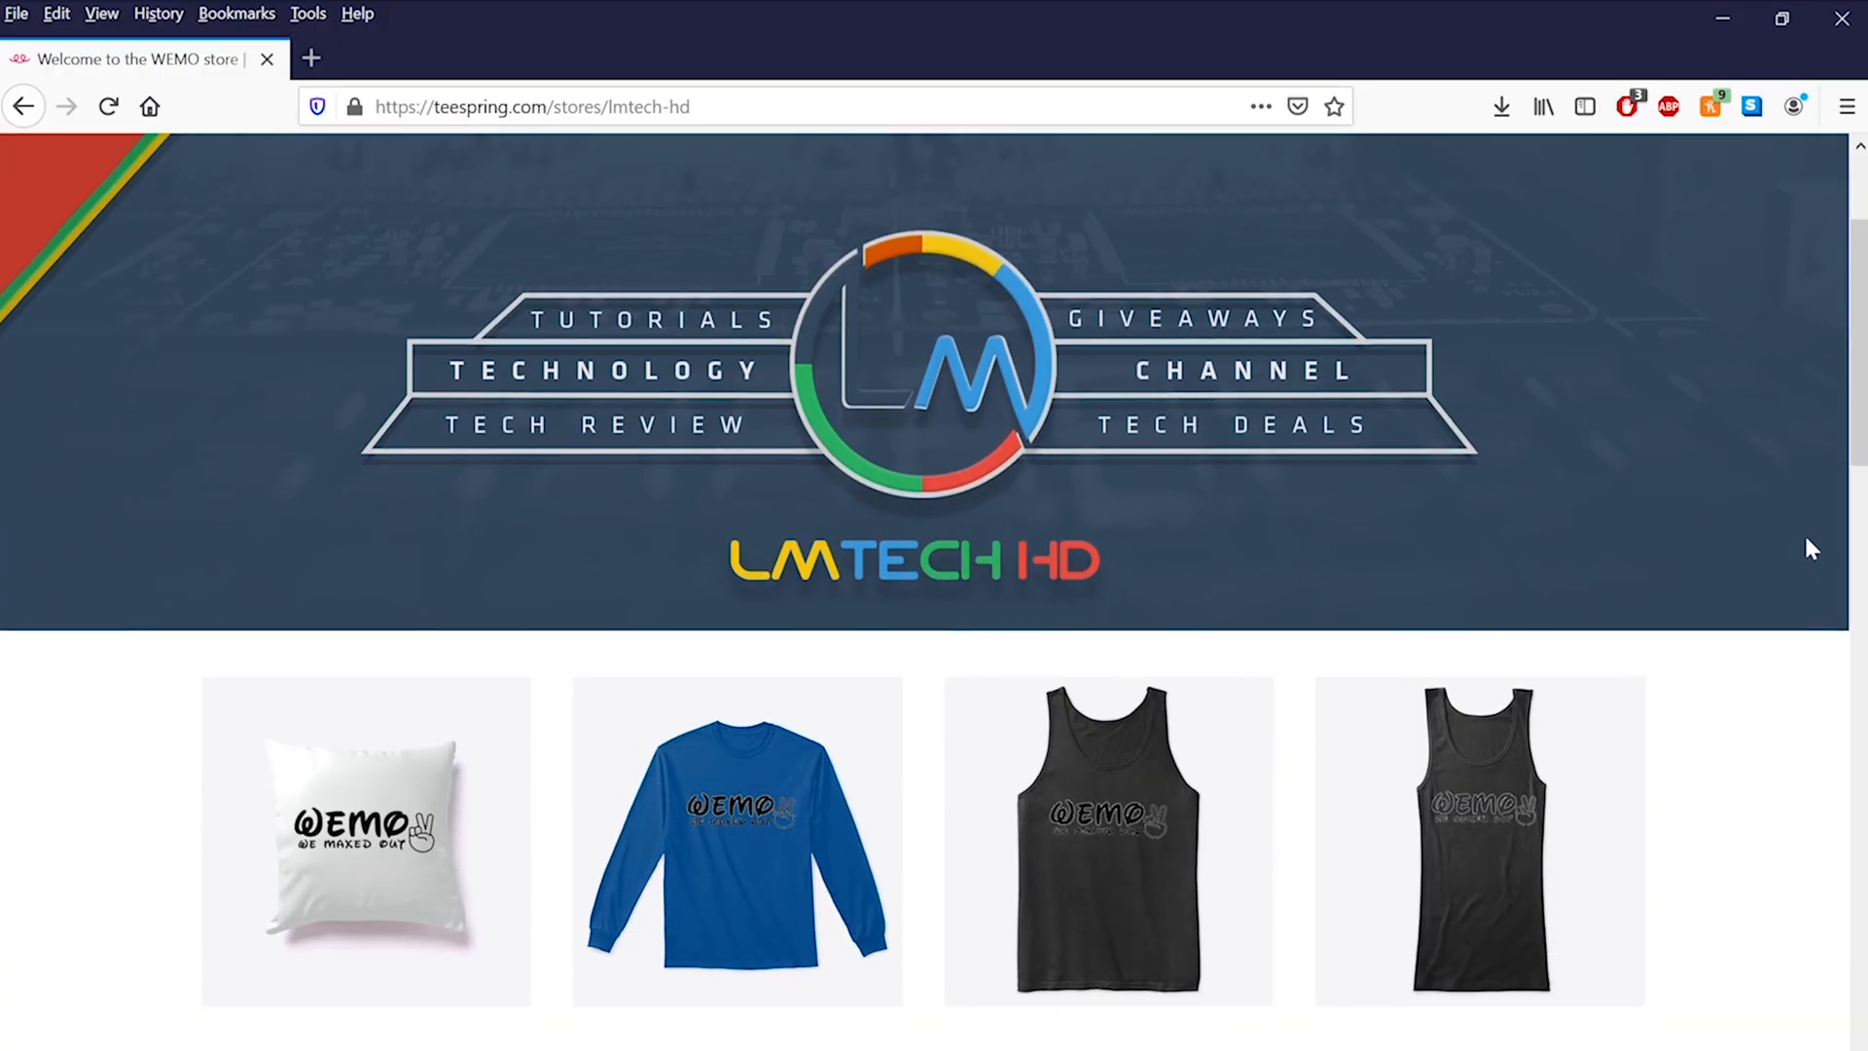
- Scroll down through the LMTECH HD store's WEMO merchandise listings
{"action": "scroll", "scroll_direction": "down", "scroll_amount": 3}
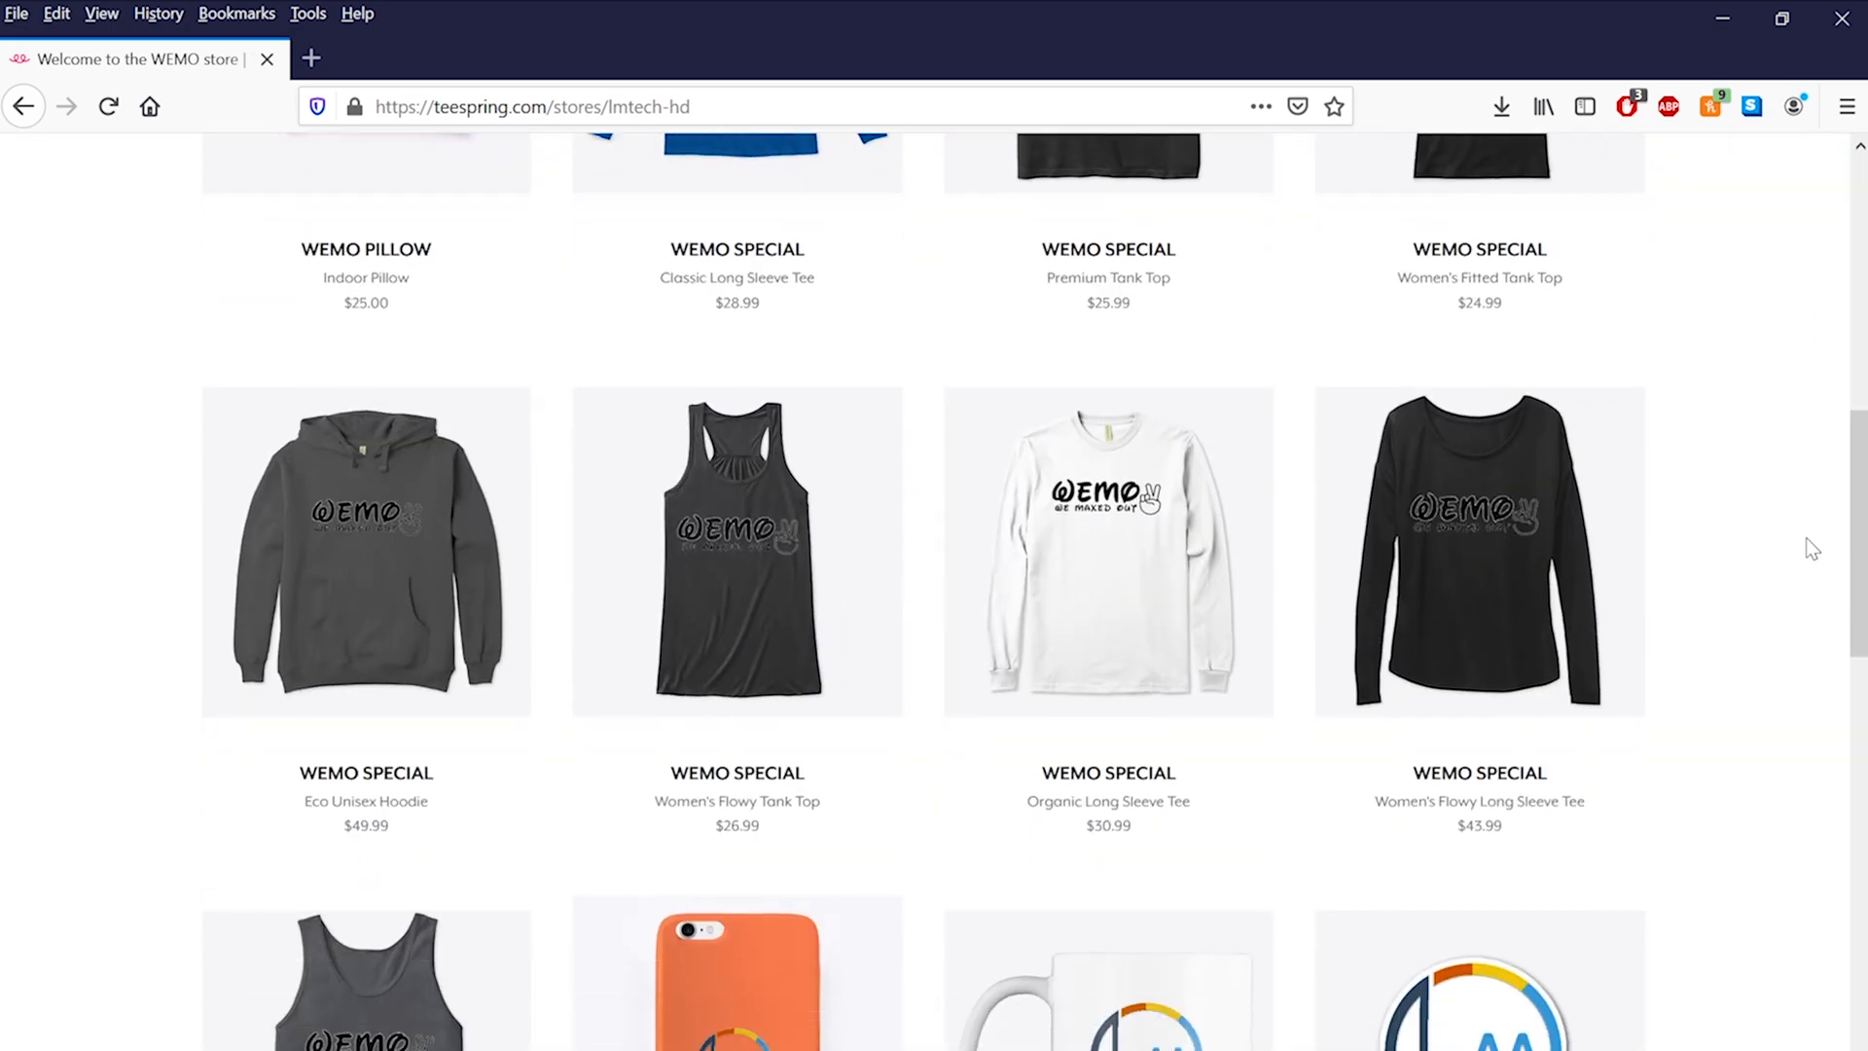